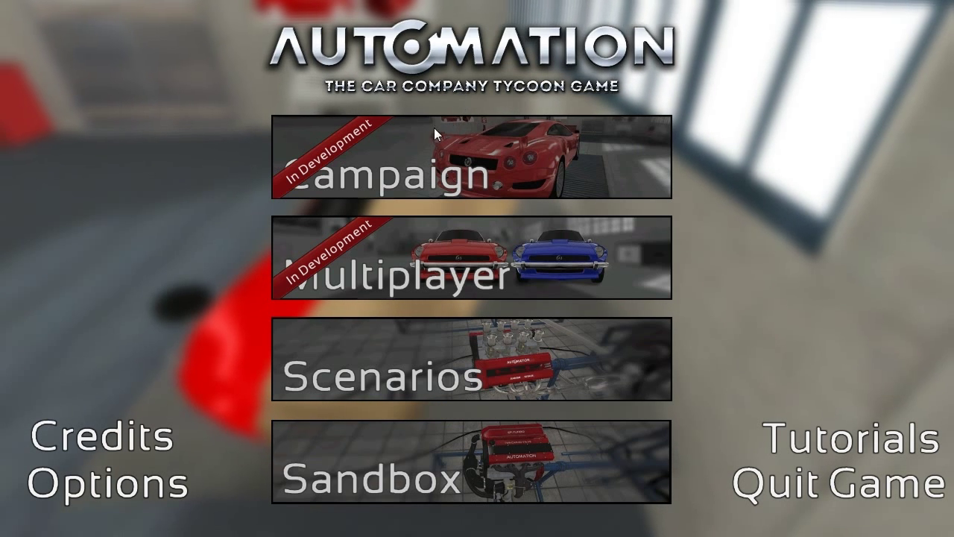
{"action": "mouse_move", "coordinate": [225, 156]}
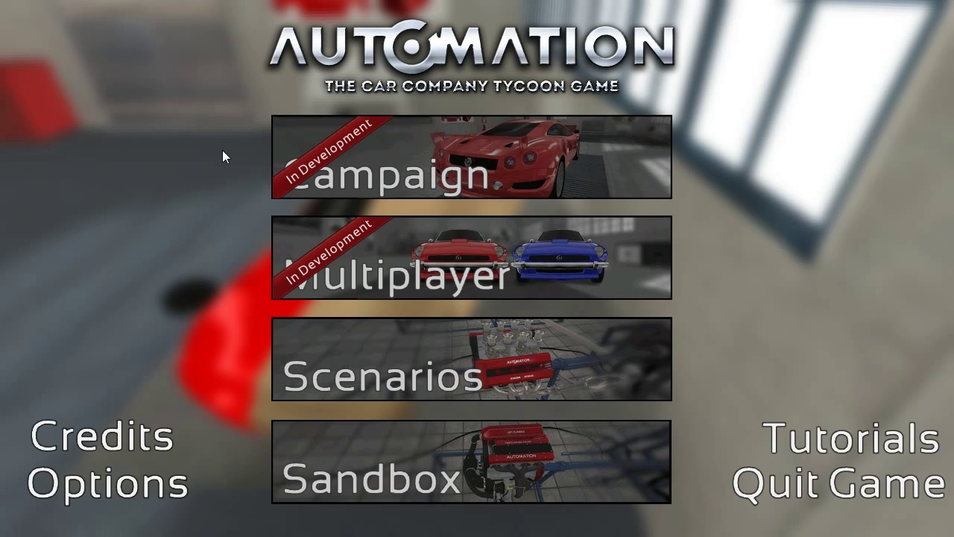
Step: Open the saved car models list and expand Radian to show its trims
{"action": "left_click", "coordinate": [469, 460]}
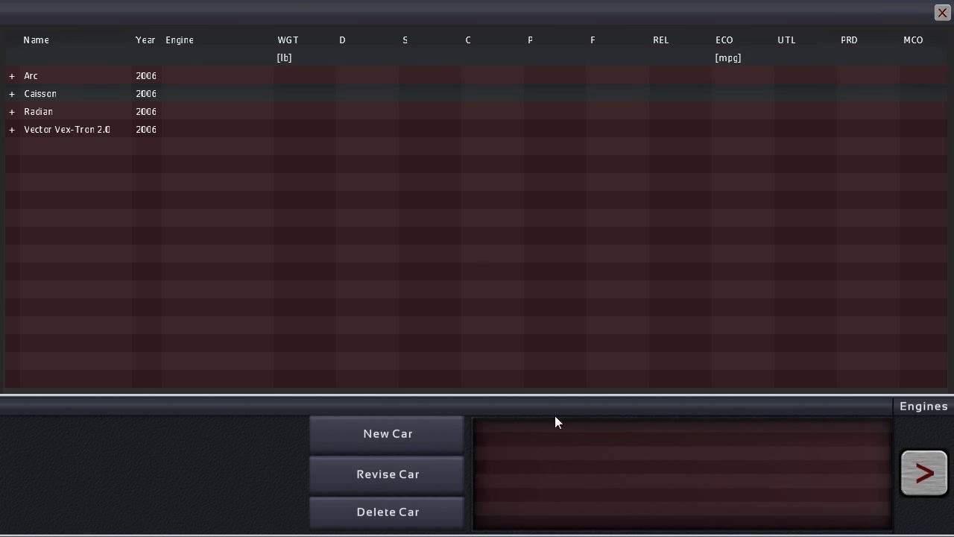
{"action": "mouse_move", "coordinate": [166, 207]}
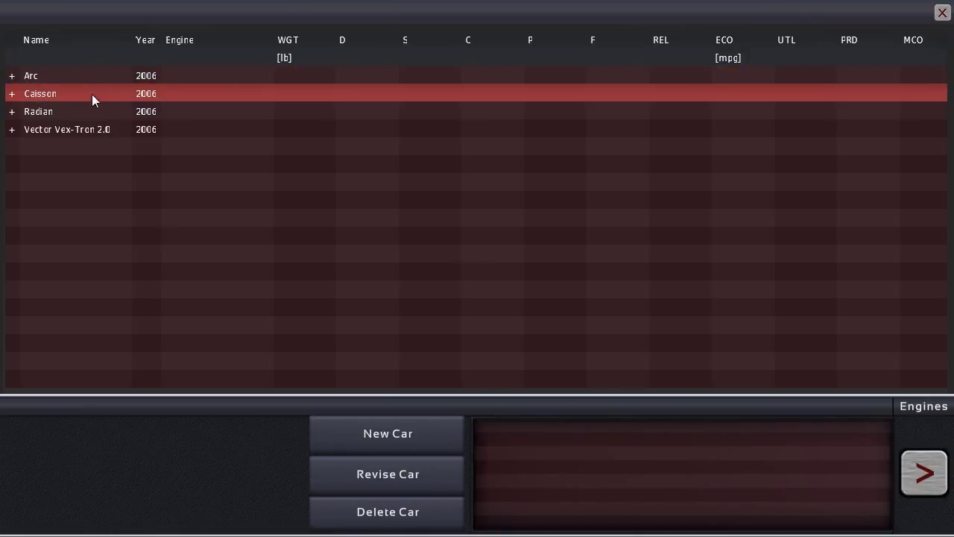
{"action": "left_click", "coordinate": [30, 75]}
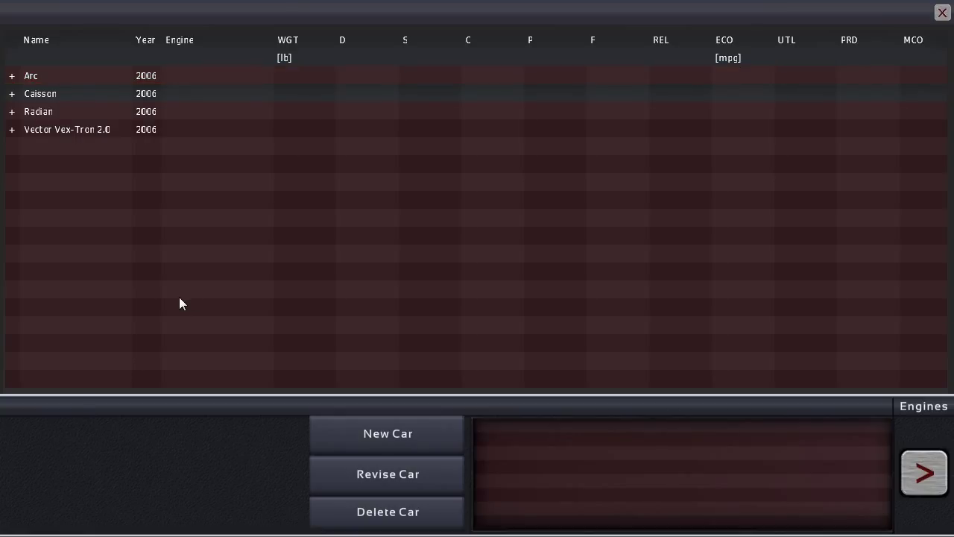
{"action": "mouse_move", "coordinate": [166, 300]}
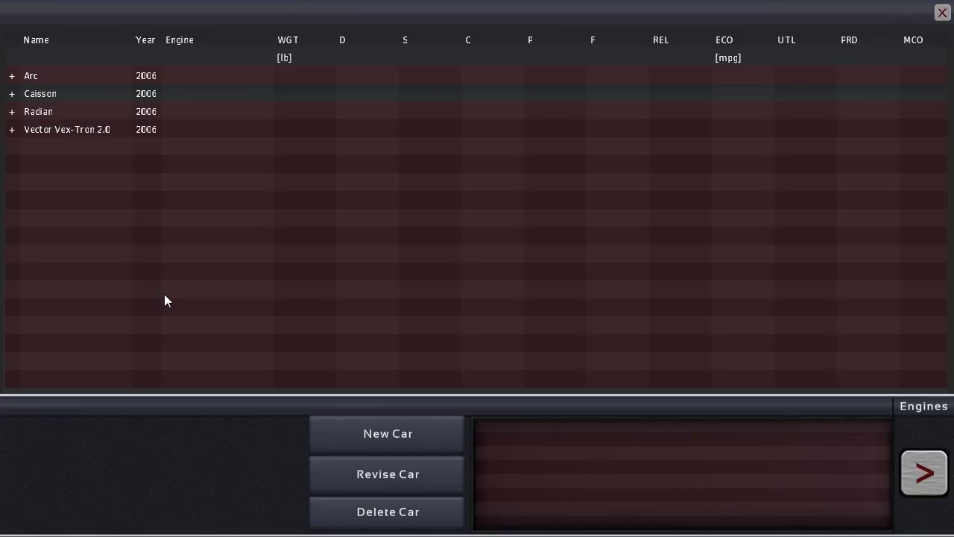
{"action": "left_click", "coordinate": [38, 111]}
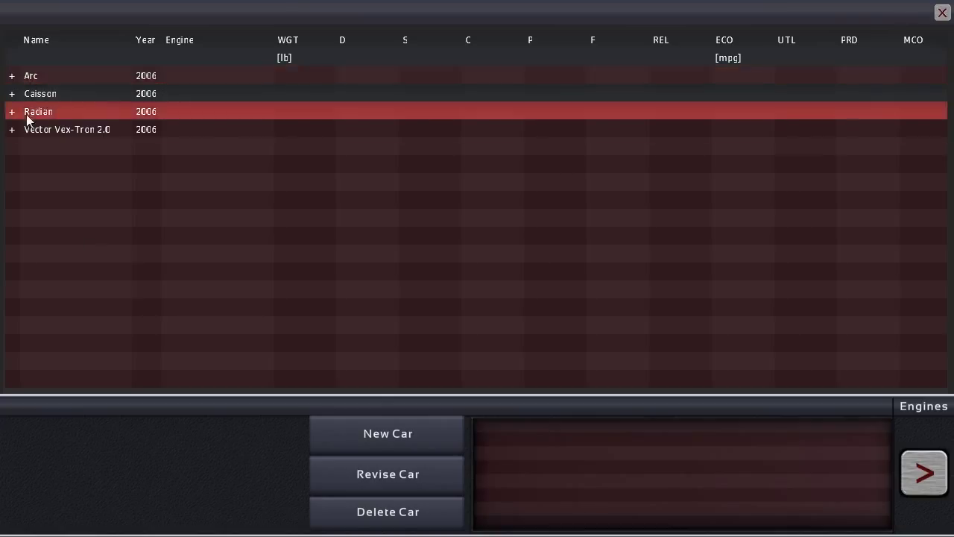
{"action": "left_click", "coordinate": [11, 111]}
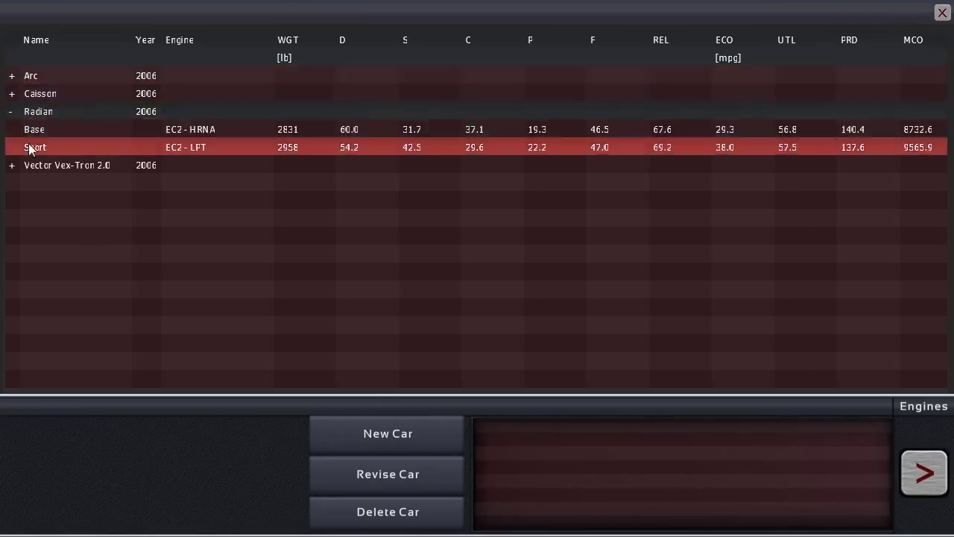
Step: Browse Caisson's SportWagon and Radian's Base trims, ending on the SportWagon trim
{"action": "left_click", "coordinate": [40, 93]}
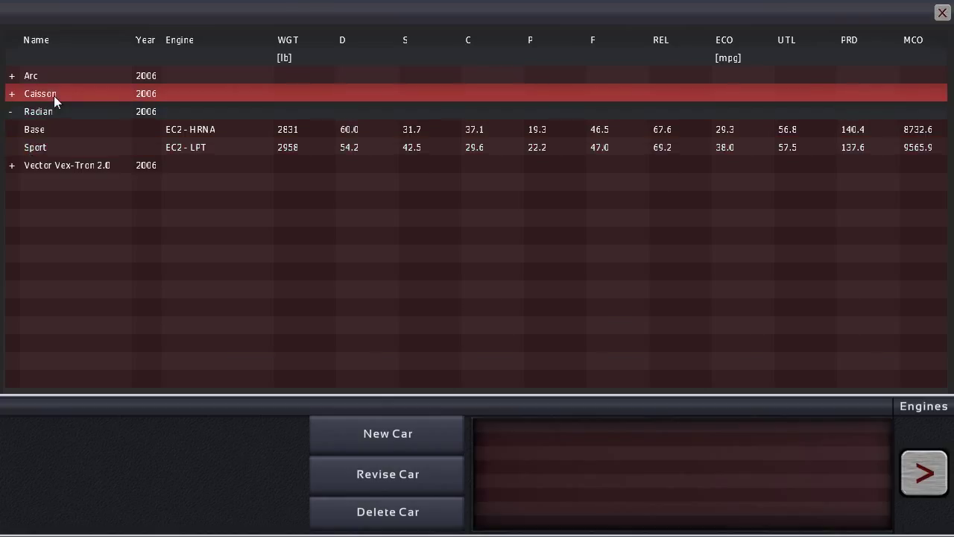
{"action": "left_click", "coordinate": [34, 129]}
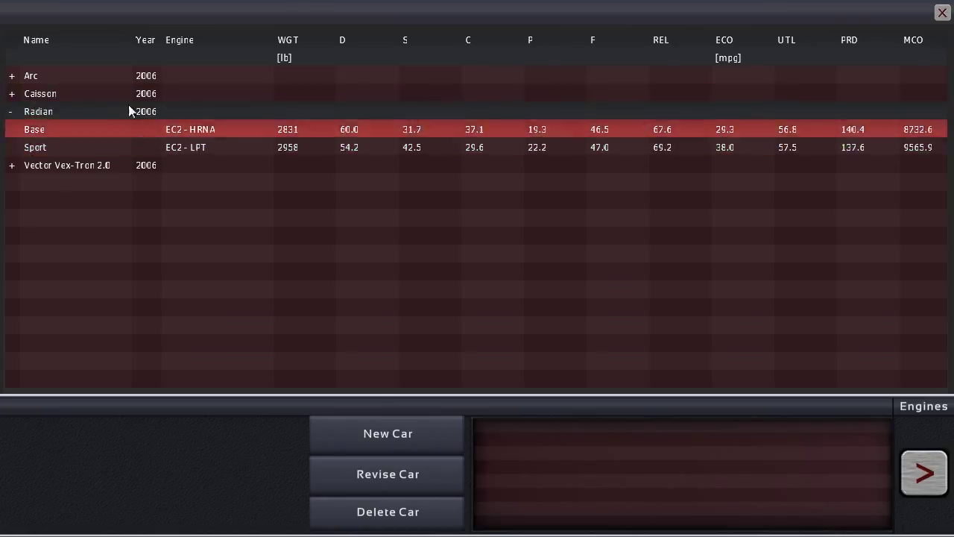
{"action": "mouse_move", "coordinate": [112, 138]}
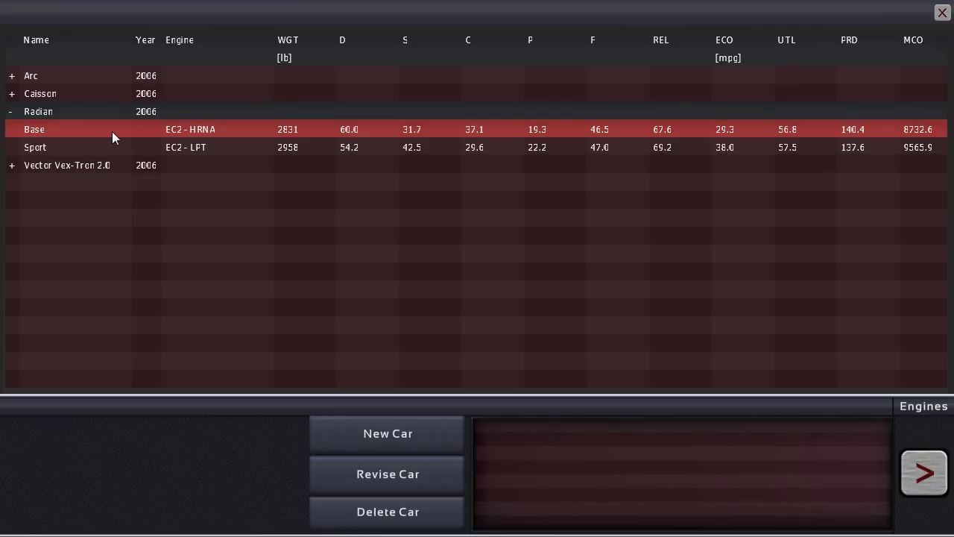
{"action": "mouse_move", "coordinate": [96, 120]}
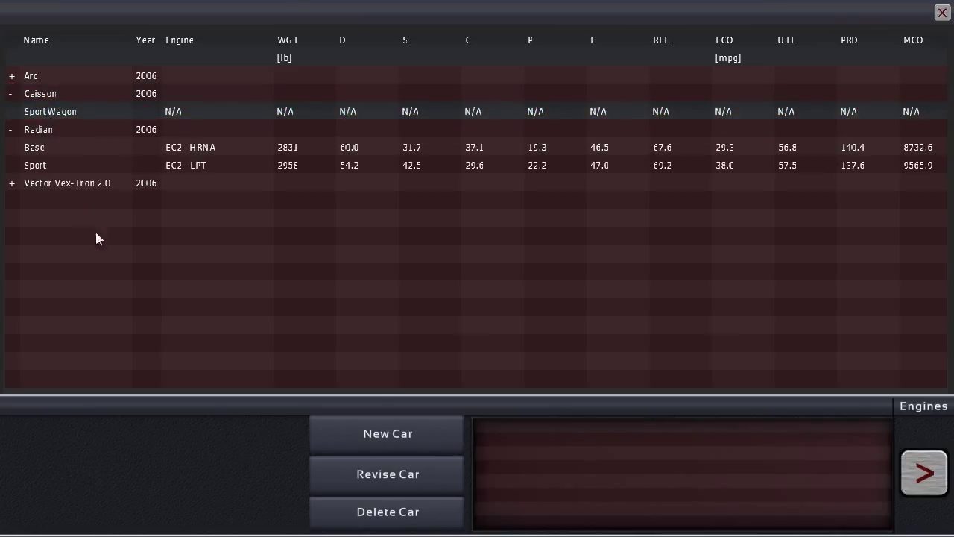
{"action": "mouse_move", "coordinate": [235, 351]}
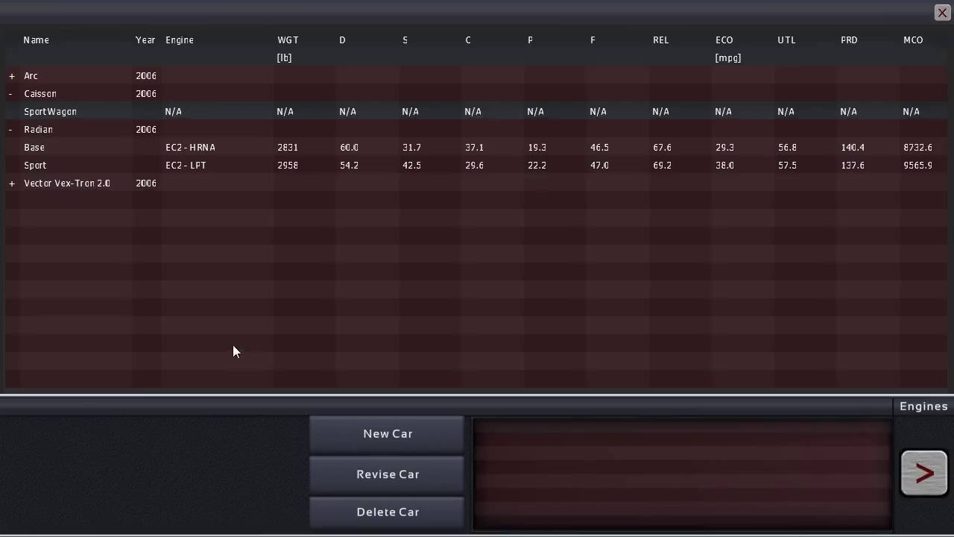
{"action": "mouse_move", "coordinate": [218, 341]}
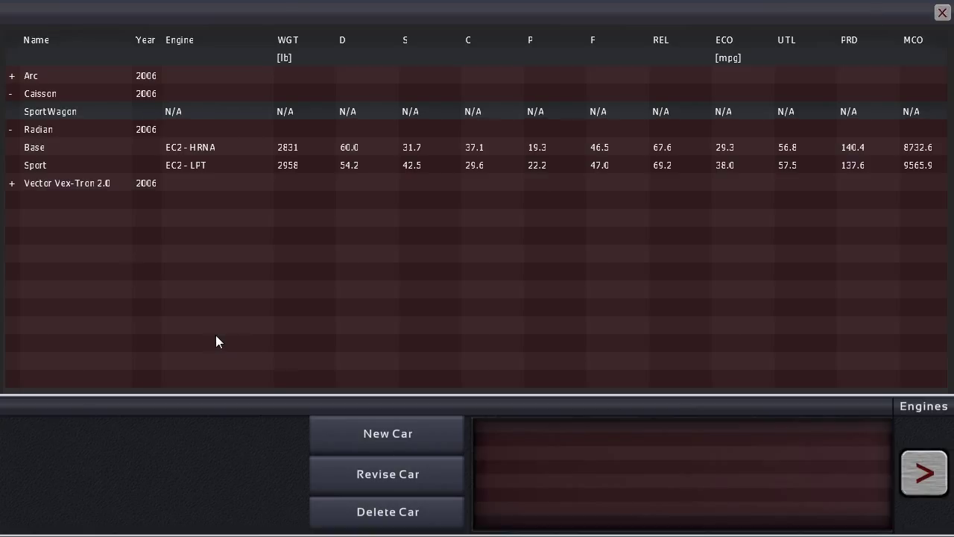
{"action": "mouse_move", "coordinate": [214, 339]}
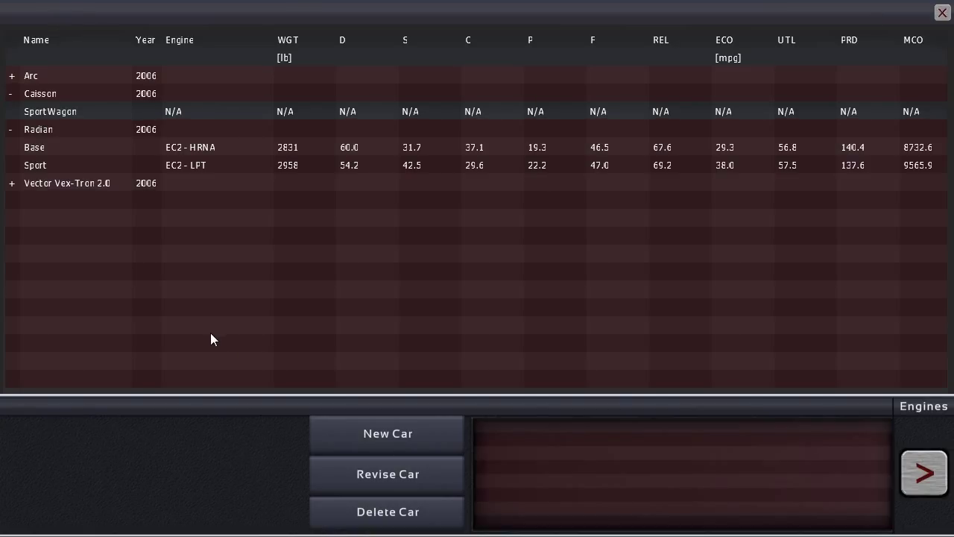
{"action": "left_click", "coordinate": [50, 111]}
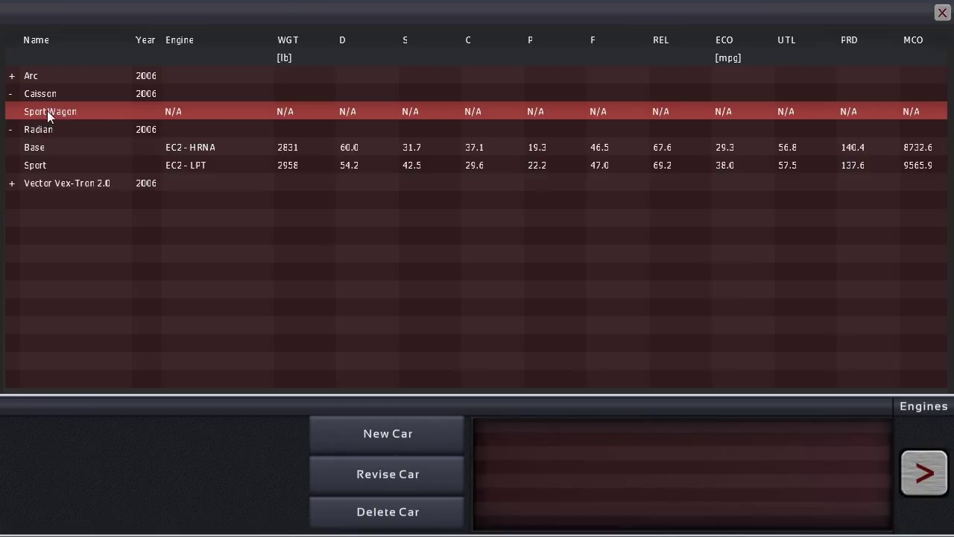
{"action": "left_click", "coordinate": [35, 147]}
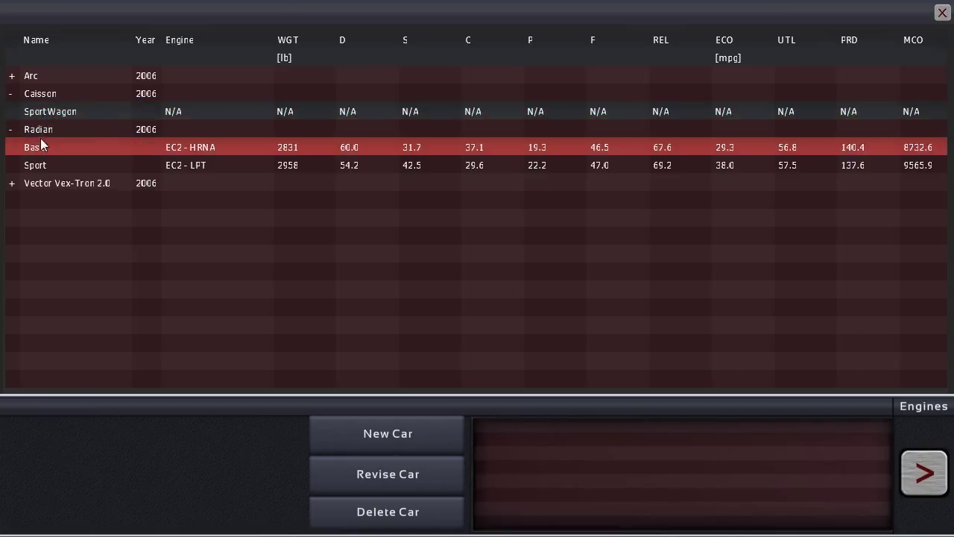
{"action": "left_click", "coordinate": [50, 111]}
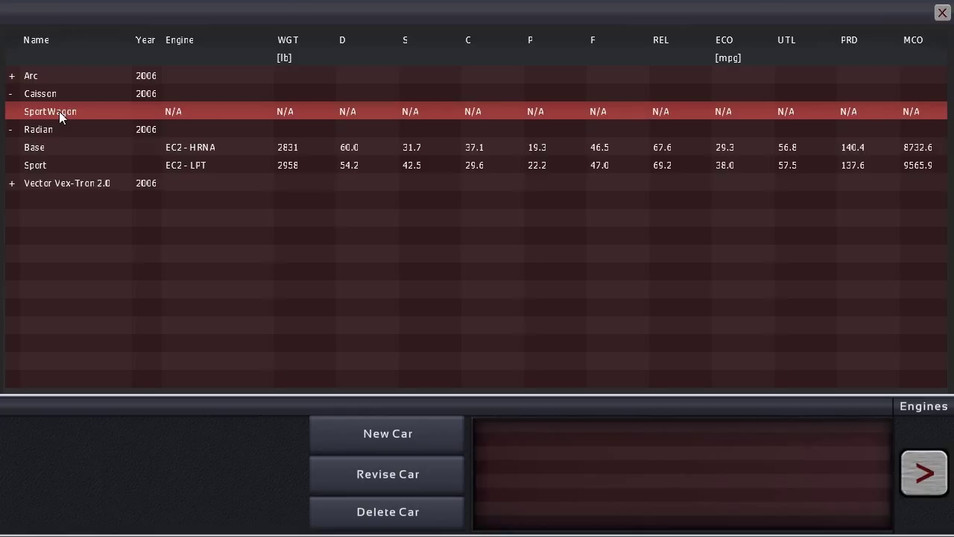
{"action": "mouse_move", "coordinate": [291, 303]}
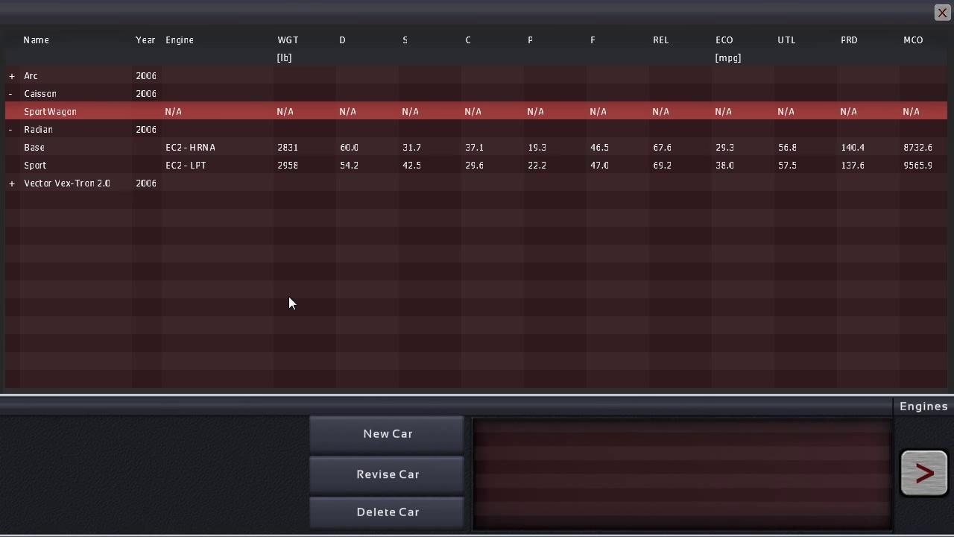
{"action": "left_click", "coordinate": [388, 473]}
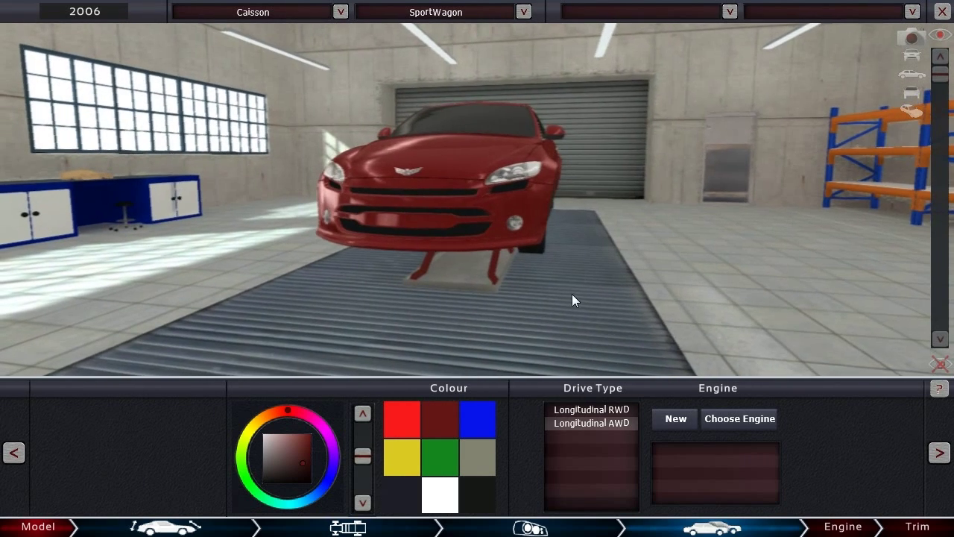
{"action": "left_click", "coordinate": [303, 470]}
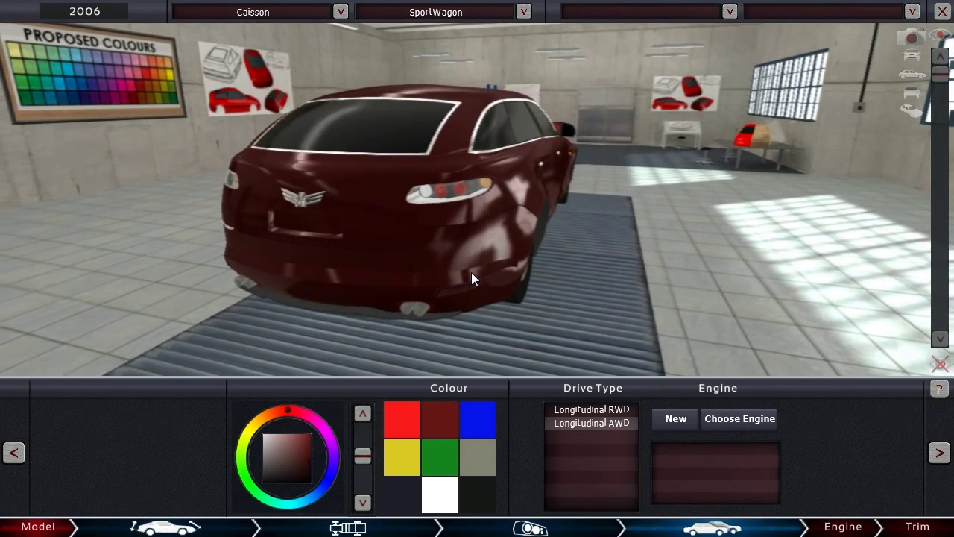
{"action": "mouse_move", "coordinate": [355, 317]}
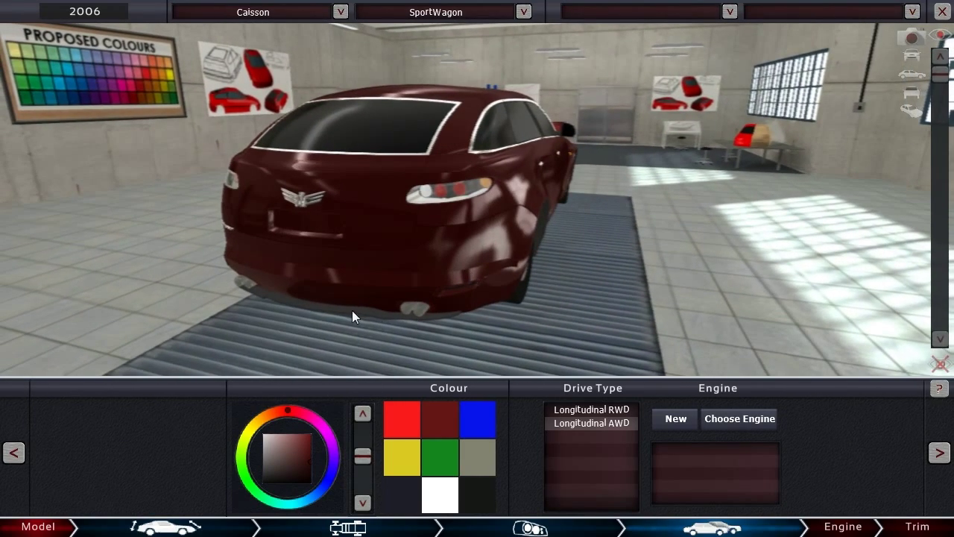
{"action": "left_click_drag", "start_coordinate": [354, 316], "coordinate": [457, 281]}
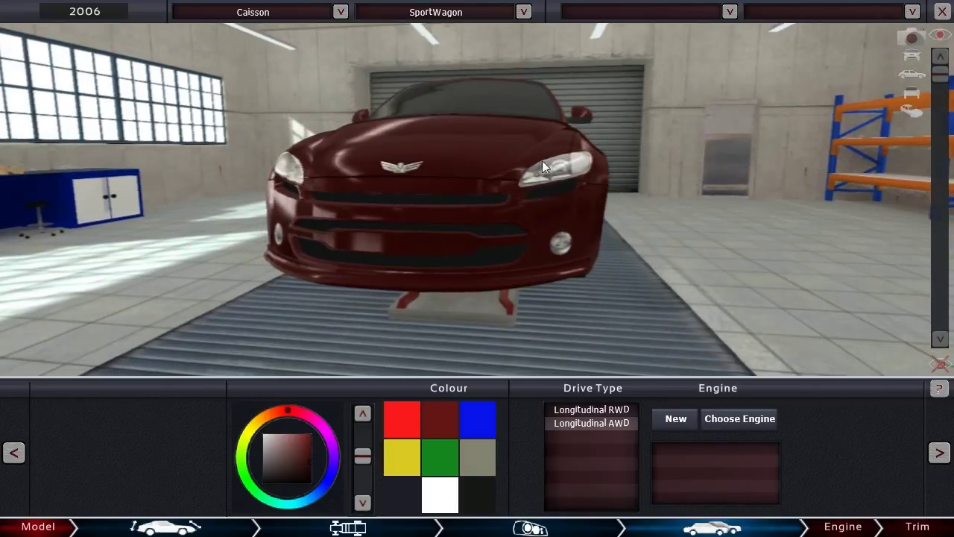
{"action": "mouse_move", "coordinate": [521, 202]}
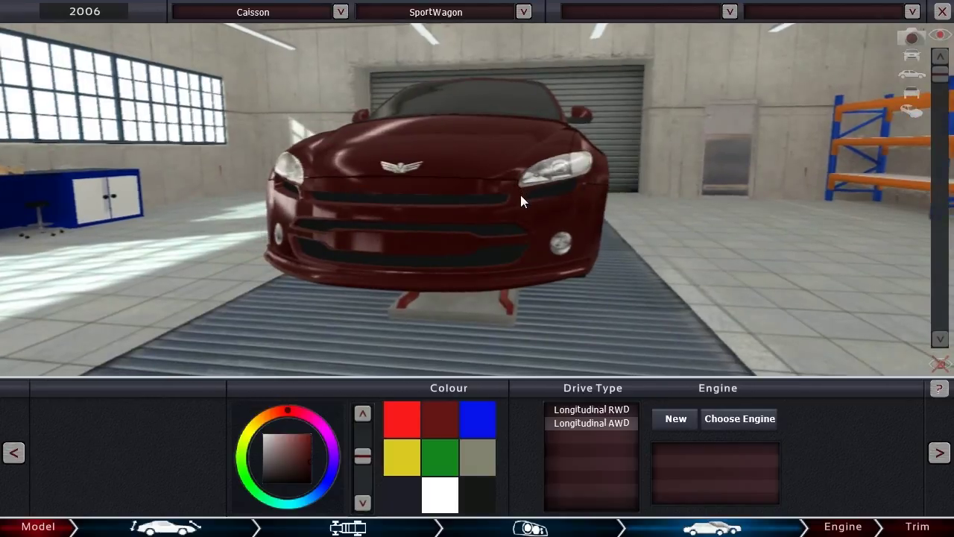
{"action": "mouse_move", "coordinate": [514, 213]}
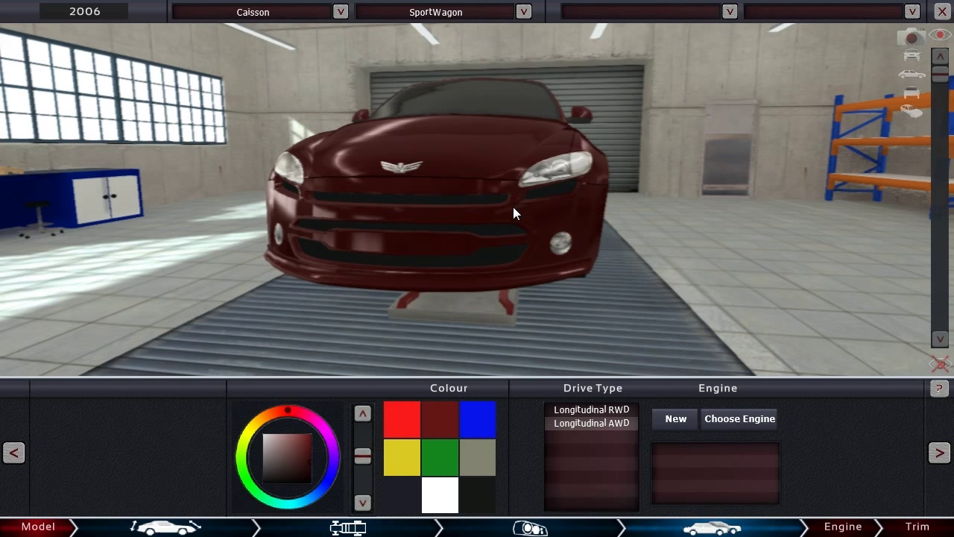
{"action": "mouse_move", "coordinate": [497, 223]}
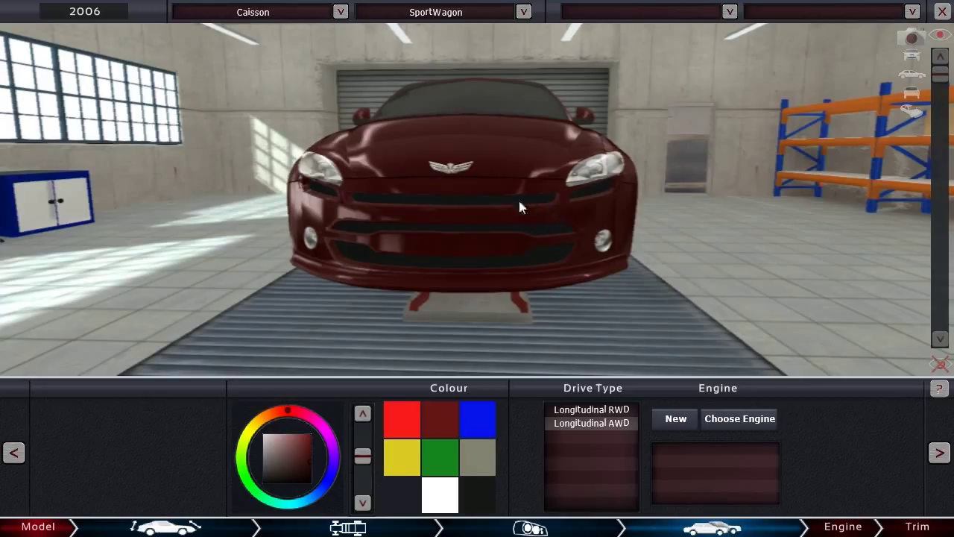
{"action": "mouse_move", "coordinate": [591, 203]}
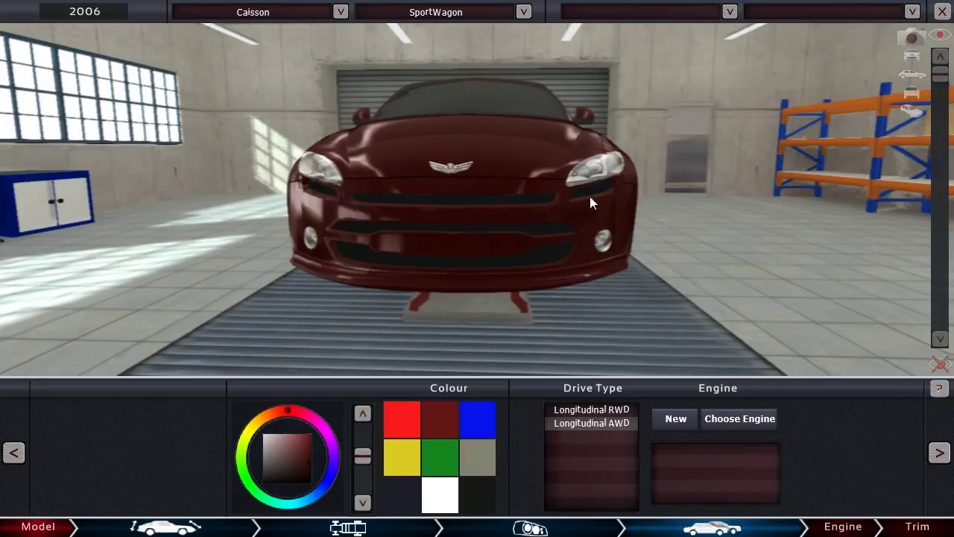
{"action": "mouse_move", "coordinate": [308, 193]}
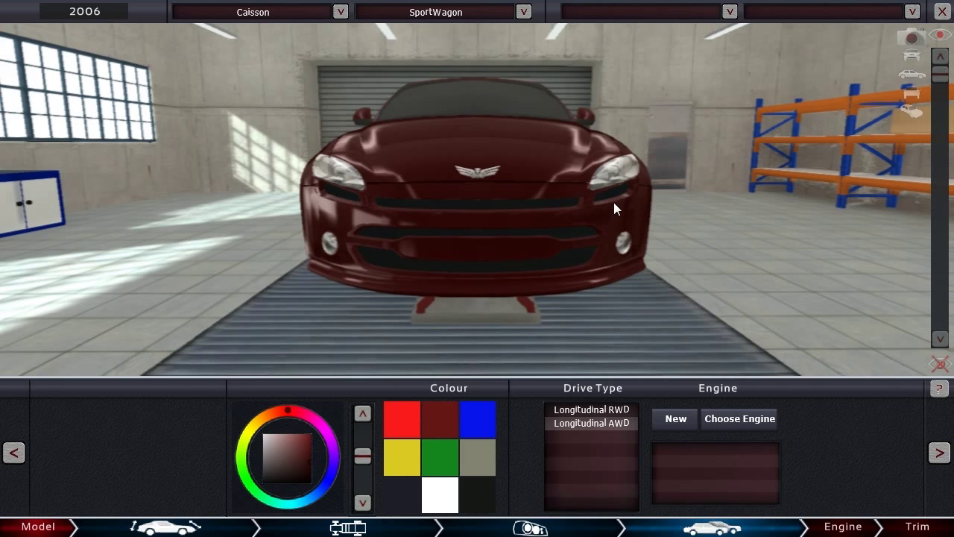
{"action": "mouse_move", "coordinate": [479, 215]}
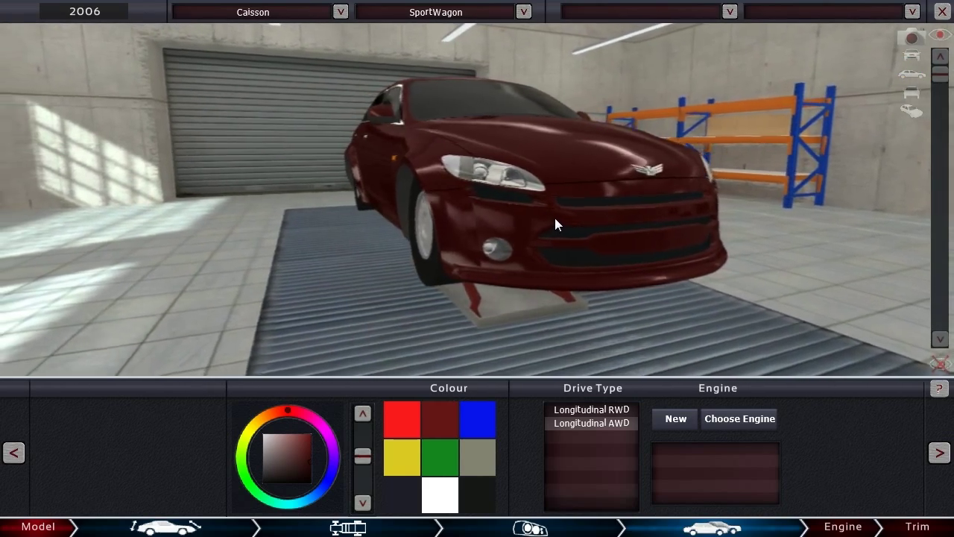
{"action": "left_click_drag", "start_coordinate": [555, 225], "coordinate": [457, 222]}
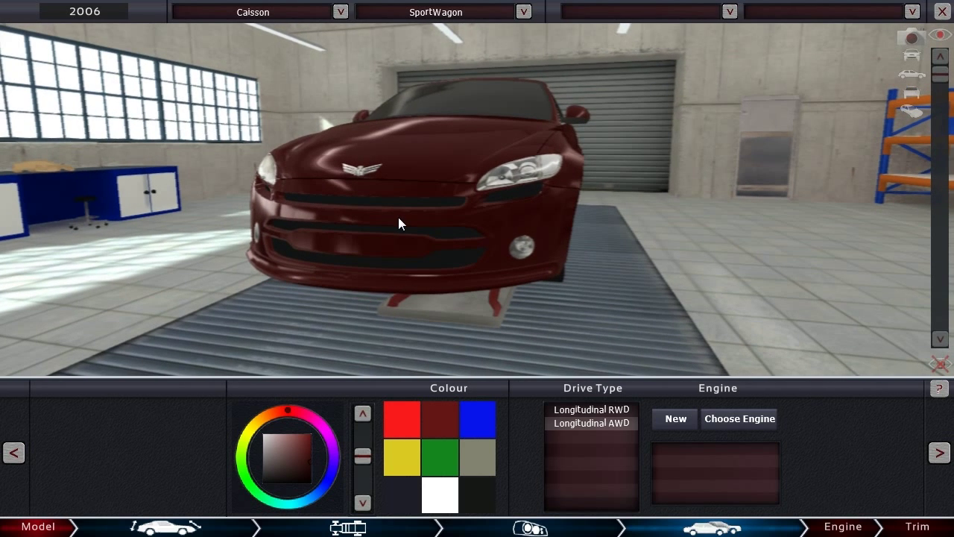
{"action": "left_click_drag", "start_coordinate": [400, 224], "coordinate": [348, 235]}
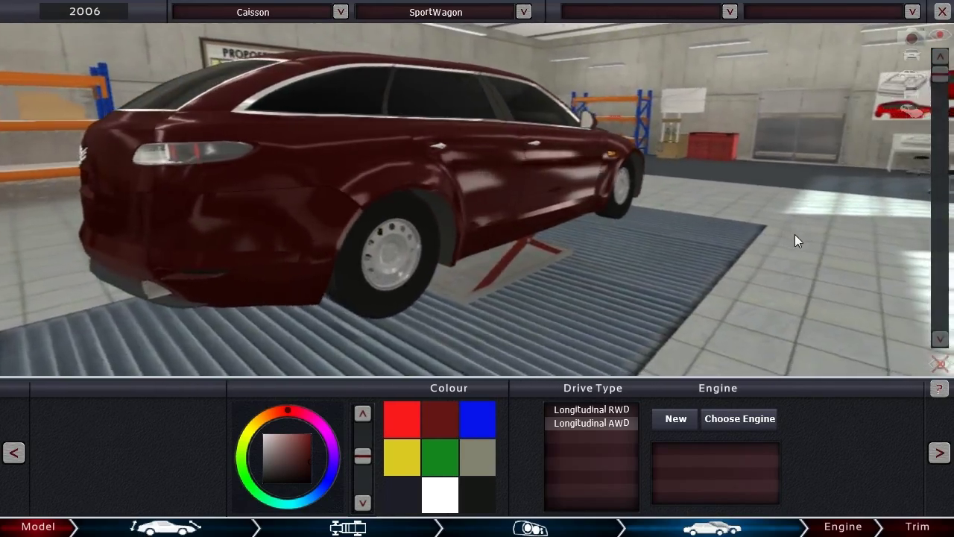
{"action": "left_click_drag", "start_coordinate": [797, 240], "coordinate": [483, 190]}
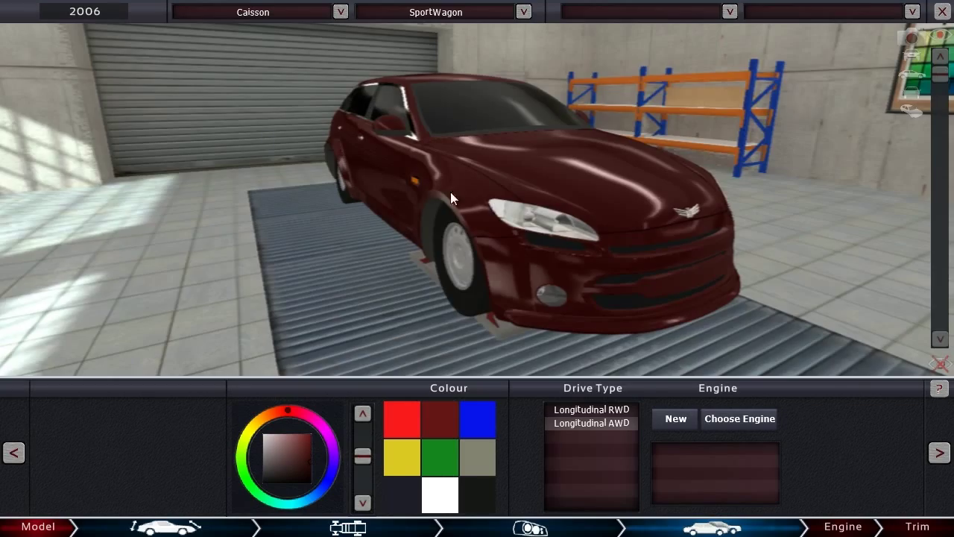
{"action": "left_click_drag", "start_coordinate": [451, 198], "coordinate": [438, 315]}
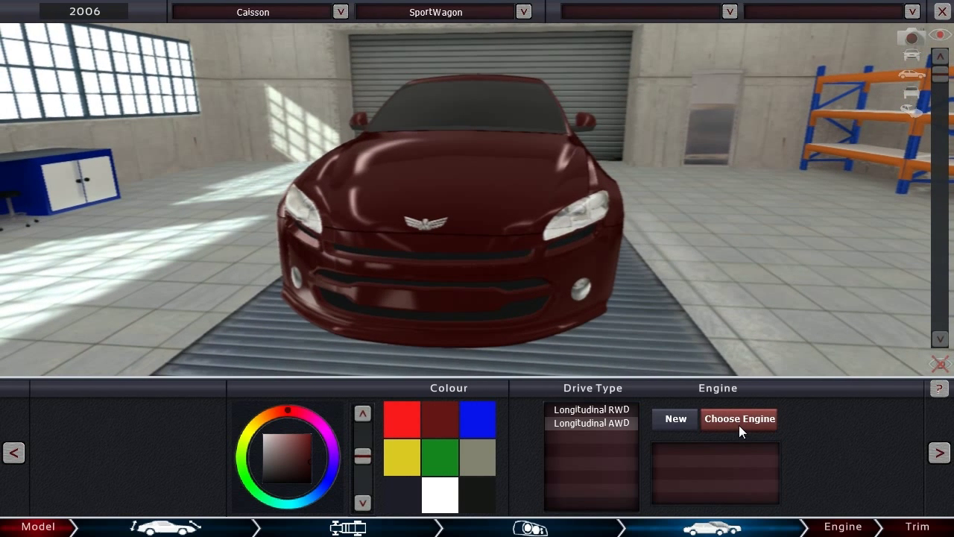
Step: Fit the GENII V8DFI engine's 5LNA variant, showing 488 hp
{"action": "left_click", "coordinate": [739, 418]}
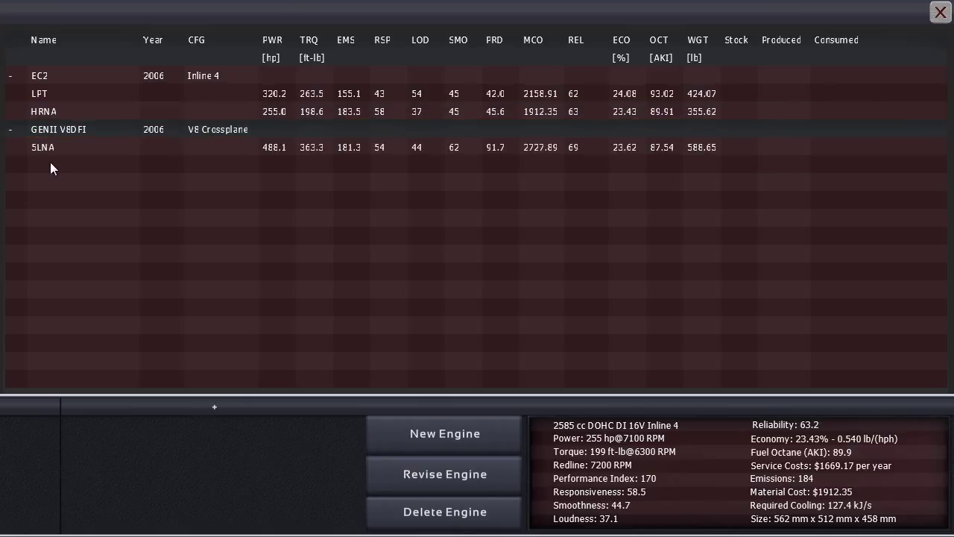
{"action": "mouse_move", "coordinate": [61, 165]}
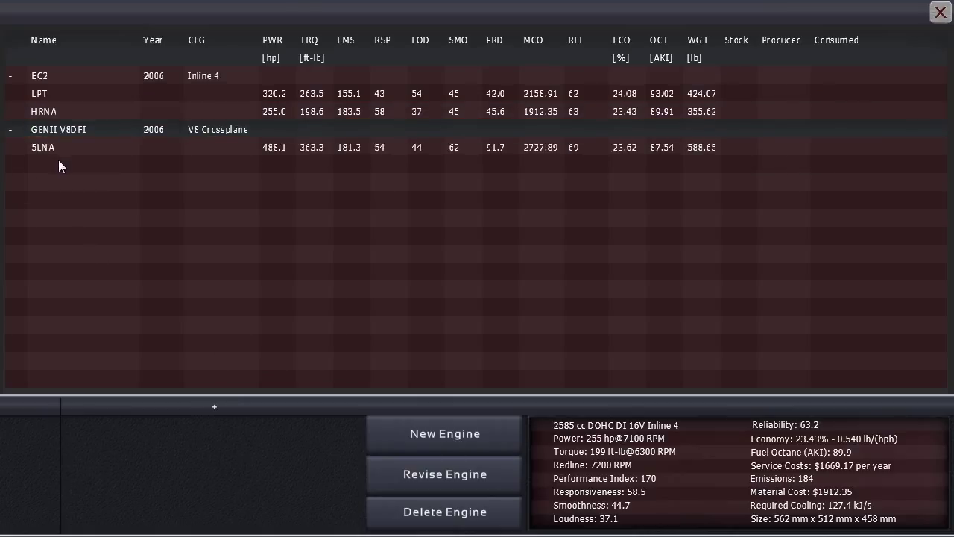
{"action": "left_click", "coordinate": [43, 147]}
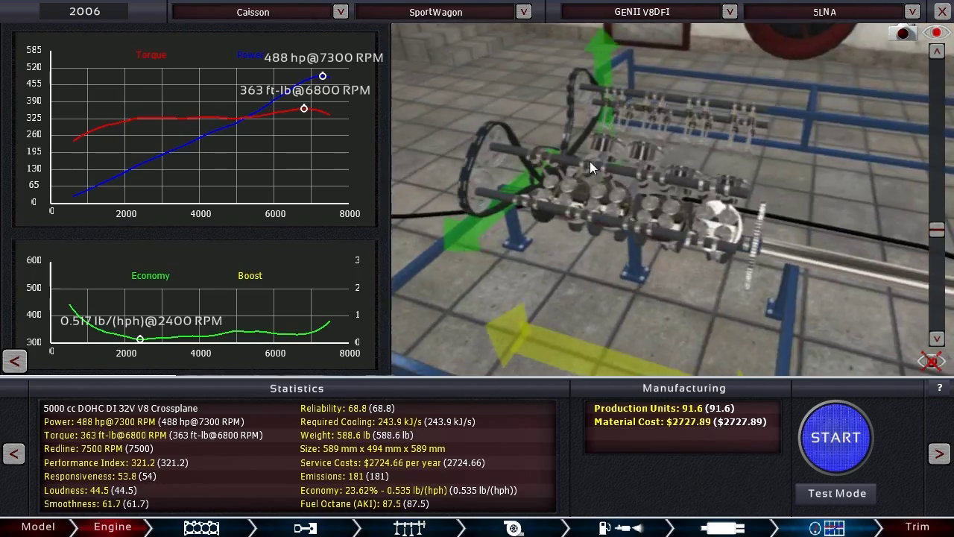
Step: Use premium fuel and fit the Performance intake, reaching 492 hp and 367 ft-lb
{"action": "left_click_drag", "start_coordinate": [592, 168], "coordinate": [693, 181]}
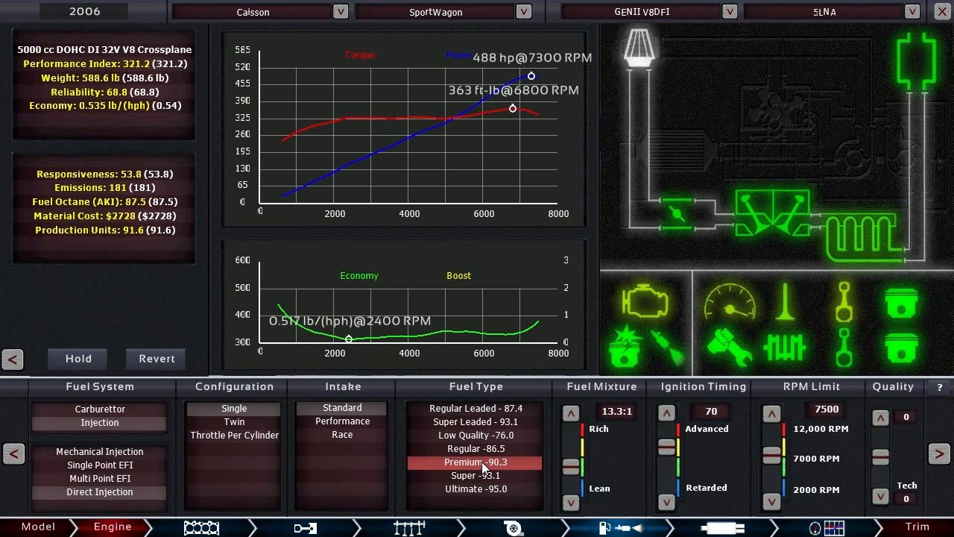
{"action": "left_click", "coordinate": [476, 489]}
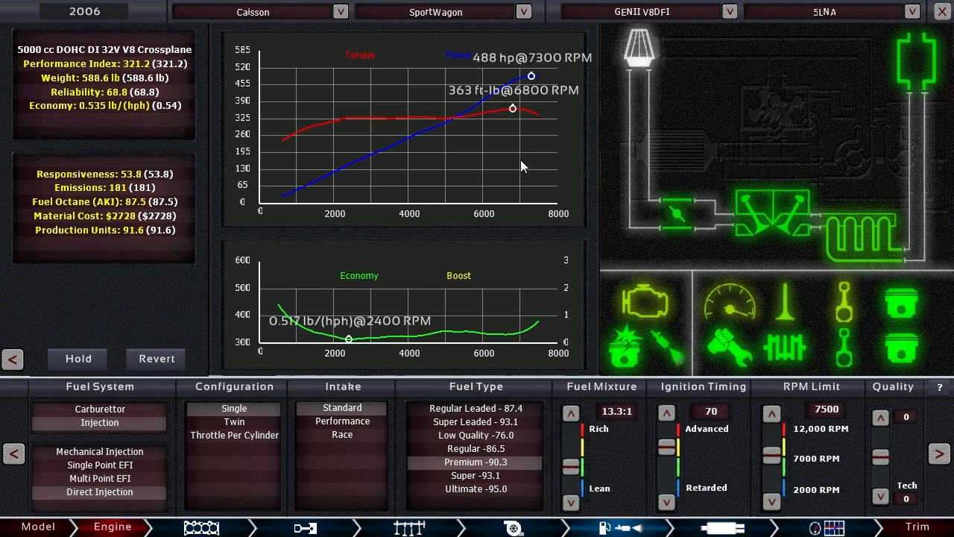
{"action": "mouse_move", "coordinate": [477, 254]}
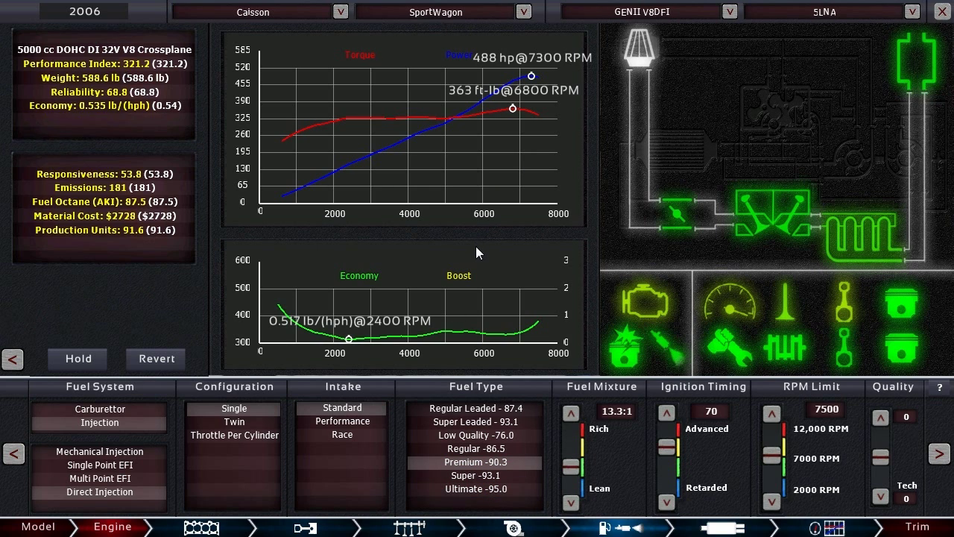
{"action": "mouse_move", "coordinate": [466, 264]}
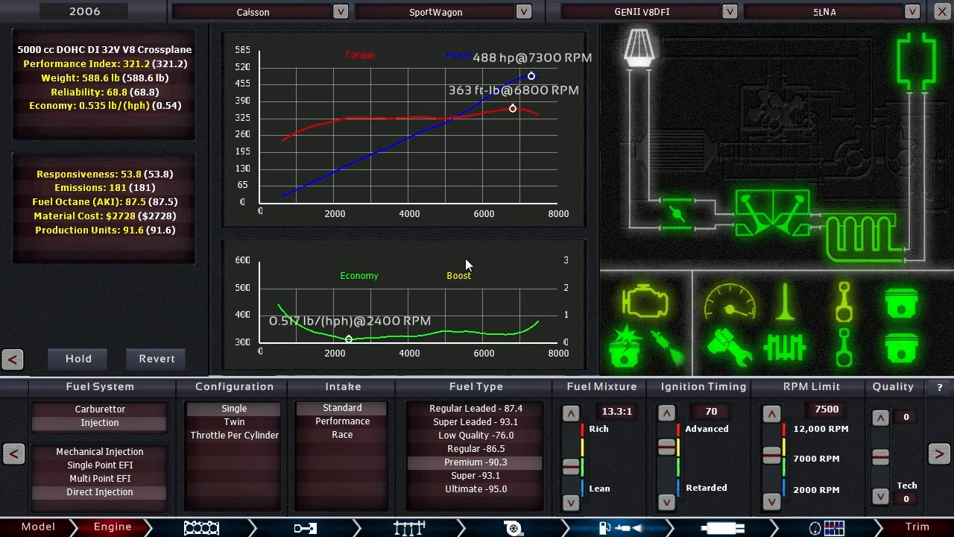
{"action": "mouse_move", "coordinate": [455, 270]}
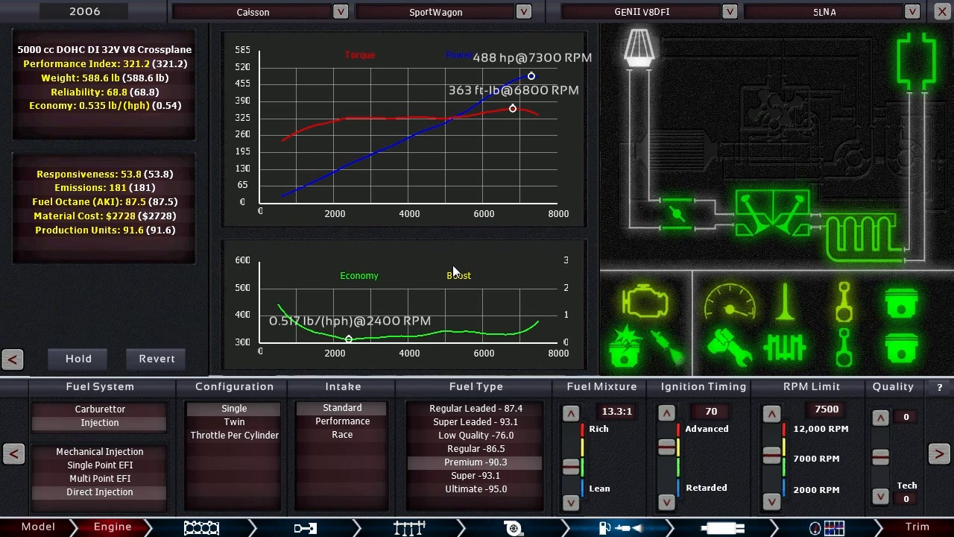
{"action": "mouse_move", "coordinate": [452, 274]}
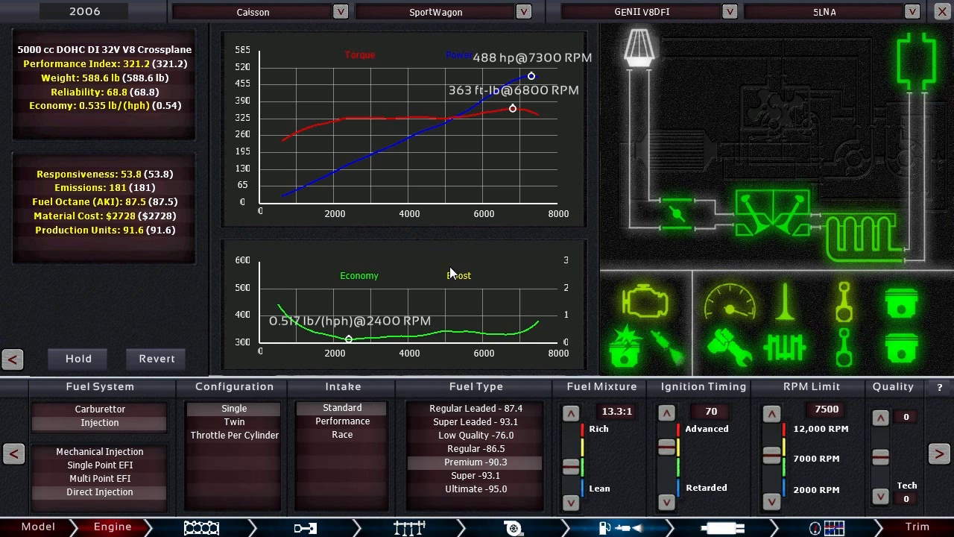
{"action": "left_click", "coordinate": [342, 421]}
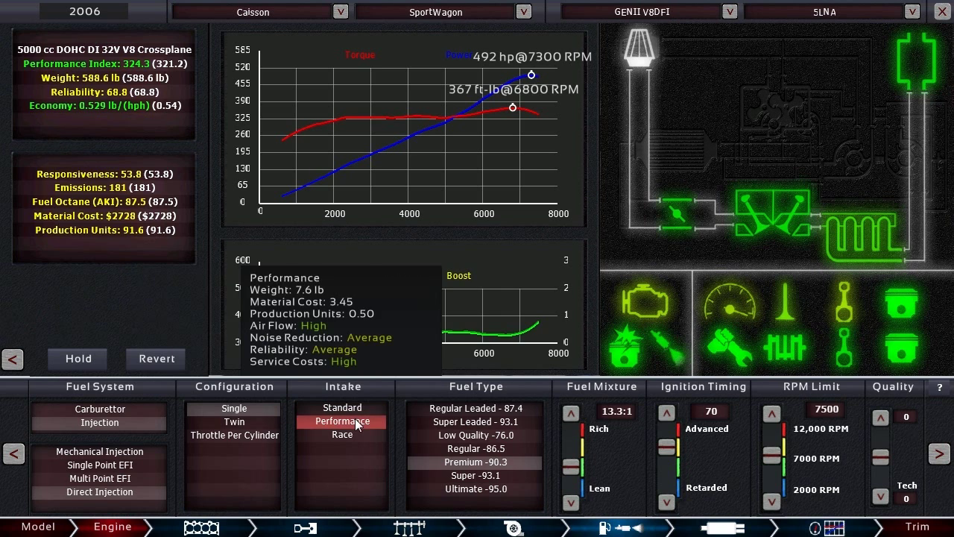
{"action": "mouse_move", "coordinate": [341, 434]}
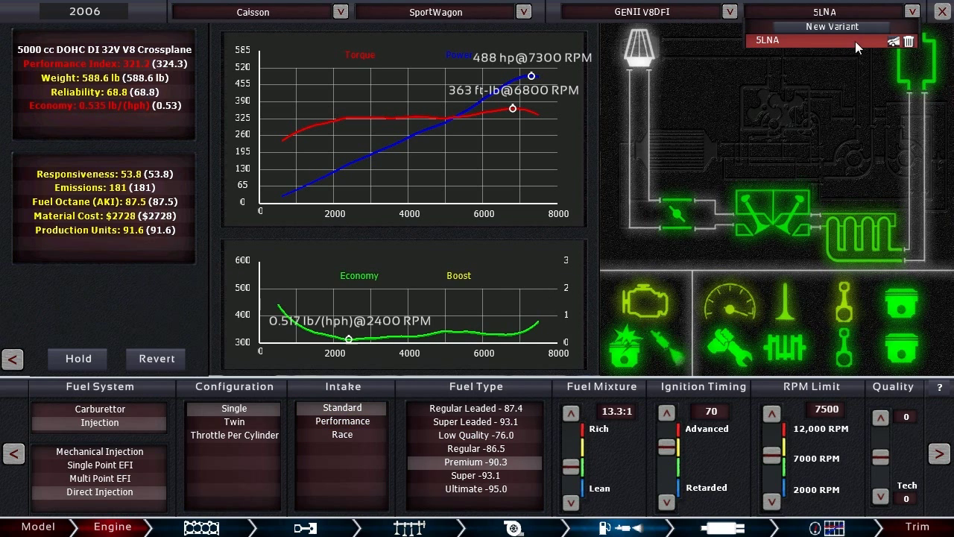
Step: Create a new GENII V8DFI engine variant called 'NAHF'
{"action": "left_click", "coordinate": [831, 26]}
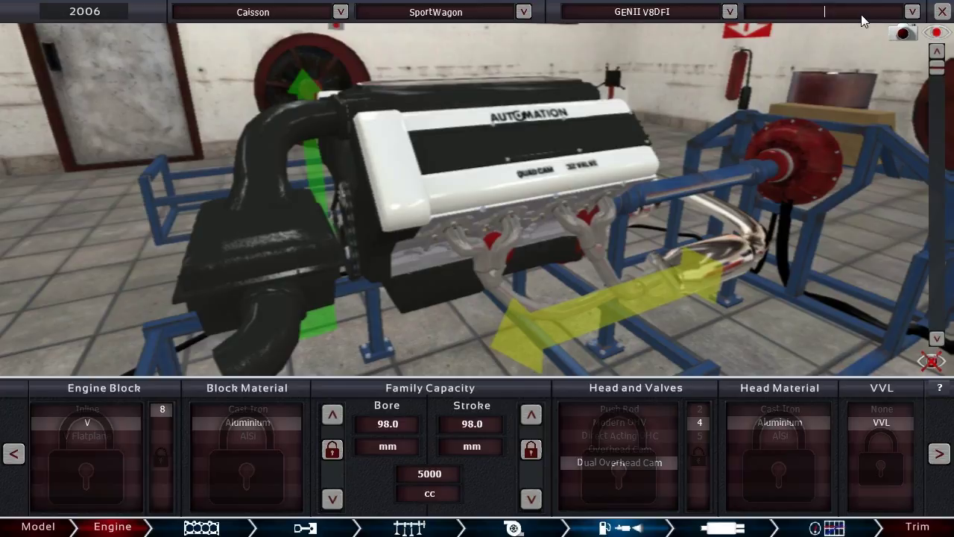
{"action": "type", "text": "NA"}
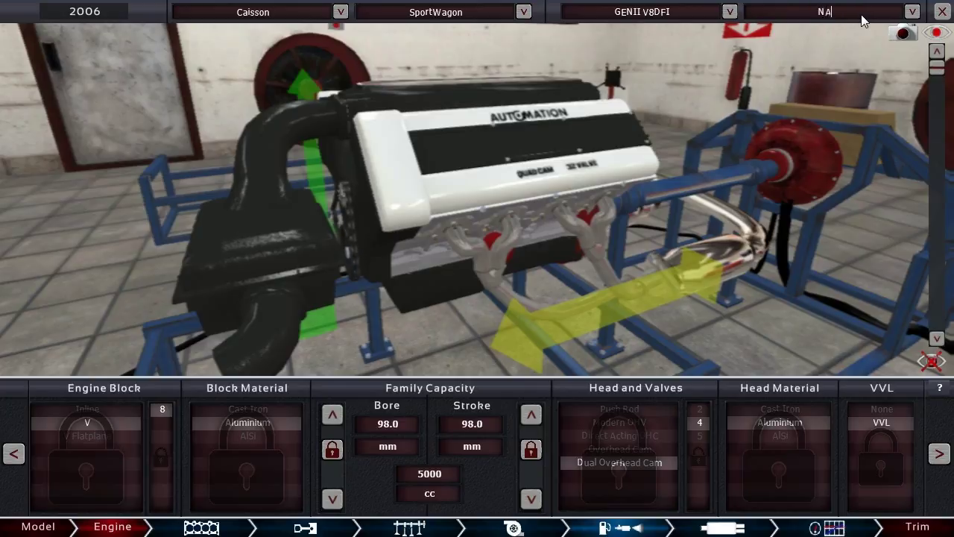
{"action": "type", "text": "HF"}
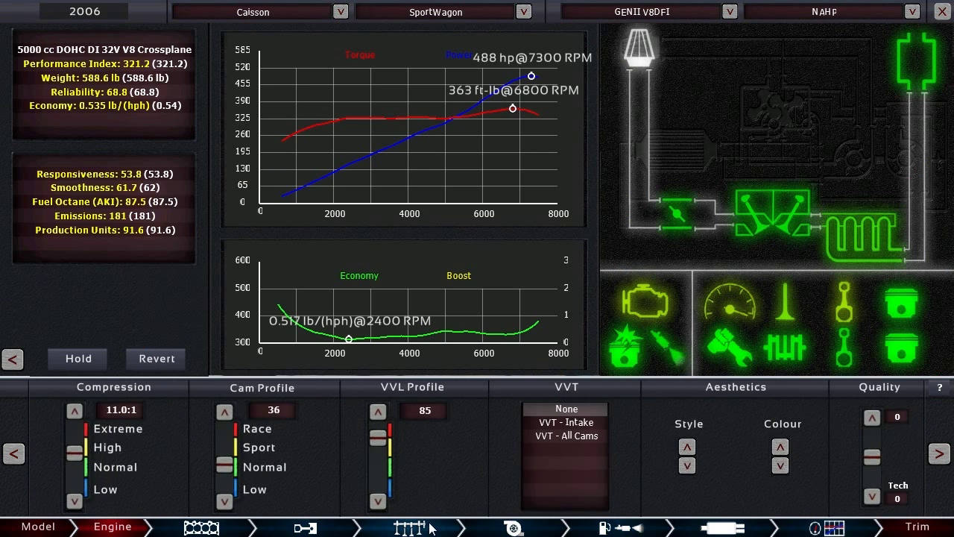
{"action": "mouse_move", "coordinate": [501, 518]}
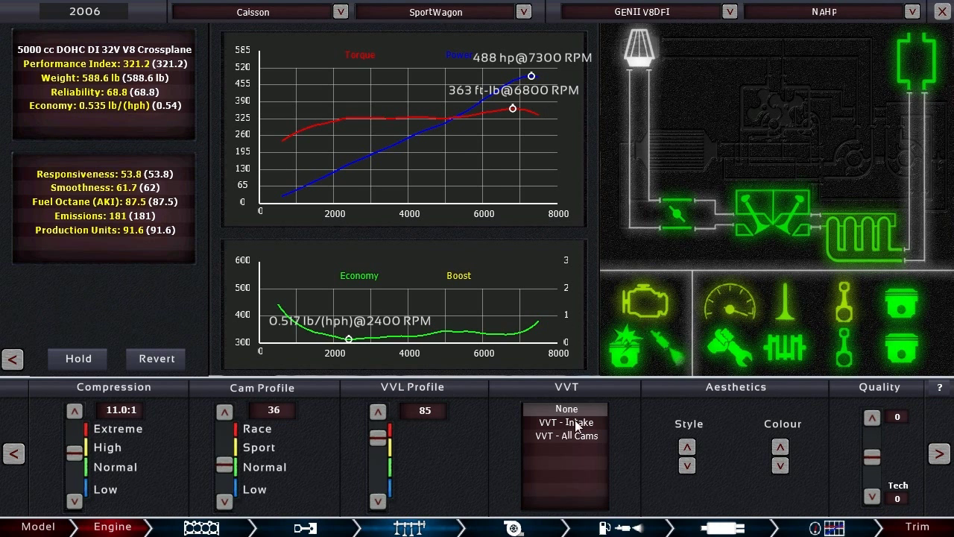
Step: Add VVT on all cams, set compression to 11.6:1, and raise the VVL profile beyond 87
{"action": "left_click", "coordinate": [566, 423]}
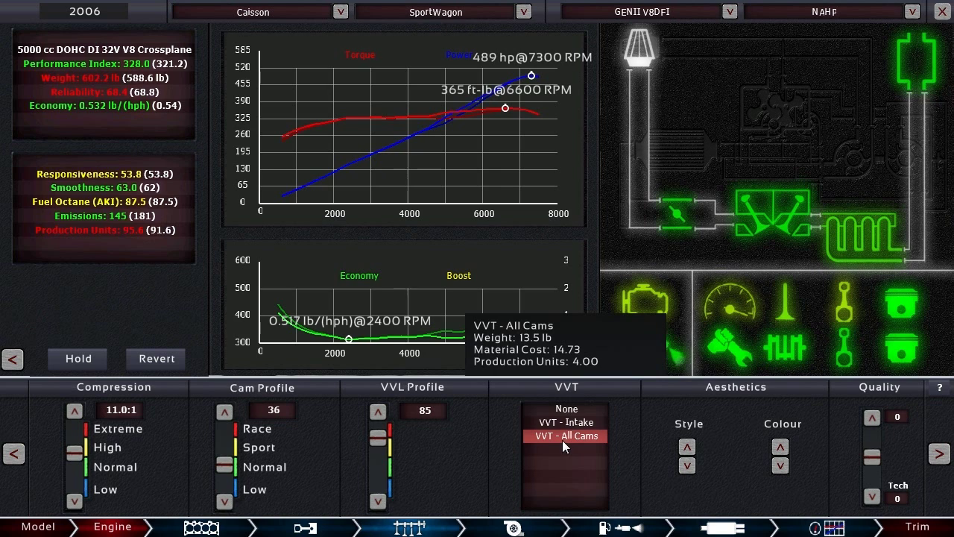
{"action": "mouse_move", "coordinate": [564, 422]}
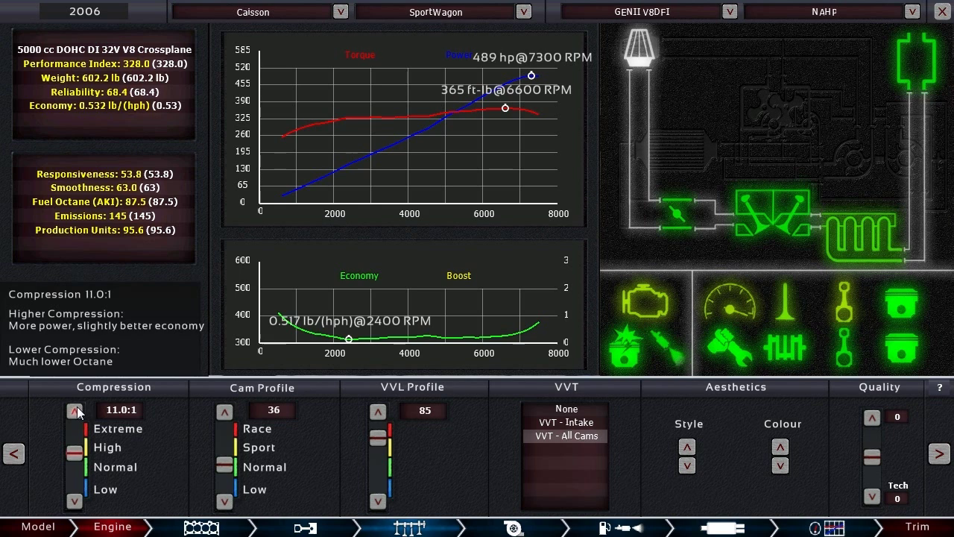
{"action": "left_click", "coordinate": [74, 410]}
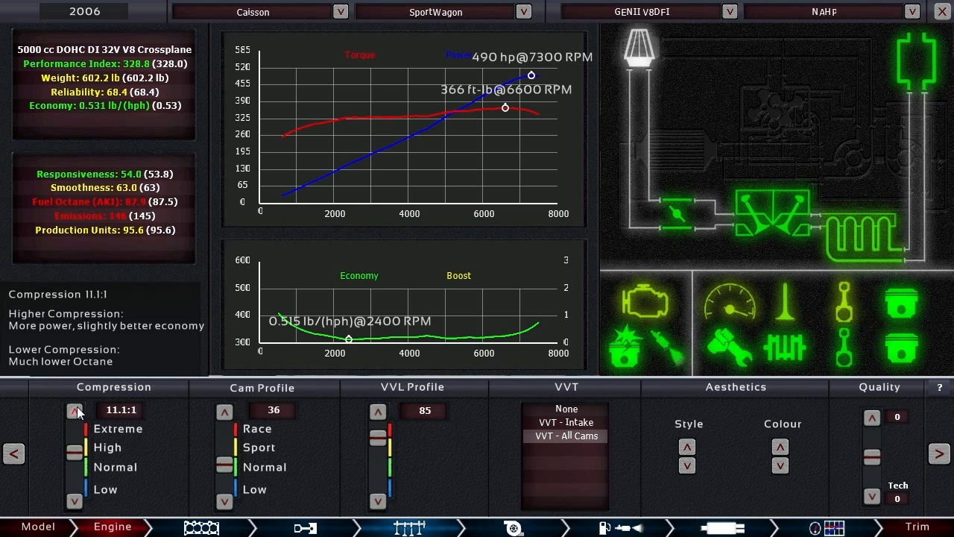
{"action": "left_click", "coordinate": [74, 411]}
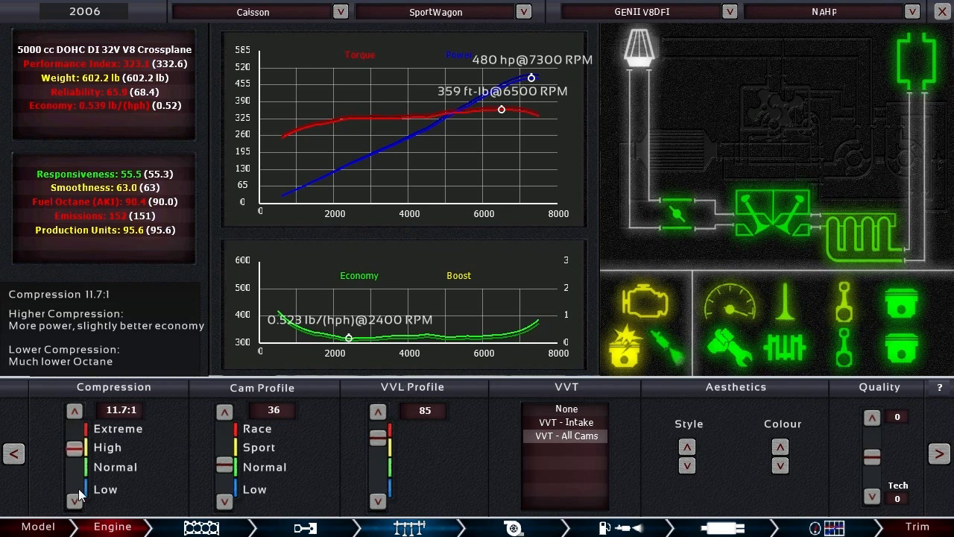
{"action": "left_click", "coordinate": [73, 503]}
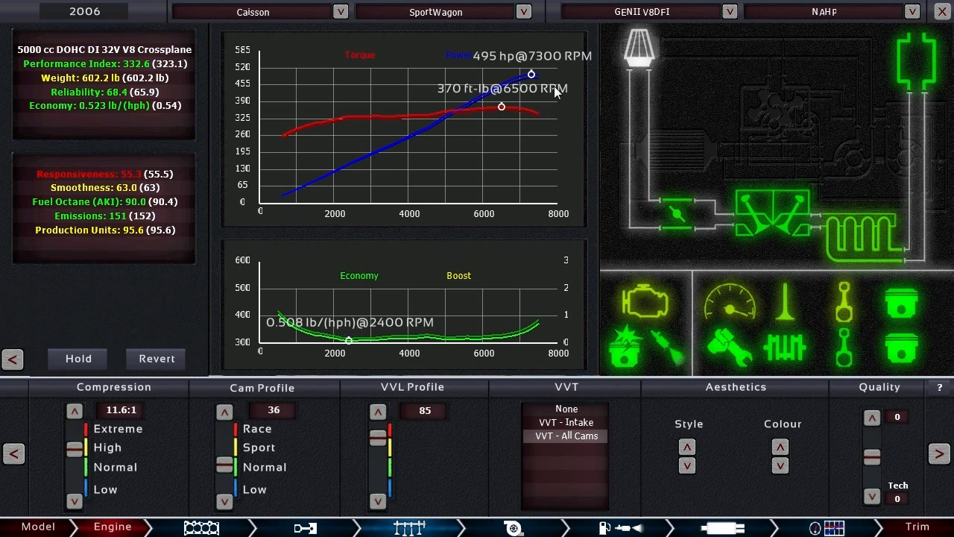
{"action": "mouse_move", "coordinate": [505, 350]}
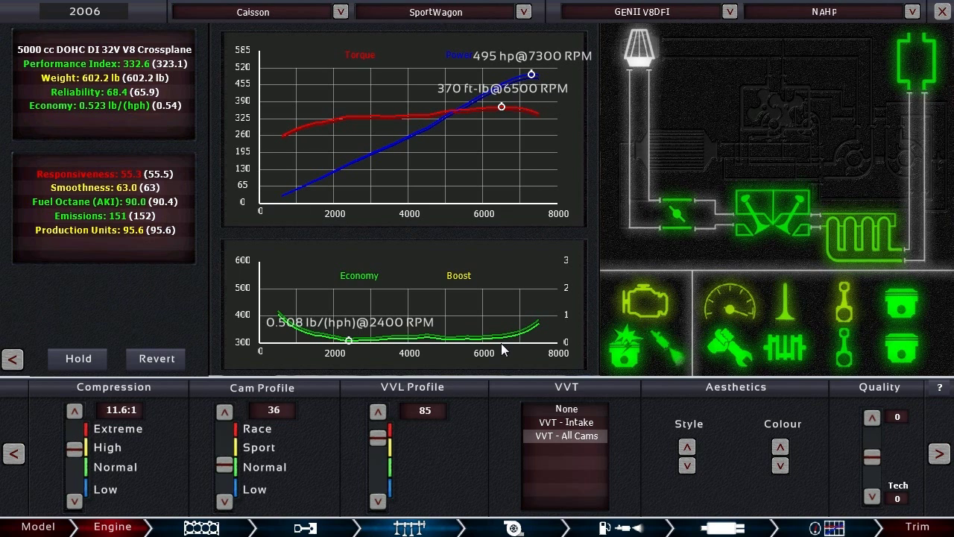
{"action": "left_click", "coordinate": [378, 412]}
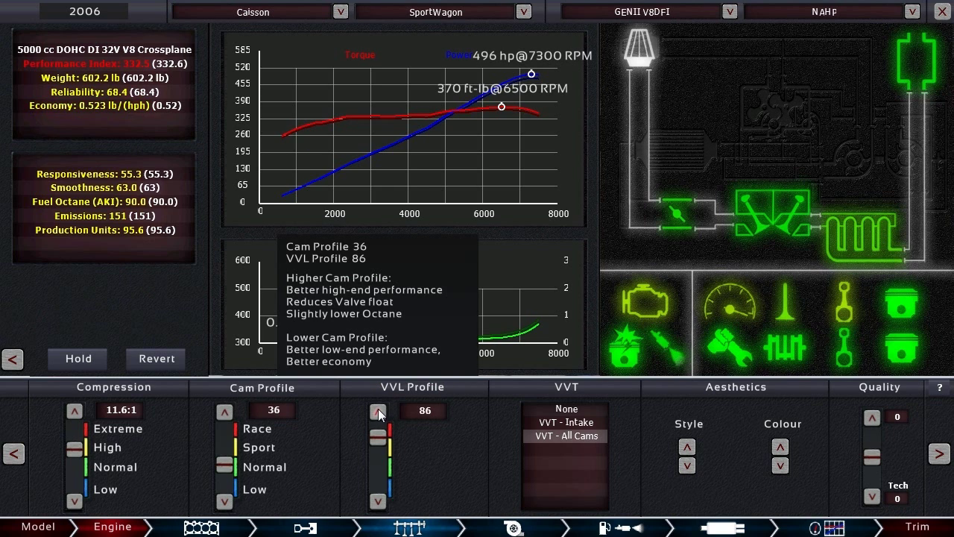
{"action": "left_click", "coordinate": [379, 411]}
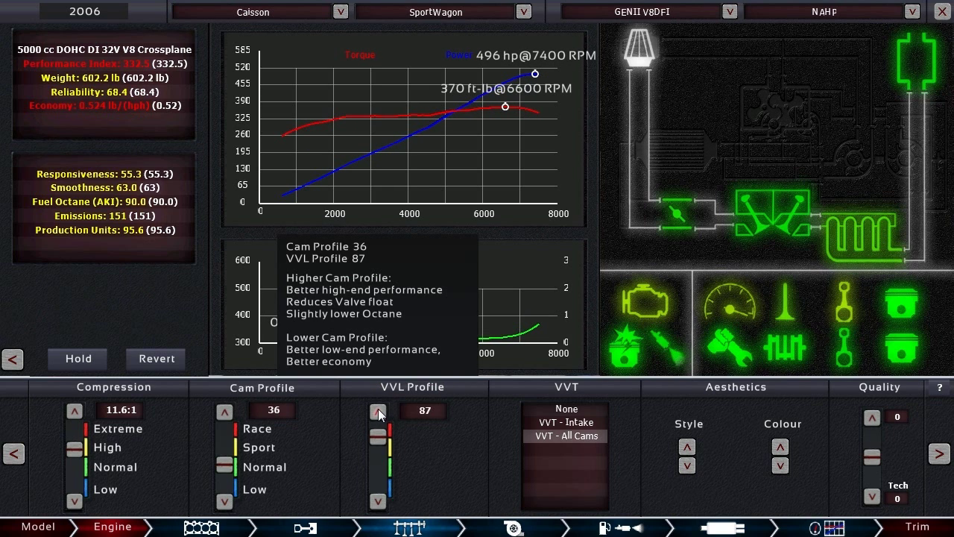
{"action": "left_click", "coordinate": [378, 410]}
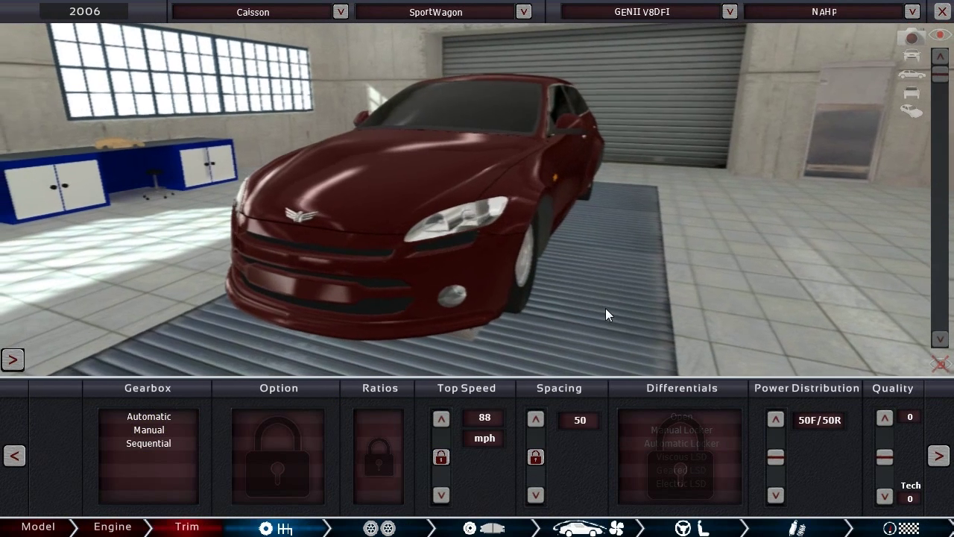
Step: Switch the gearbox type to a 6-speed sequential
{"action": "left_click", "coordinate": [149, 443]}
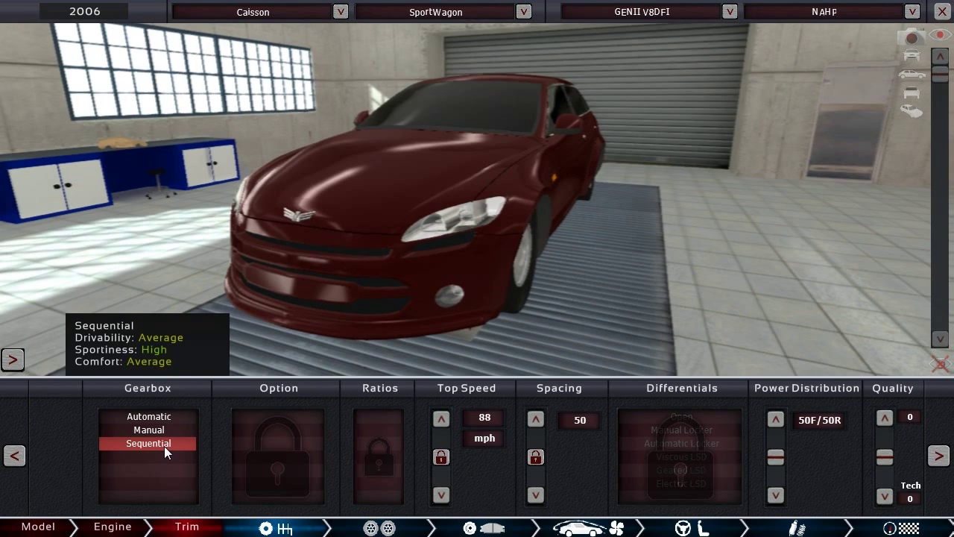
{"action": "left_click", "coordinate": [148, 443]}
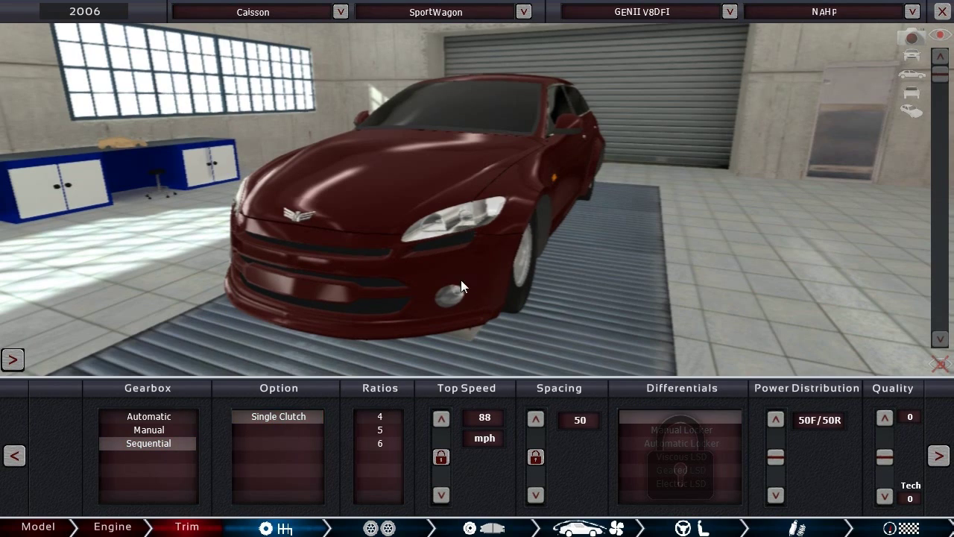
{"action": "left_click", "coordinate": [149, 430]}
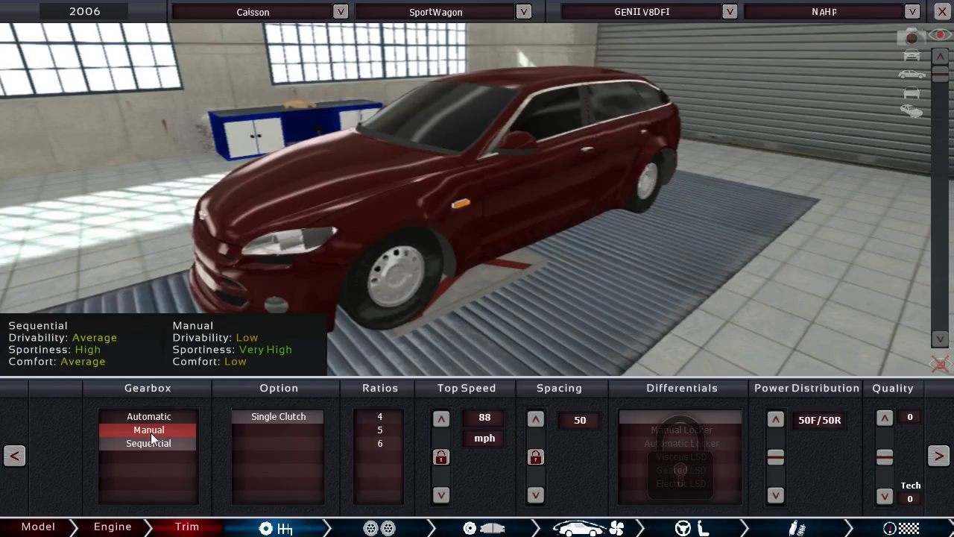
{"action": "left_click", "coordinate": [149, 442]}
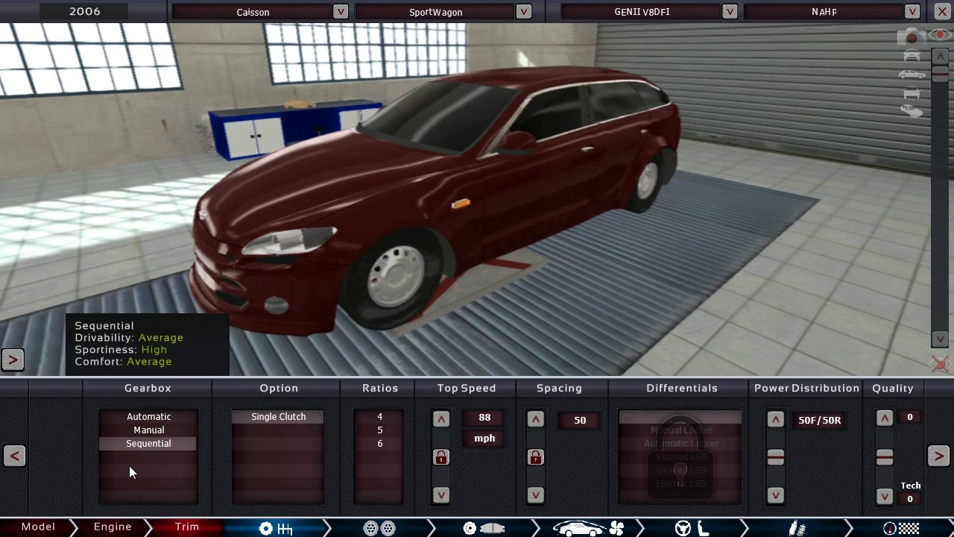
{"action": "left_click", "coordinate": [148, 443]}
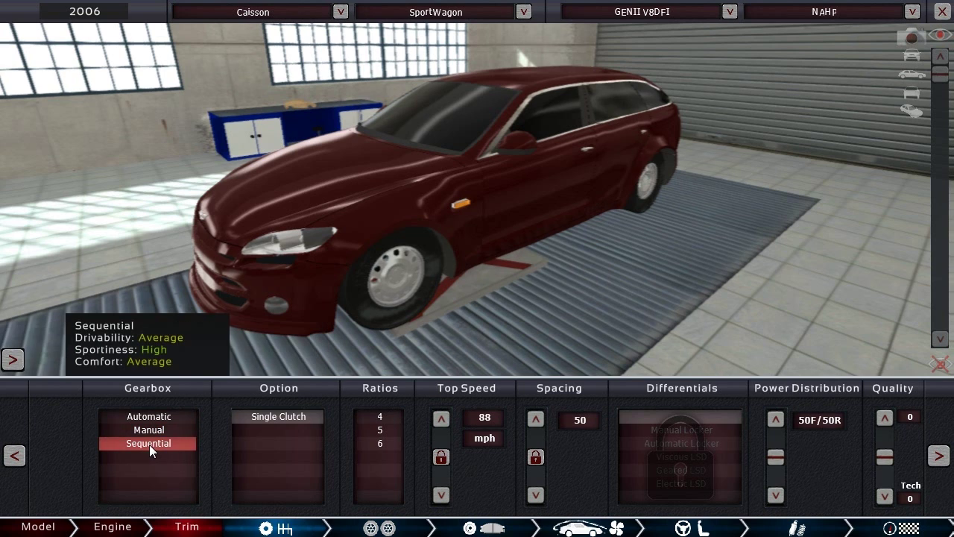
{"action": "mouse_move", "coordinate": [178, 451]}
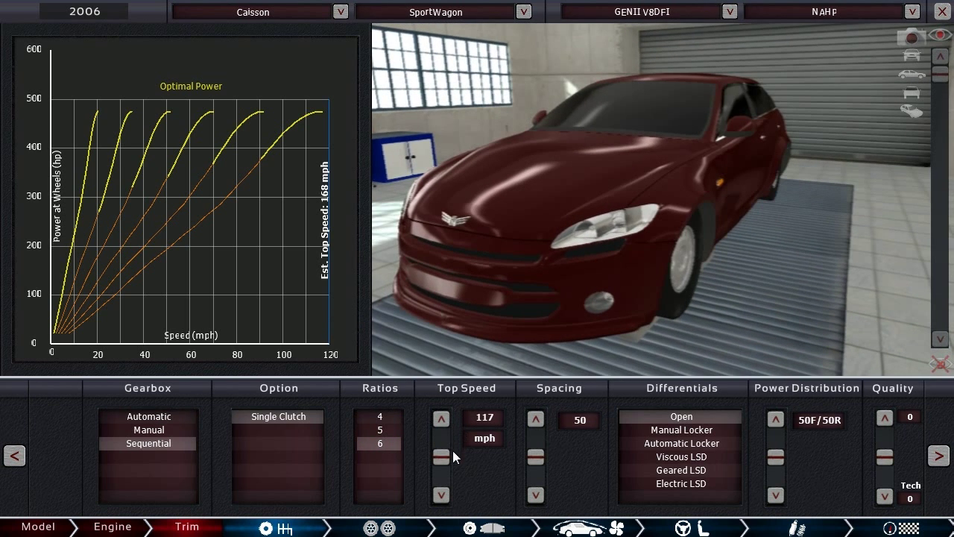
Step: Gear for a 176 mph top speed and fit a viscous limited-slip differential
{"action": "left_click", "coordinate": [441, 457]}
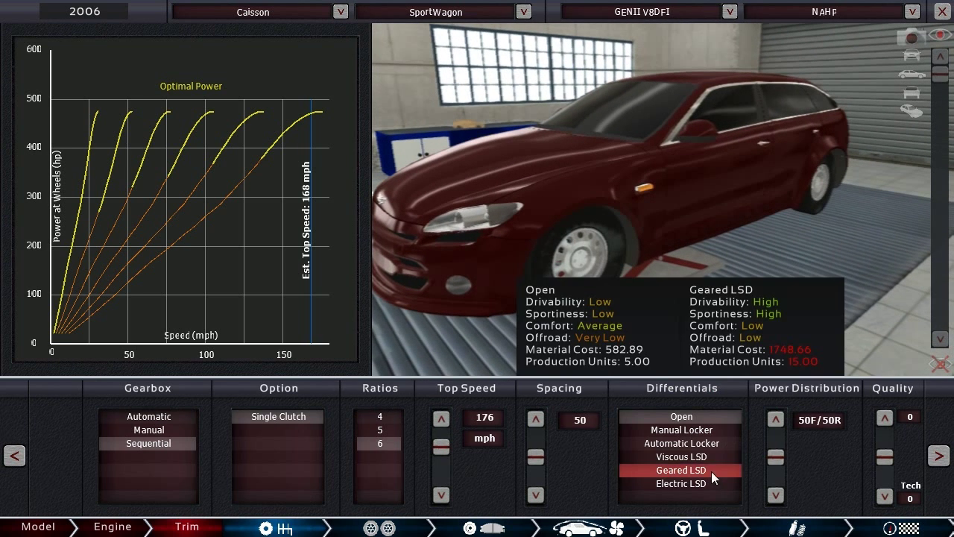
{"action": "left_click", "coordinate": [680, 456]}
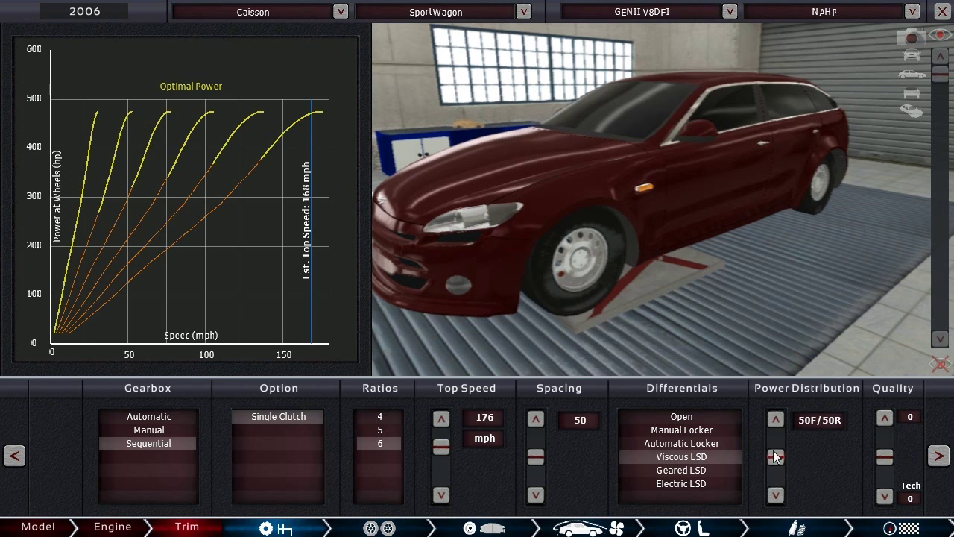
{"action": "left_click", "coordinate": [775, 418]}
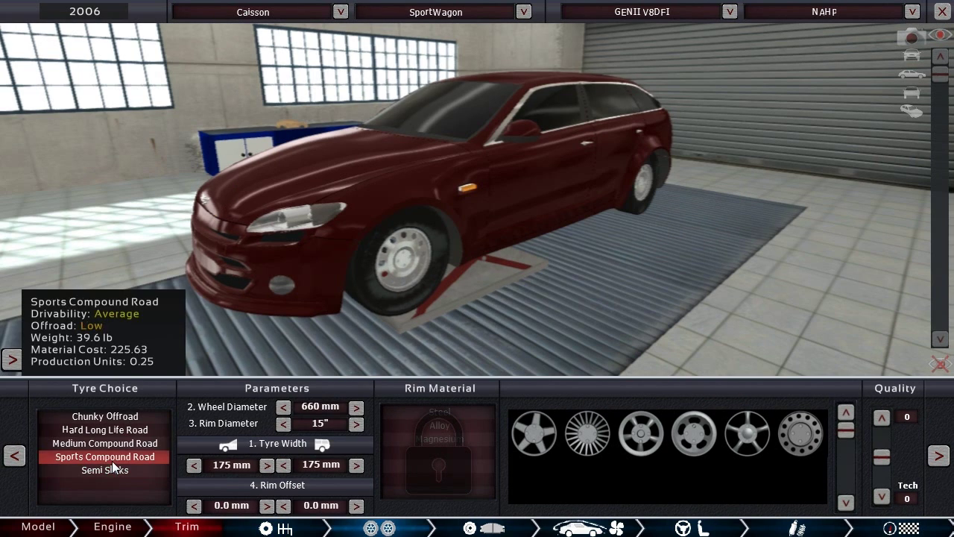
Step: Fit Medium Compound Road tyres on 18-inch rims with a new rim design
{"action": "left_click", "coordinate": [356, 423]}
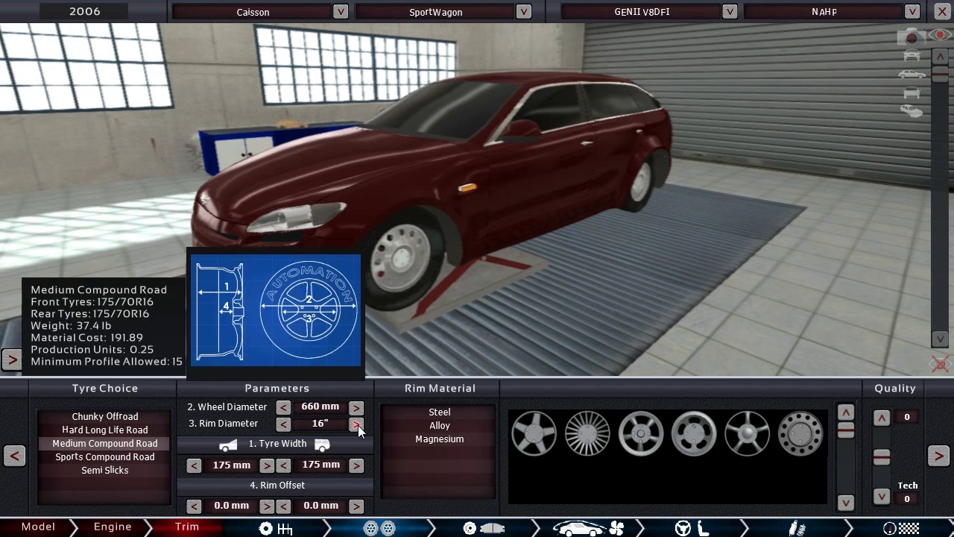
{"action": "left_click", "coordinate": [355, 423]}
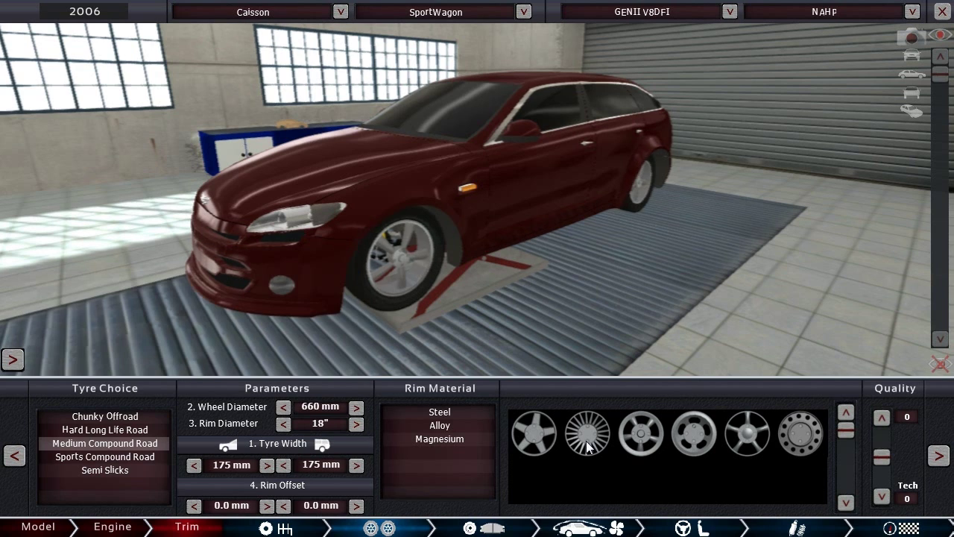
{"action": "left_click", "coordinate": [746, 434]}
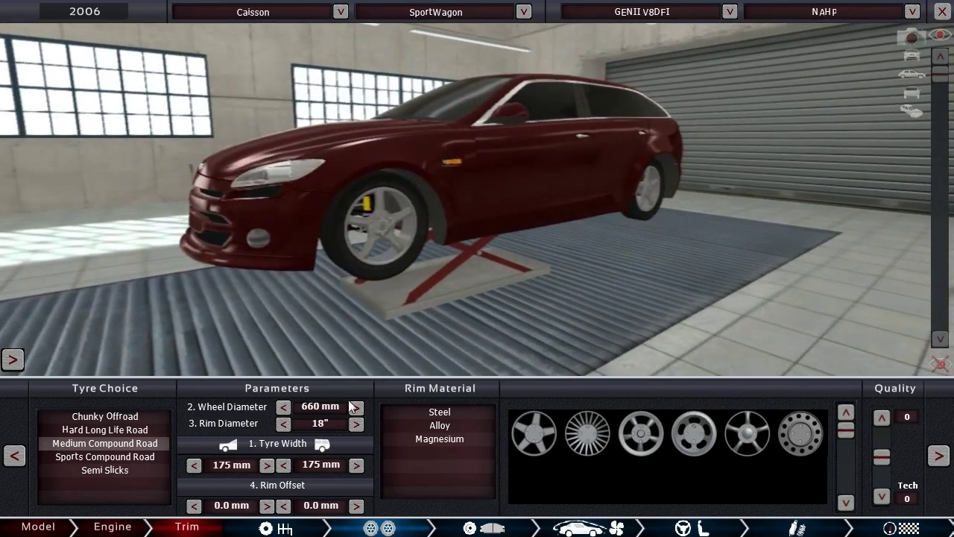
Step: Set front and rear tyre widths to 265 mm, rim offsets 30/40 mm, and change rim material
{"action": "left_click", "coordinate": [266, 464]}
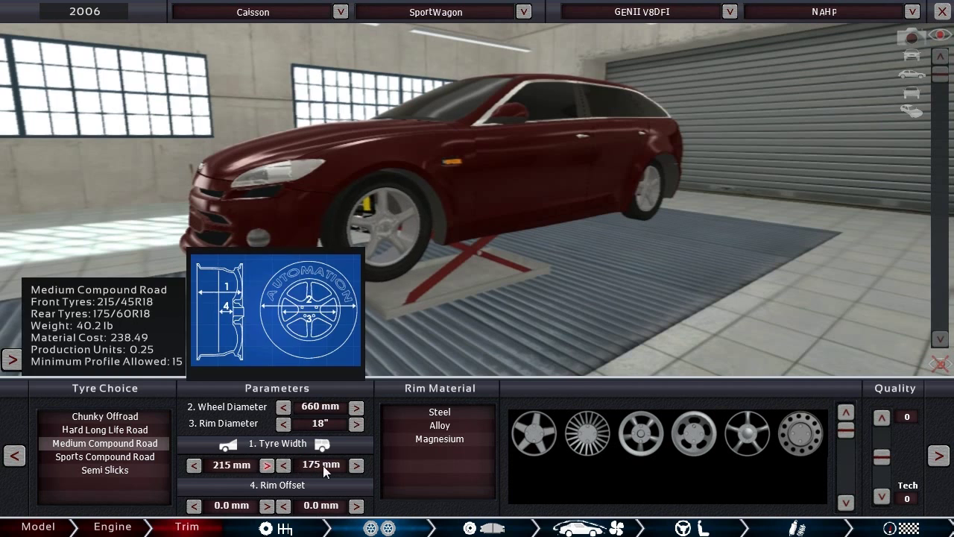
{"action": "left_click", "coordinate": [355, 465]}
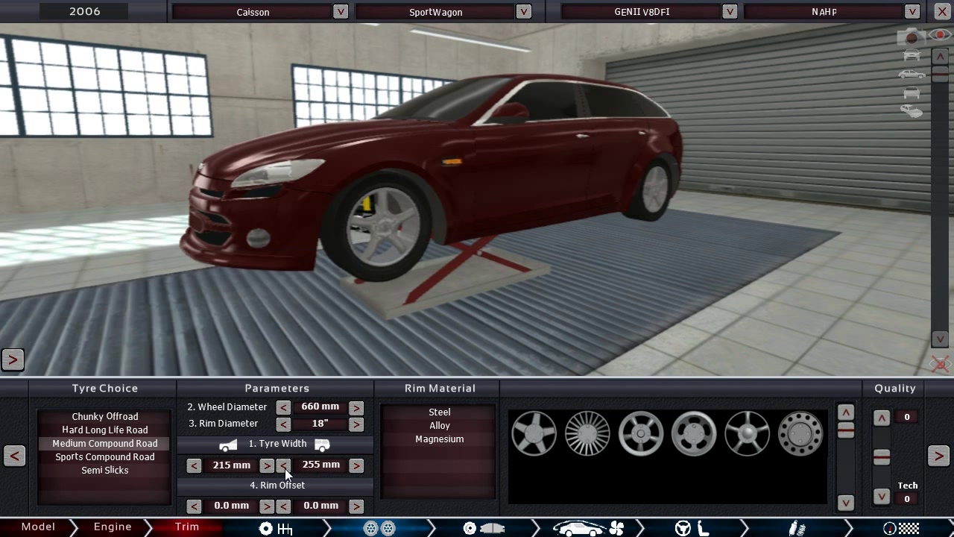
{"action": "left_click", "coordinate": [266, 465]}
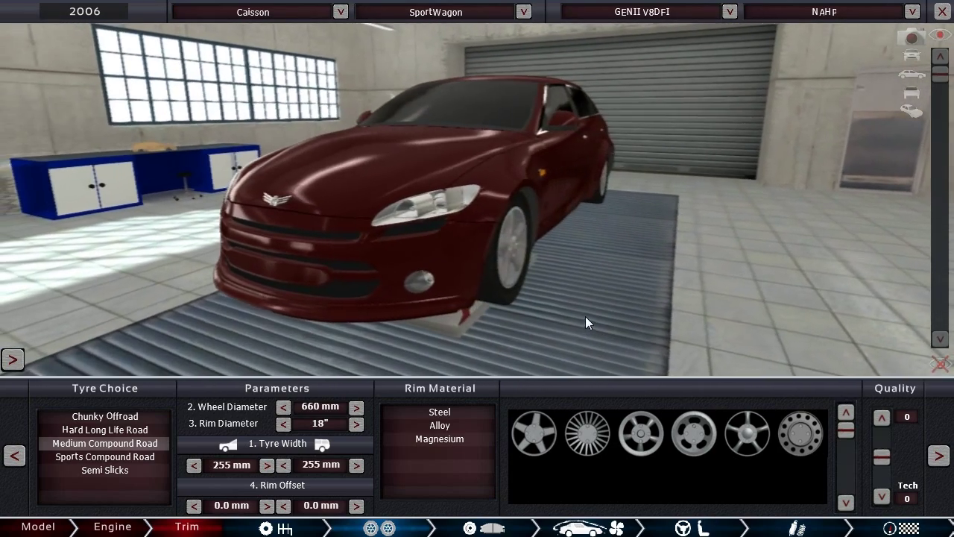
{"action": "left_click", "coordinate": [267, 464]}
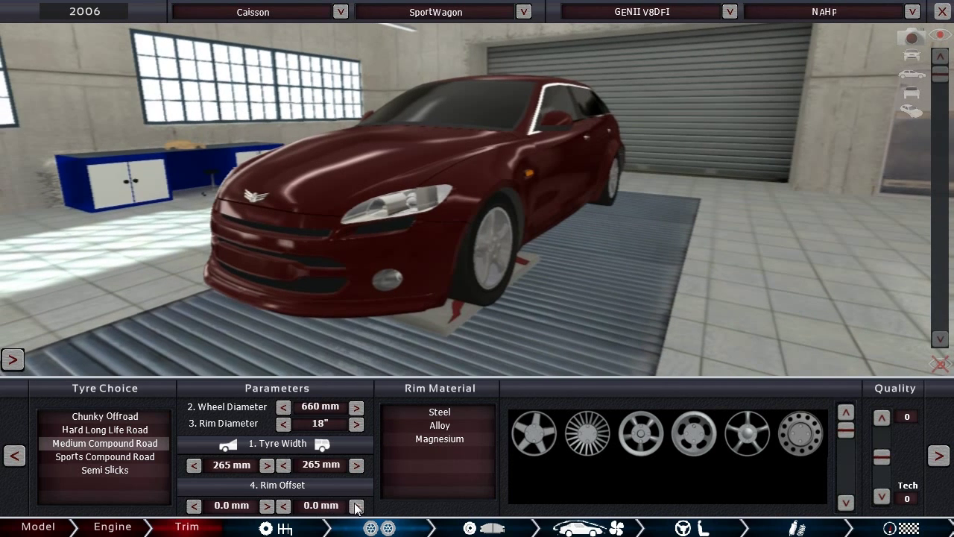
{"action": "left_click", "coordinate": [267, 506]}
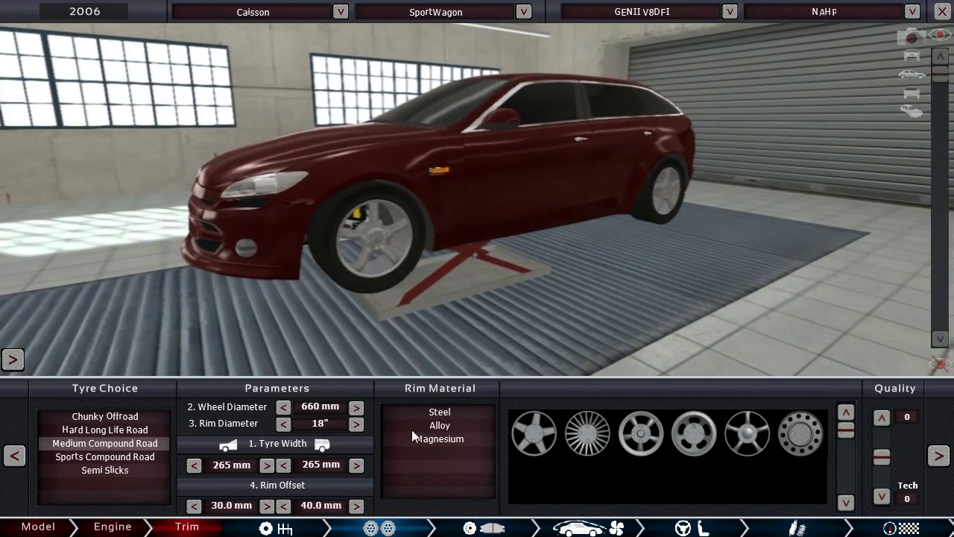
{"action": "left_click", "coordinate": [439, 425]}
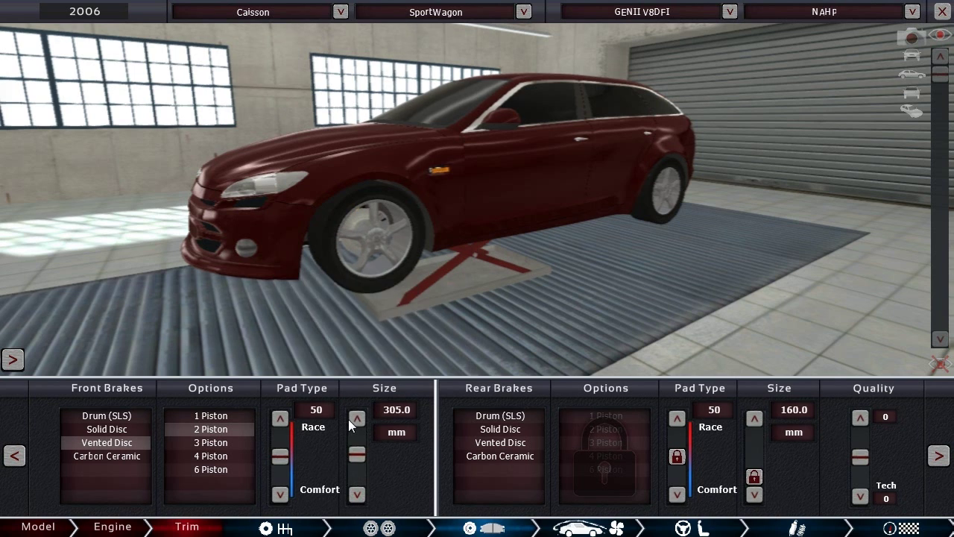
Step: Fit vented discs: 2-piston 310 mm front, 1-piston 285 mm rear
{"action": "left_click", "coordinate": [357, 416]}
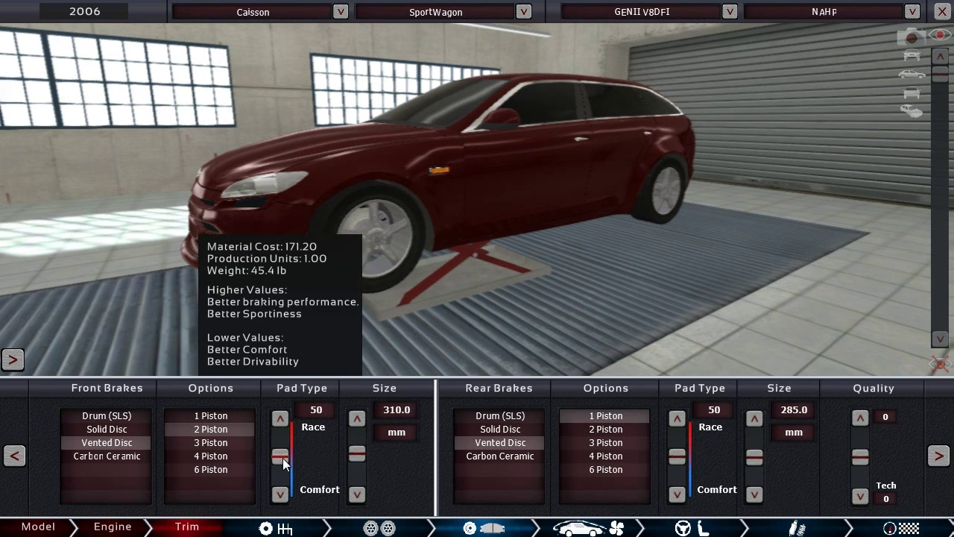
{"action": "left_click_drag", "start_coordinate": [280, 454], "coordinate": [280, 460]}
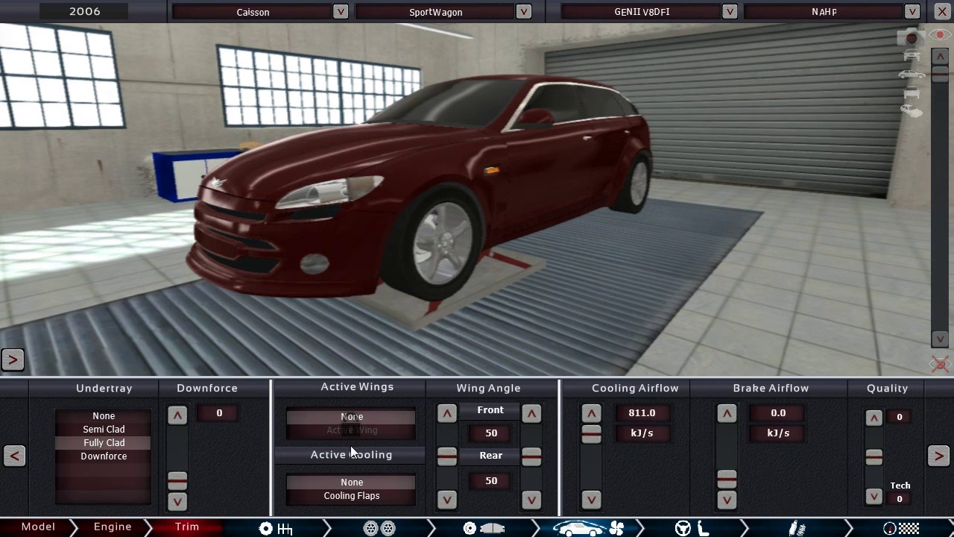
{"action": "mouse_move", "coordinate": [438, 471]}
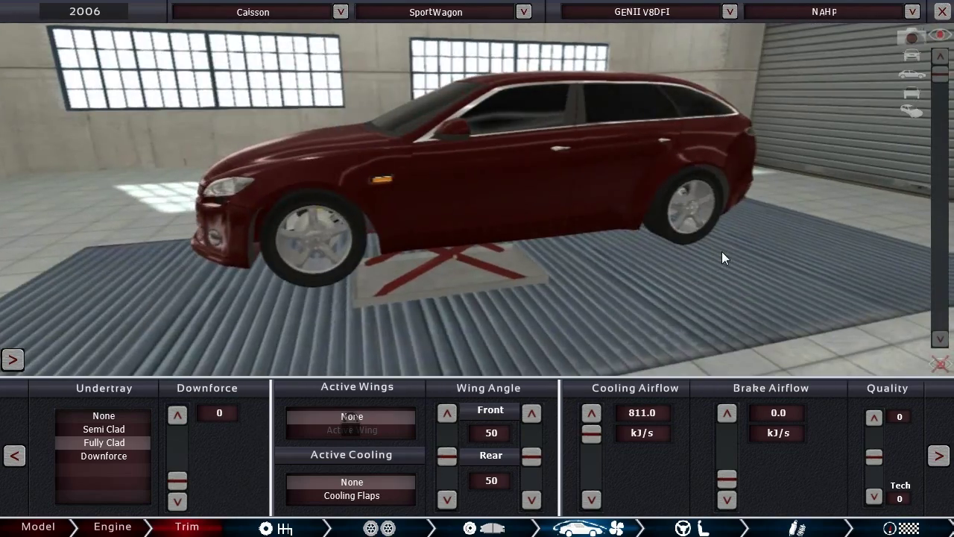
Step: Lower the cooling airflow slider to 259.5 kJ/s against the 250.2 kJ/s requirement
{"action": "left_click", "coordinate": [591, 441]}
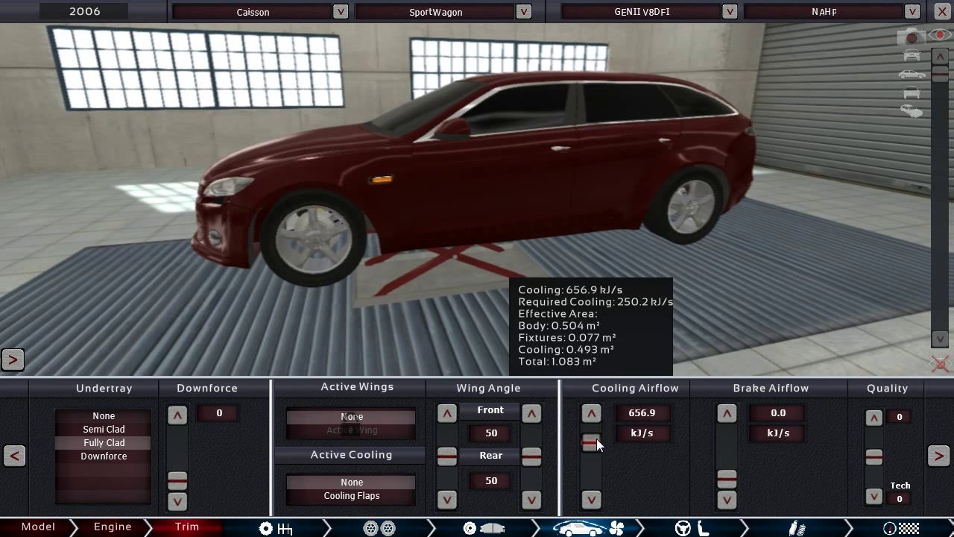
{"action": "left_click_drag", "start_coordinate": [591, 443], "coordinate": [591, 470]}
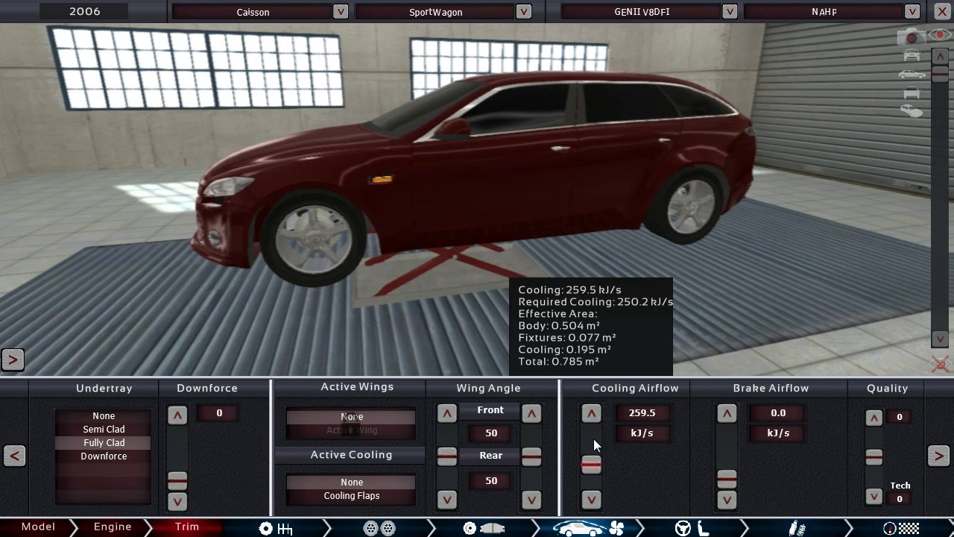
{"action": "left_click", "coordinate": [591, 413]}
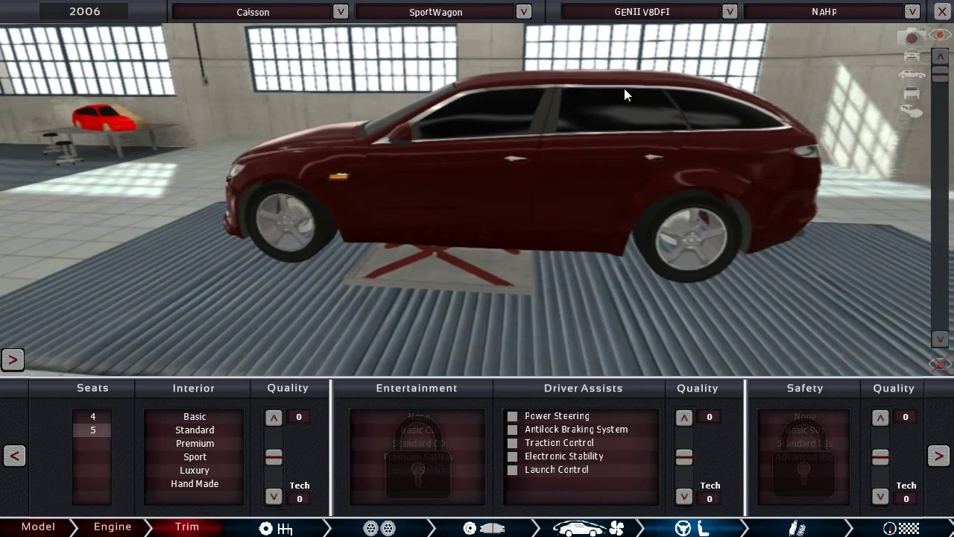
{"action": "mouse_move", "coordinate": [616, 188]}
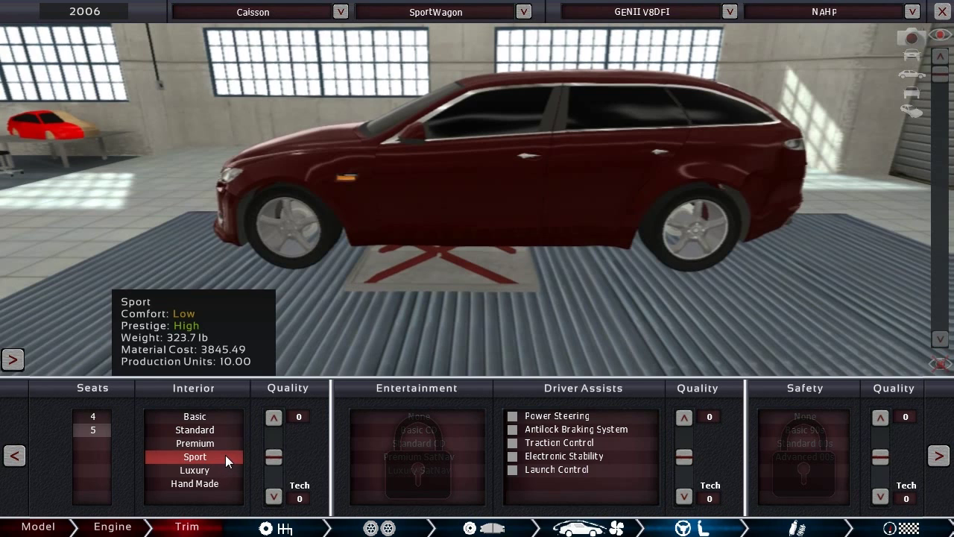
Step: Choose a Premium interior and Standard CD player, and add power steering and ABS
{"action": "left_click", "coordinate": [194, 443]}
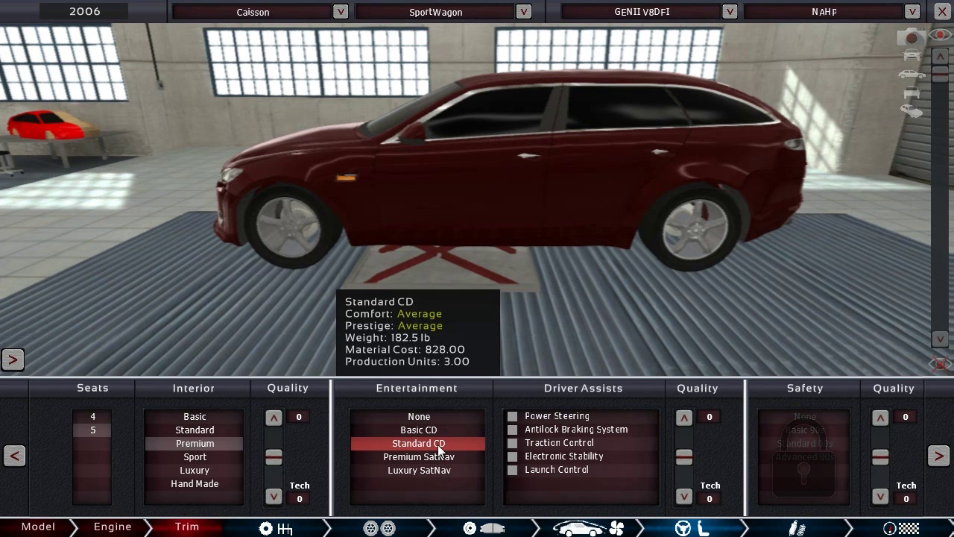
{"action": "left_click", "coordinate": [418, 456]}
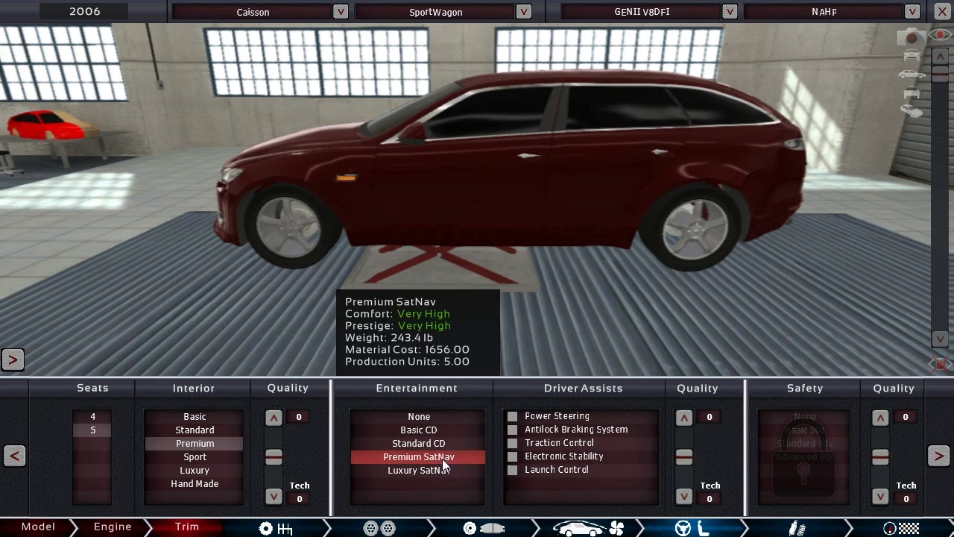
{"action": "mouse_move", "coordinate": [448, 463]}
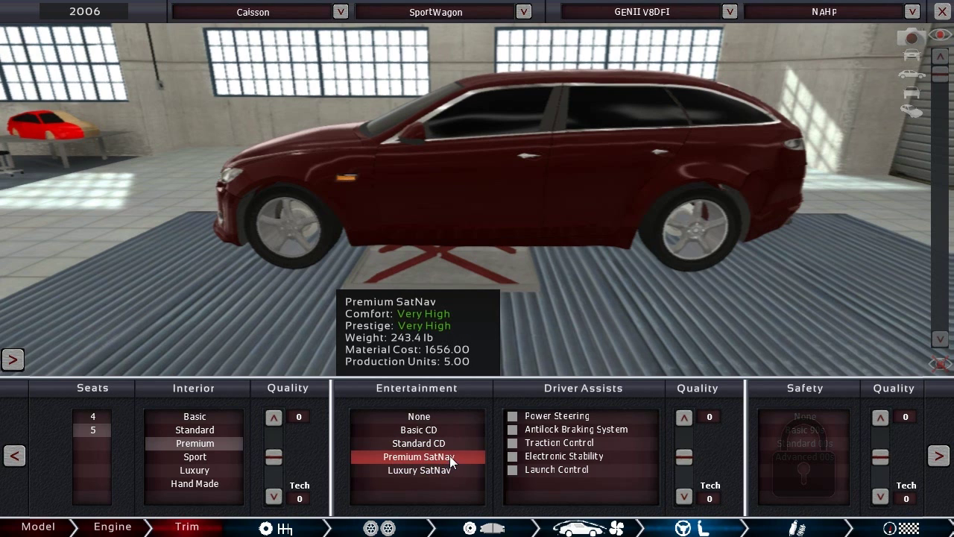
{"action": "left_click", "coordinate": [418, 443]}
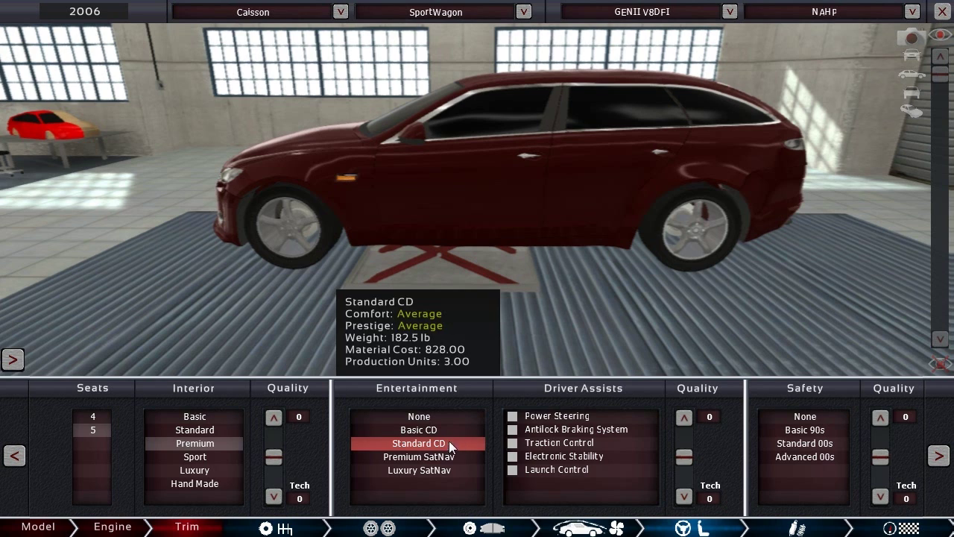
{"action": "left_click", "coordinate": [512, 429]}
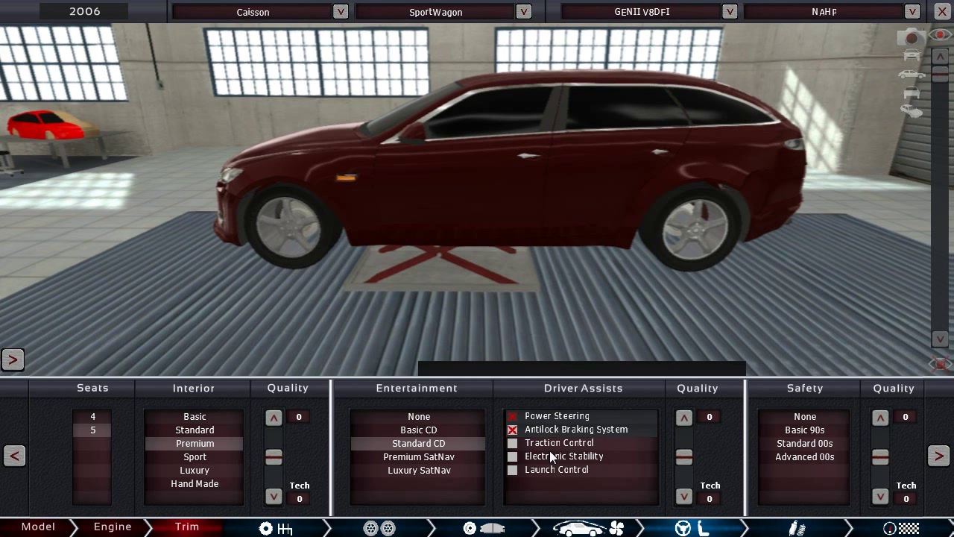
{"action": "left_click", "coordinate": [804, 443]}
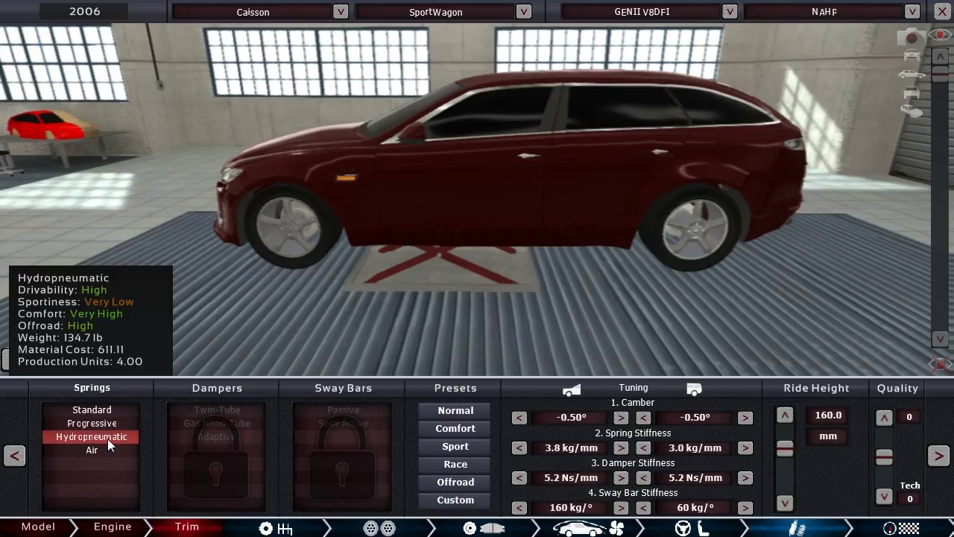
{"action": "mouse_move", "coordinate": [92, 422]}
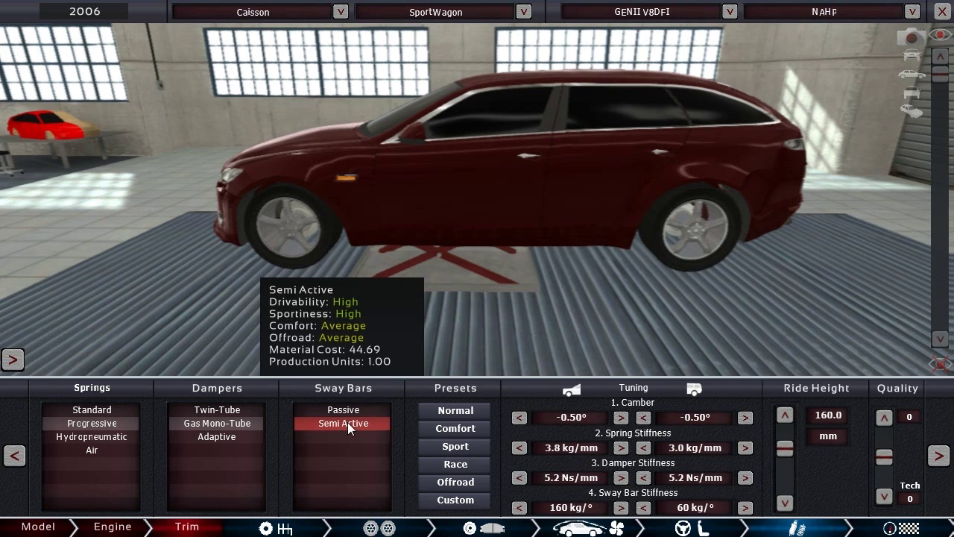
{"action": "mouse_move", "coordinate": [352, 432]}
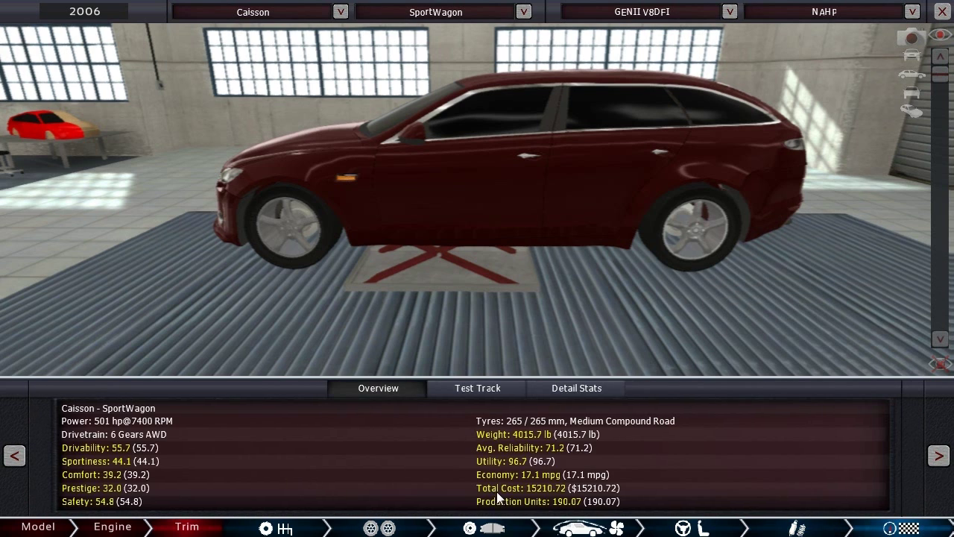
{"action": "mouse_move", "coordinate": [634, 344]}
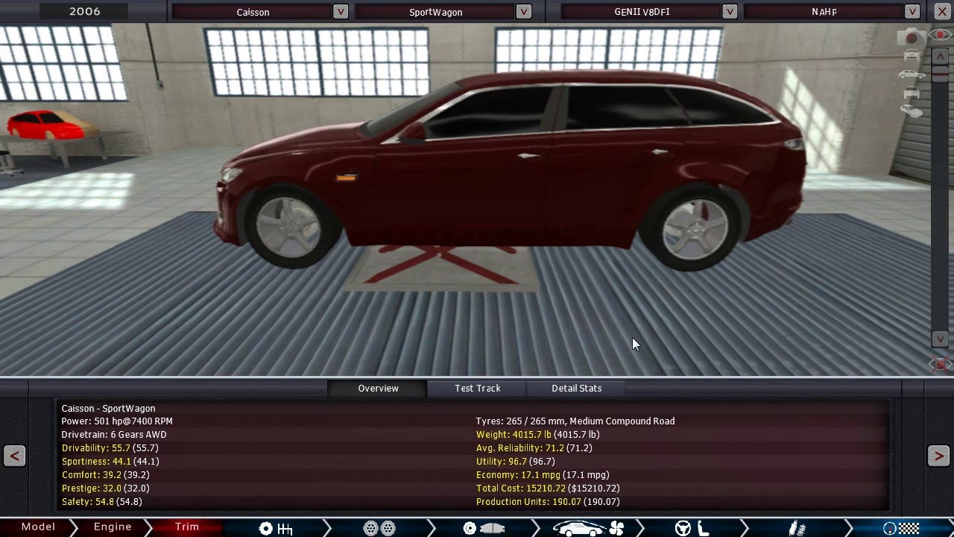
{"action": "mouse_move", "coordinate": [169, 457]}
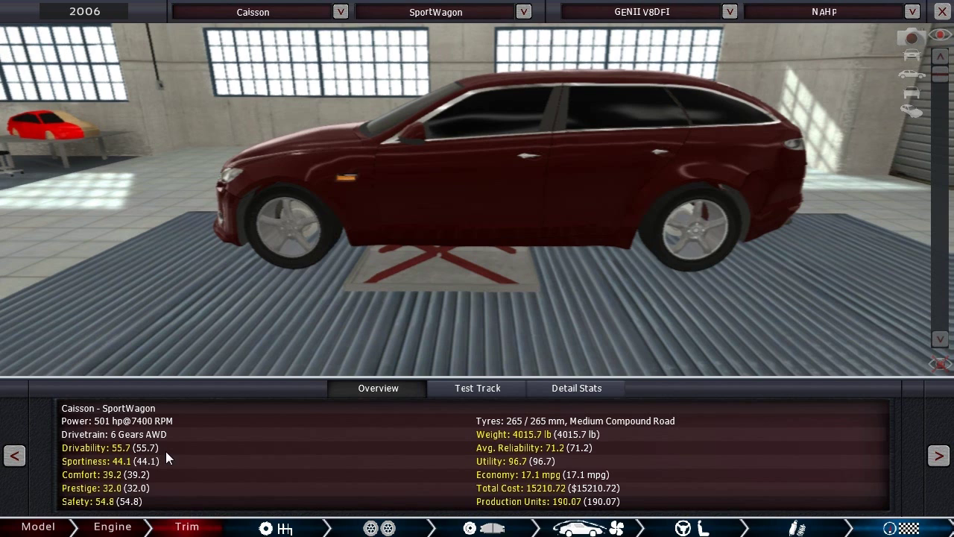
{"action": "mouse_move", "coordinate": [164, 467]}
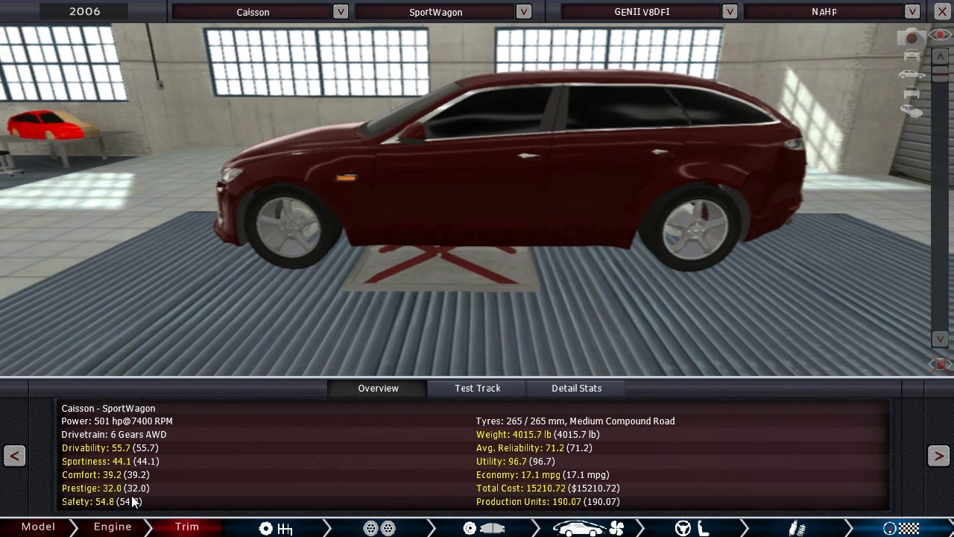
{"action": "mouse_move", "coordinate": [522, 484]}
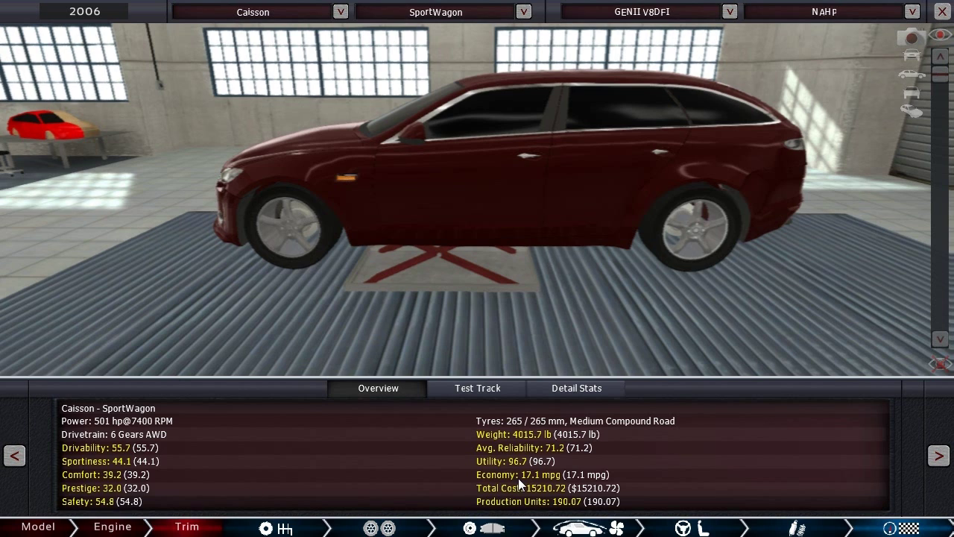
{"action": "mouse_move", "coordinate": [517, 488]}
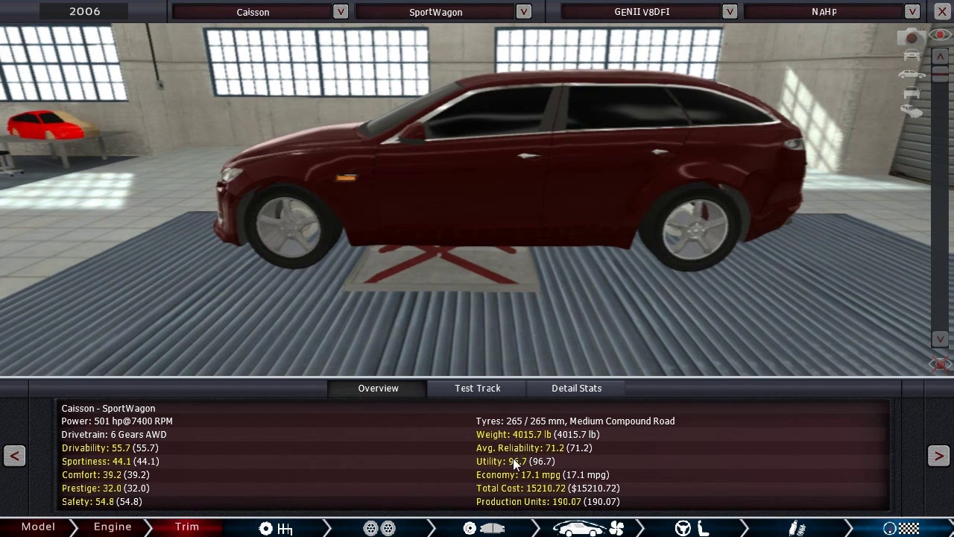
{"action": "mouse_move", "coordinate": [536, 448]}
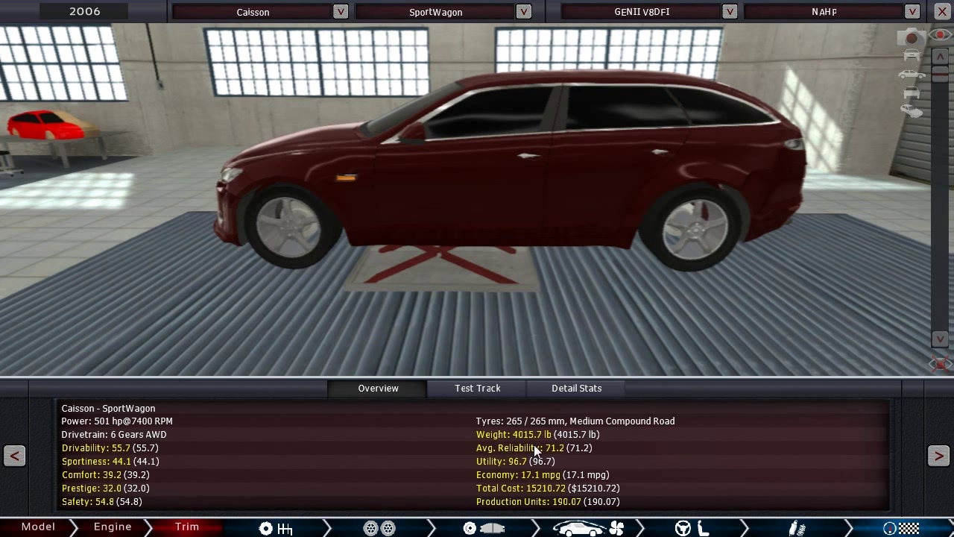
{"action": "mouse_move", "coordinate": [152, 461]}
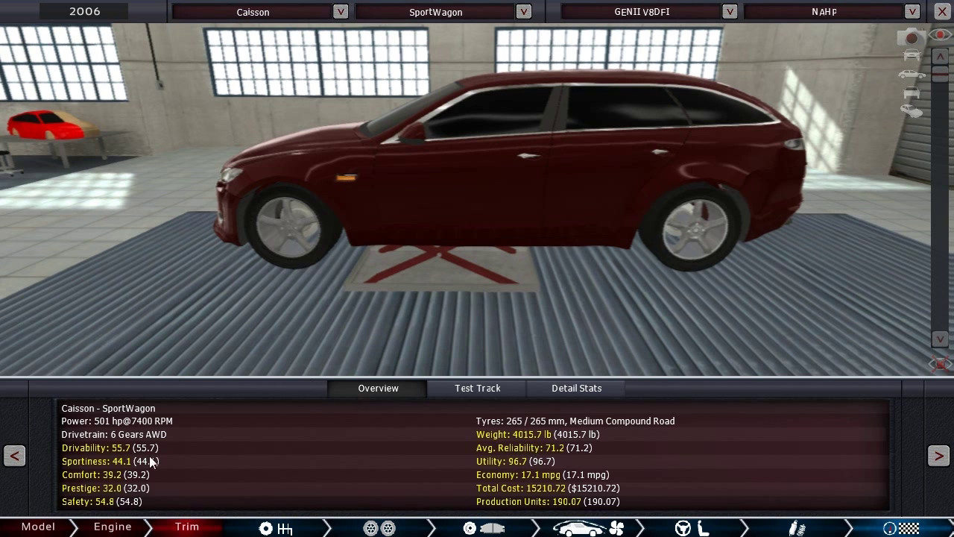
{"action": "mouse_move", "coordinate": [126, 490]}
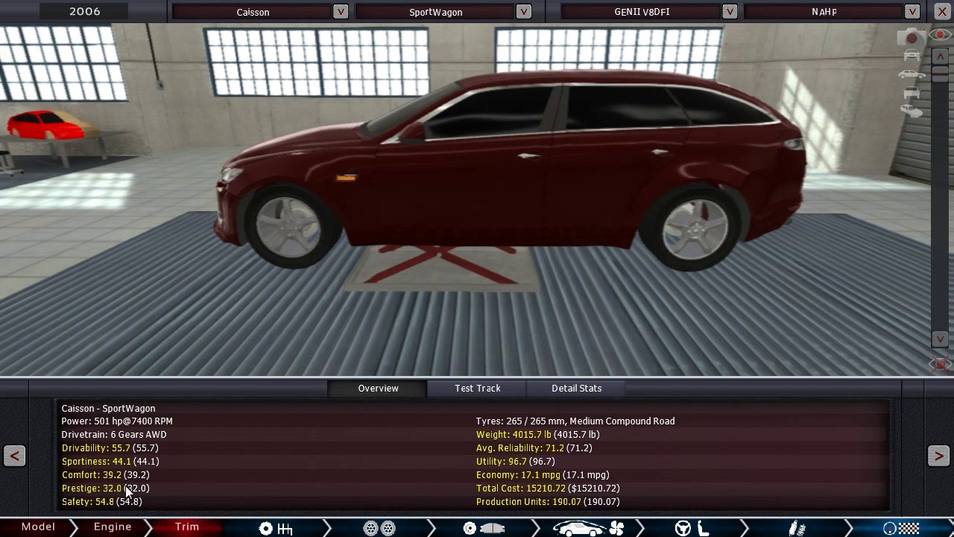
{"action": "mouse_move", "coordinate": [541, 498]}
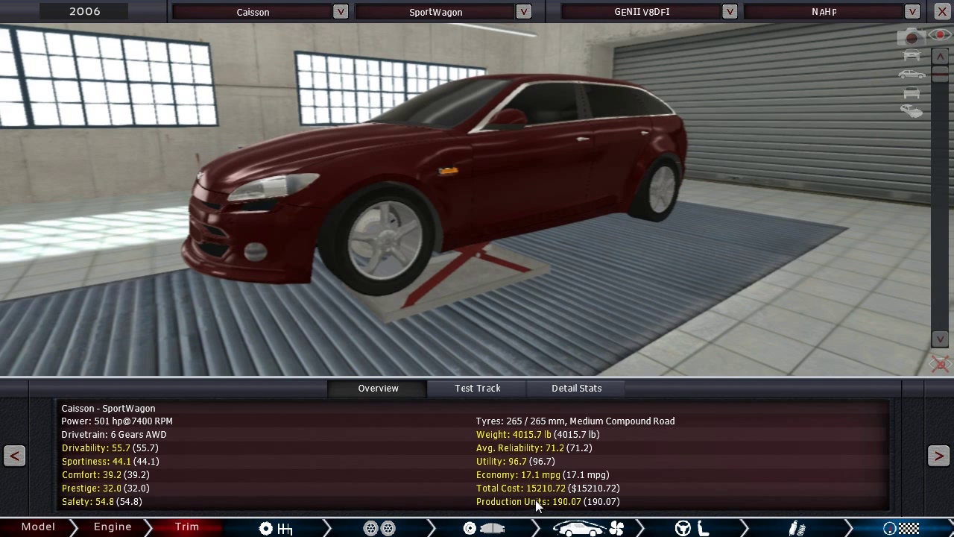
{"action": "mouse_move", "coordinate": [565, 505]}
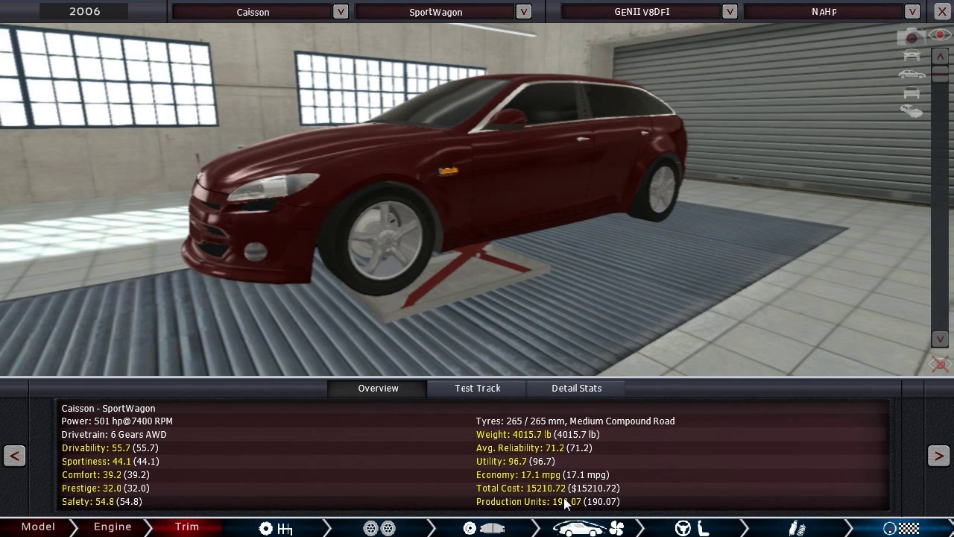
{"action": "mouse_move", "coordinate": [554, 489]}
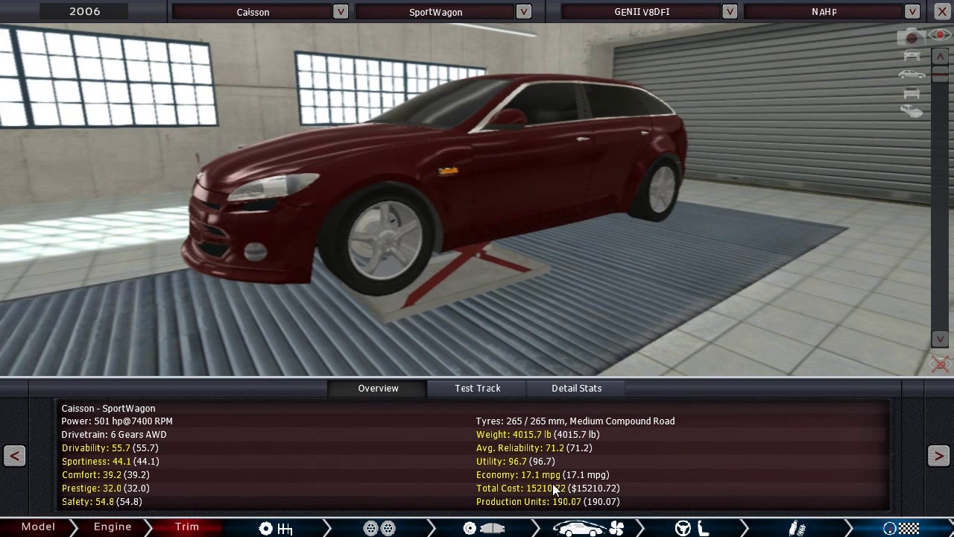
Step: Show the SportWagon's detail stats, then its test track figures: 175.6 mph, 4.2 s to 62
{"action": "left_click", "coordinate": [575, 388]}
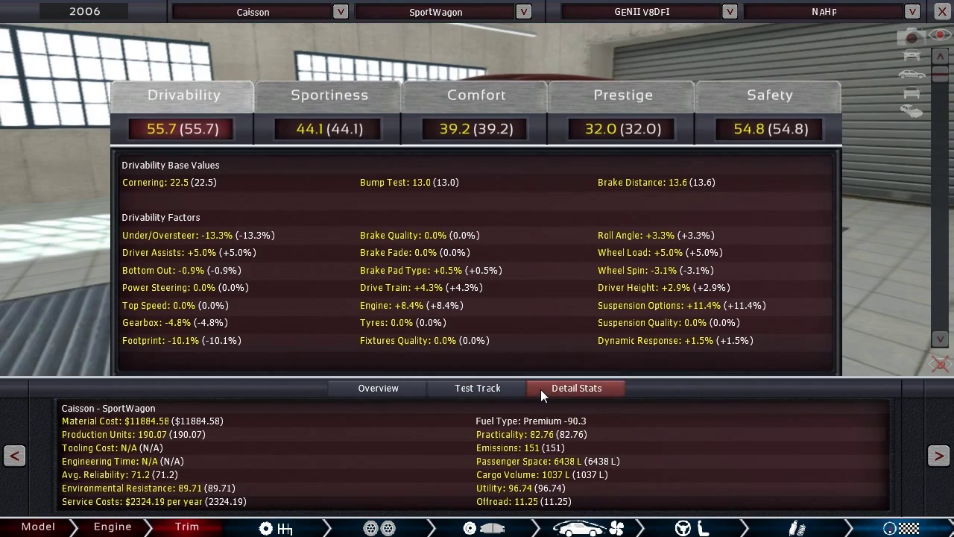
{"action": "left_click", "coordinate": [477, 387]}
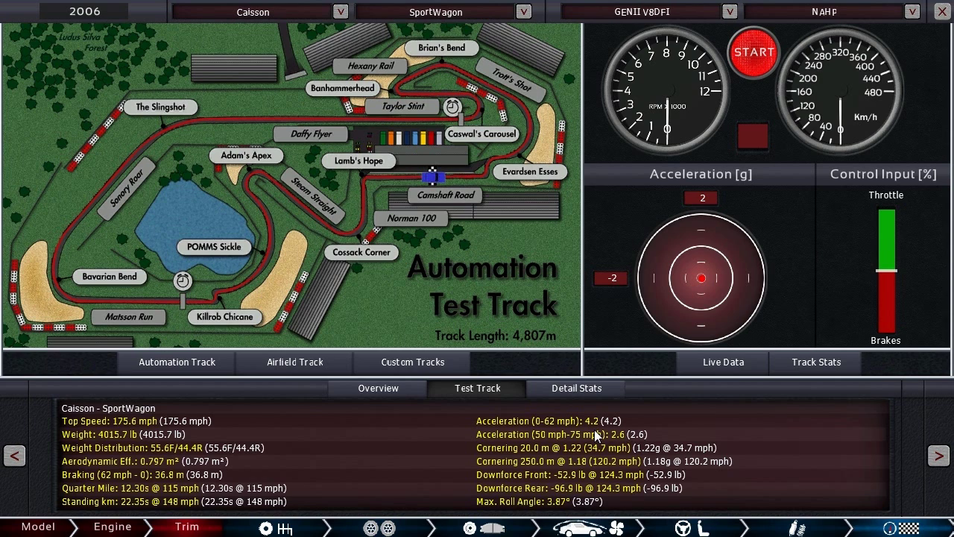
{"action": "mouse_move", "coordinate": [319, 512]}
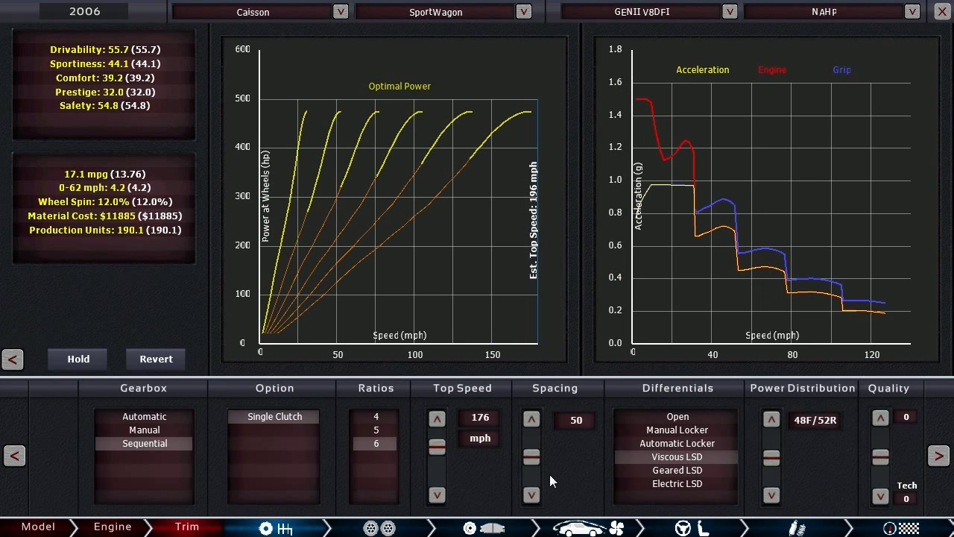
Step: Raise the gearbox top-speed target to 225 mph
{"action": "left_click", "coordinate": [437, 448]}
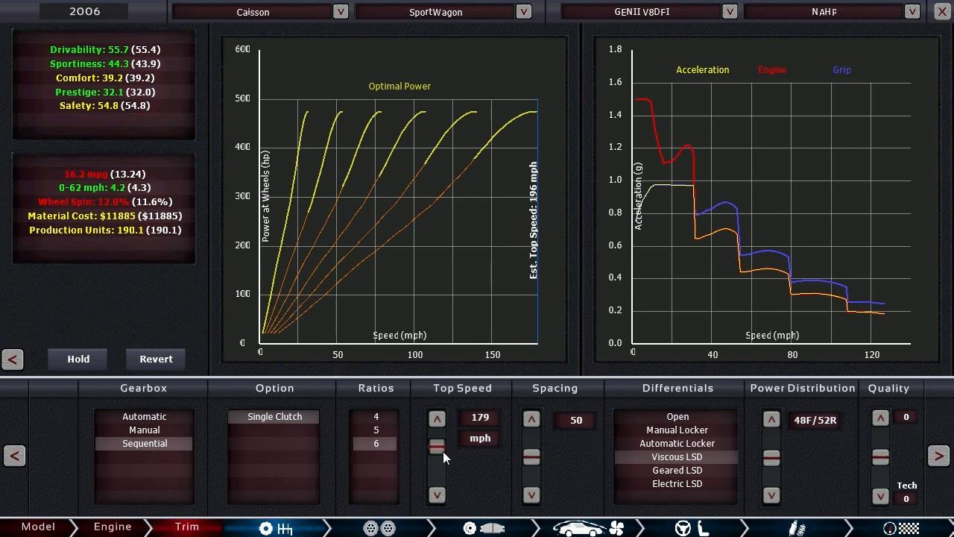
{"action": "left_click", "coordinate": [437, 418]}
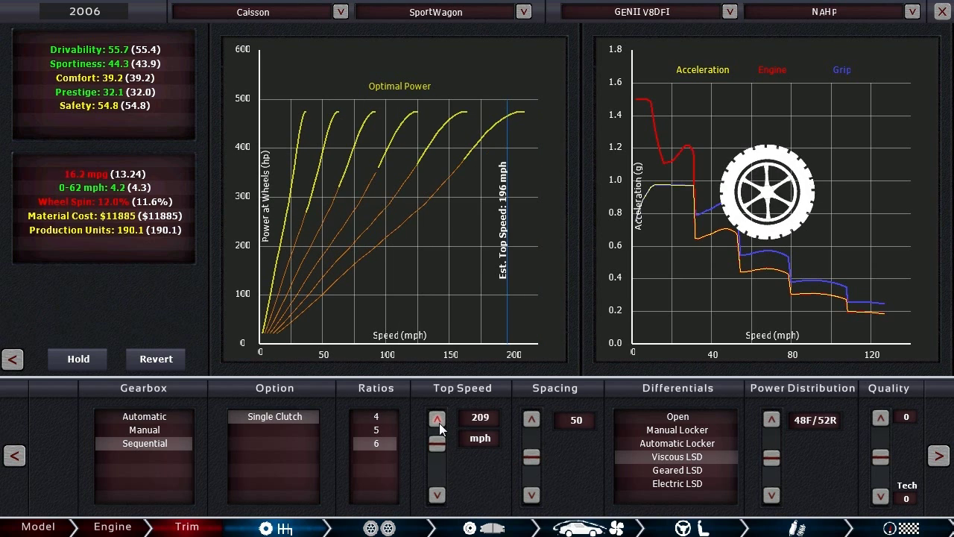
{"action": "left_click", "coordinate": [437, 417]}
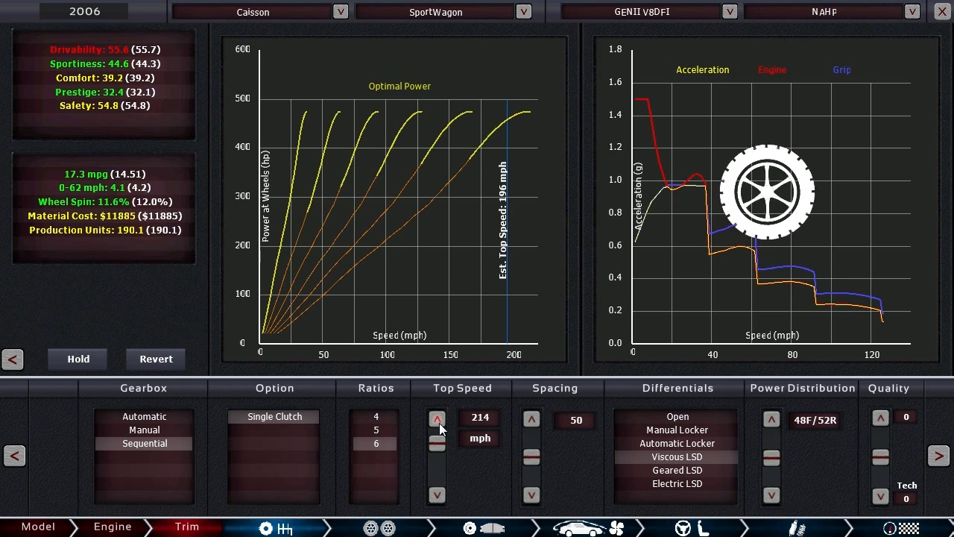
{"action": "left_click", "coordinate": [436, 417]}
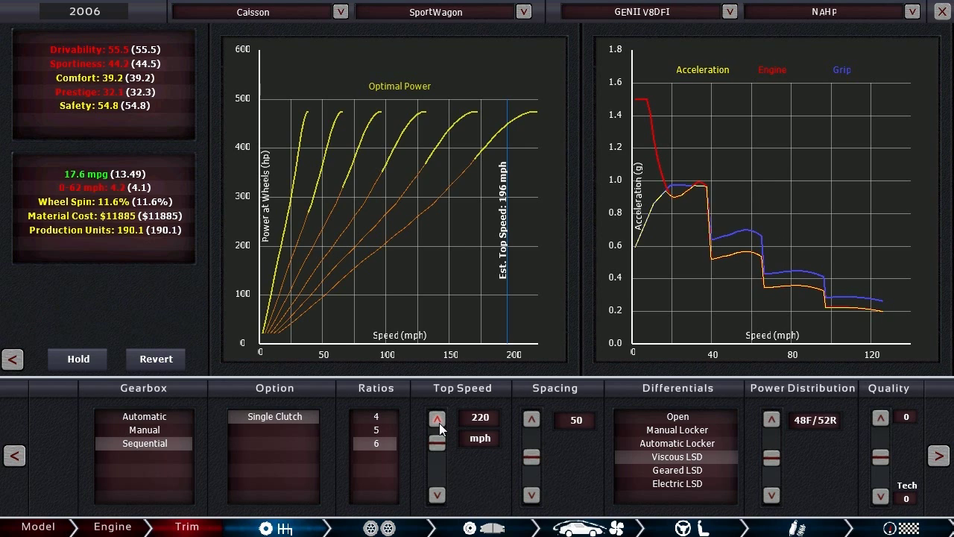
{"action": "left_click", "coordinate": [436, 418]}
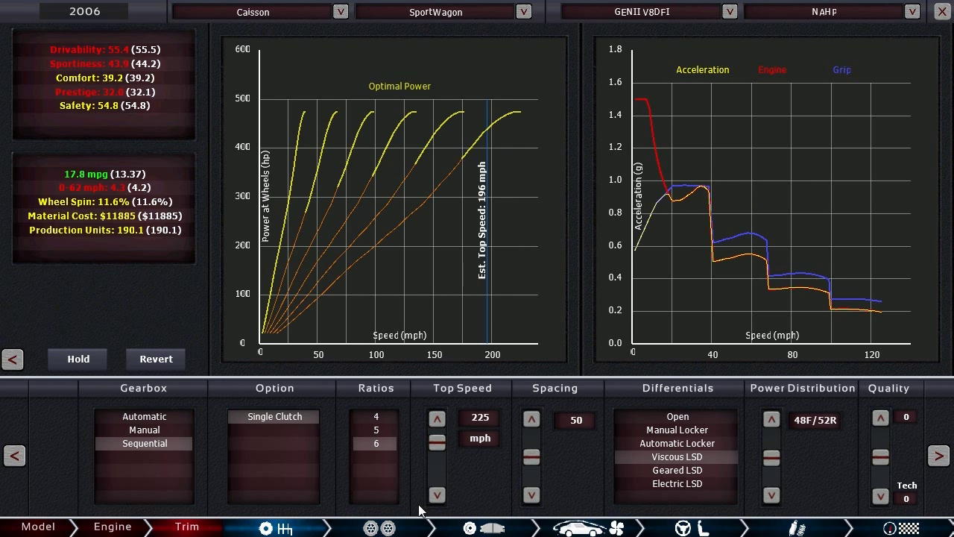
{"action": "mouse_move", "coordinate": [134, 213]}
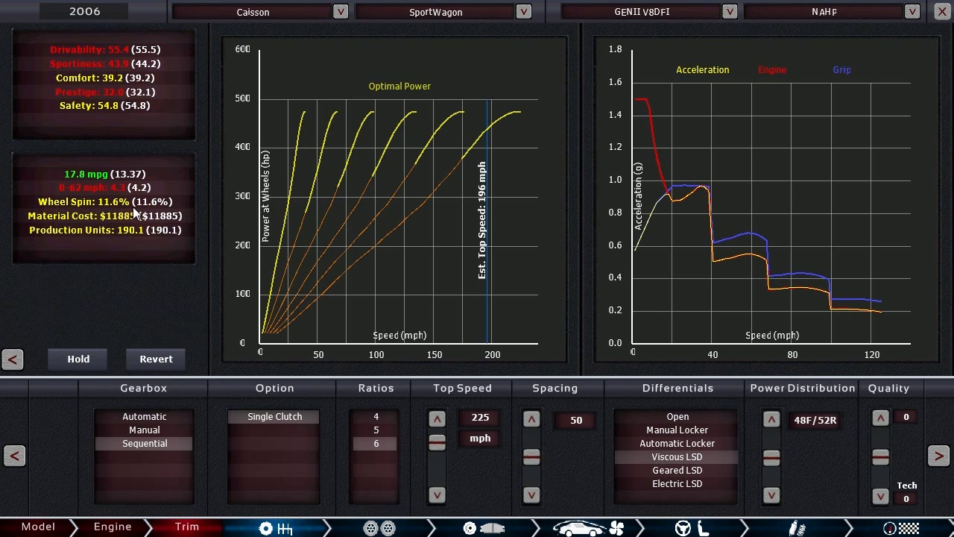
Step: Try Geared LSD but keep Viscous LSD, and set power distribution to 40F/60R
{"action": "left_click", "coordinate": [675, 469]}
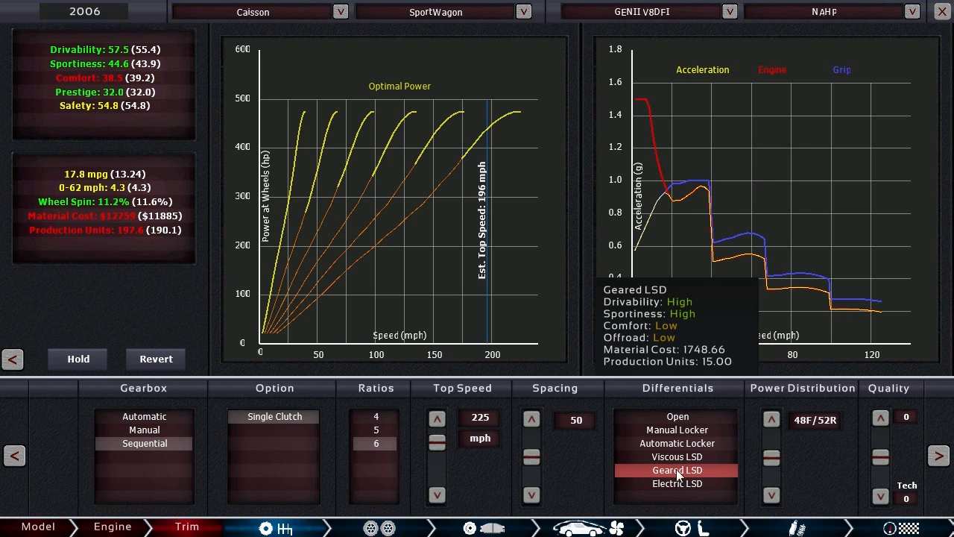
{"action": "left_click", "coordinate": [676, 456]}
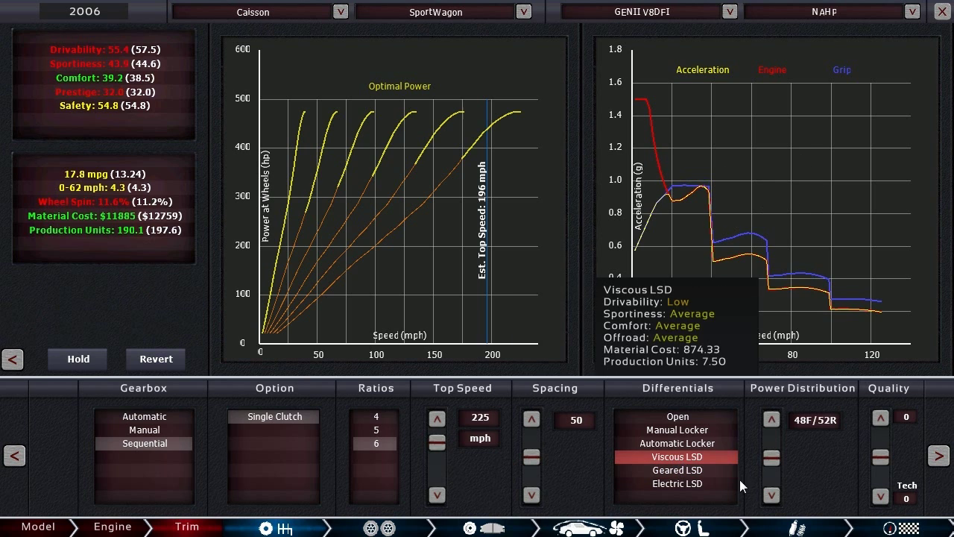
{"action": "left_click", "coordinate": [771, 494]}
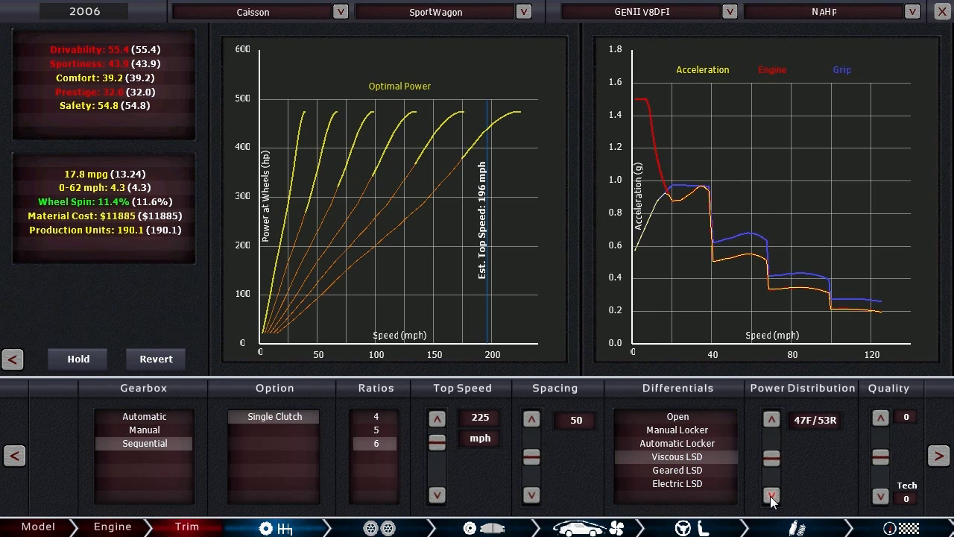
{"action": "left_click", "coordinate": [771, 496]}
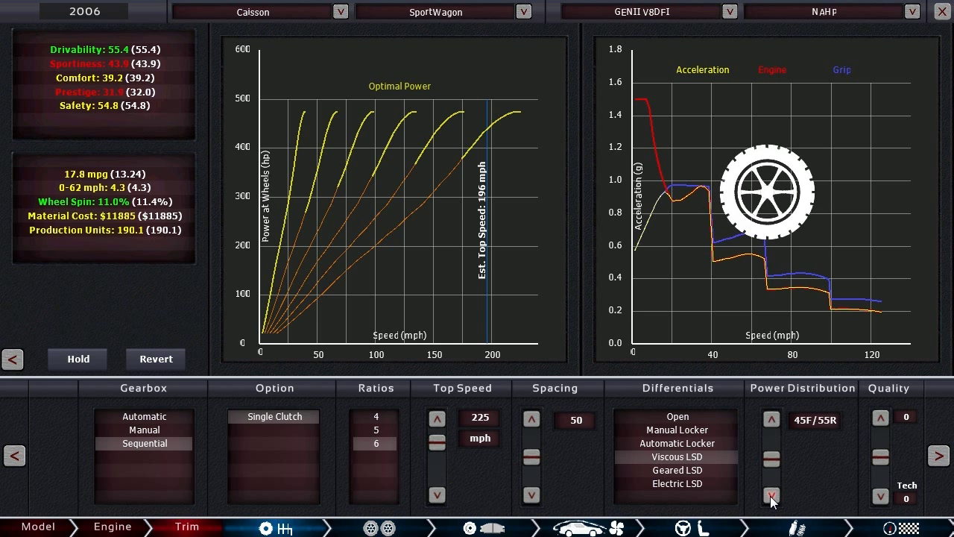
{"action": "left_click", "coordinate": [771, 497]}
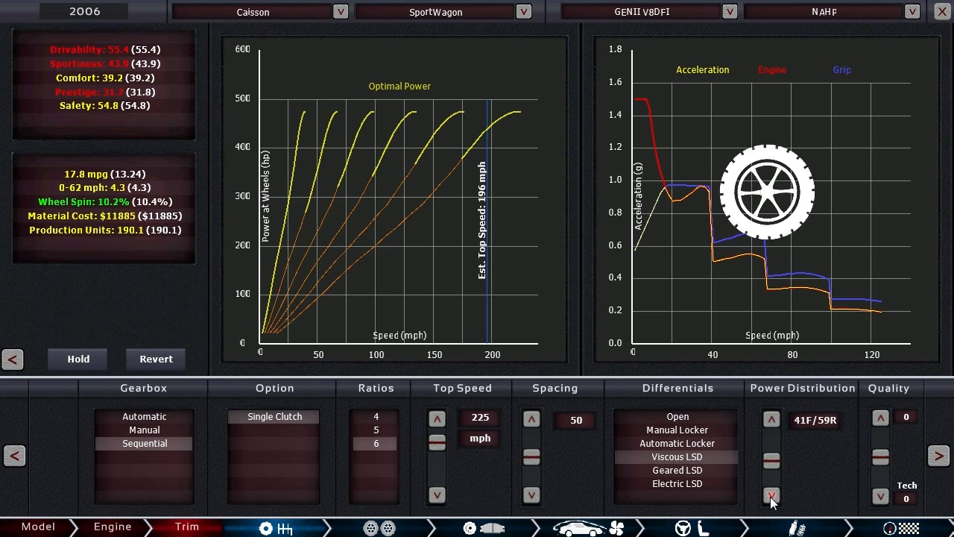
{"action": "left_click", "coordinate": [771, 496]}
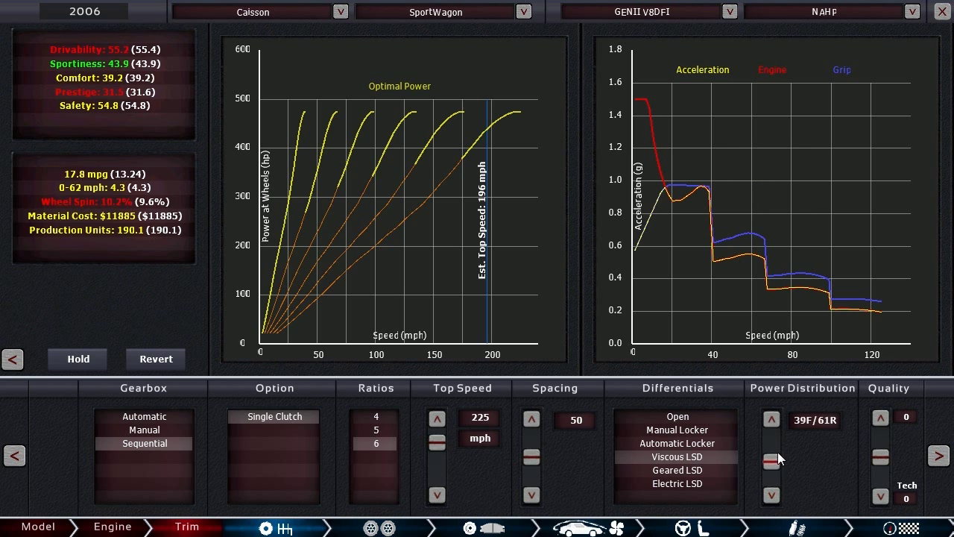
{"action": "left_click", "coordinate": [772, 419]}
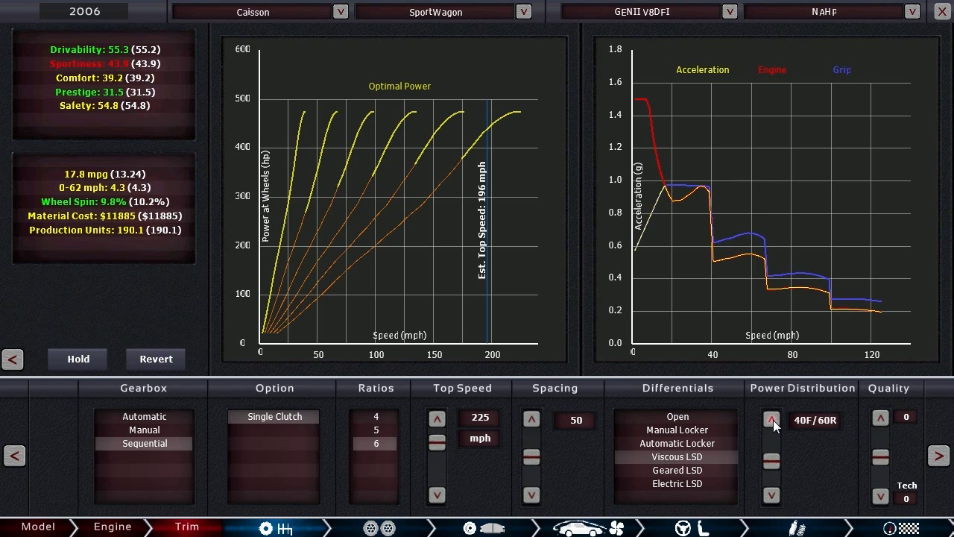
{"action": "mouse_move", "coordinate": [168, 88]}
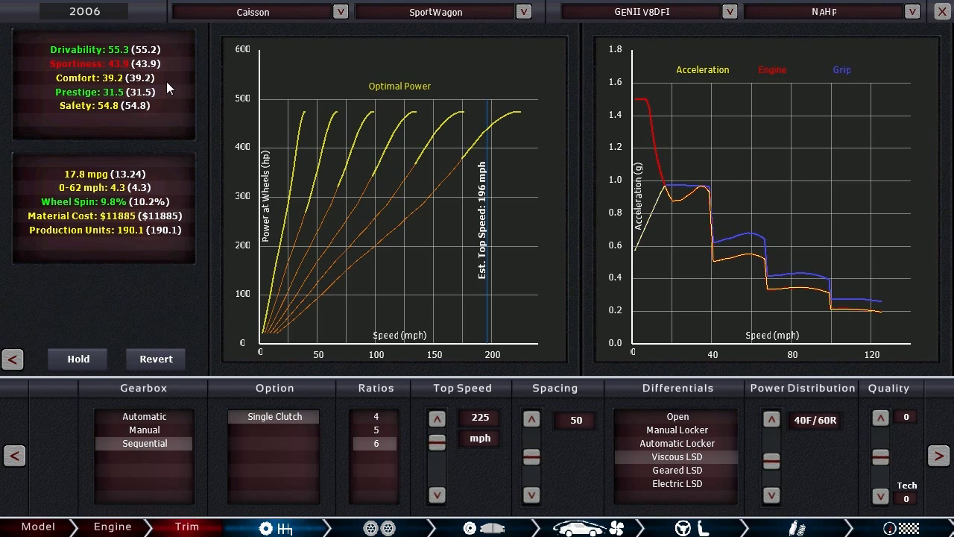
{"action": "mouse_move", "coordinate": [120, 100]}
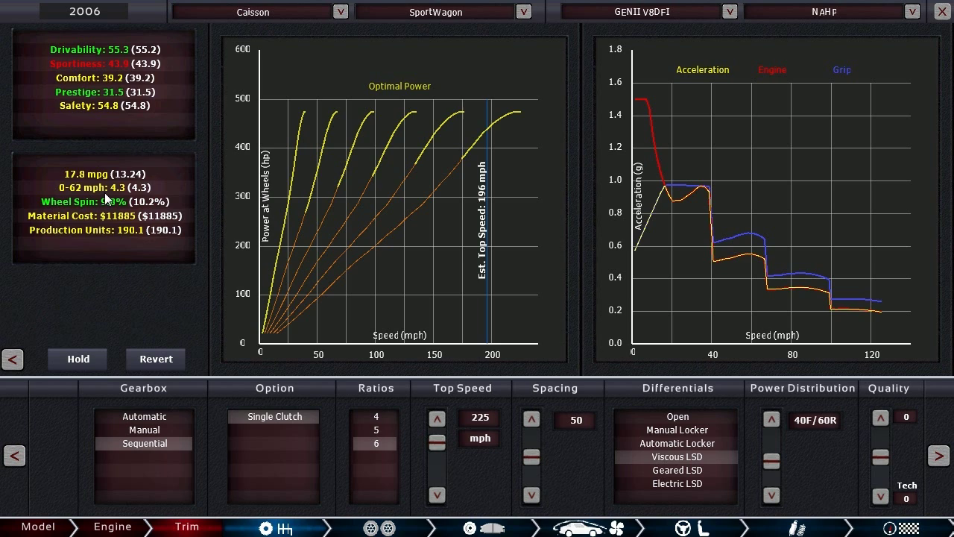
{"action": "mouse_move", "coordinate": [110, 209]}
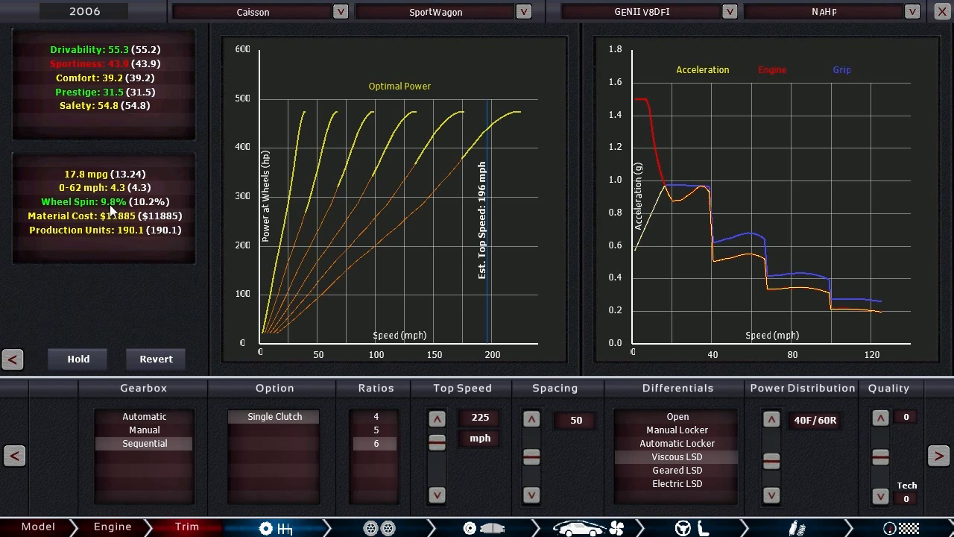
{"action": "mouse_move", "coordinate": [594, 467]}
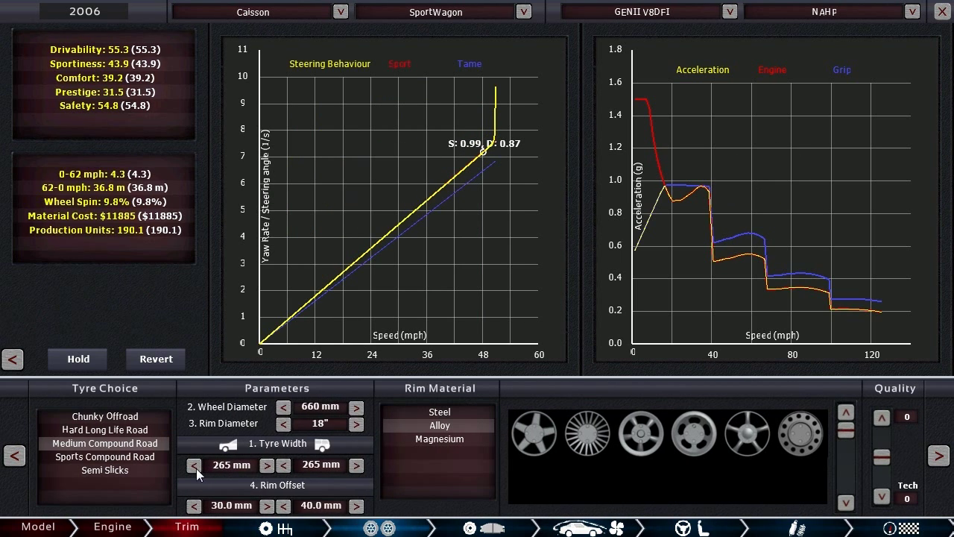
Step: Trial 255 mm widths and sports compound, then keep medium road tyres with 275 mm rears
{"action": "left_click", "coordinate": [194, 465]}
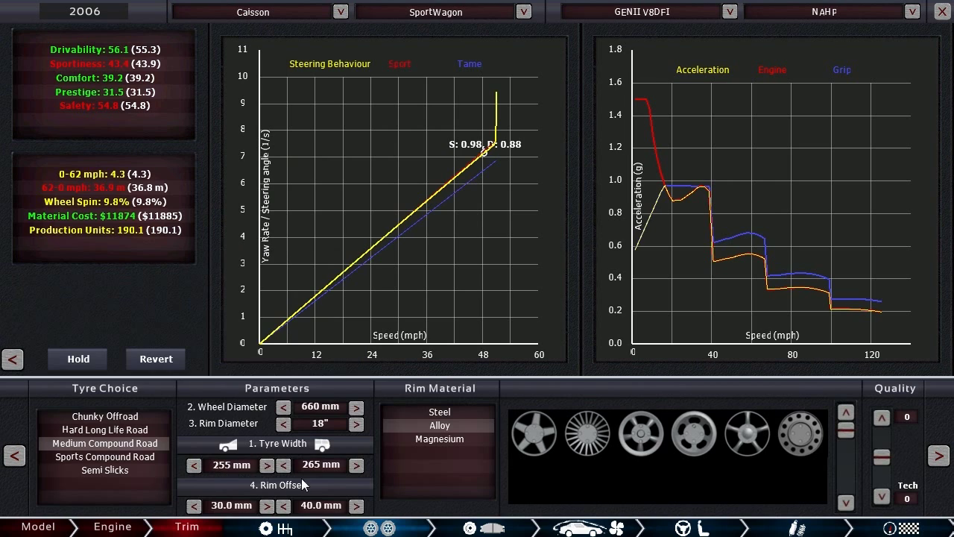
{"action": "left_click", "coordinate": [283, 464]}
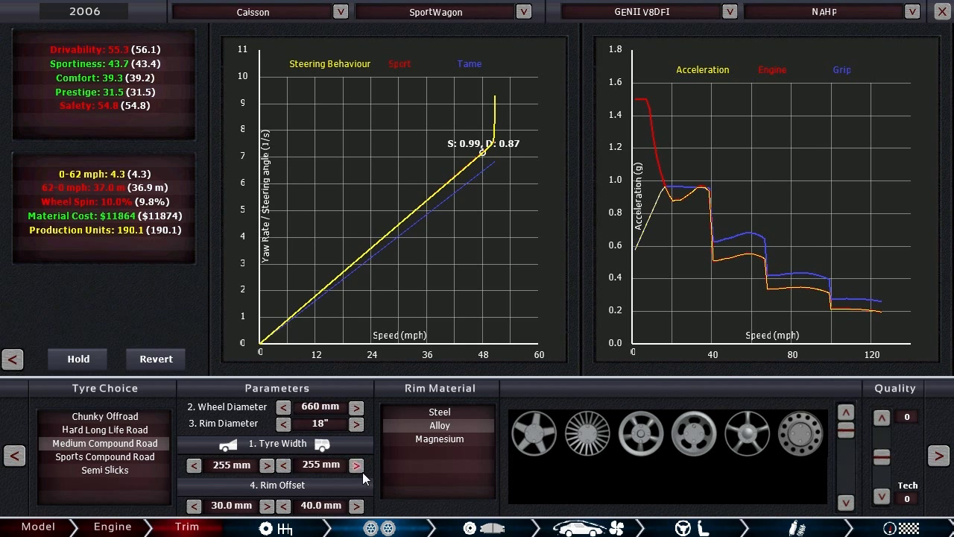
{"action": "left_click", "coordinate": [357, 464]}
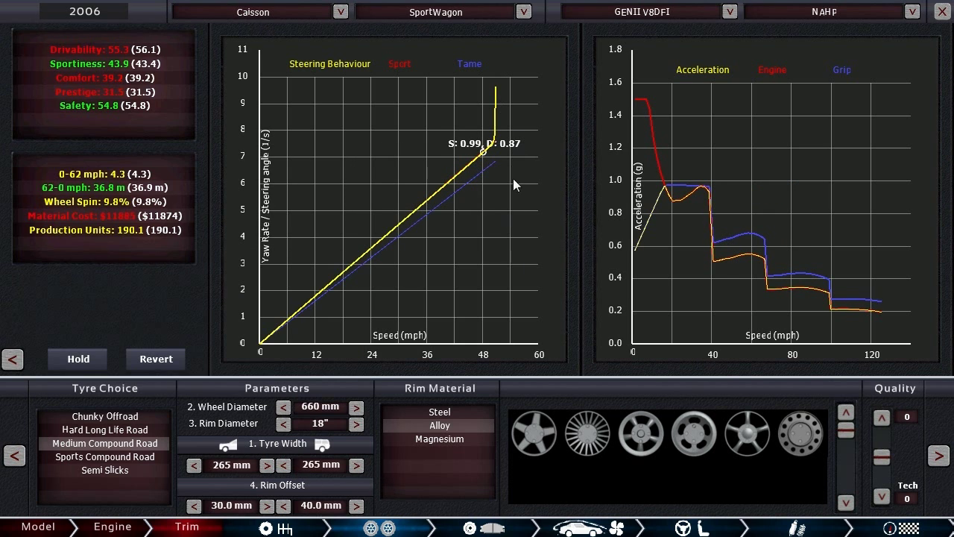
{"action": "mouse_move", "coordinate": [462, 389]}
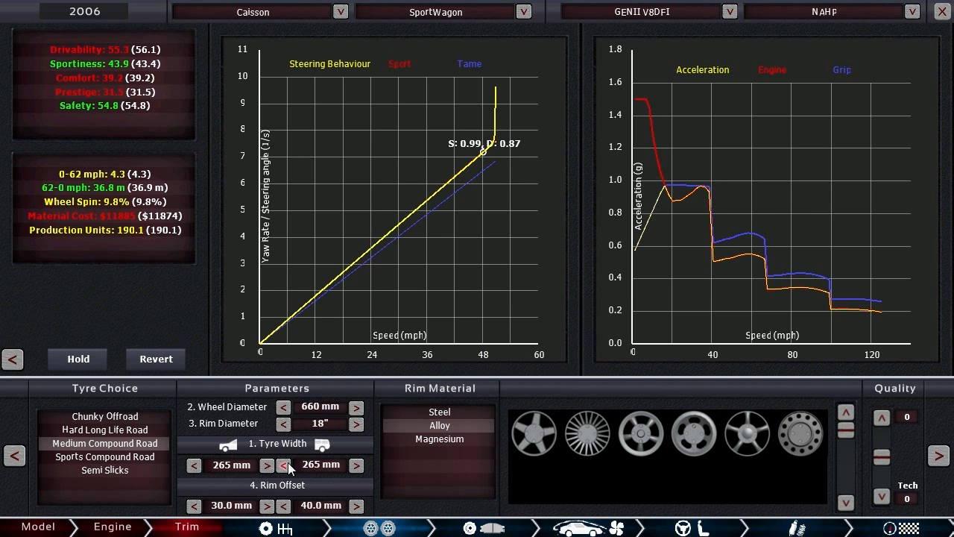
{"action": "left_click", "coordinate": [105, 456]}
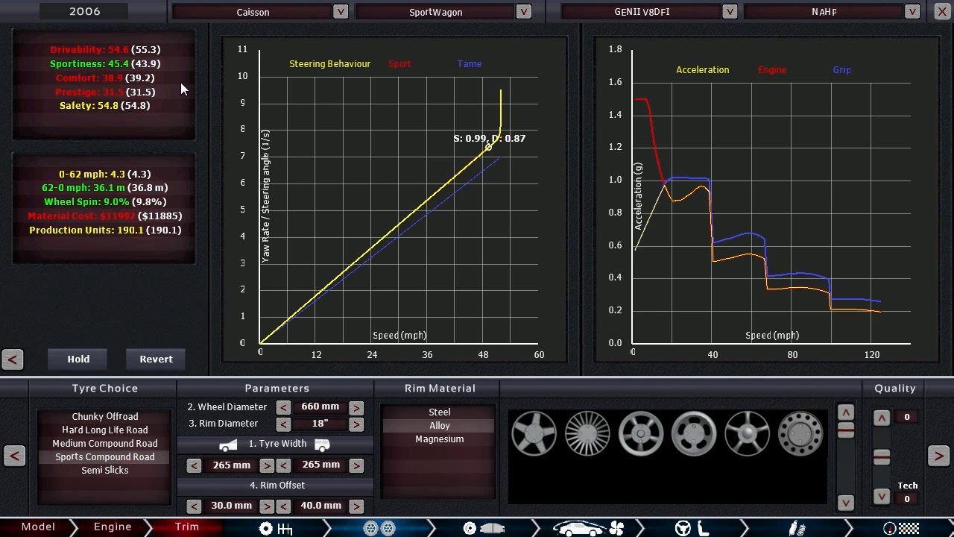
{"action": "mouse_move", "coordinate": [188, 76]}
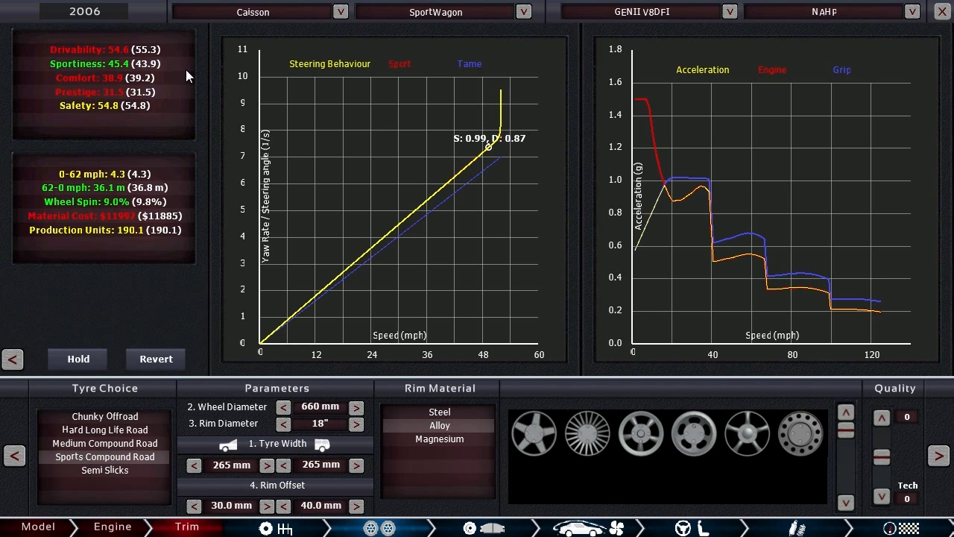
{"action": "mouse_move", "coordinate": [168, 97]}
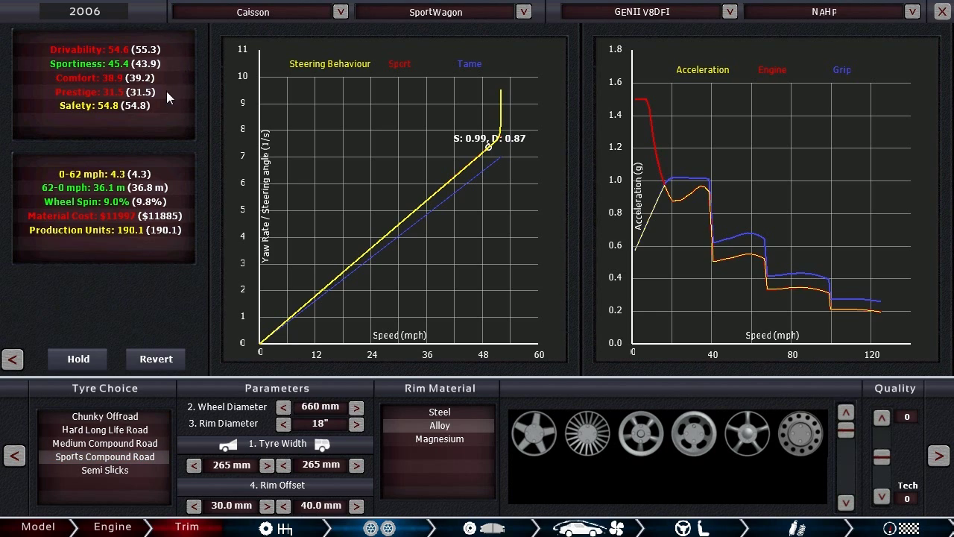
{"action": "left_click", "coordinate": [104, 443]}
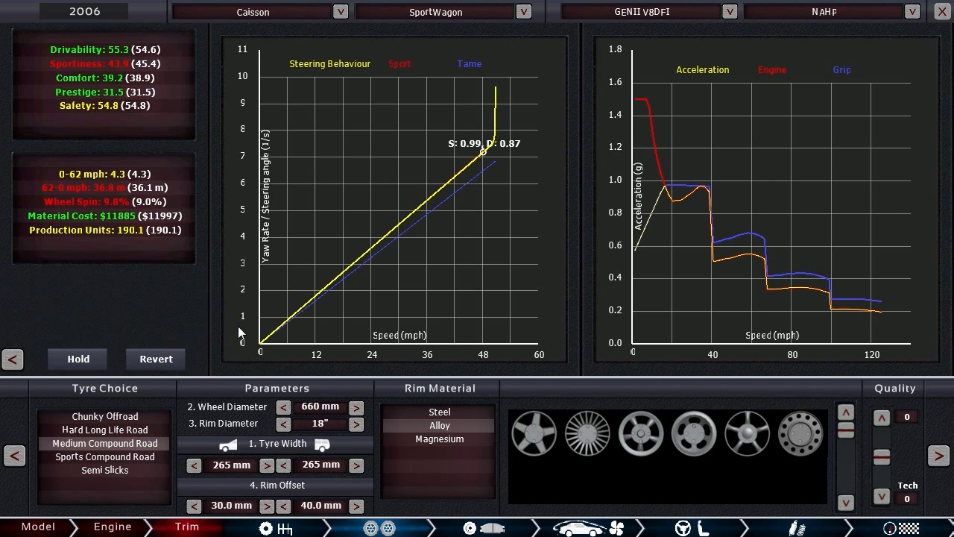
{"action": "mouse_move", "coordinate": [741, 515]}
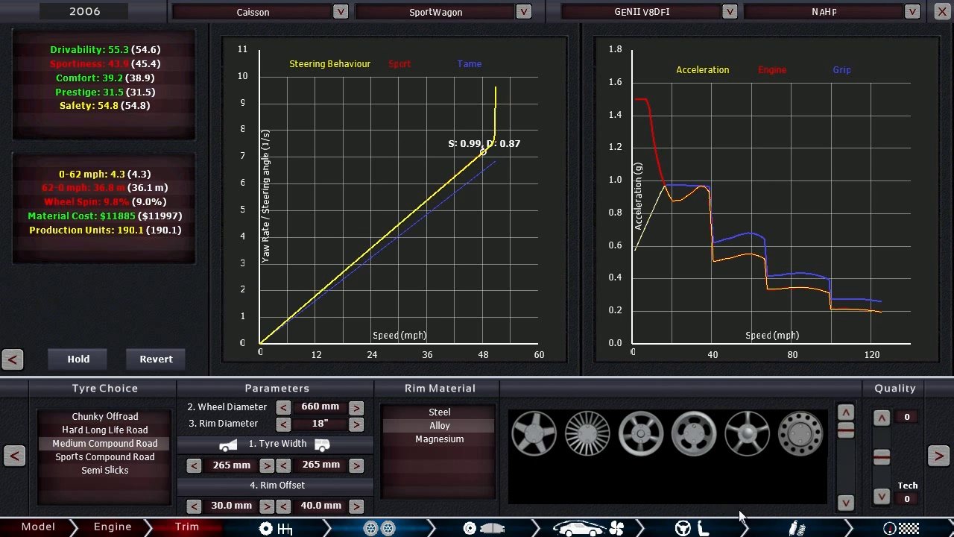
{"action": "left_click", "coordinate": [372, 527]}
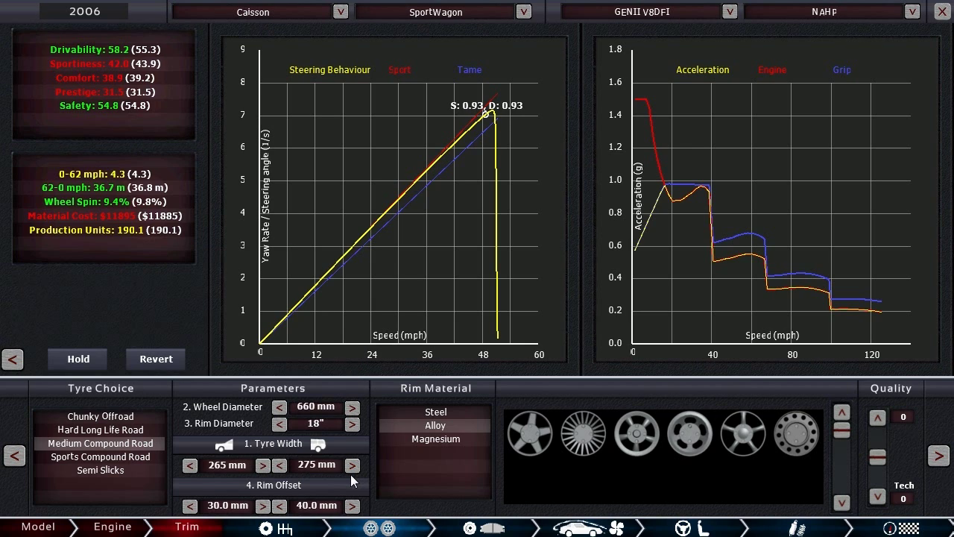
{"action": "mouse_move", "coordinate": [494, 257]}
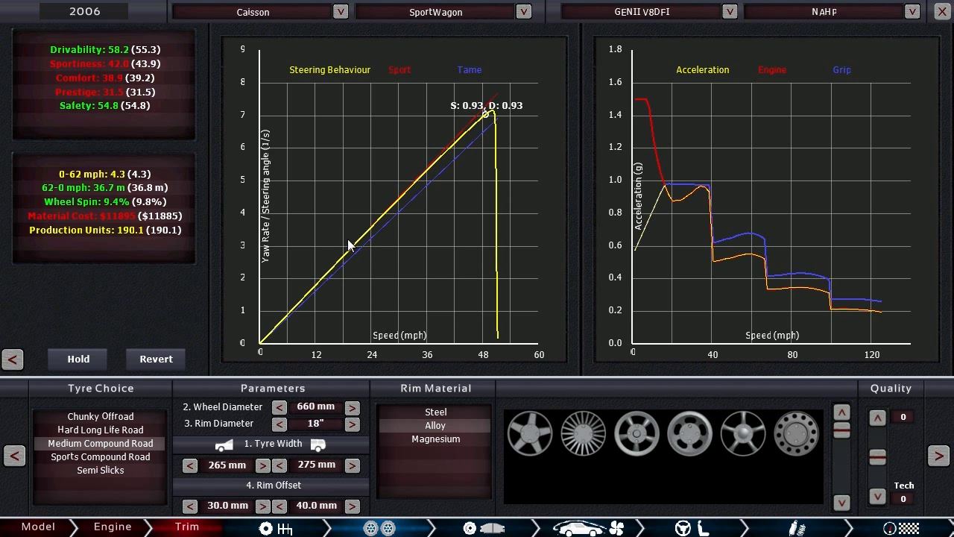
{"action": "mouse_move", "coordinate": [503, 127]}
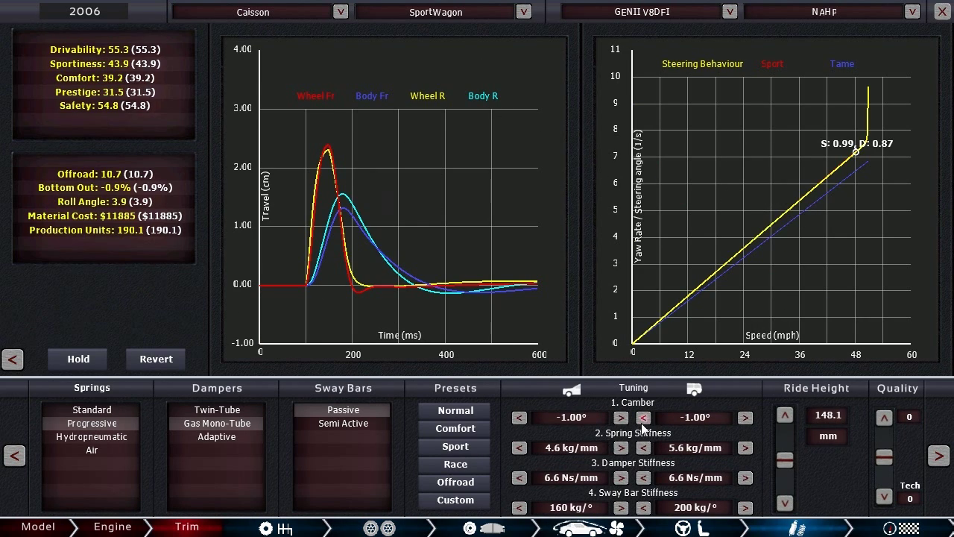
Step: Push rear camber to -1.30° and step the ride height up to 153.5 mm
{"action": "left_click", "coordinate": [642, 417]}
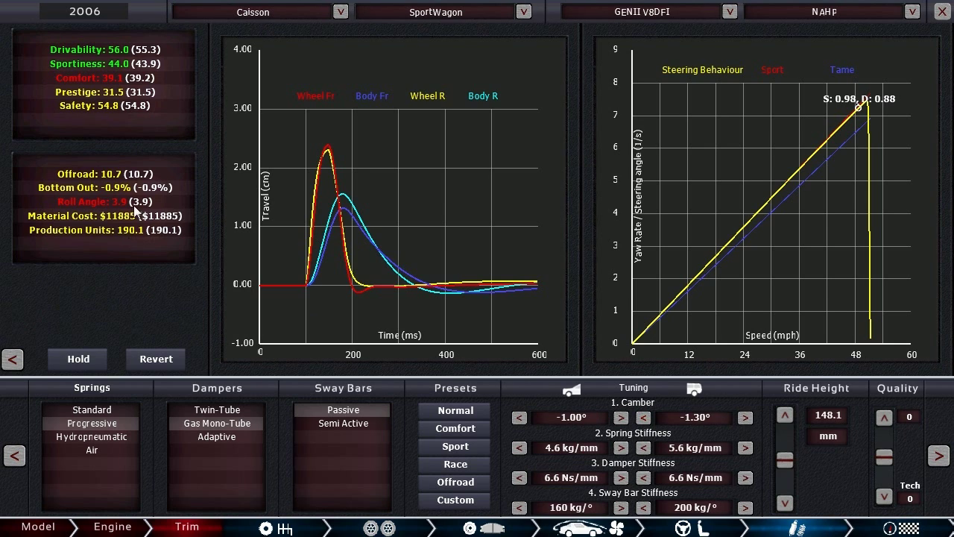
{"action": "mouse_move", "coordinate": [755, 444]}
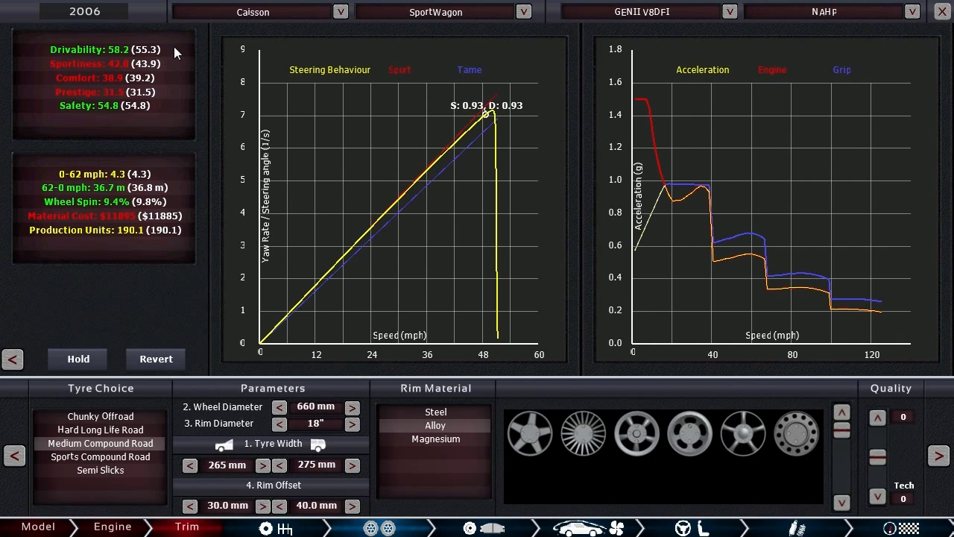
{"action": "mouse_move", "coordinate": [179, 73]}
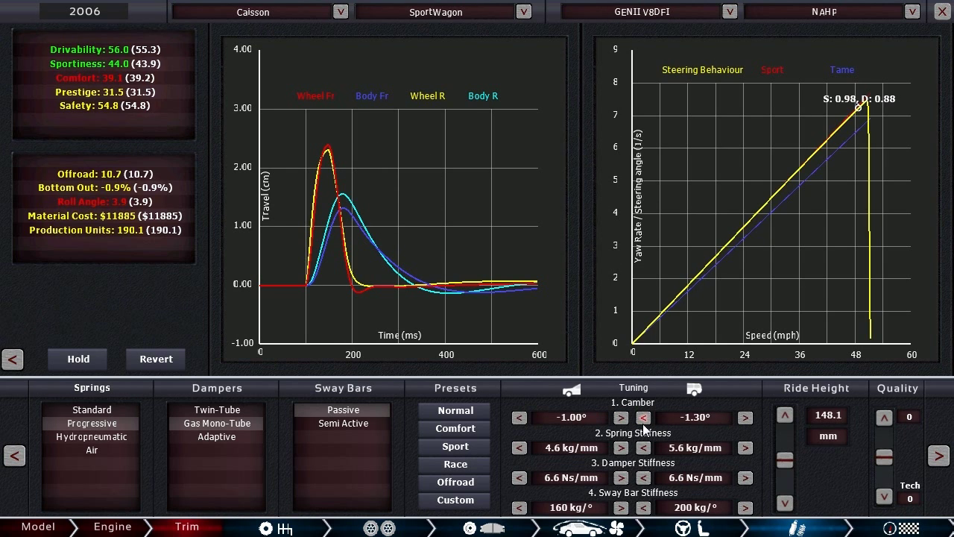
{"action": "mouse_move", "coordinate": [662, 410]}
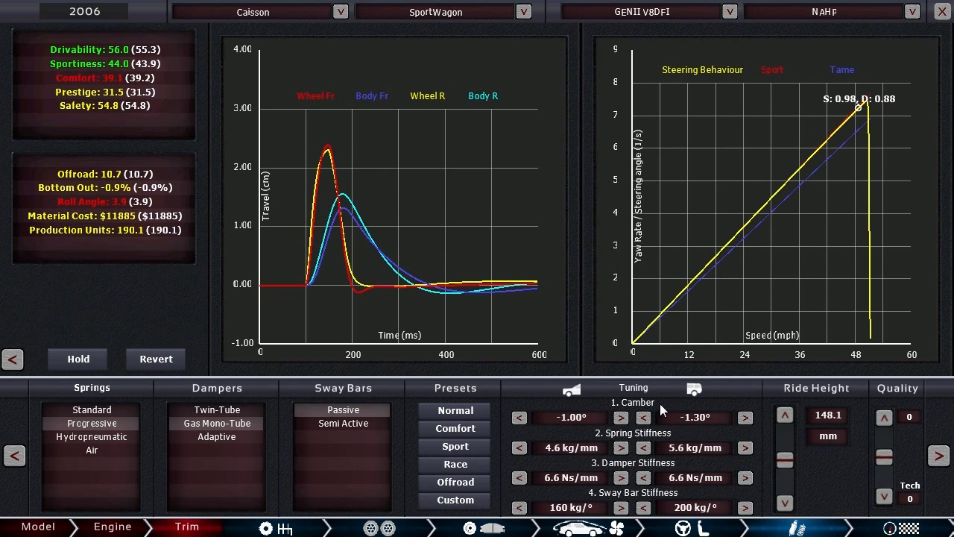
{"action": "mouse_move", "coordinate": [169, 73]}
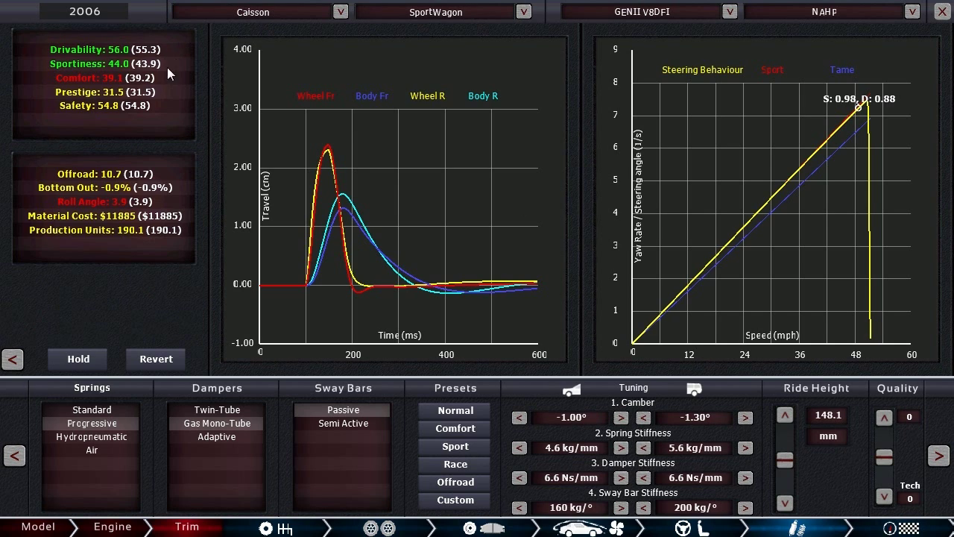
{"action": "mouse_move", "coordinate": [89, 88]}
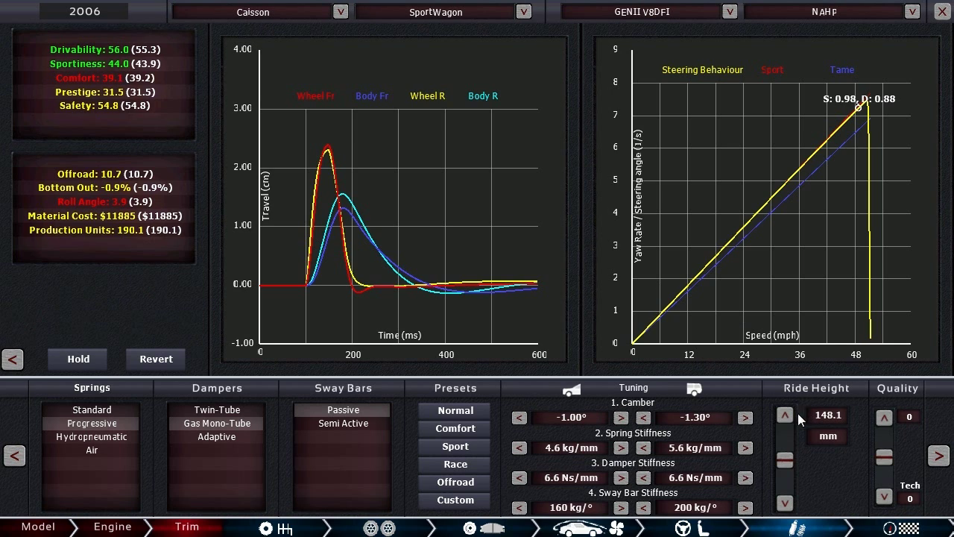
{"action": "left_click", "coordinate": [784, 416]}
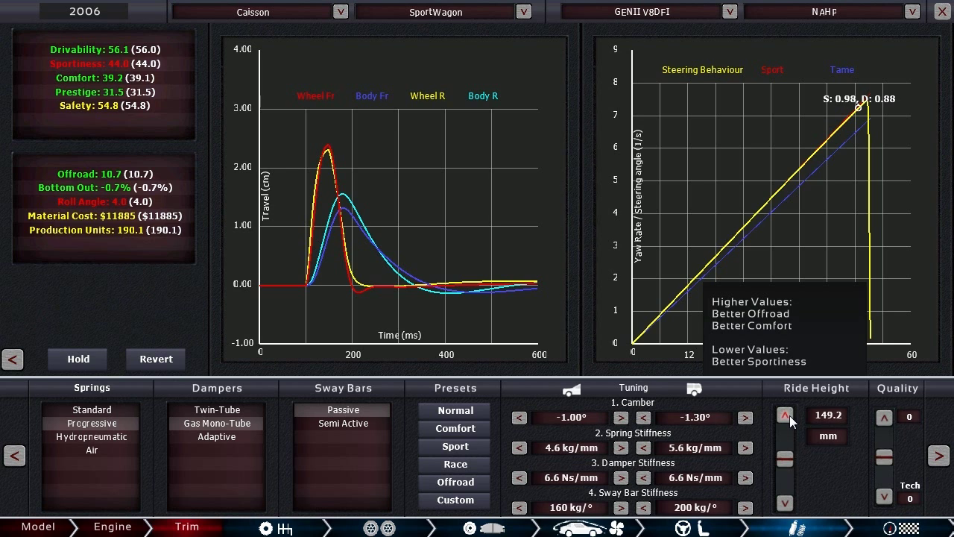
{"action": "left_click", "coordinate": [784, 415]}
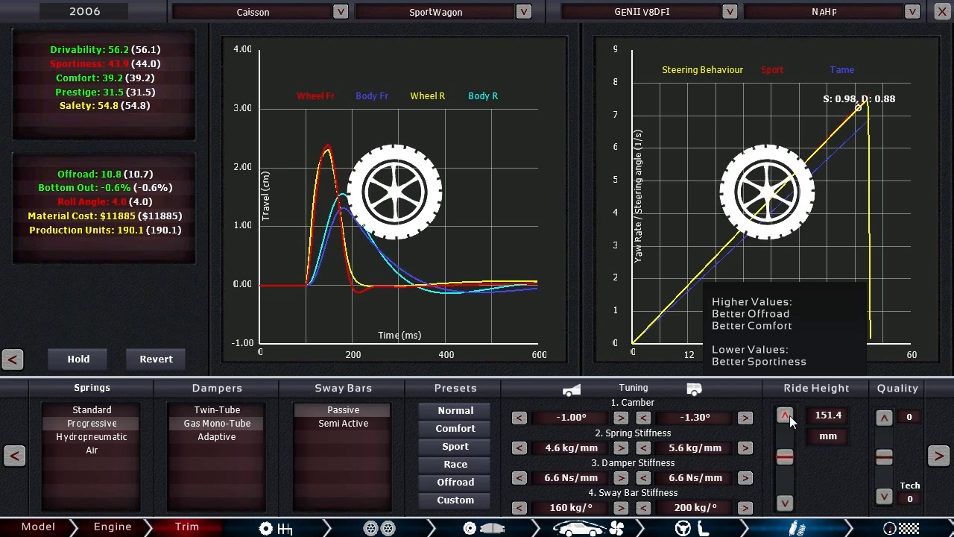
{"action": "left_click", "coordinate": [784, 415]}
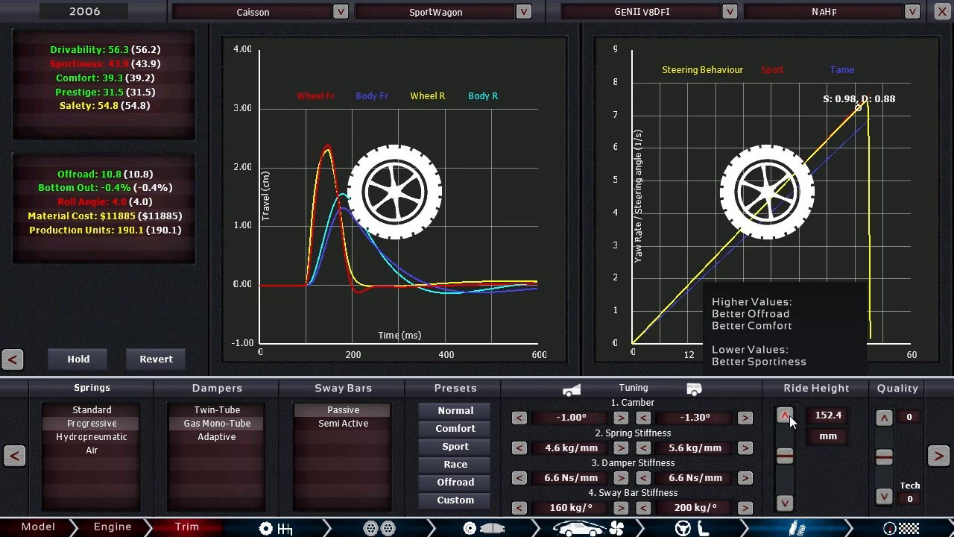
{"action": "left_click", "coordinate": [784, 416]}
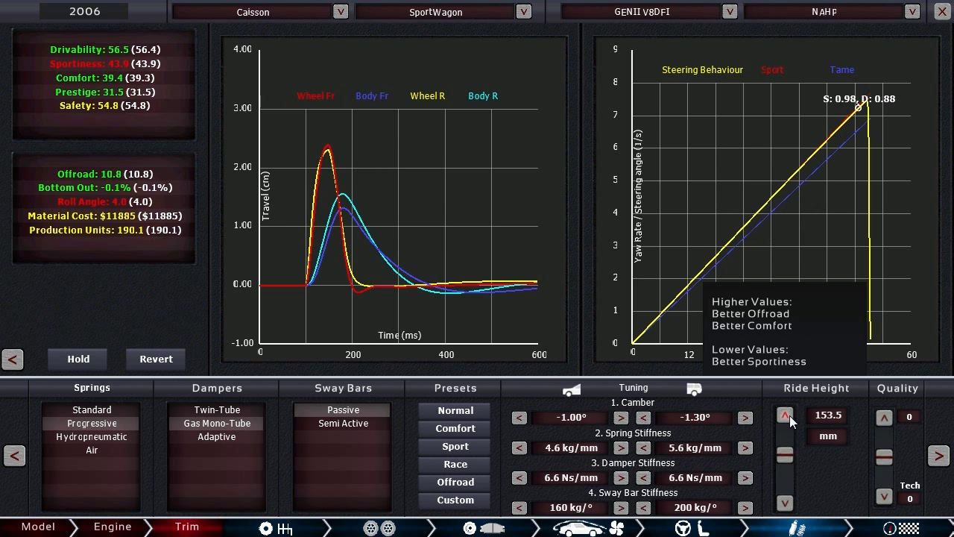
{"action": "left_click", "coordinate": [784, 415]}
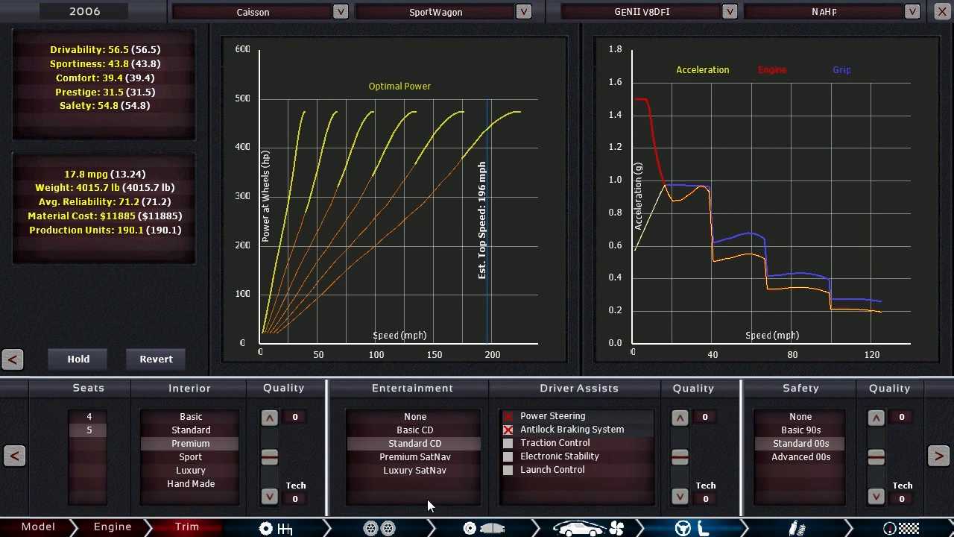
{"action": "mouse_move", "coordinate": [512, 449]}
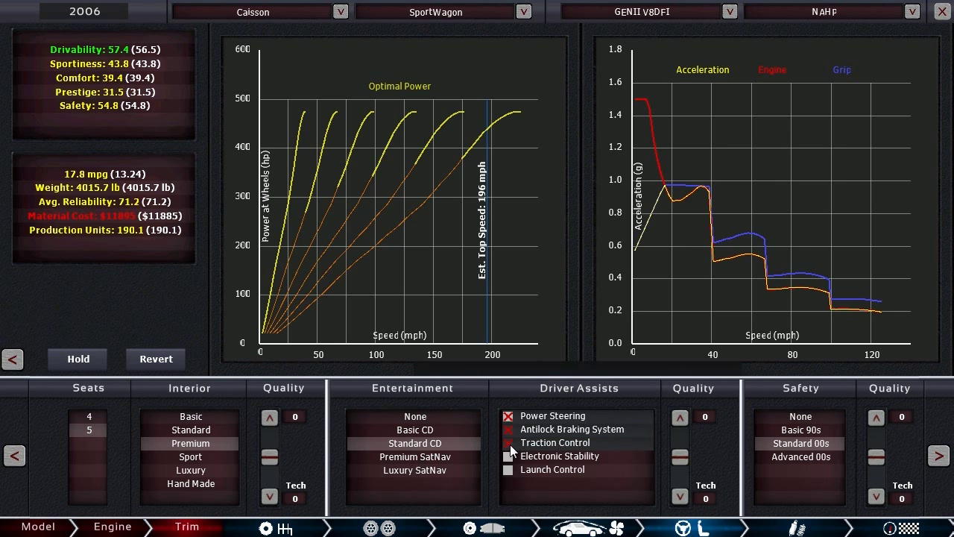
{"action": "left_click", "coordinate": [507, 442]}
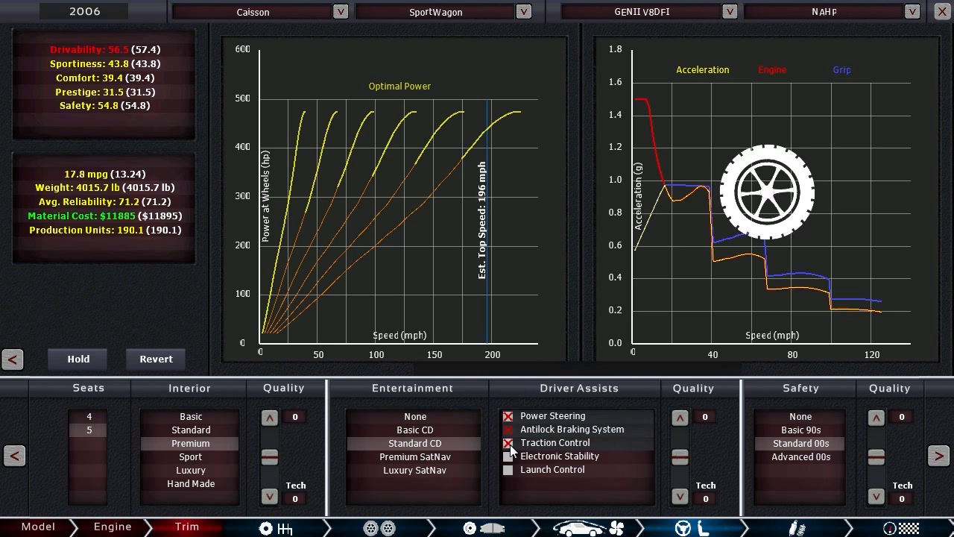
{"action": "left_click", "coordinate": [508, 442]}
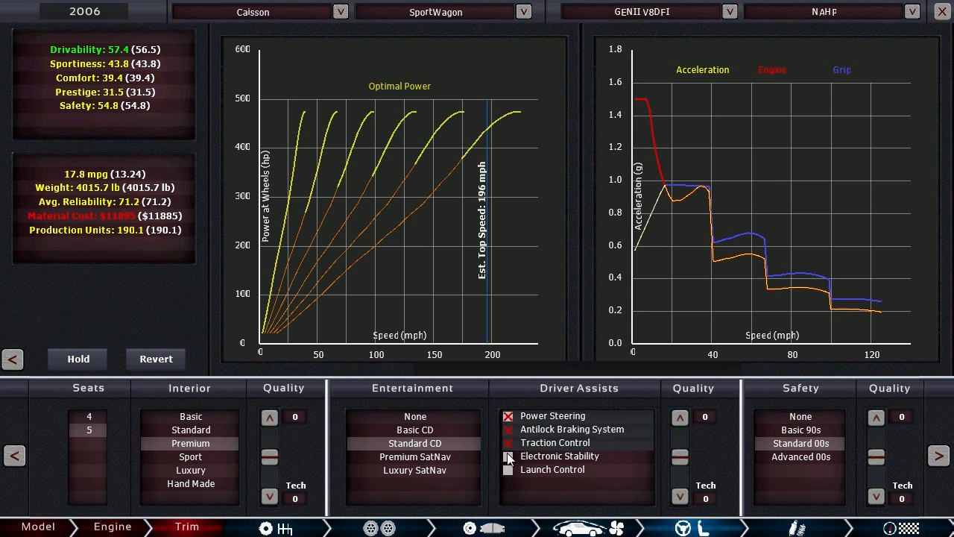
{"action": "left_click", "coordinate": [412, 470]}
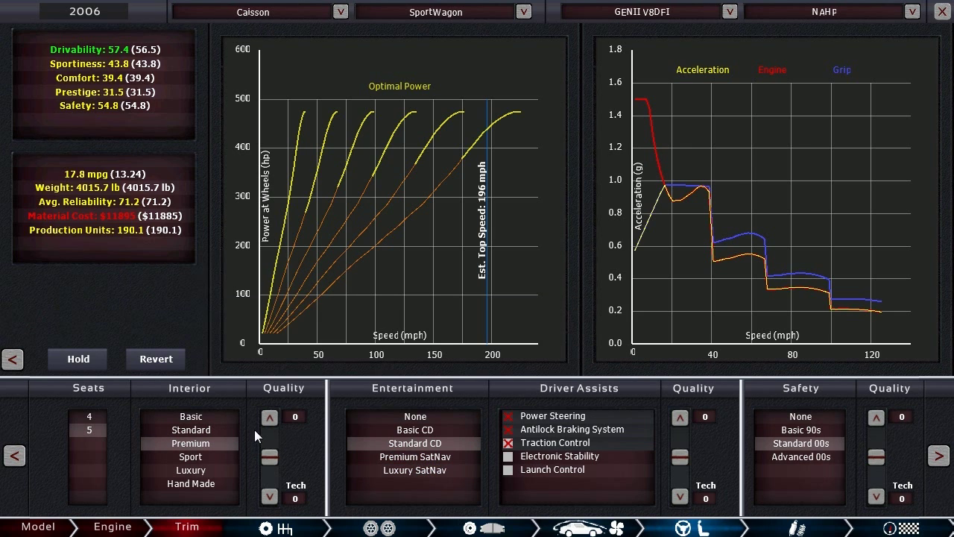
{"action": "left_click", "coordinate": [269, 416]}
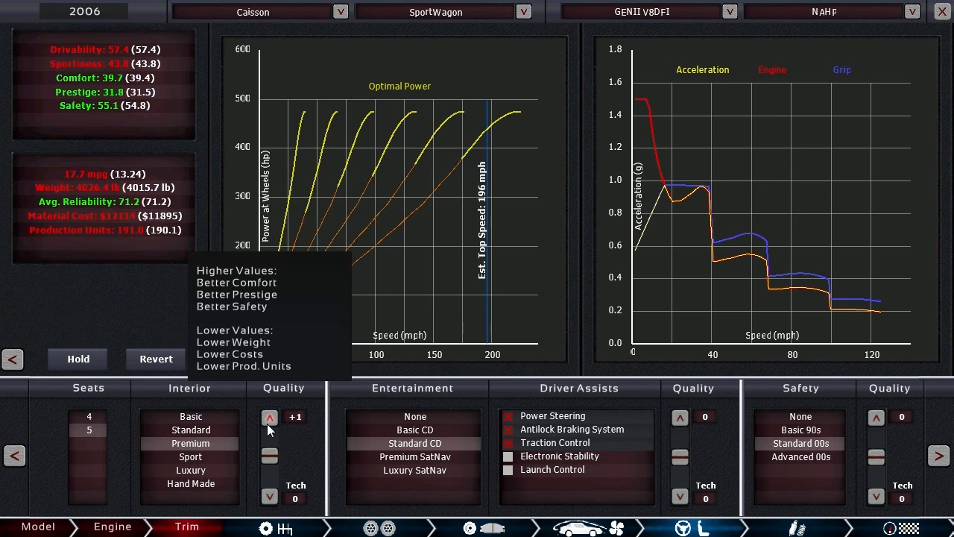
{"action": "left_click", "coordinate": [269, 417]}
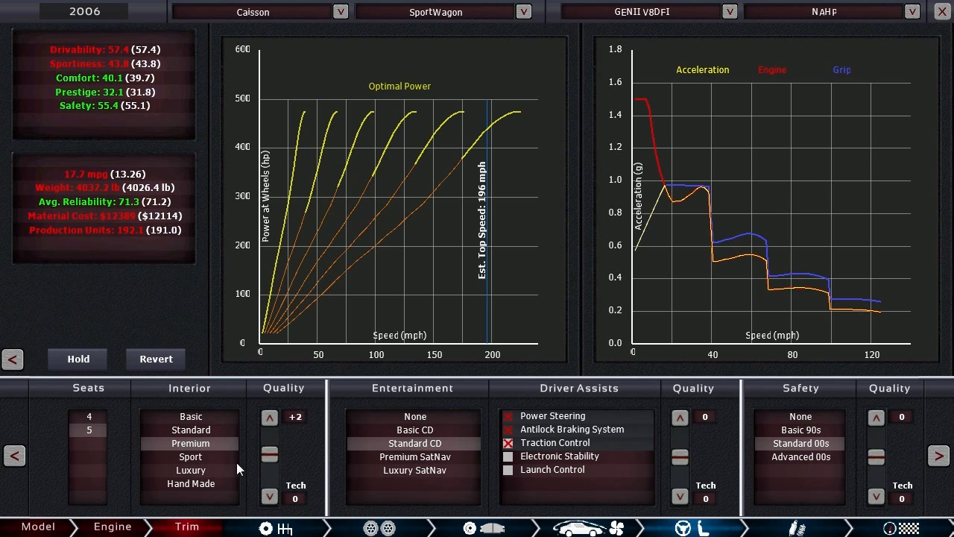
{"action": "mouse_move", "coordinate": [75, 258]}
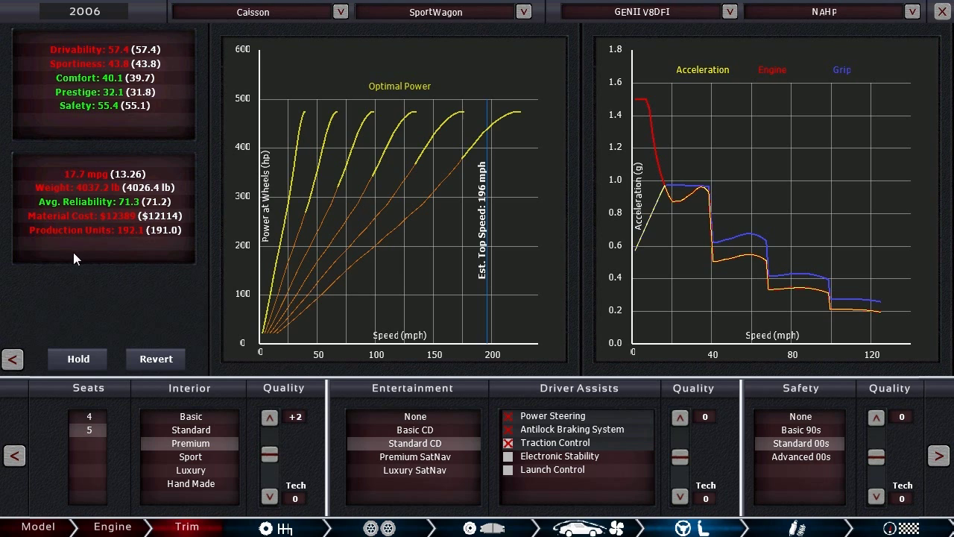
{"action": "mouse_move", "coordinate": [46, 134]}
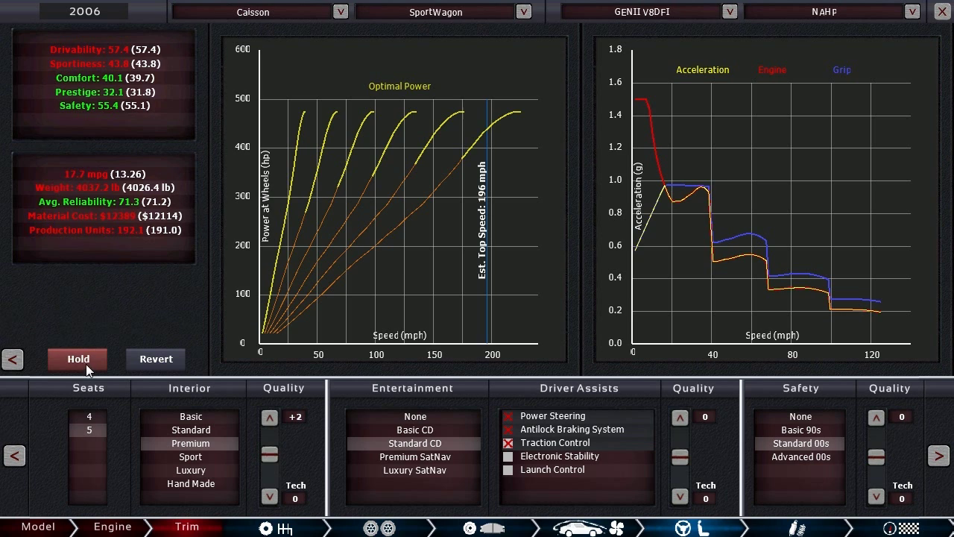
{"action": "mouse_move", "coordinate": [177, 362]}
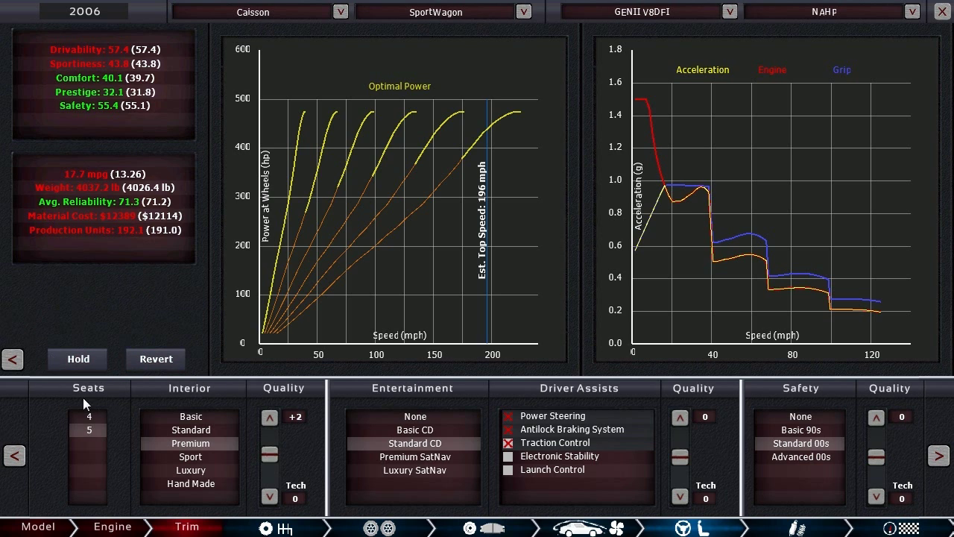
{"action": "mouse_move", "coordinate": [179, 320]}
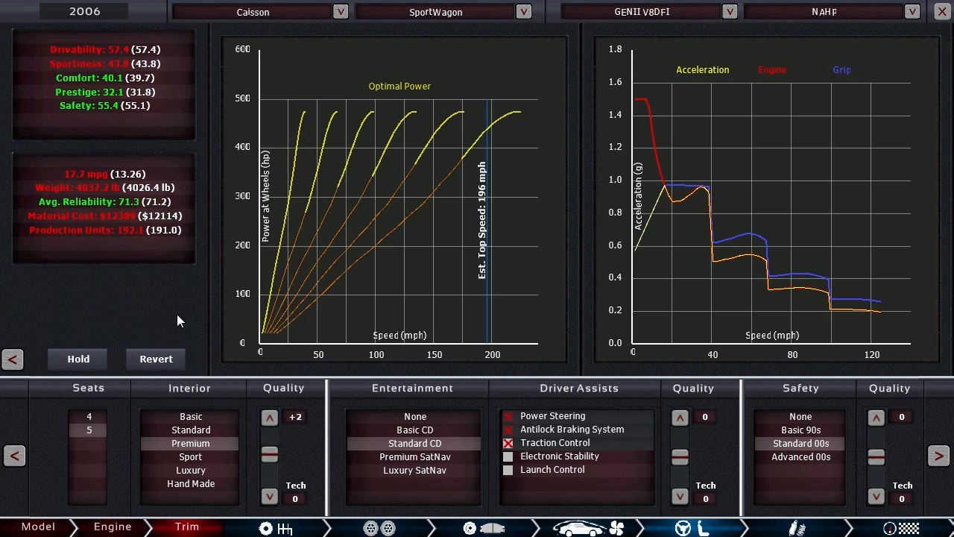
{"action": "mouse_move", "coordinate": [136, 351]}
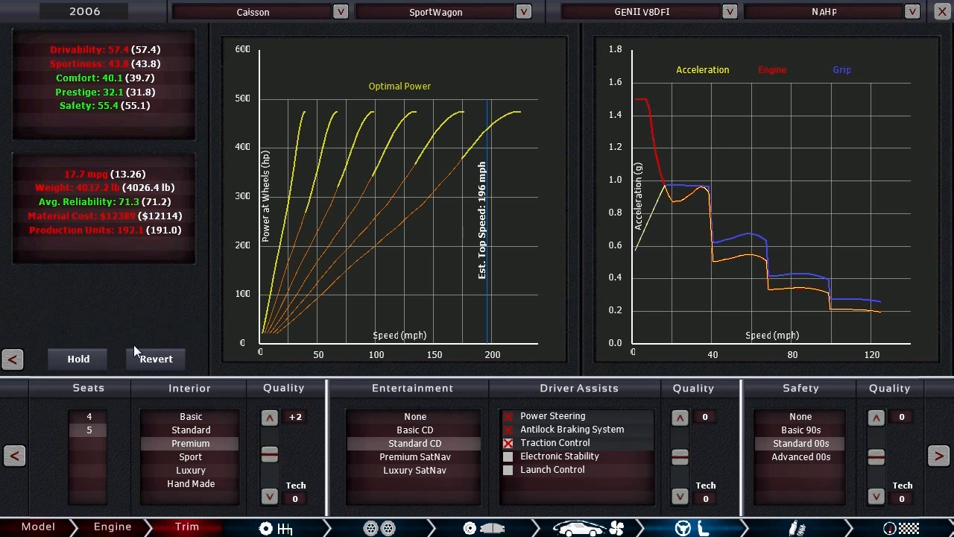
{"action": "mouse_move", "coordinate": [104, 267]}
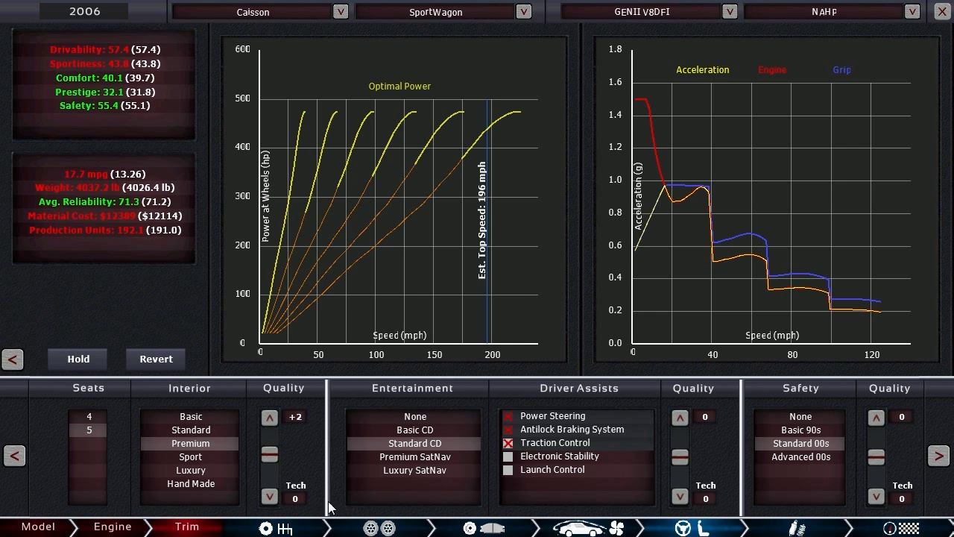
{"action": "mouse_move", "coordinate": [593, 387]}
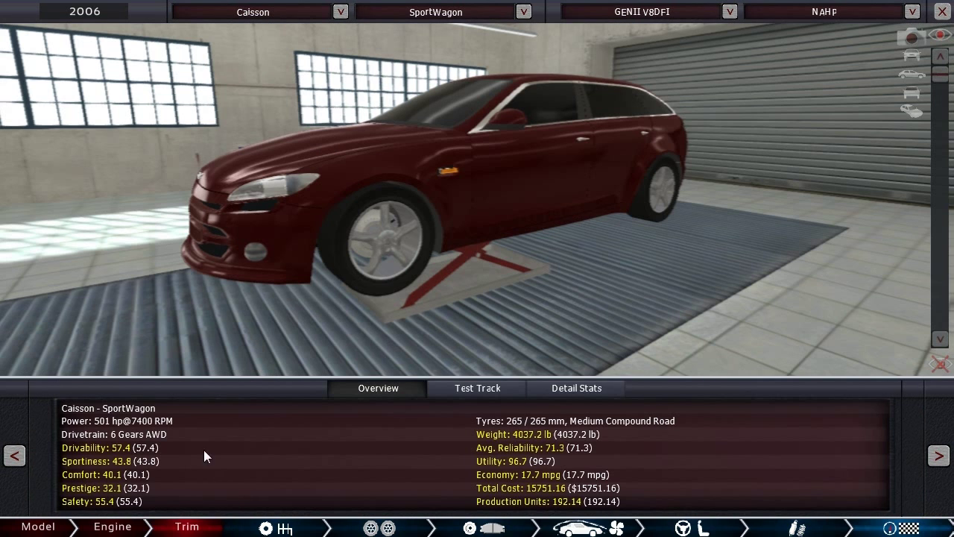
{"action": "mouse_move", "coordinate": [156, 468]}
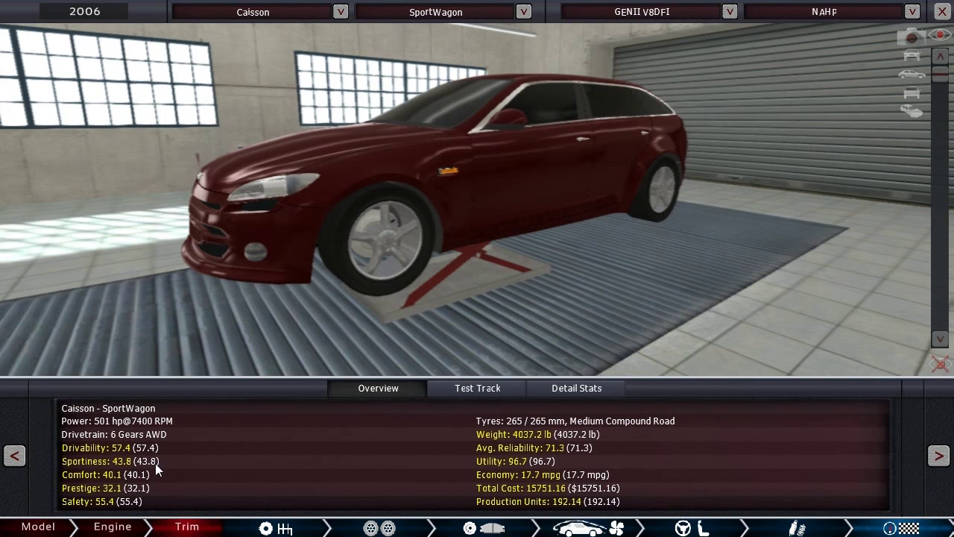
{"action": "mouse_move", "coordinate": [149, 500]}
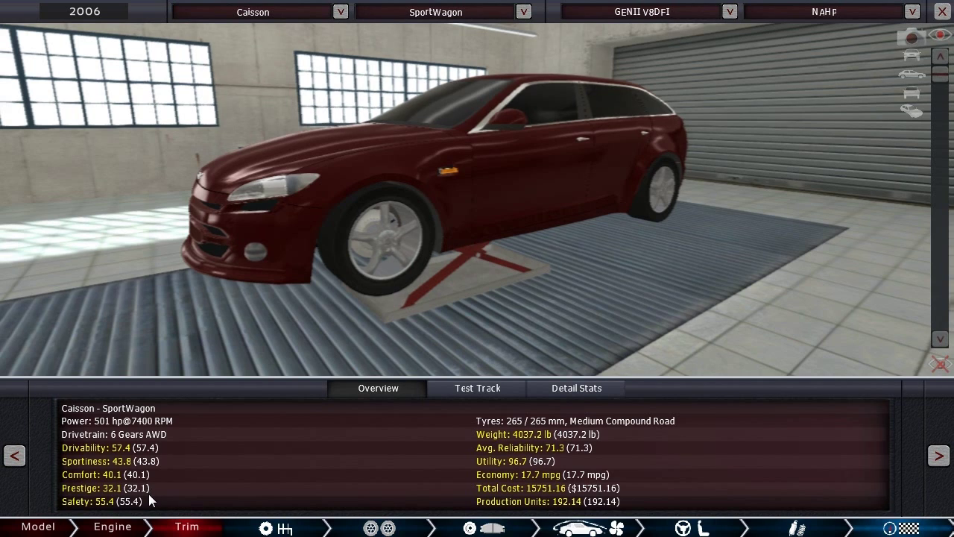
{"action": "mouse_move", "coordinate": [226, 516]}
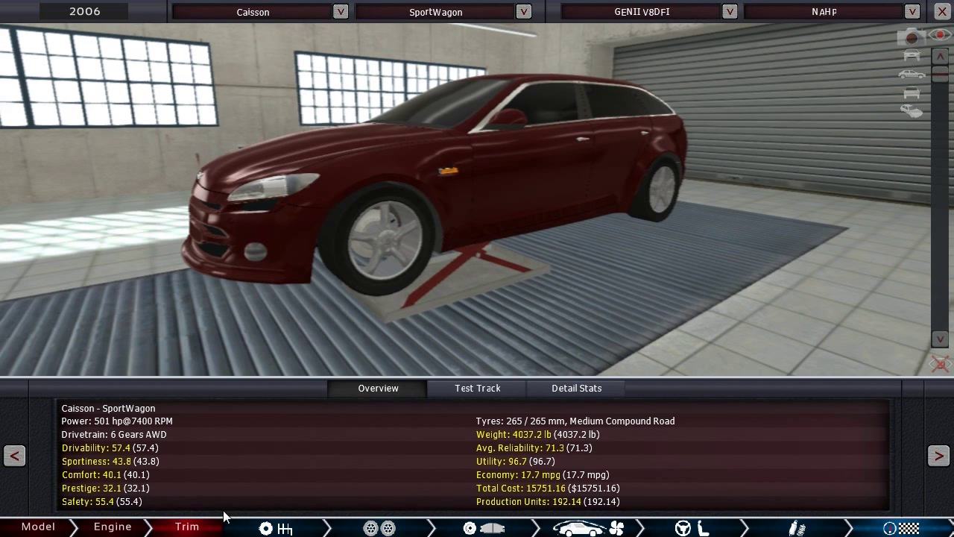
{"action": "mouse_move", "coordinate": [534, 498]}
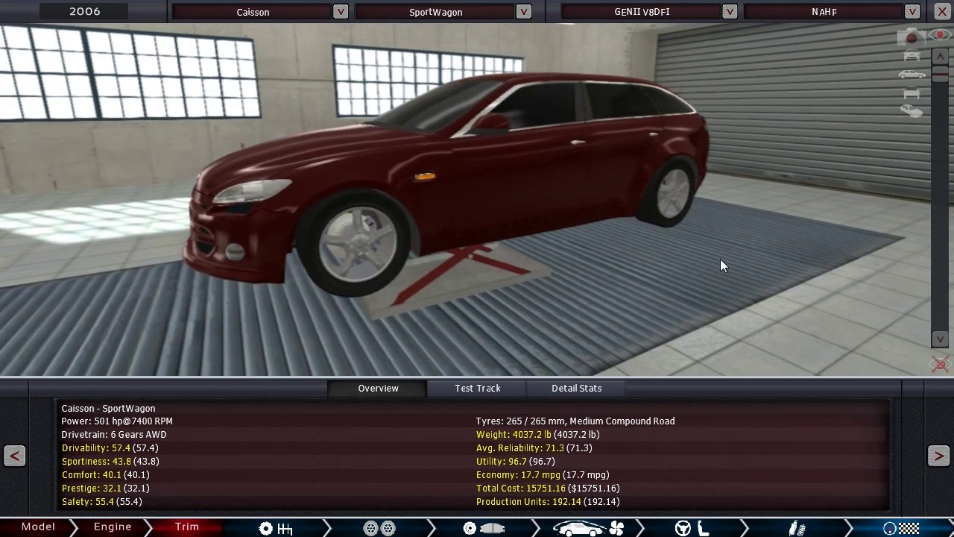
{"action": "mouse_move", "coordinate": [542, 488]}
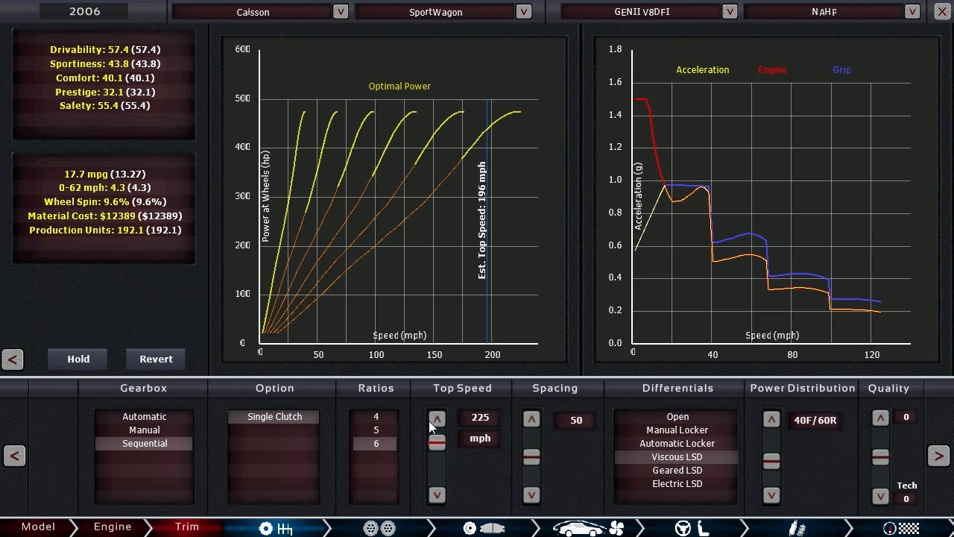
Step: Lift the gearing's top-speed target from 225 to 231 mph, improving economy to 19.0 mpg
{"action": "left_click", "coordinate": [436, 418]}
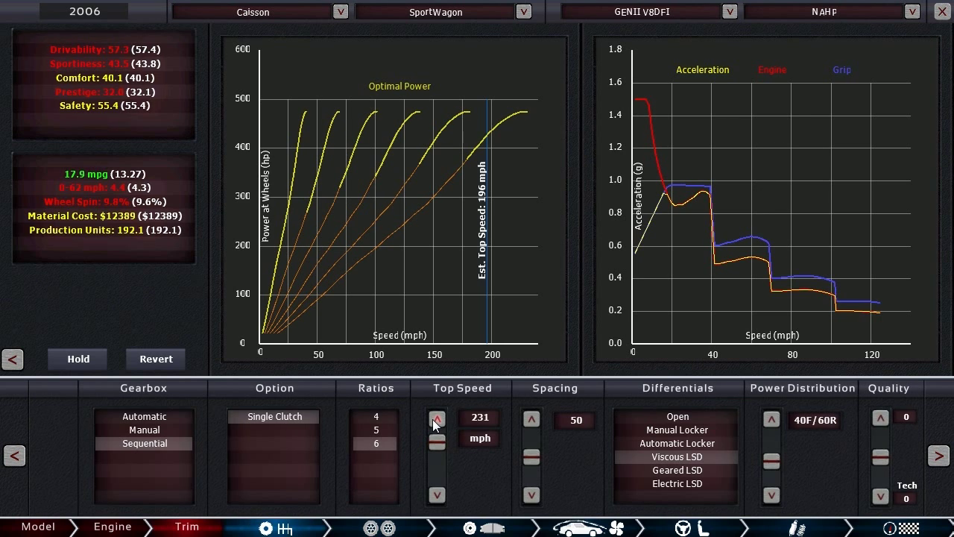
{"action": "left_click", "coordinate": [436, 417]}
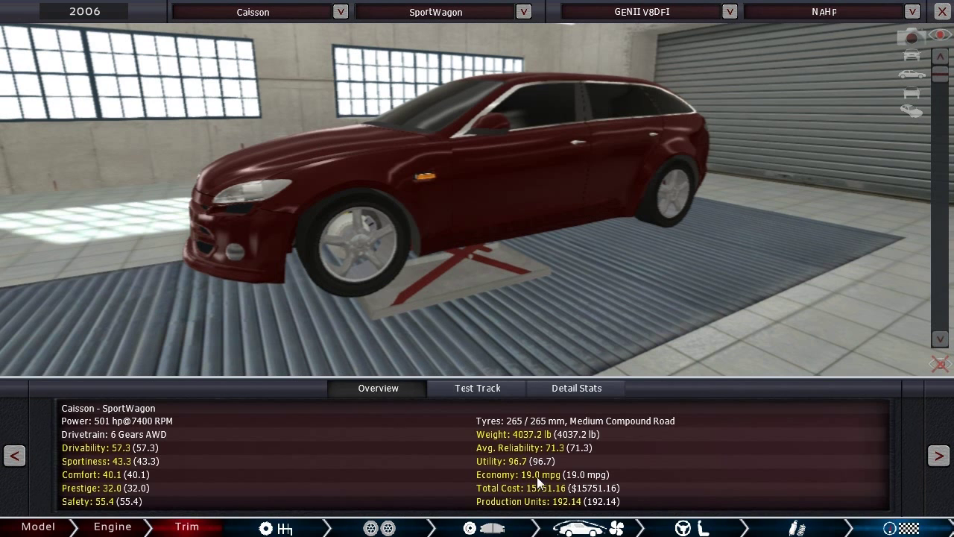
{"action": "mouse_move", "coordinate": [58, 468]}
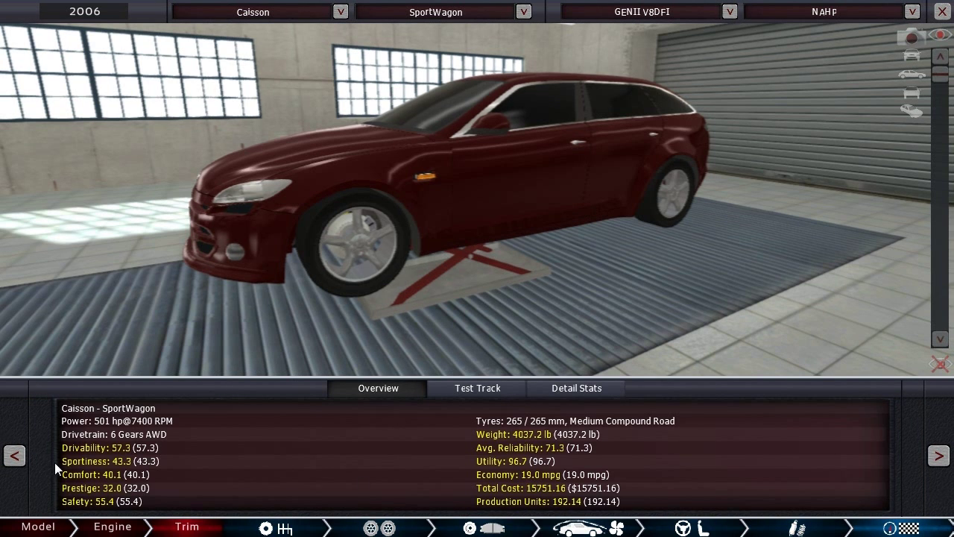
{"action": "mouse_move", "coordinate": [165, 471]}
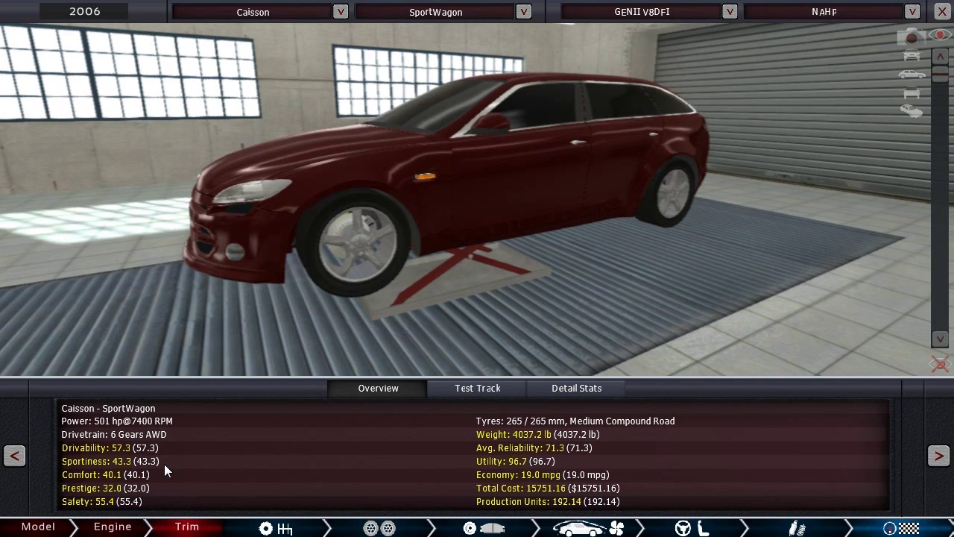
{"action": "mouse_move", "coordinate": [143, 453]}
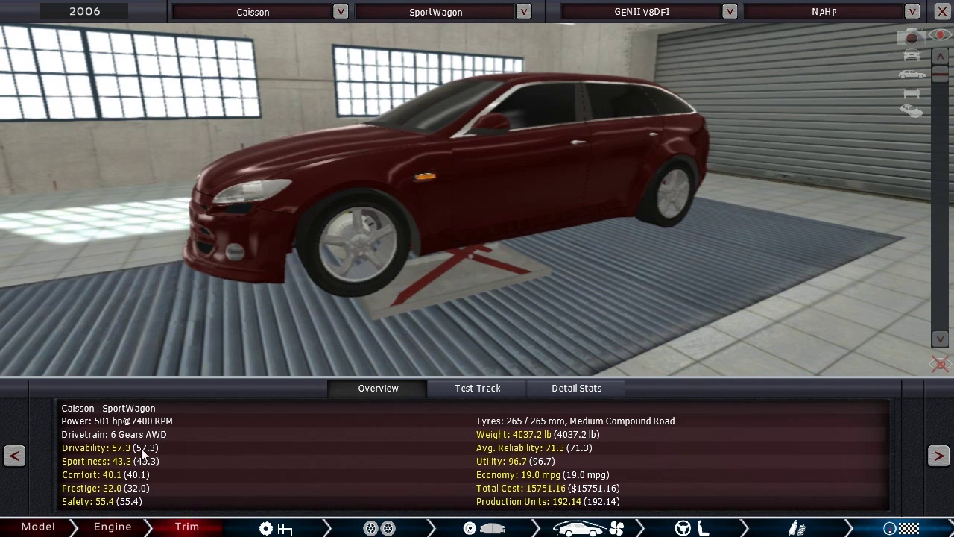
{"action": "mouse_move", "coordinate": [231, 449]}
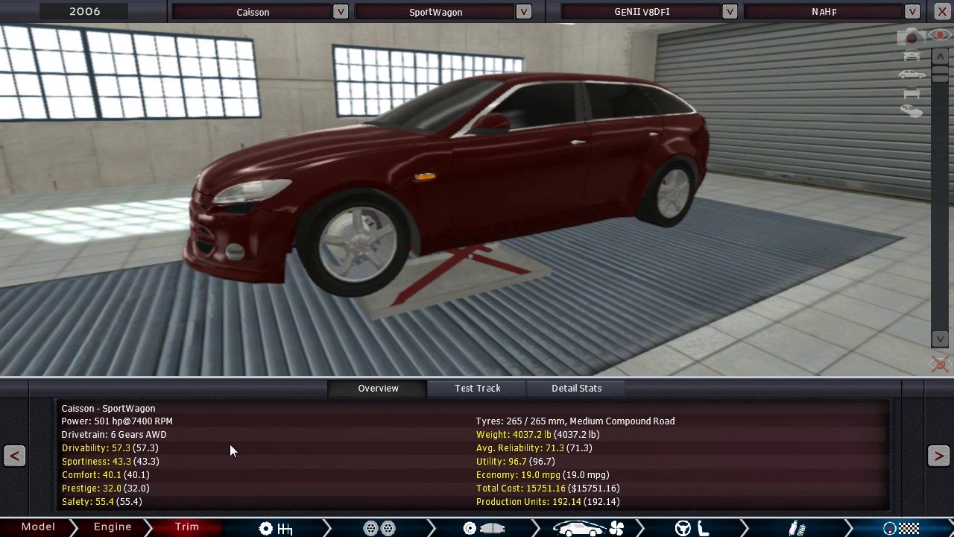
{"action": "mouse_move", "coordinate": [208, 499]}
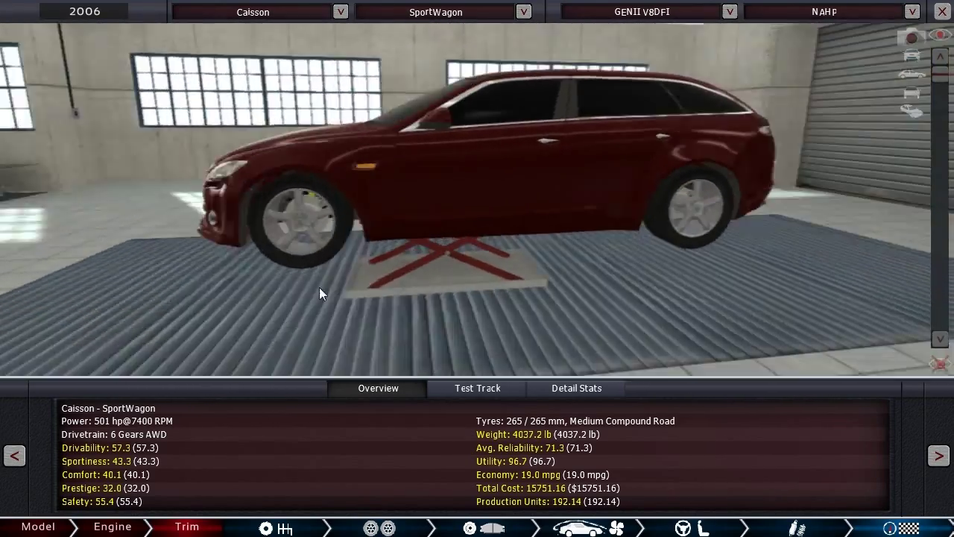
Step: Orbit the finished SportWagon to view its front, still at 19.0 mpg
{"action": "left_click_drag", "start_coordinate": [321, 293], "coordinate": [477, 296]}
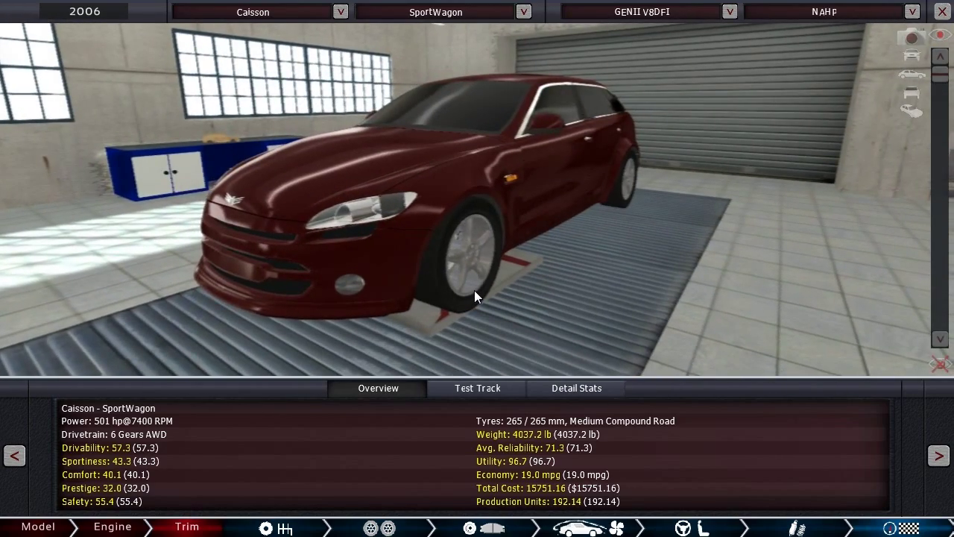
Step: Show the SportWagon's test track page: 171.1 mph top speed and 4.5 s to 62 mph
{"action": "left_click", "coordinate": [476, 388]}
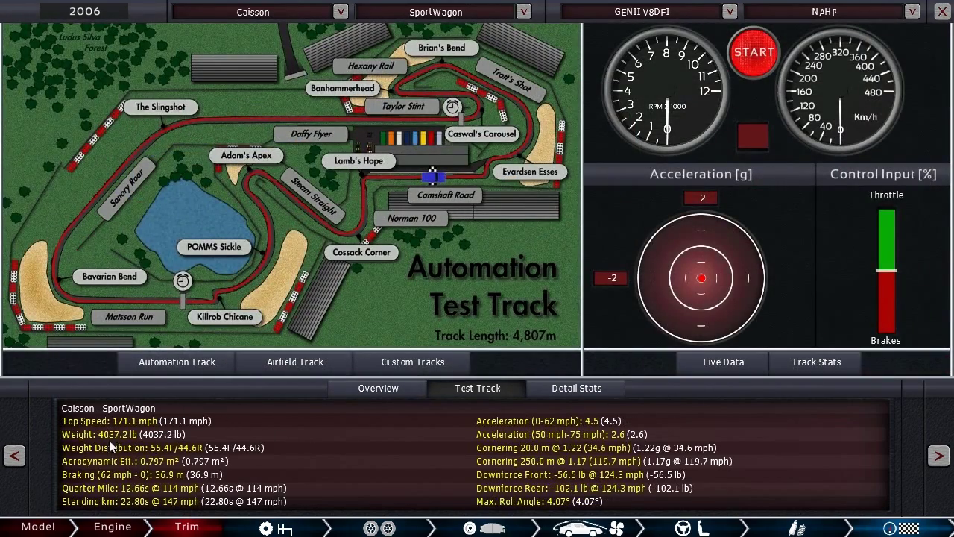
{"action": "mouse_move", "coordinate": [242, 514]}
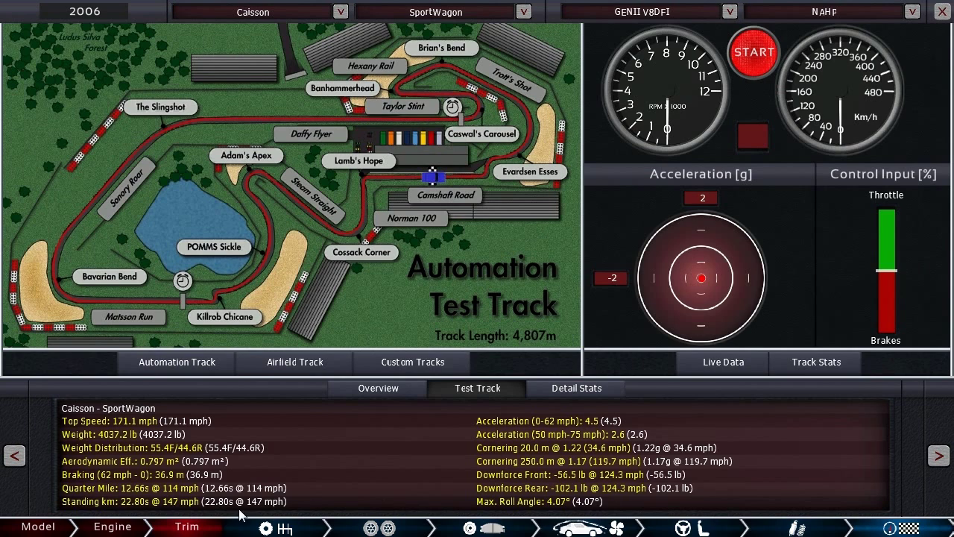
{"action": "mouse_move", "coordinate": [514, 474]}
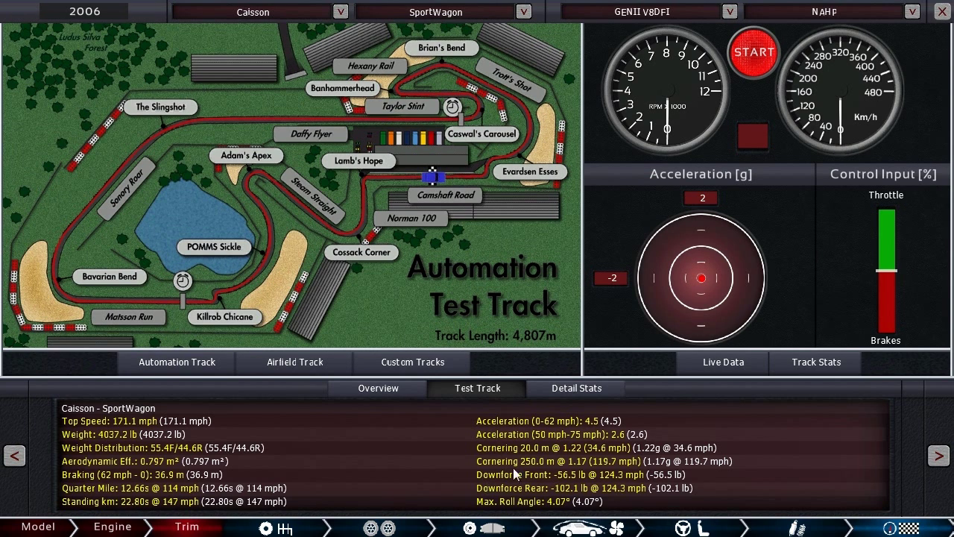
{"action": "mouse_move", "coordinate": [593, 467]}
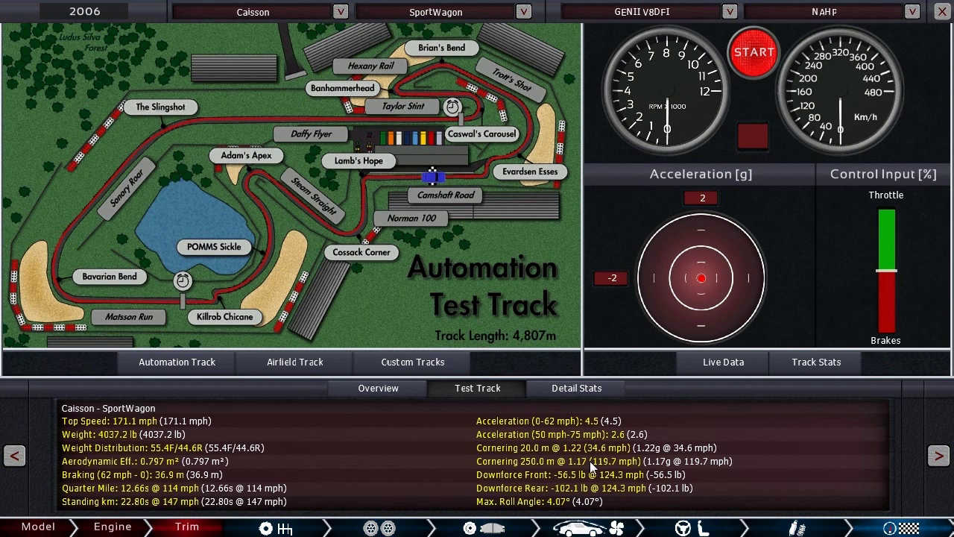
{"action": "mouse_move", "coordinate": [596, 468]}
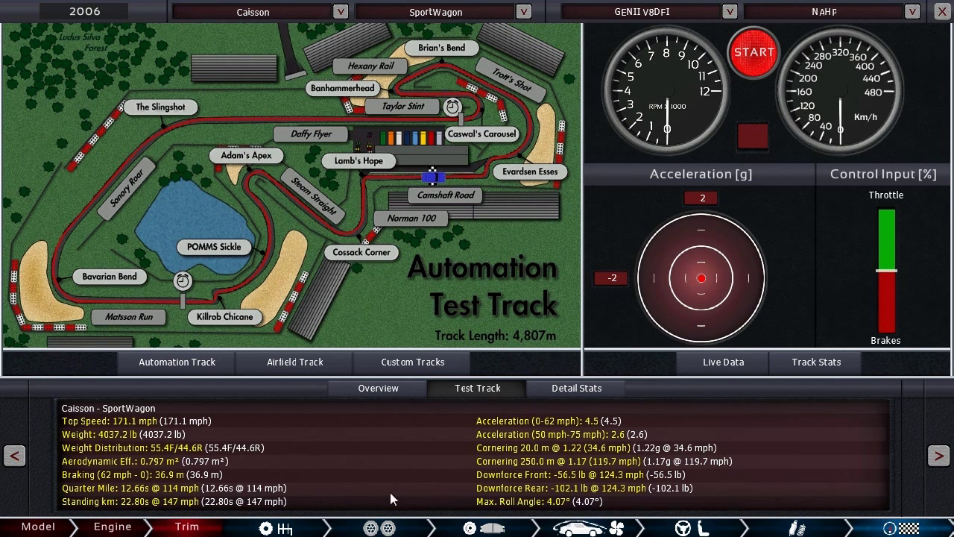
{"action": "mouse_move", "coordinate": [172, 449]}
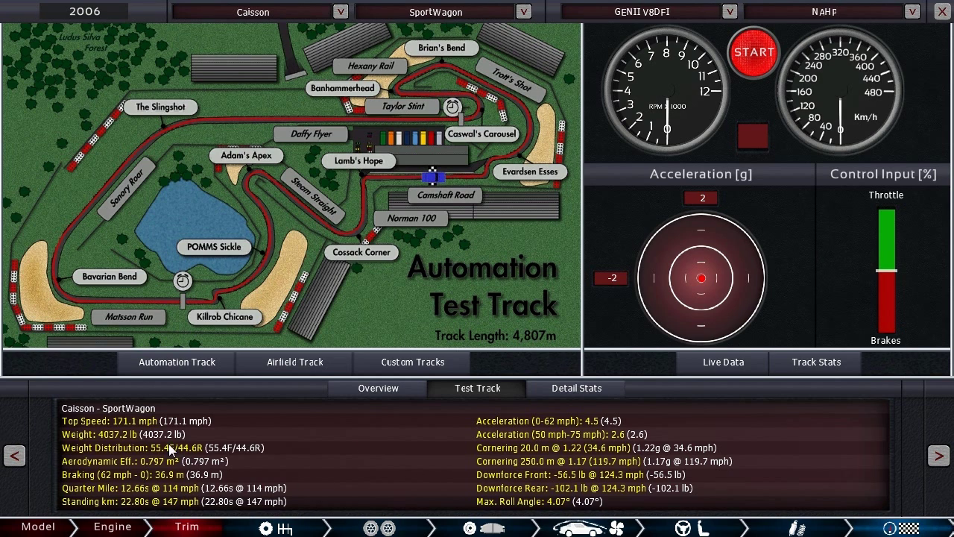
{"action": "mouse_move", "coordinate": [125, 432]}
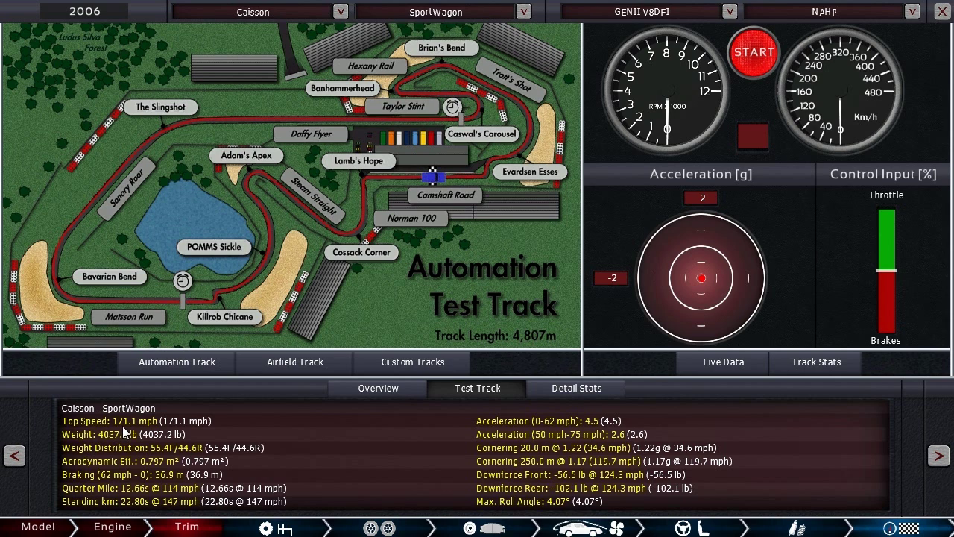
{"action": "mouse_move", "coordinate": [602, 435]}
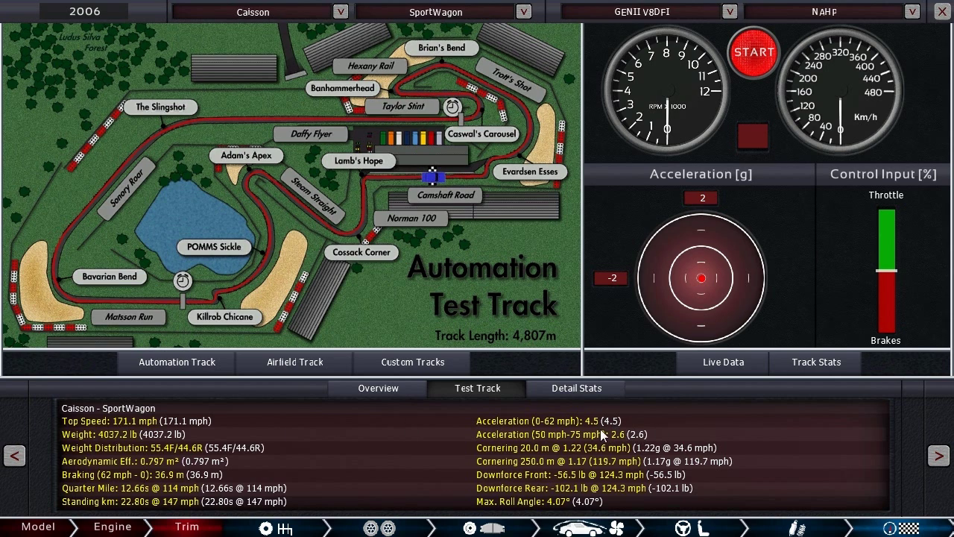
{"action": "mouse_move", "coordinate": [758, 446]}
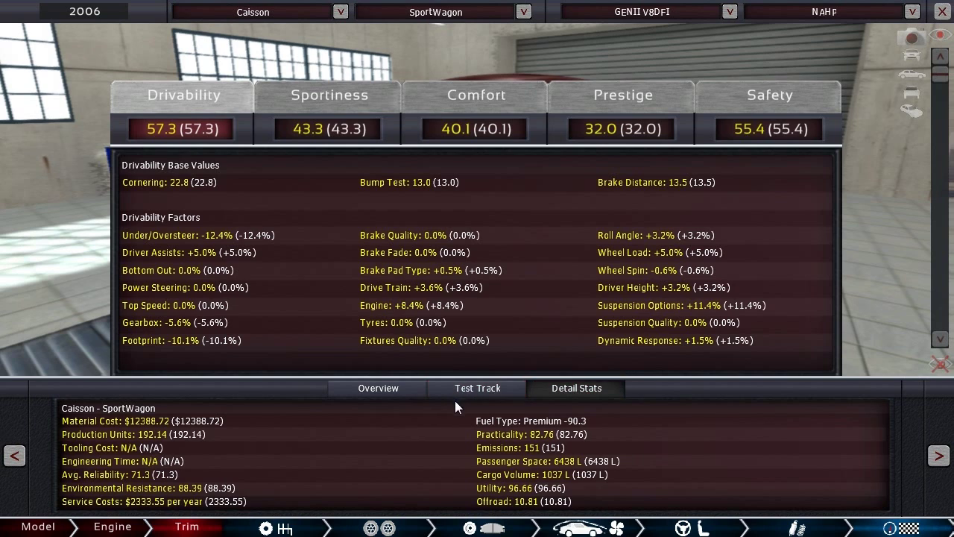
{"action": "mouse_move", "coordinate": [274, 361]}
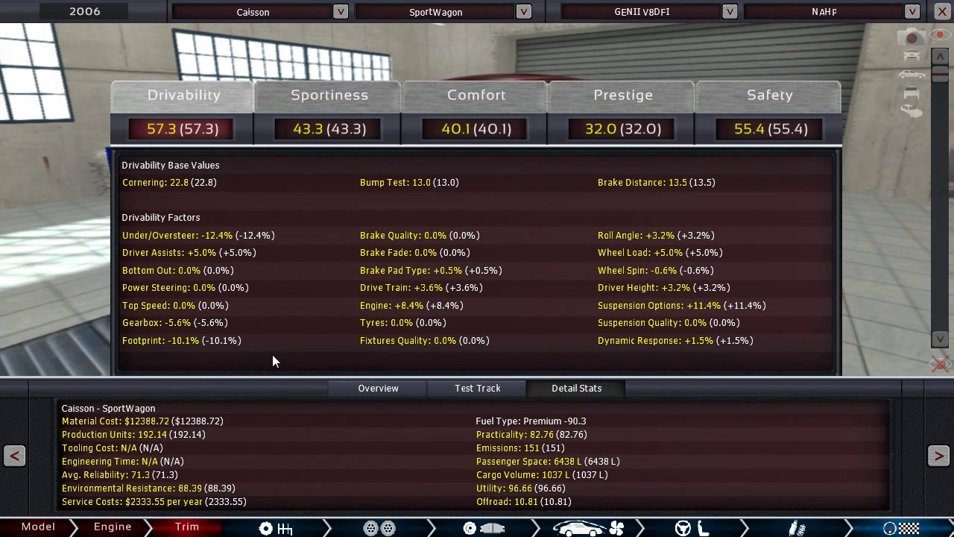
{"action": "mouse_move", "coordinate": [250, 367]}
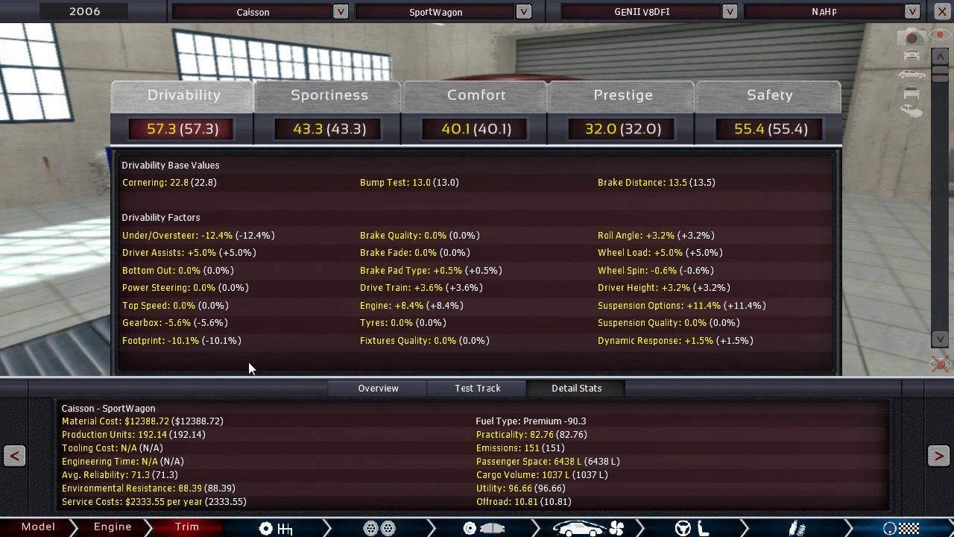
Step: Read the Sportiness factors, then the Comfort factors showing 40.1 from an 11.5 base
{"action": "left_click", "coordinate": [328, 95]}
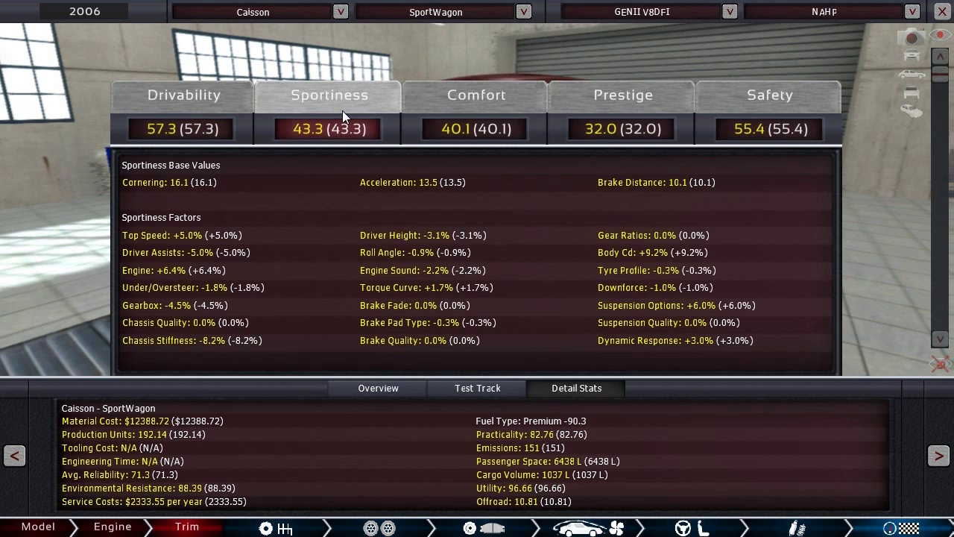
{"action": "mouse_move", "coordinate": [196, 328]}
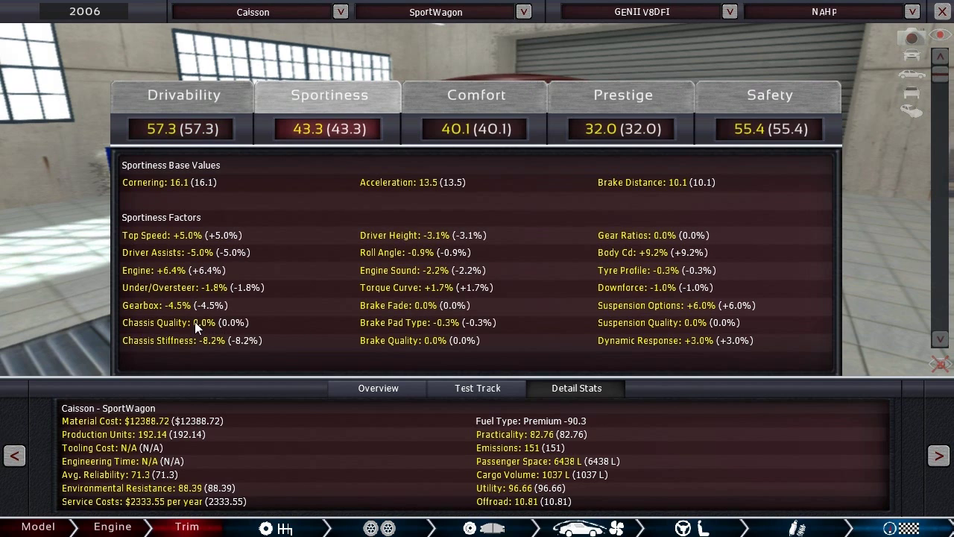
{"action": "mouse_move", "coordinate": [192, 324]}
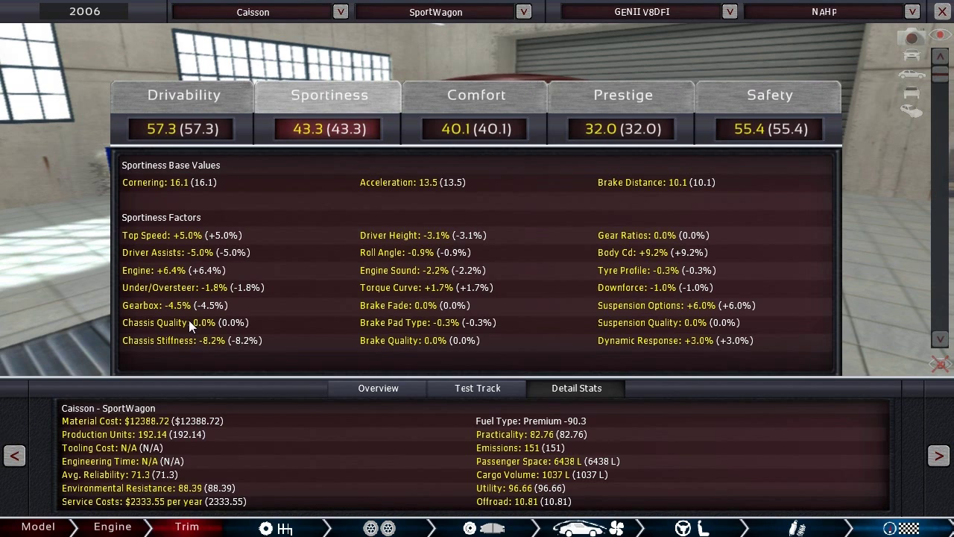
{"action": "mouse_move", "coordinate": [501, 240]}
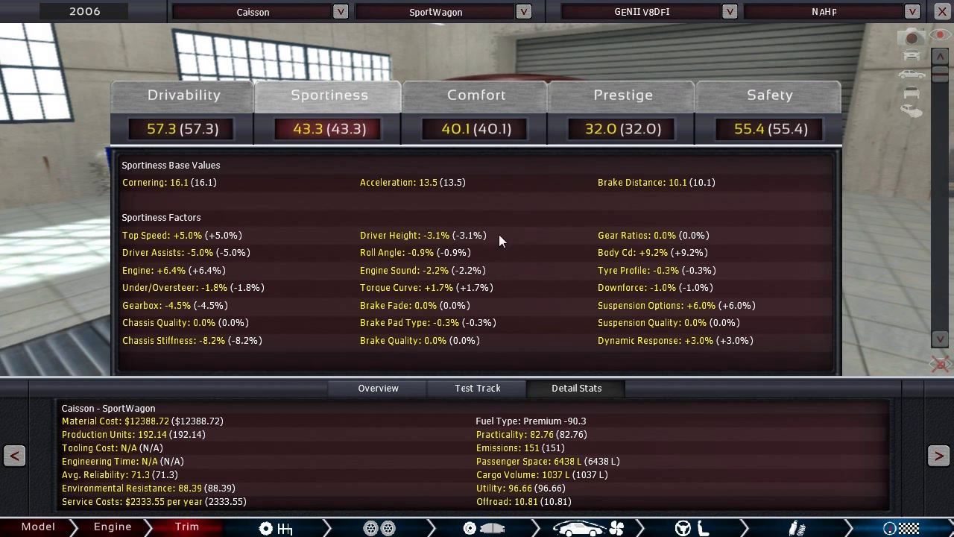
{"action": "mouse_move", "coordinate": [394, 251]}
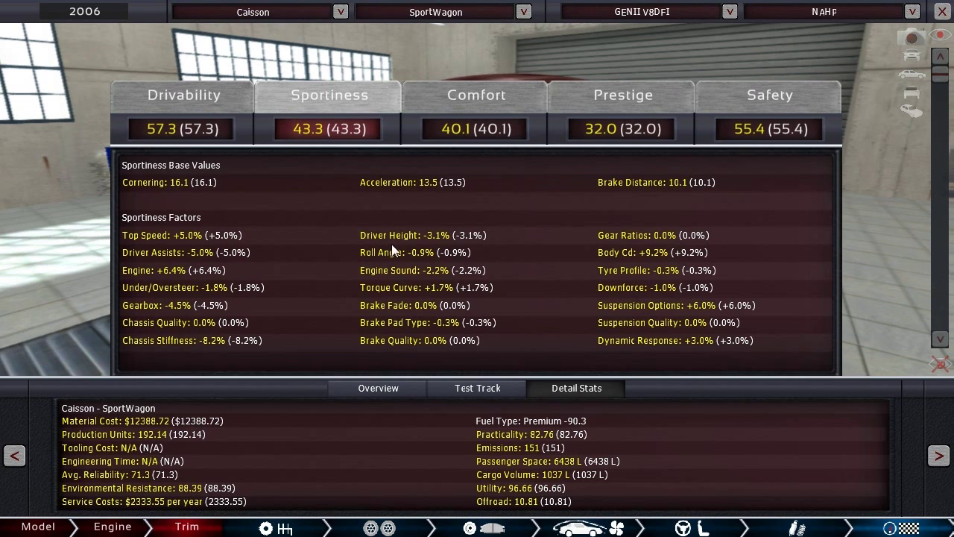
{"action": "mouse_move", "coordinate": [481, 235]}
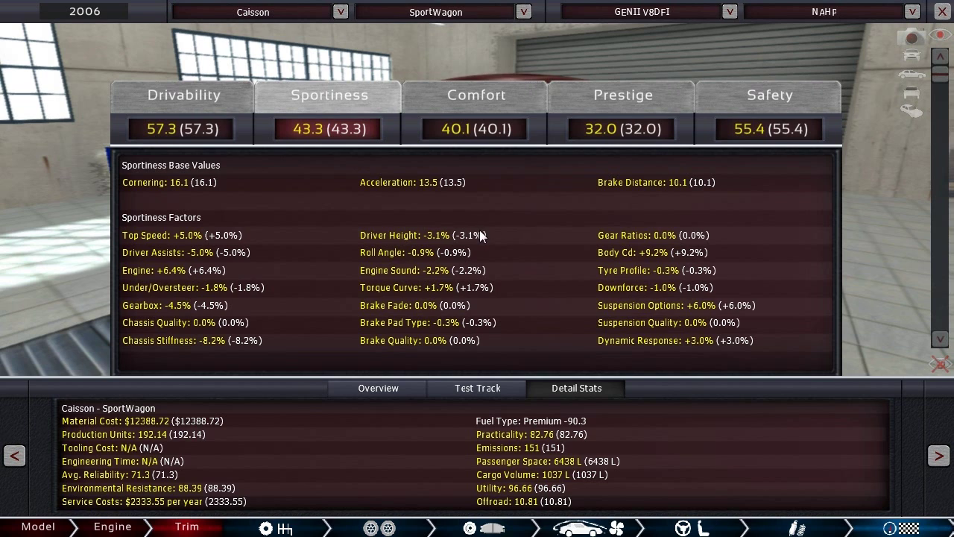
{"action": "mouse_move", "coordinate": [195, 264]}
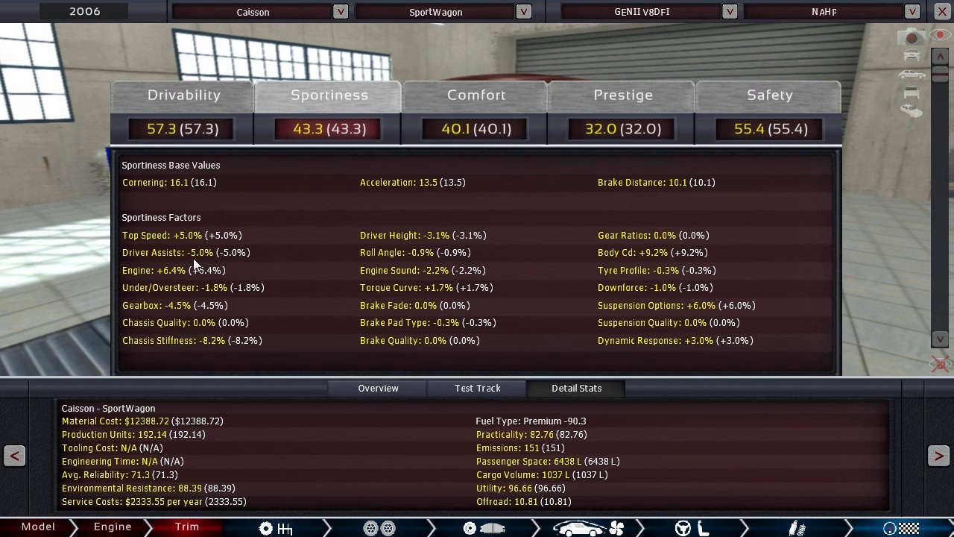
{"action": "left_click", "coordinate": [475, 96]}
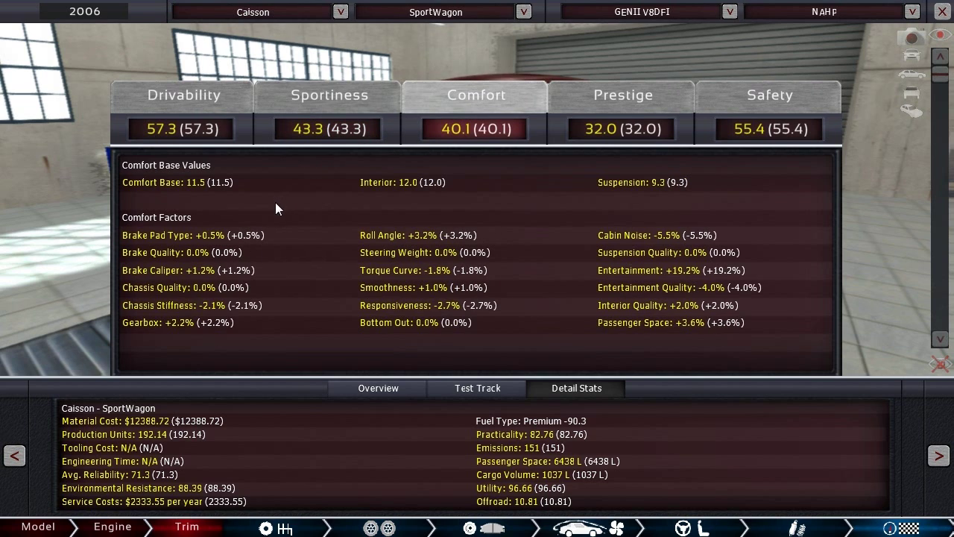
{"action": "mouse_move", "coordinate": [315, 269]}
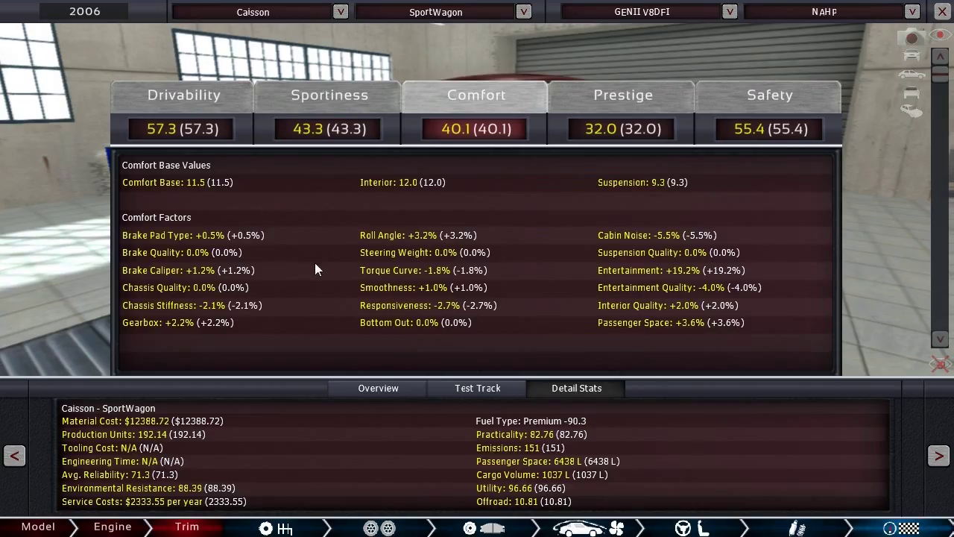
{"action": "mouse_move", "coordinate": [379, 317]}
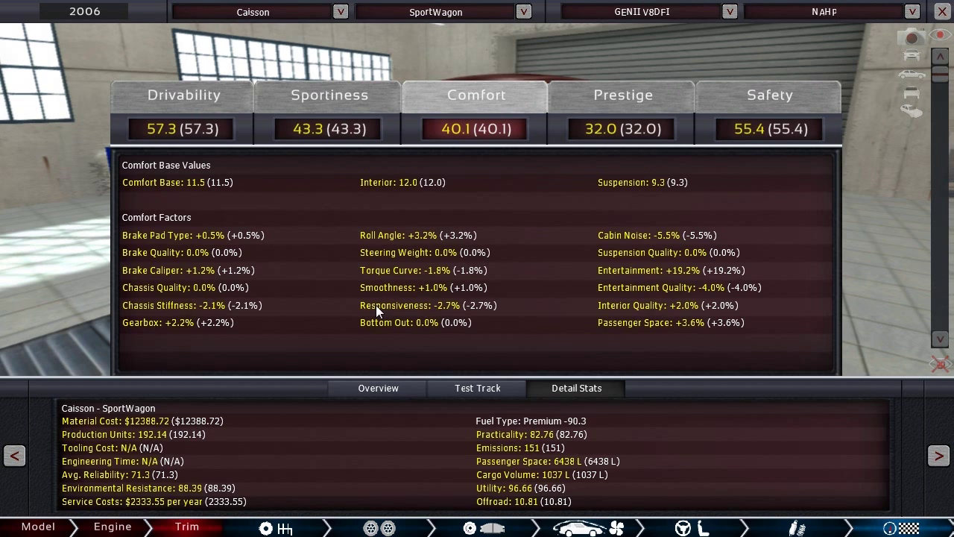
{"action": "mouse_move", "coordinate": [355, 306]}
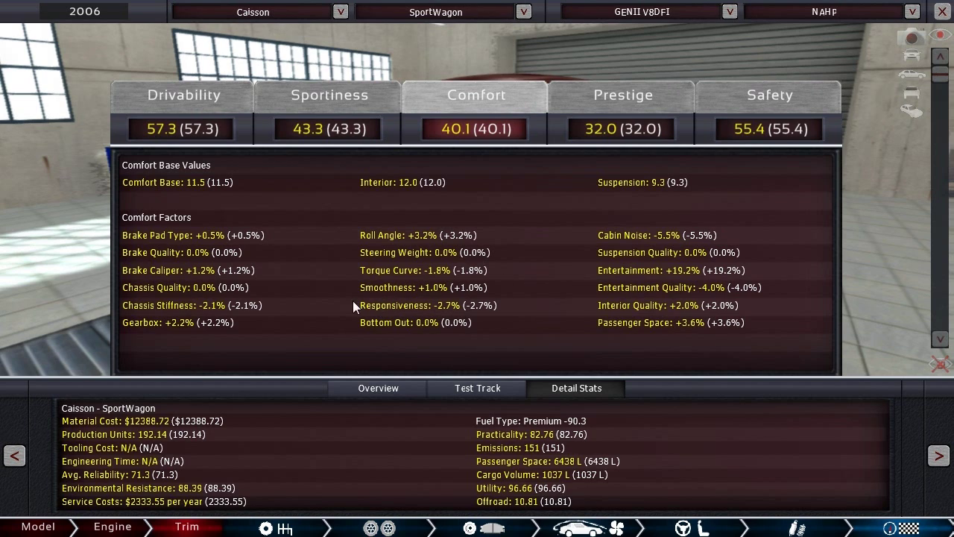
{"action": "mouse_move", "coordinate": [508, 308]}
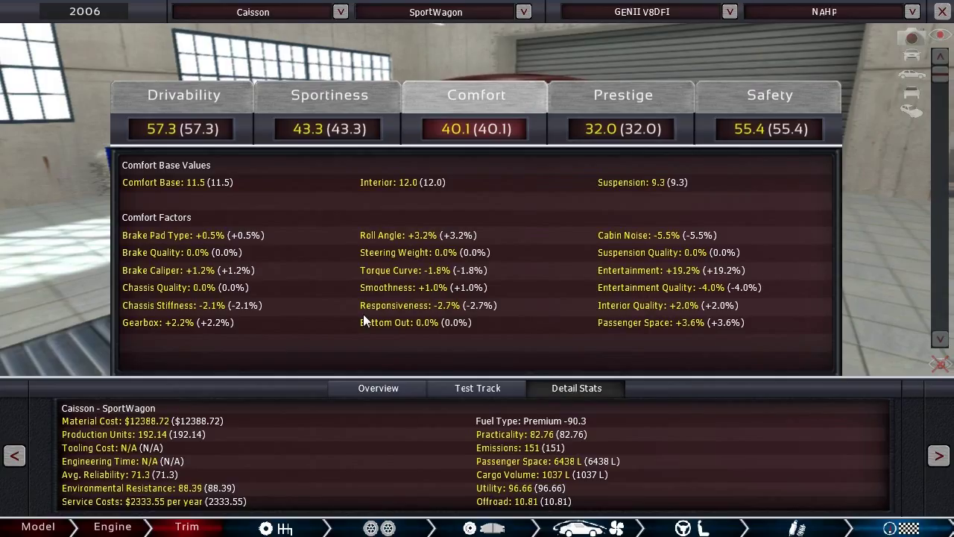
{"action": "mouse_move", "coordinate": [350, 323]}
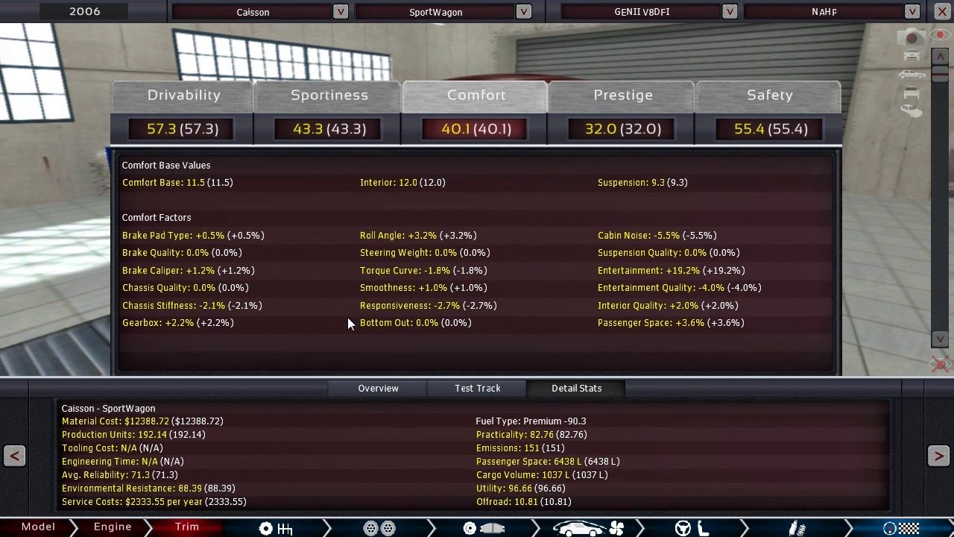
{"action": "mouse_move", "coordinate": [548, 266]}
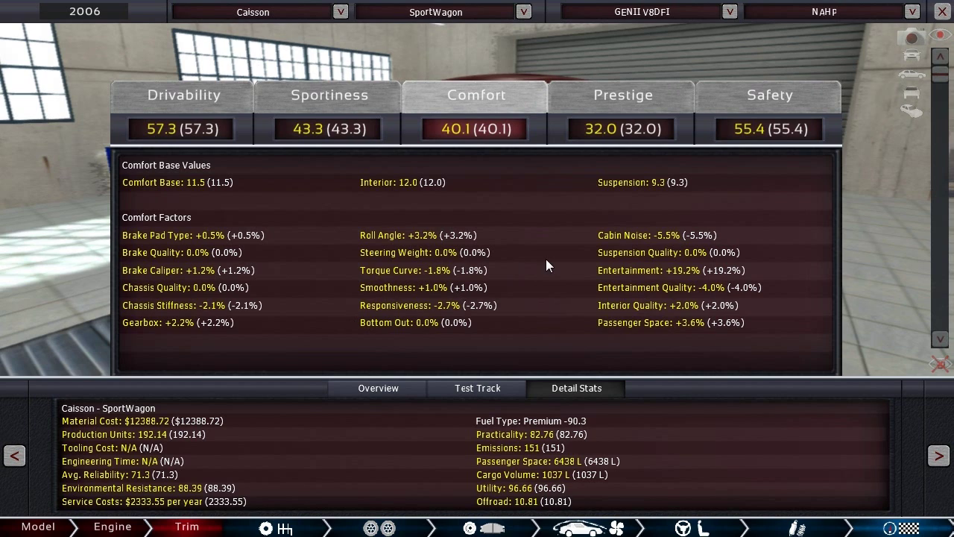
{"action": "mouse_move", "coordinate": [441, 322]}
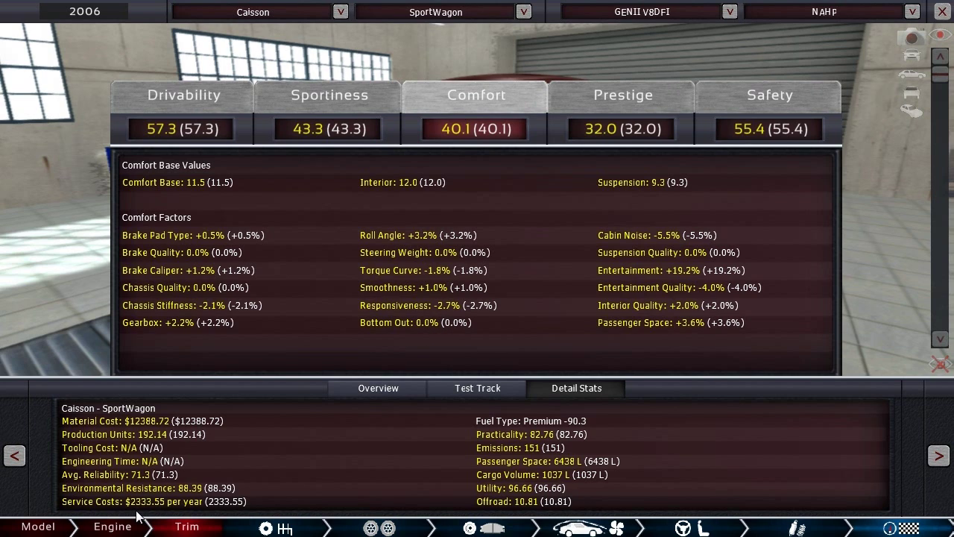
{"action": "mouse_move", "coordinate": [156, 513]}
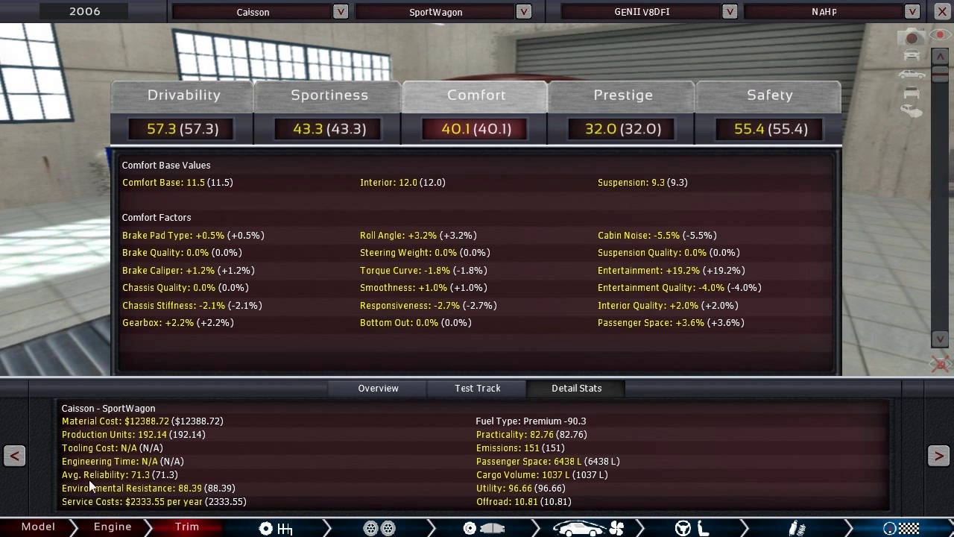
{"action": "mouse_move", "coordinate": [149, 511]}
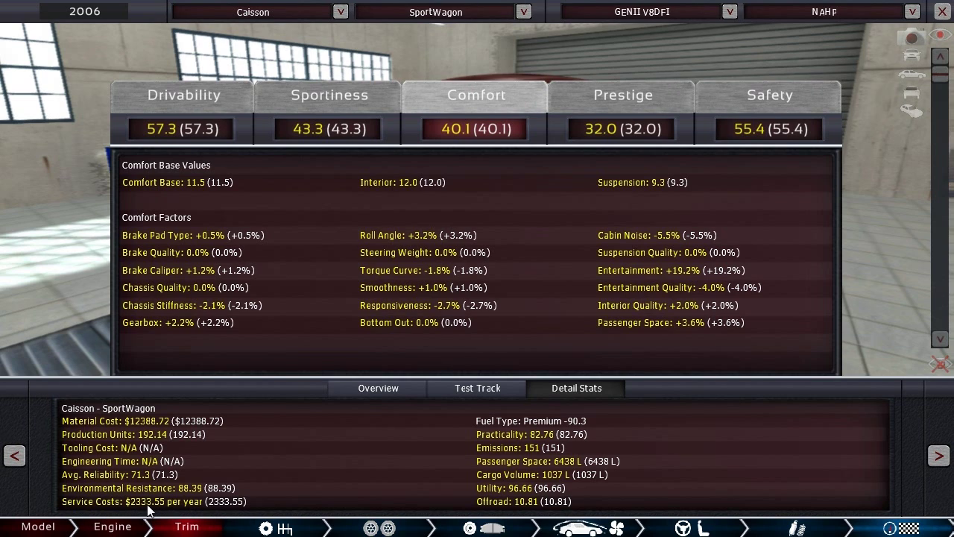
{"action": "mouse_move", "coordinate": [381, 474]}
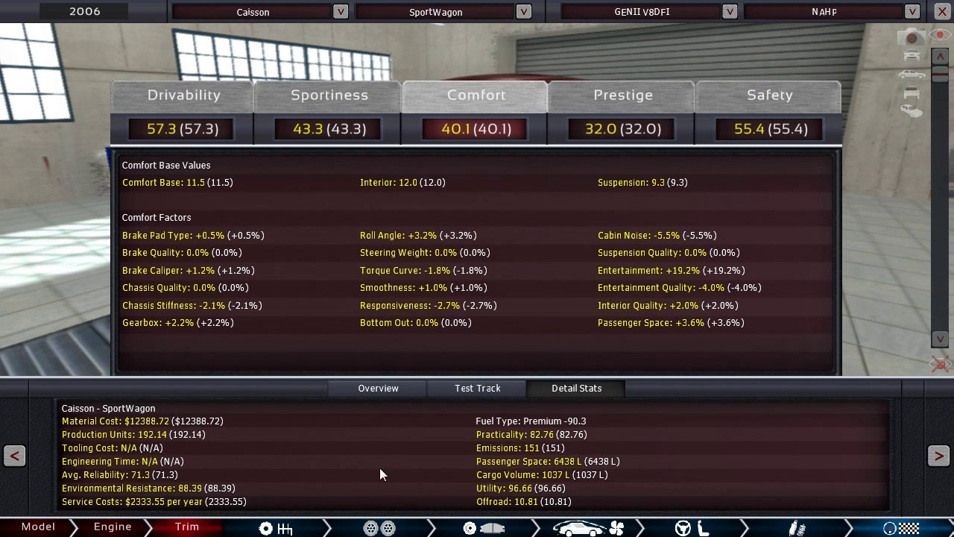
{"action": "mouse_move", "coordinate": [940, 18]}
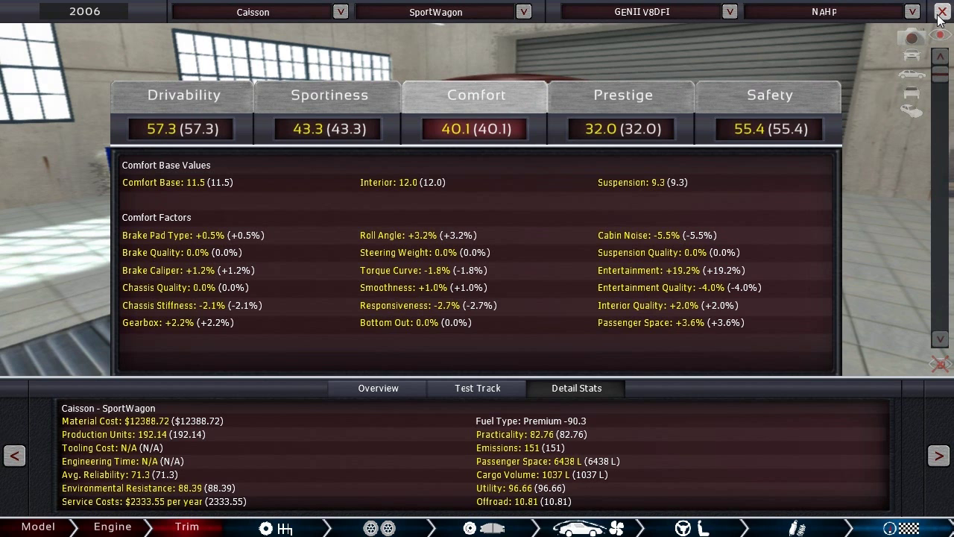
Step: Close the SportWagon designer and start revising the Arc's Hatch trim from the car list
{"action": "left_click", "coordinate": [941, 12]}
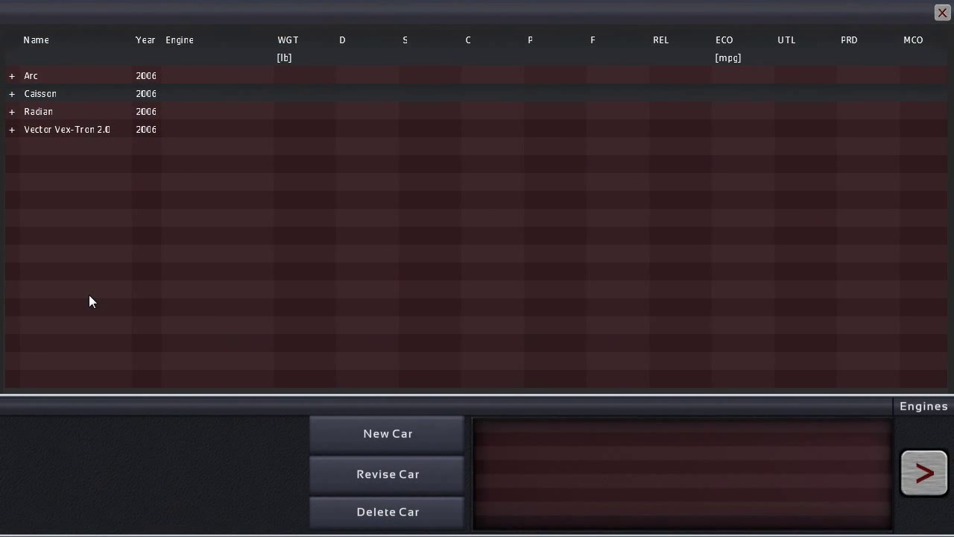
{"action": "left_click", "coordinate": [67, 129]}
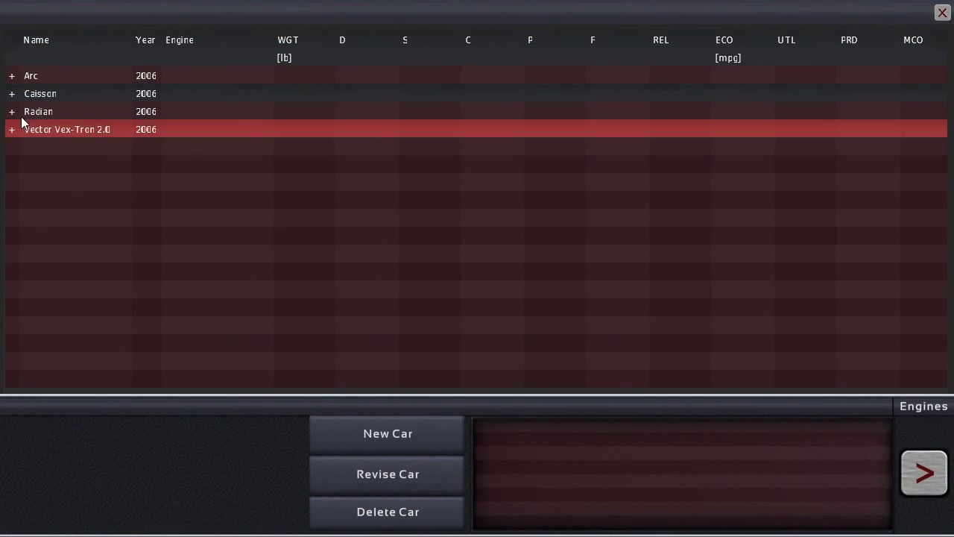
{"action": "left_click", "coordinate": [31, 75]}
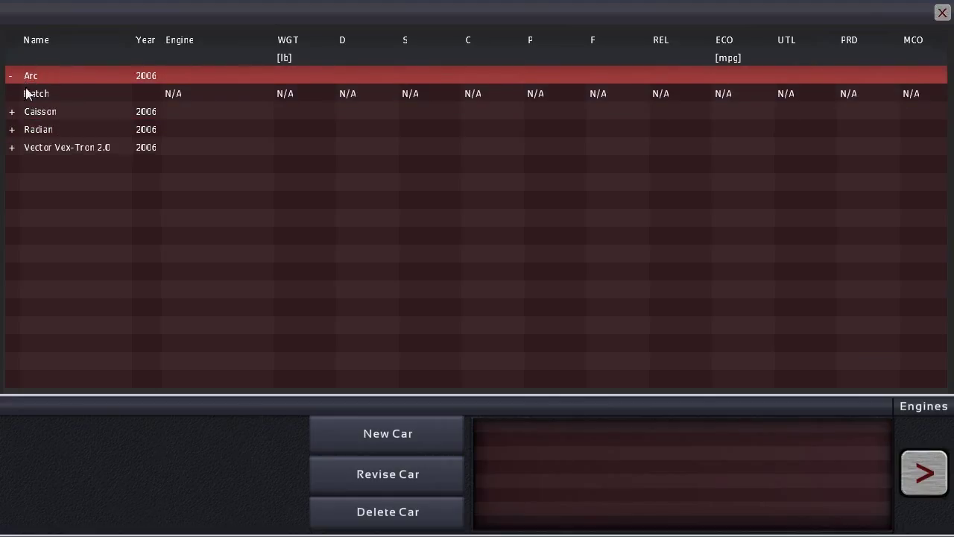
{"action": "left_click", "coordinate": [35, 93]}
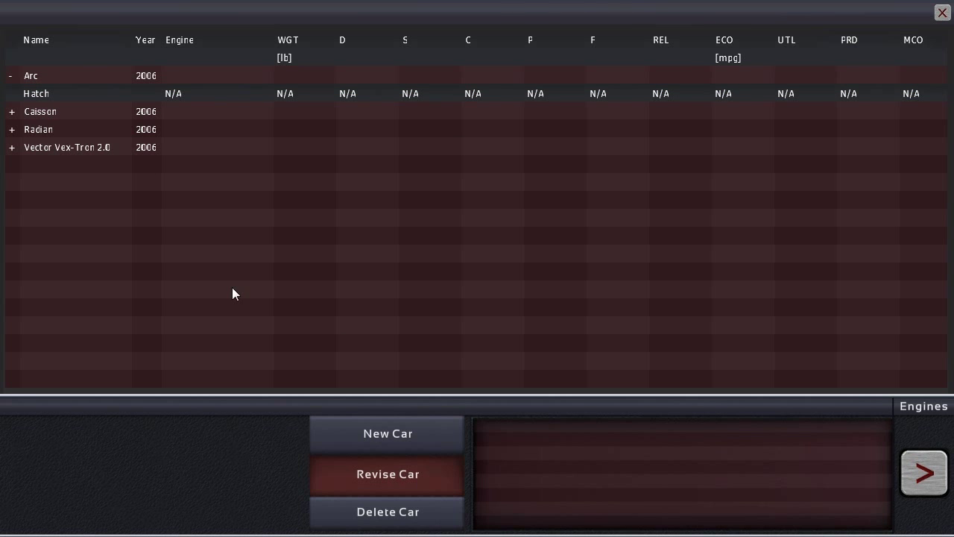
{"action": "left_click", "coordinate": [387, 474]}
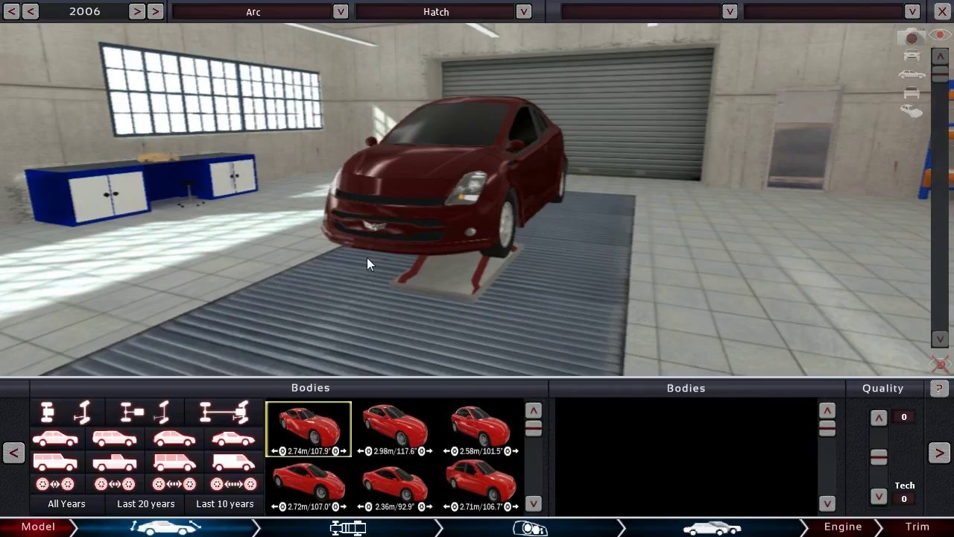
{"action": "mouse_move", "coordinate": [667, 259]}
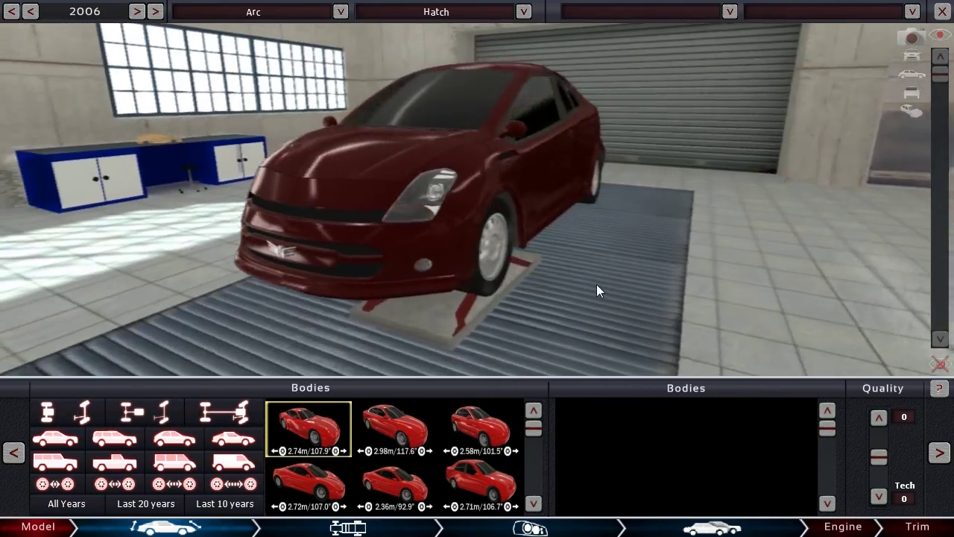
Step: Orbit the Arc Hatch through low front, head-on, three-quarter and side profile views
{"action": "left_click_drag", "start_coordinate": [596, 291], "coordinate": [393, 328]}
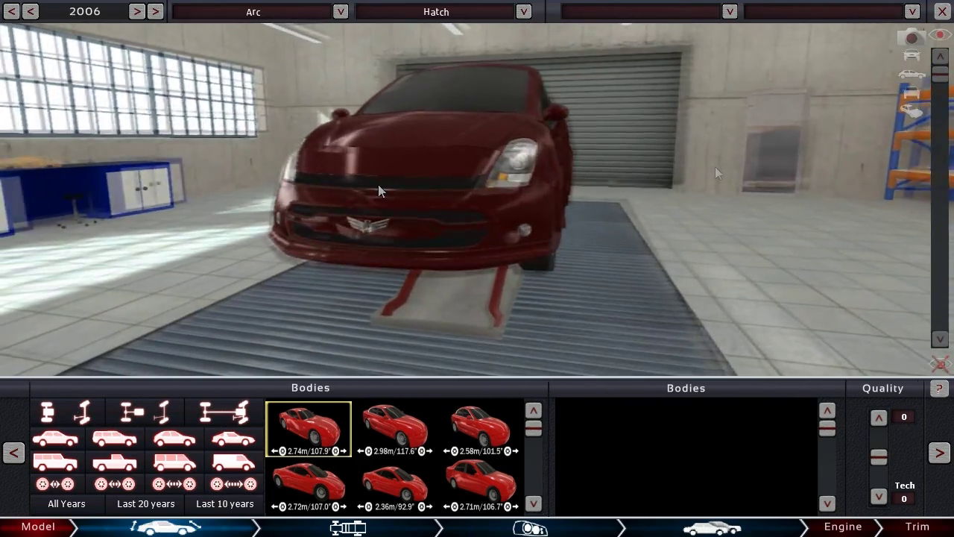
{"action": "left_click_drag", "start_coordinate": [380, 190], "coordinate": [443, 203]}
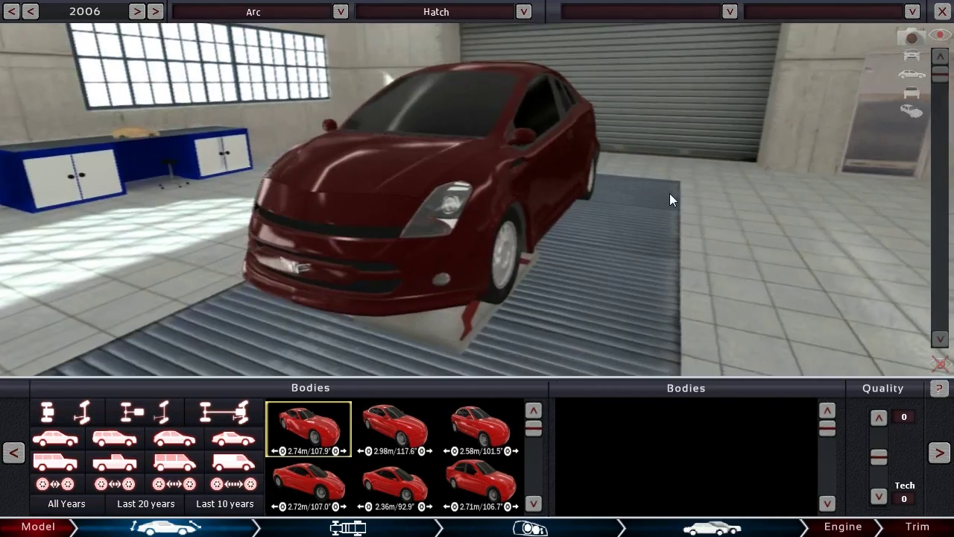
{"action": "left_click_drag", "start_coordinate": [671, 199], "coordinate": [551, 251]}
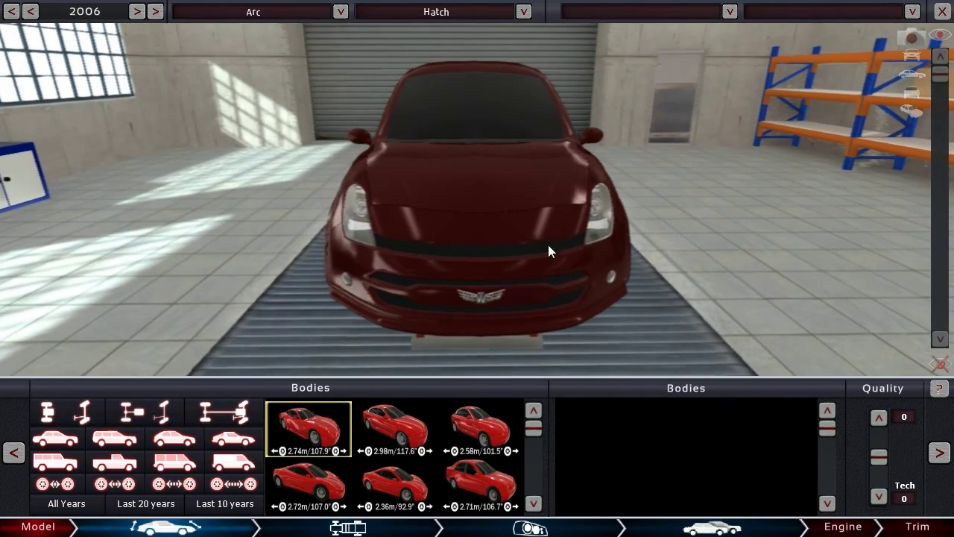
{"action": "left_click_drag", "start_coordinate": [547, 251], "coordinate": [414, 276]}
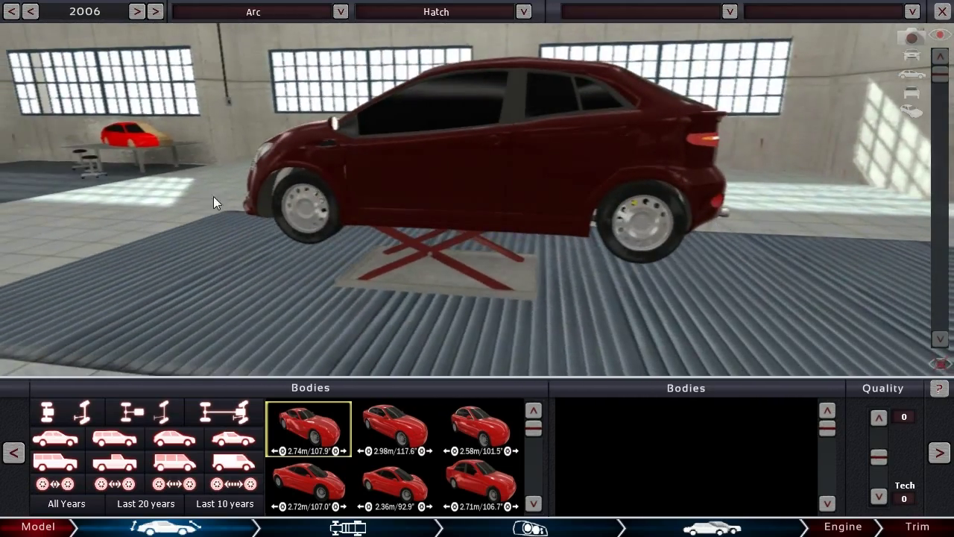
{"action": "left_click_drag", "start_coordinate": [216, 203], "coordinate": [589, 235]}
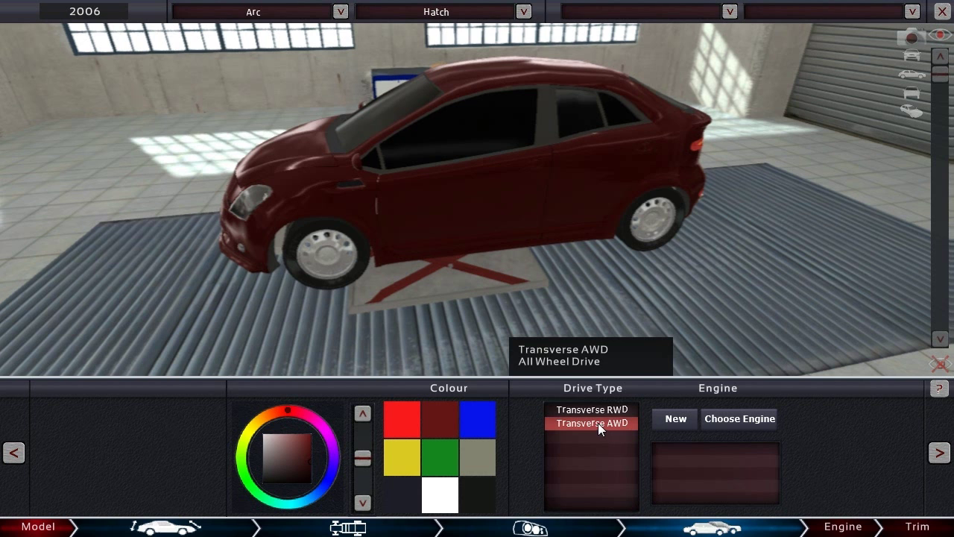
{"action": "mouse_move", "coordinate": [600, 427]}
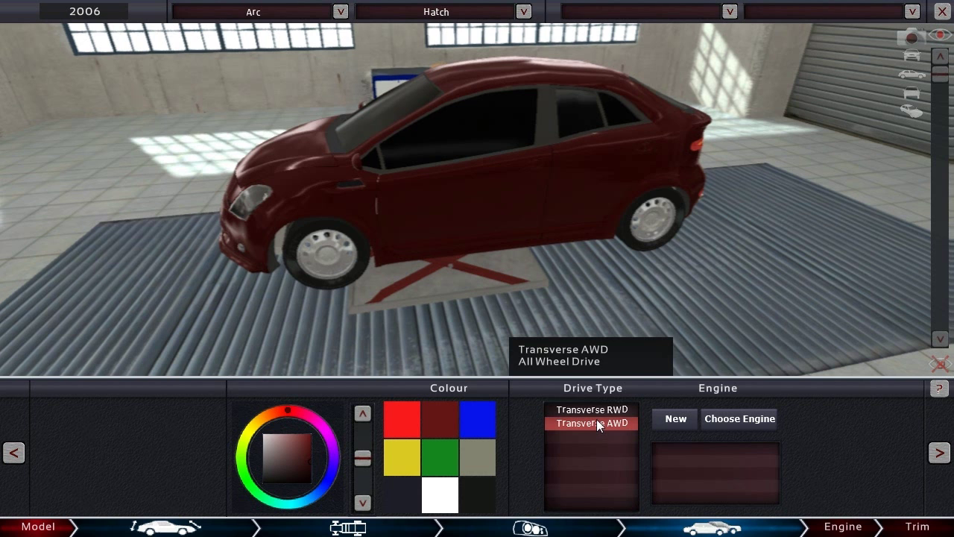
{"action": "mouse_move", "coordinate": [593, 283]}
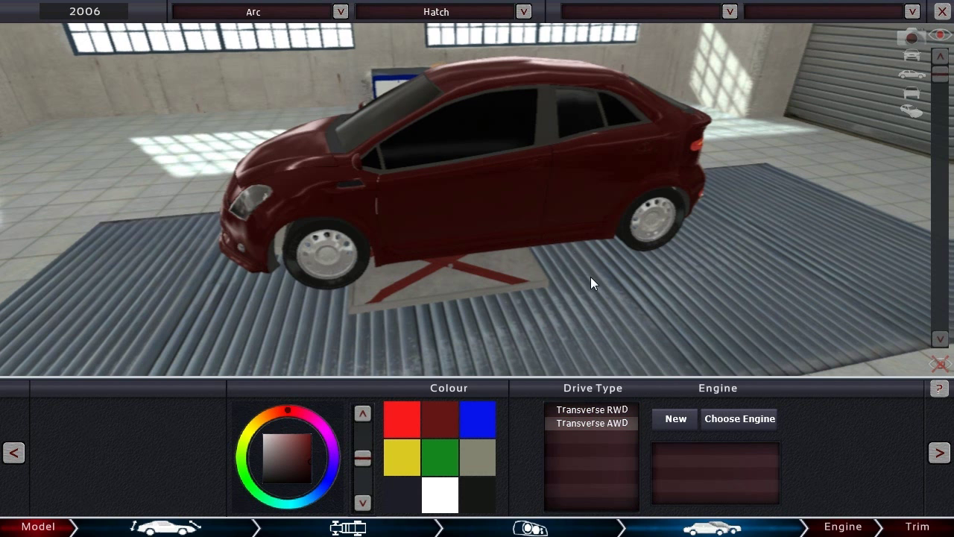
Step: Orbit around the transverse AWD Arc Hatch to inspect the car and chassis
{"action": "left_click_drag", "start_coordinate": [592, 283], "coordinate": [655, 253]}
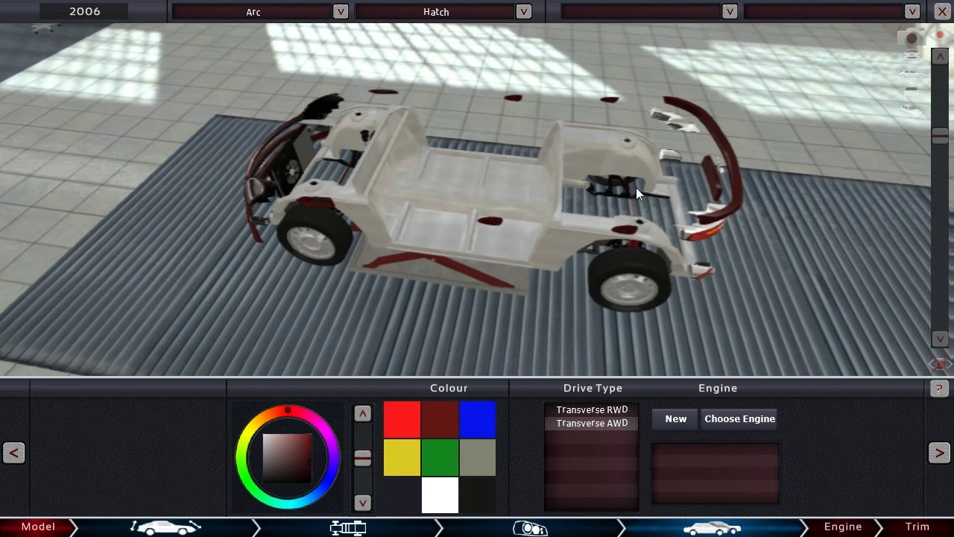
{"action": "mouse_move", "coordinate": [631, 140]}
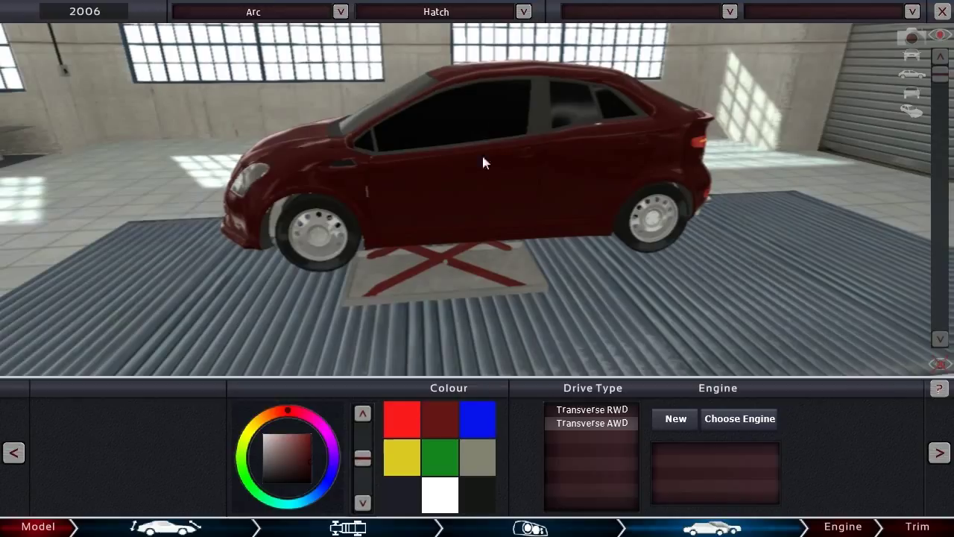
{"action": "mouse_move", "coordinate": [500, 182]}
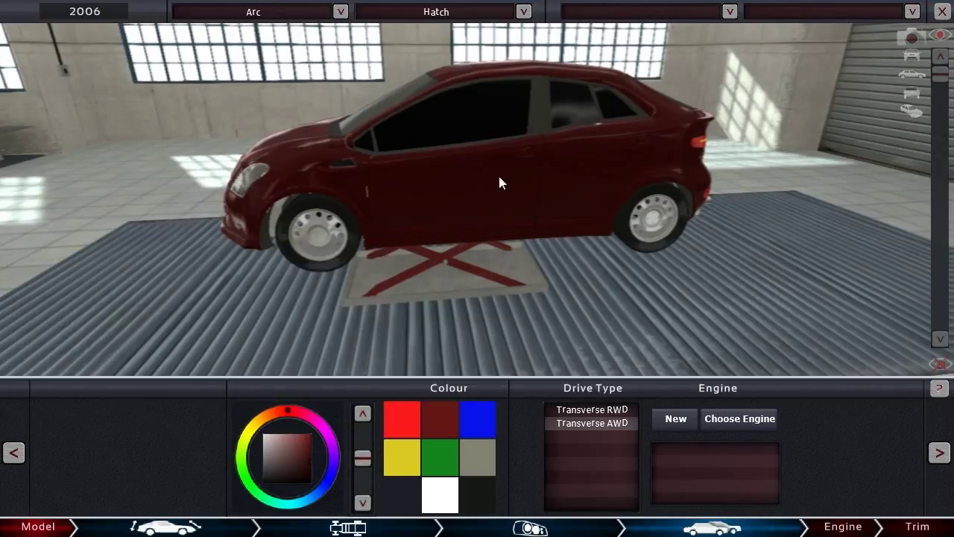
{"action": "mouse_move", "coordinate": [581, 218]}
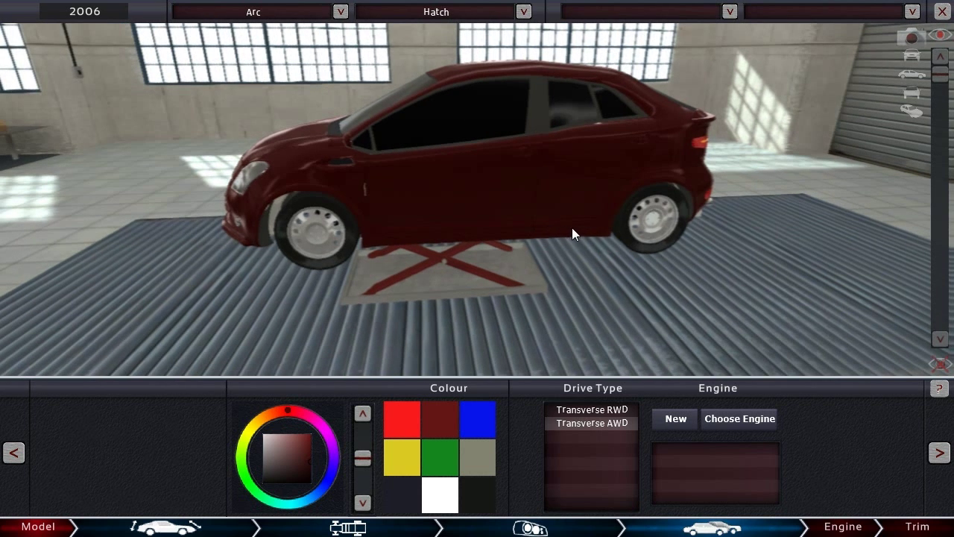
{"action": "mouse_move", "coordinate": [591, 191]}
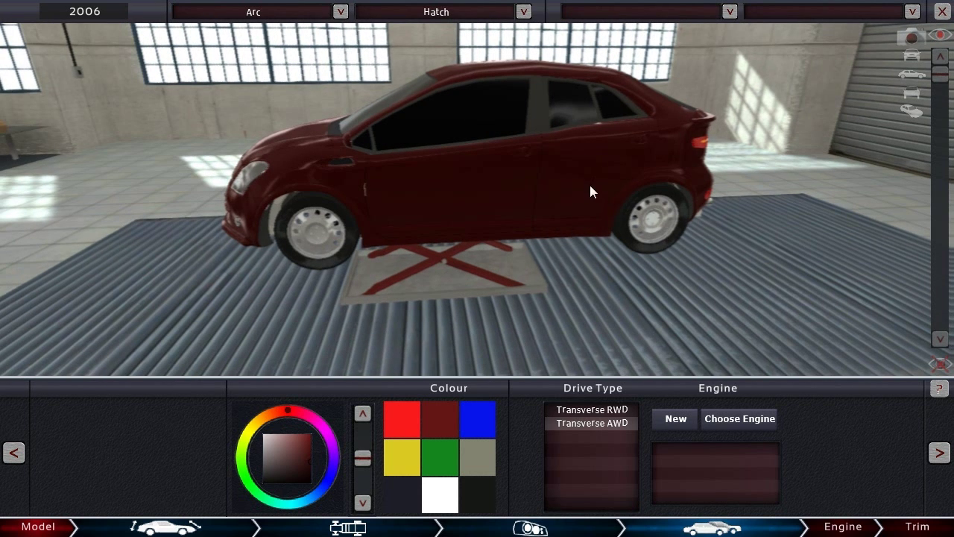
{"action": "mouse_move", "coordinate": [585, 191]}
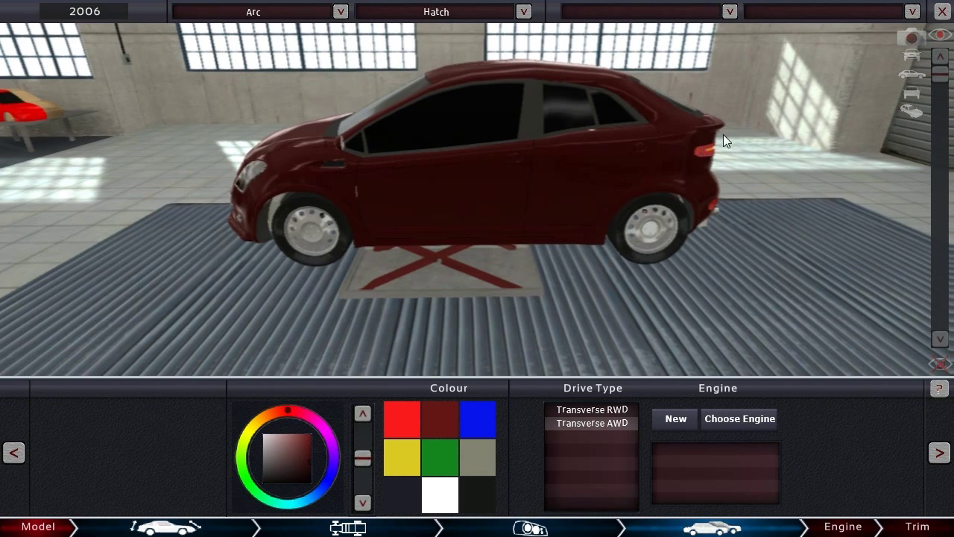
{"action": "mouse_move", "coordinate": [533, 179]}
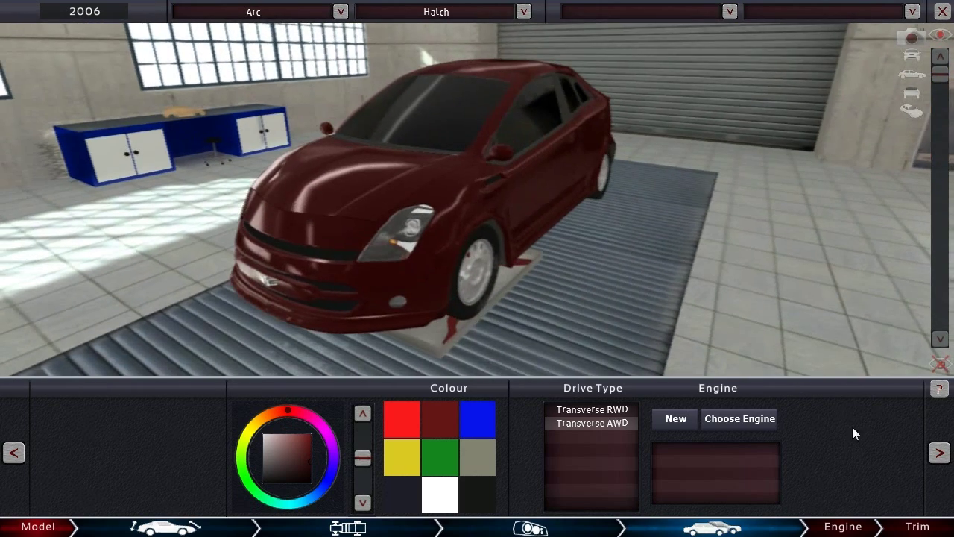
Step: Compare the 5LNA V8 with the HRNA inline-4, then open HRNA for revision
{"action": "left_click", "coordinate": [738, 418]}
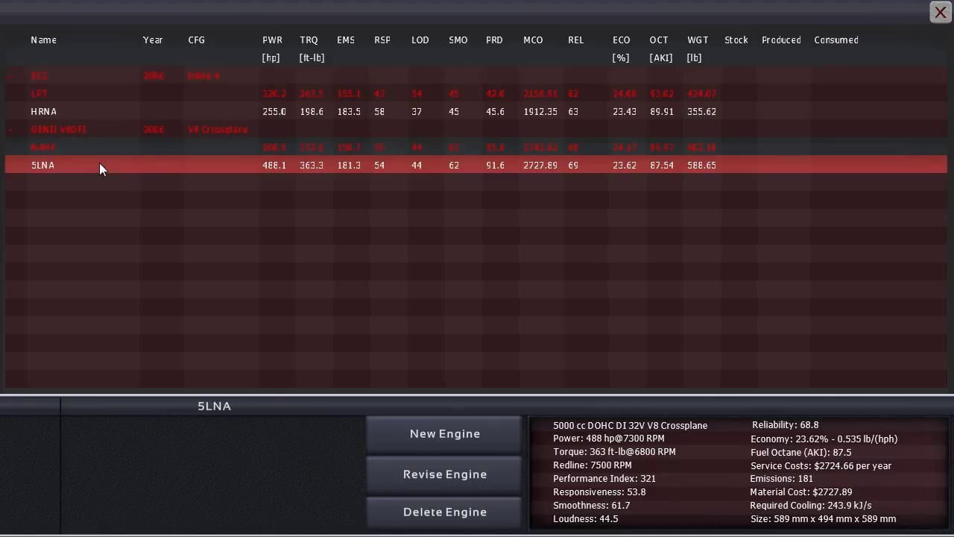
{"action": "left_click", "coordinate": [104, 147]}
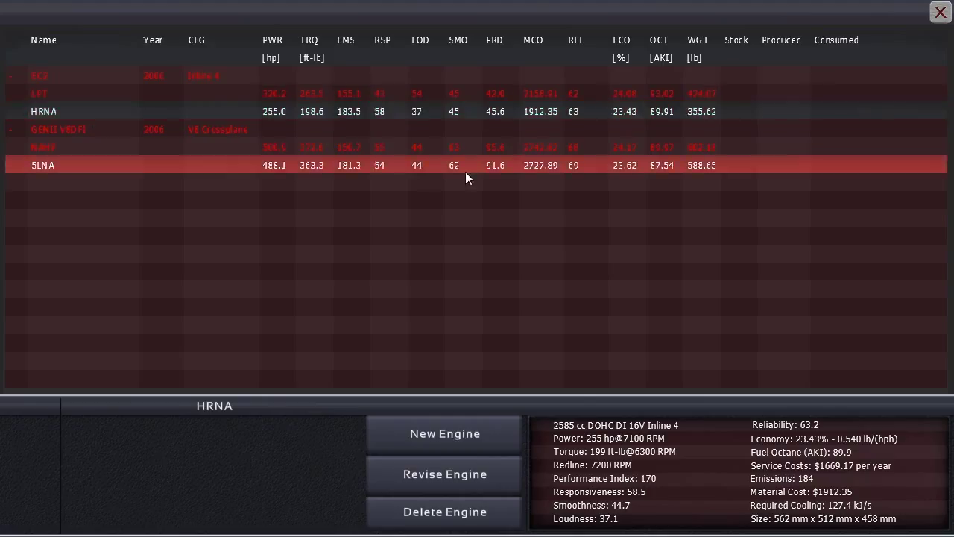
{"action": "left_click", "coordinate": [44, 111]}
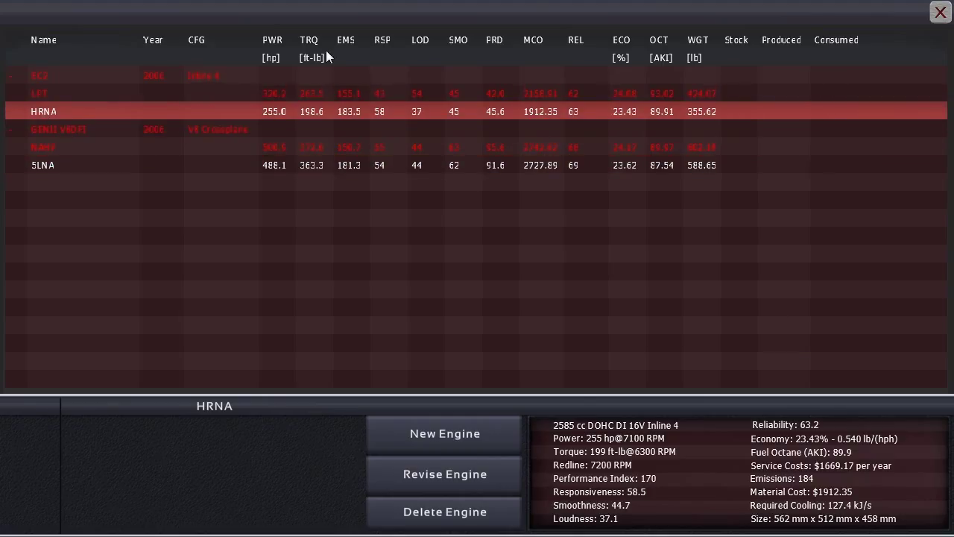
{"action": "left_click", "coordinate": [939, 13]}
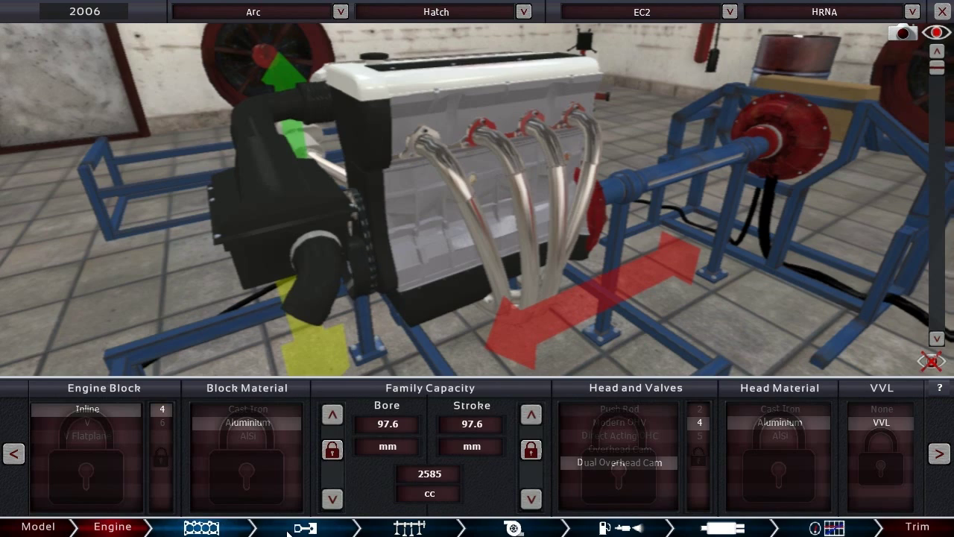
Step: Give the ECmini dual overhead cams, an aluminium head and a 76.1 mm bore
{"action": "left_click", "coordinate": [302, 527]}
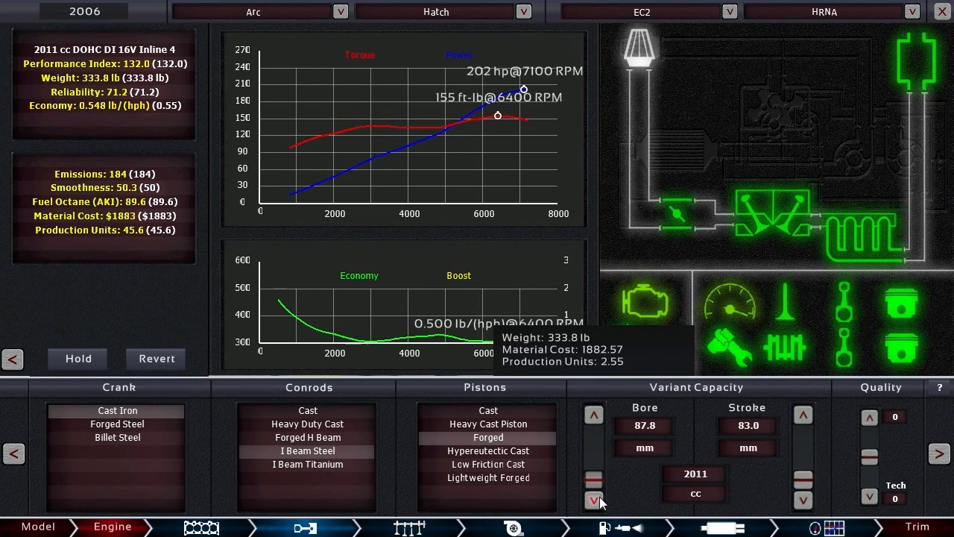
{"action": "left_click", "coordinate": [200, 527]}
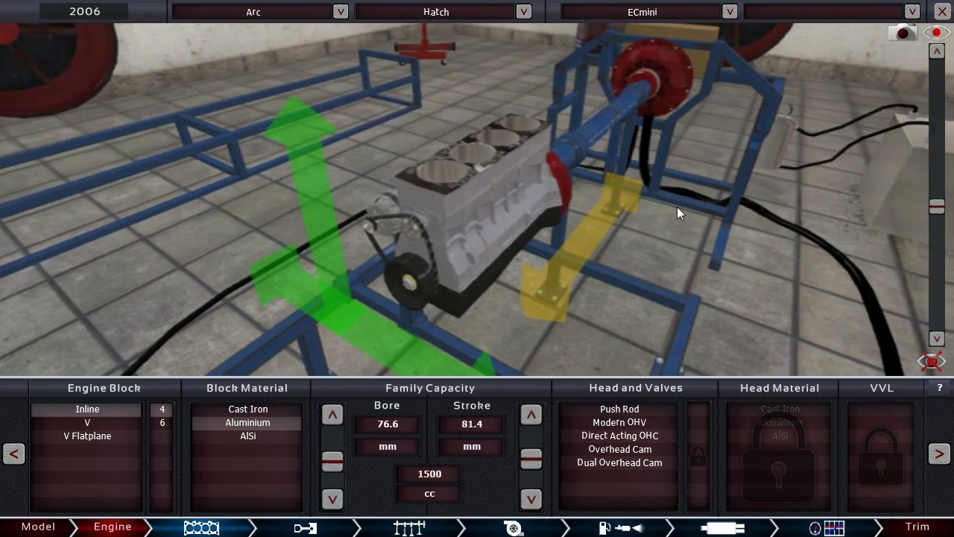
{"action": "left_click", "coordinate": [619, 462]}
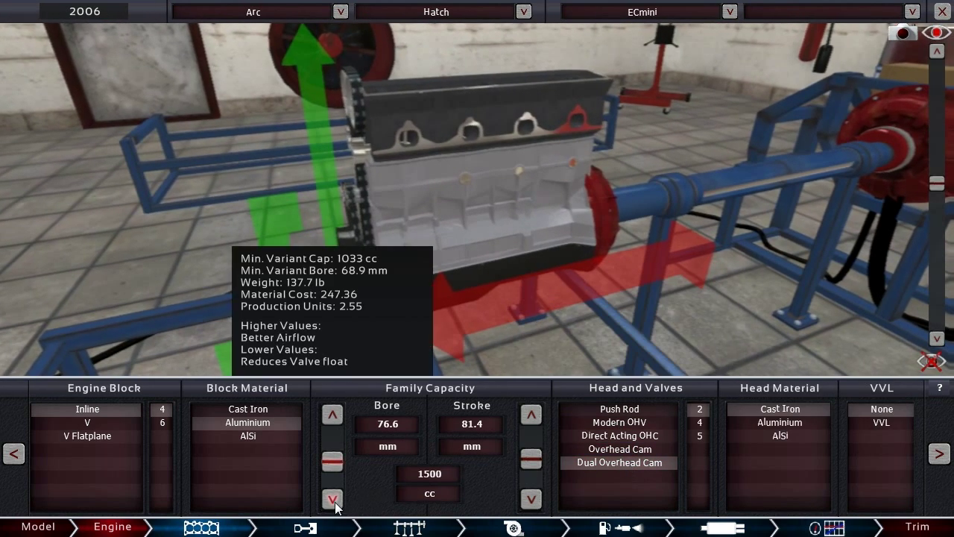
{"action": "left_click", "coordinate": [333, 499]}
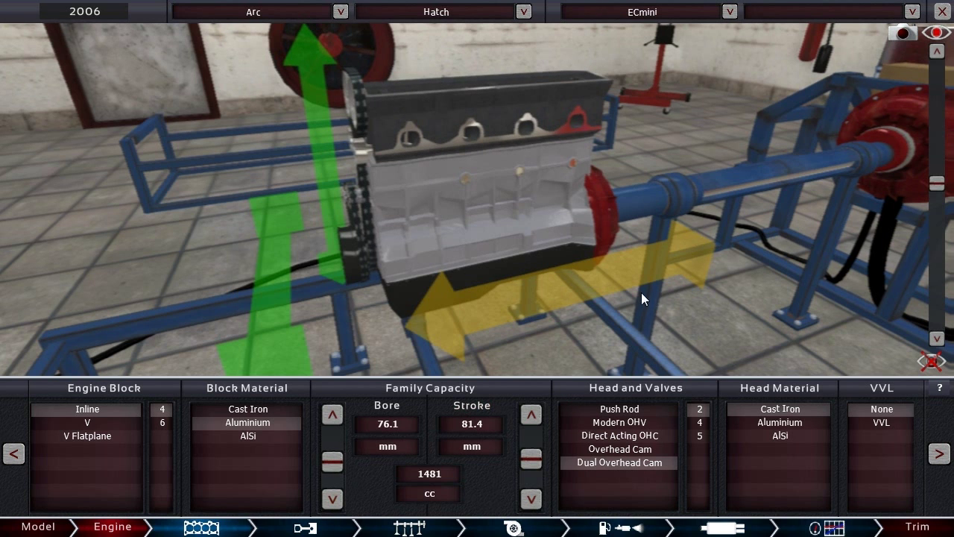
{"action": "left_click", "coordinate": [779, 422]}
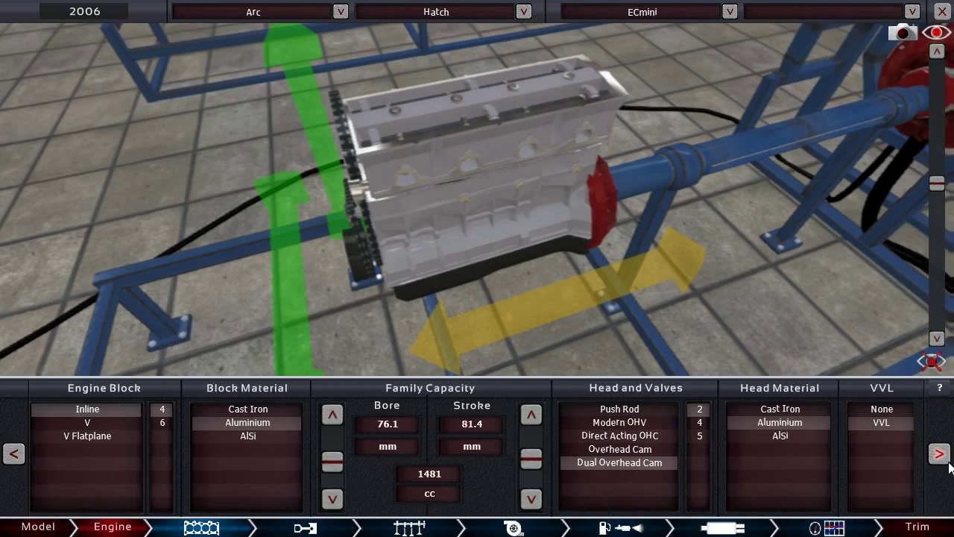
{"action": "left_click", "coordinate": [304, 527]}
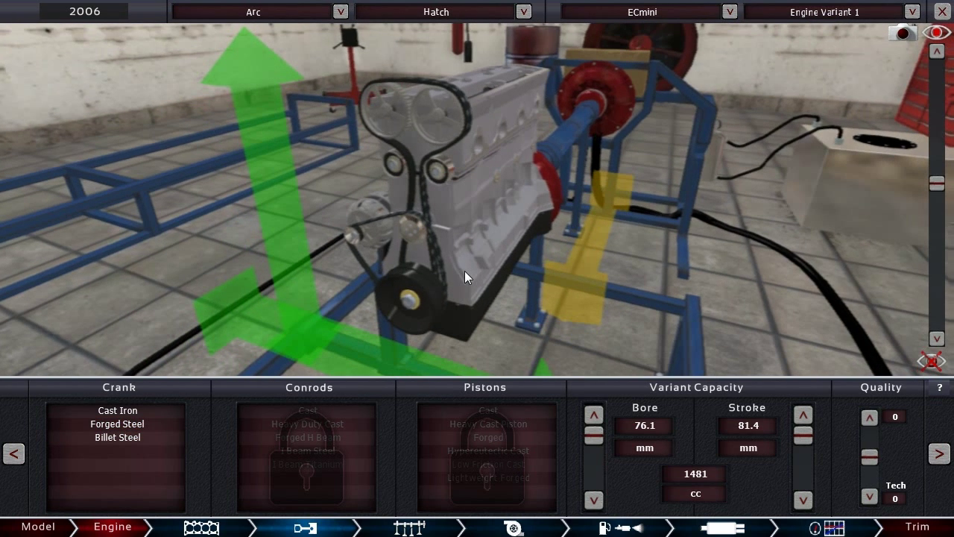
{"action": "mouse_move", "coordinate": [236, 404]}
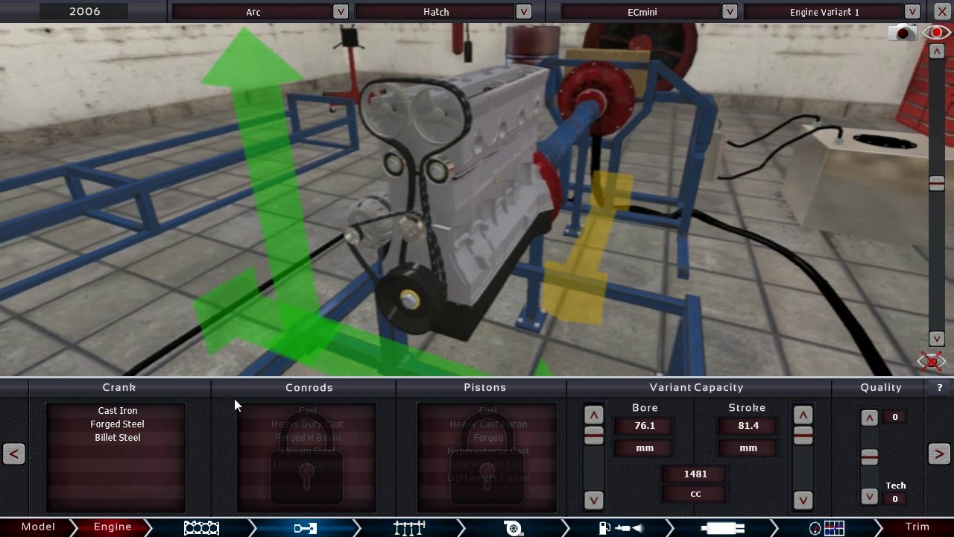
Step: Choose a cast iron crankshaft and forged pistons for the ECmini variant
{"action": "left_click", "coordinate": [117, 410]}
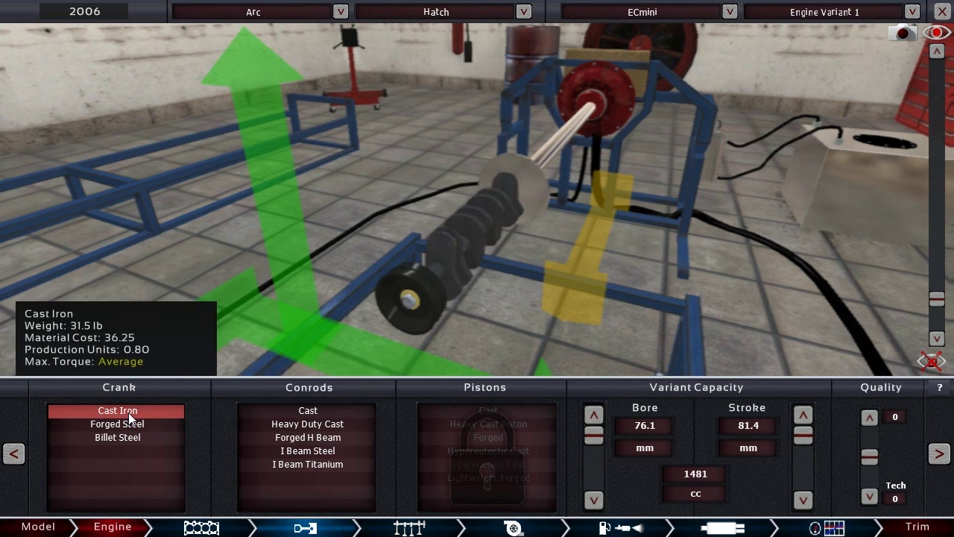
{"action": "mouse_move", "coordinate": [117, 423]}
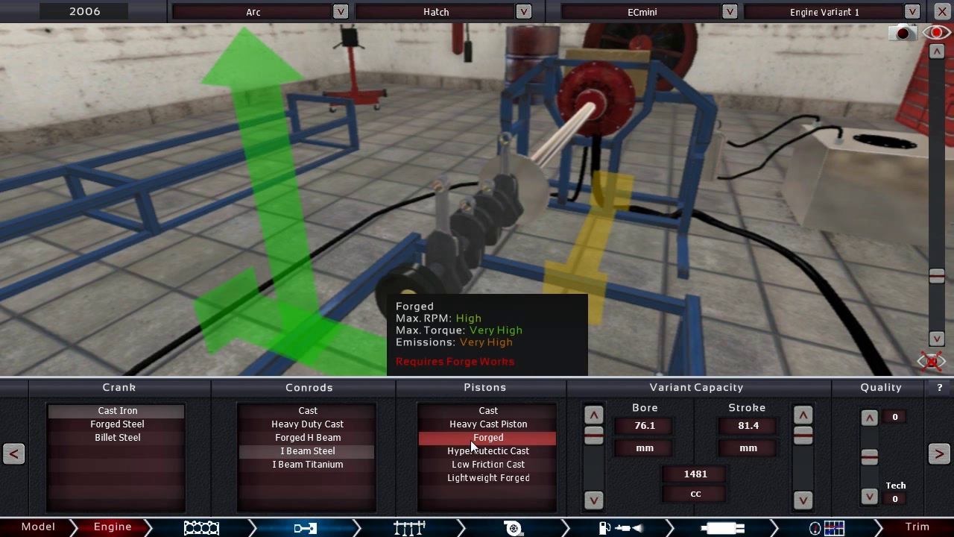
{"action": "left_click", "coordinate": [488, 450]}
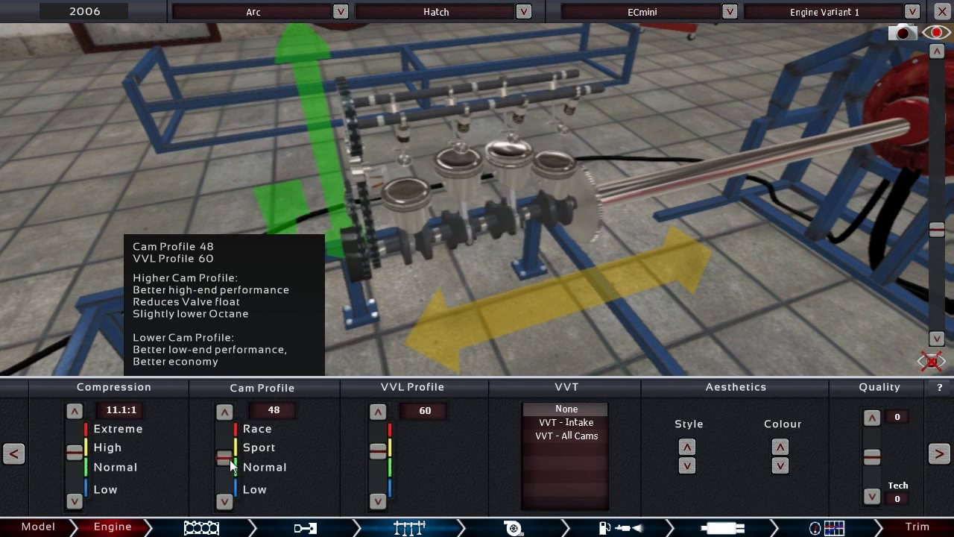
Step: Raise the cam profile to 50, colour the cam covers red, and stay naturally aspirated
{"action": "left_click", "coordinate": [223, 411]}
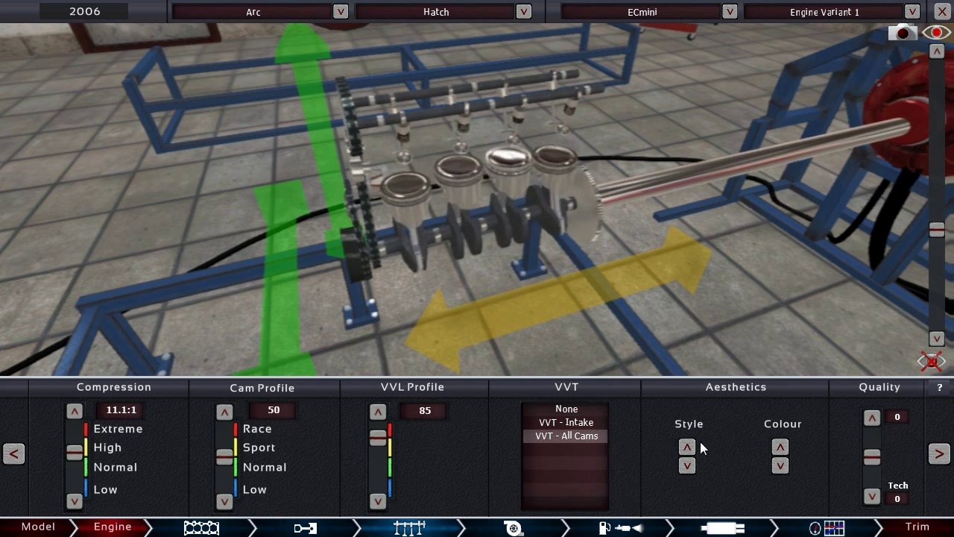
{"action": "left_click", "coordinate": [780, 448]}
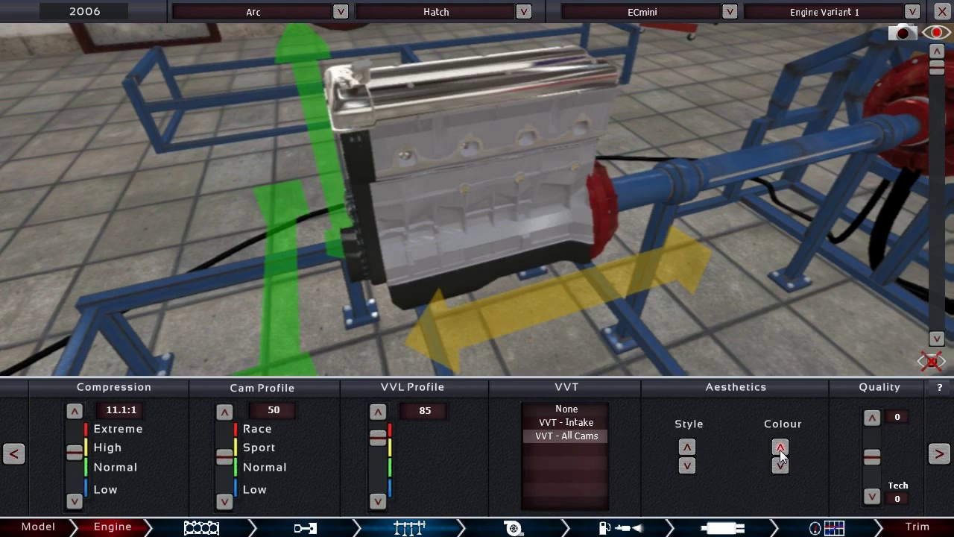
{"action": "left_click", "coordinate": [779, 447]}
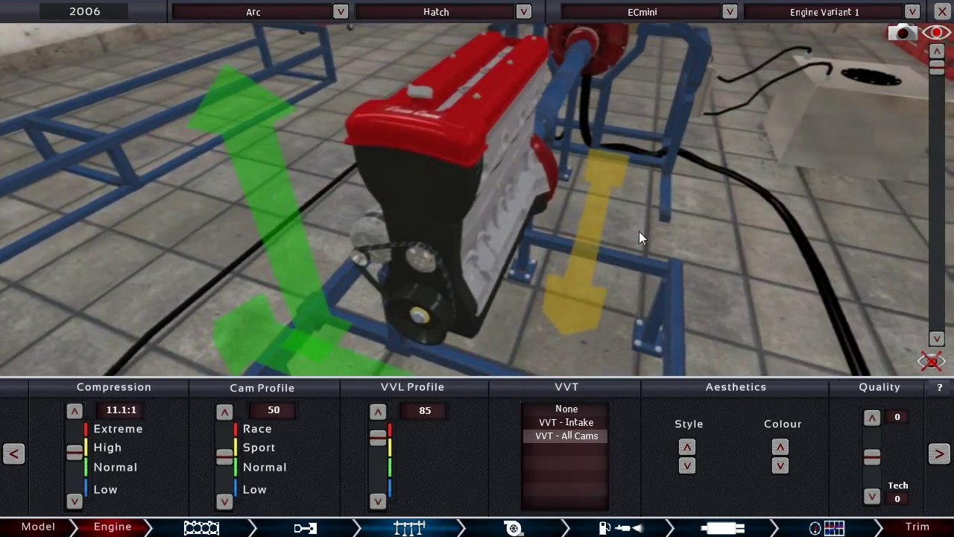
{"action": "left_click", "coordinate": [510, 526]}
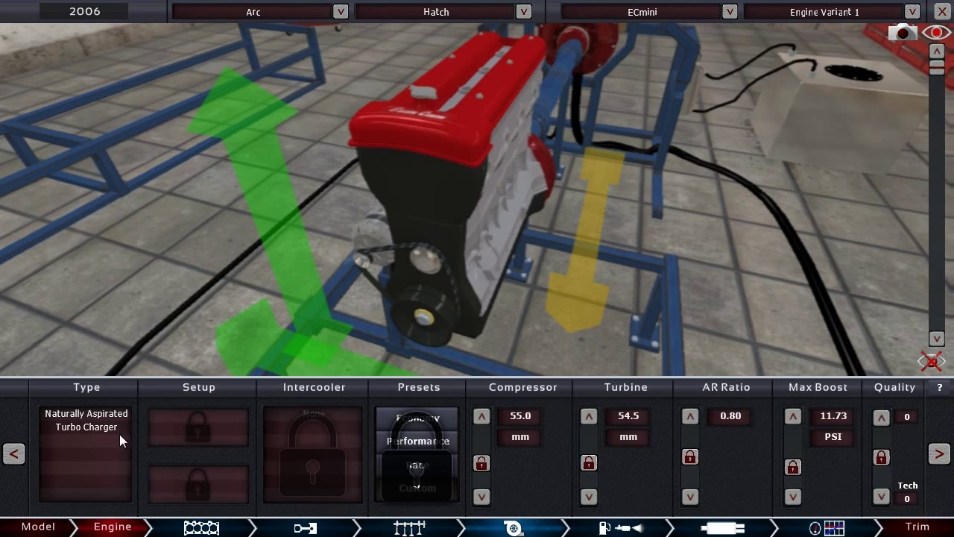
{"action": "left_click", "coordinate": [86, 414]}
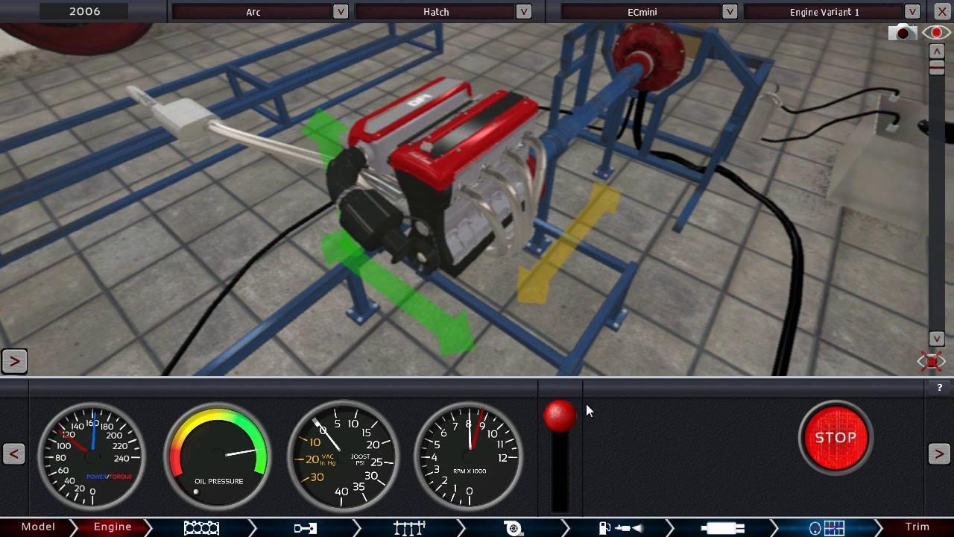
Step: Rev the ECmini on the test bench, stop it, and review its 165 hp statistics
{"action": "left_click_drag", "start_coordinate": [559, 410], "coordinate": [563, 470]}
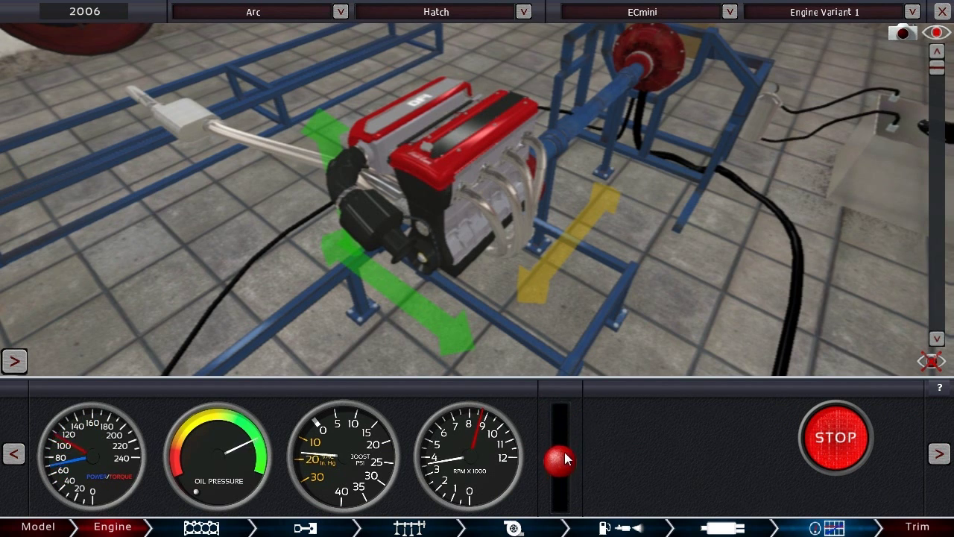
{"action": "left_click_drag", "start_coordinate": [564, 458], "coordinate": [559, 444]}
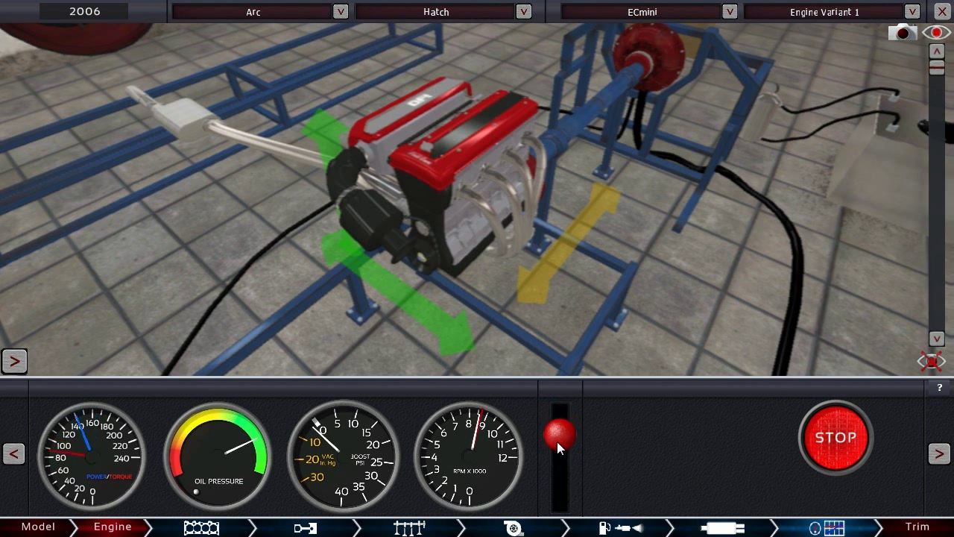
{"action": "left_click_drag", "start_coordinate": [560, 447], "coordinate": [564, 424]}
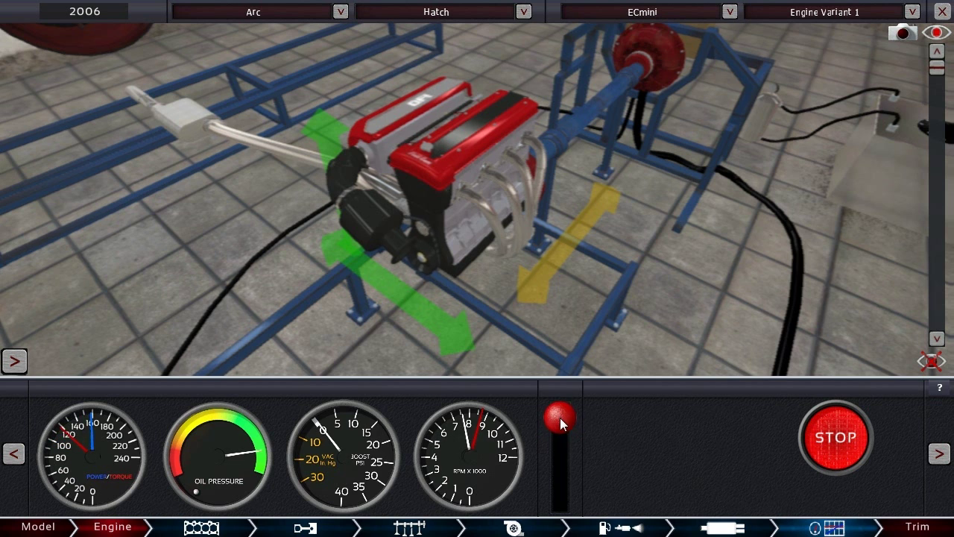
{"action": "left_click", "coordinate": [834, 437]}
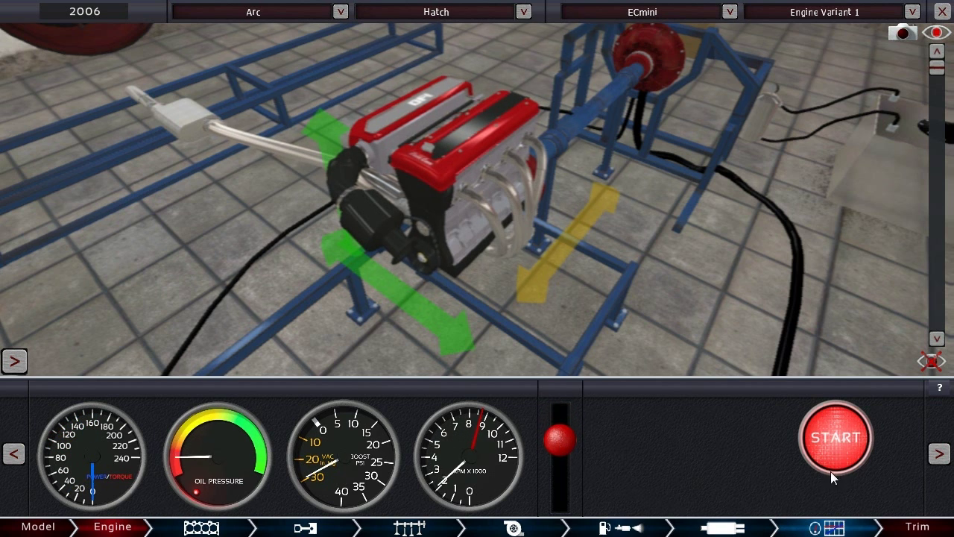
{"action": "left_click", "coordinate": [835, 438]}
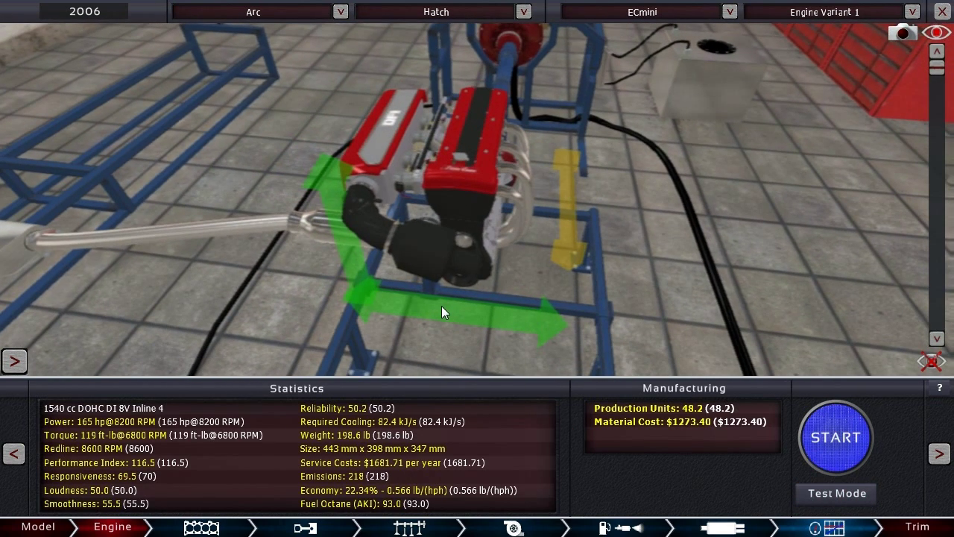
{"action": "mouse_move", "coordinate": [334, 450]}
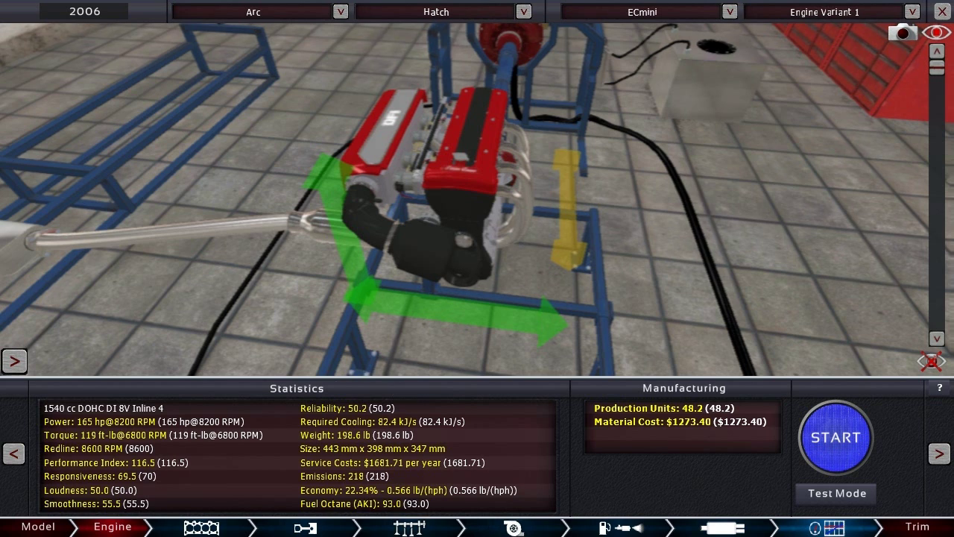
{"action": "mouse_move", "coordinate": [354, 504]}
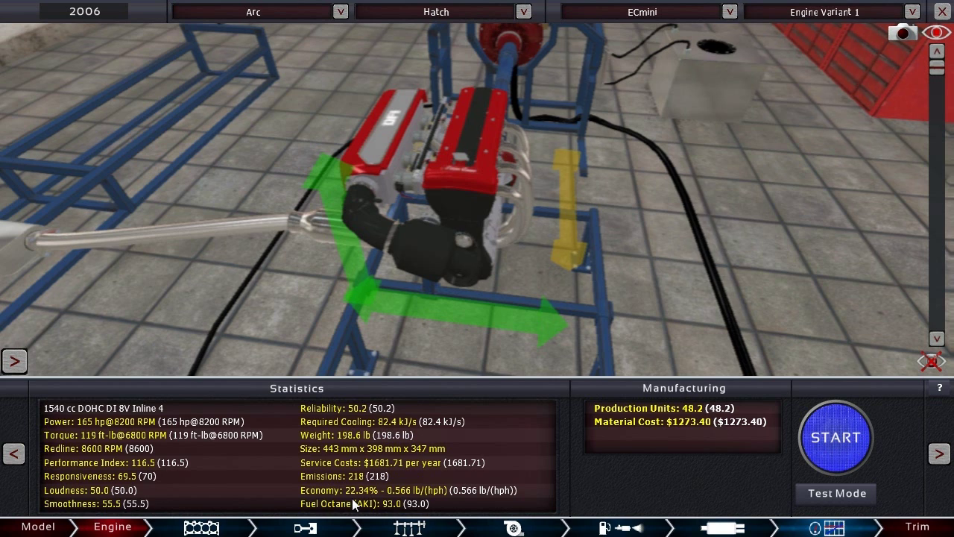
{"action": "mouse_move", "coordinate": [363, 504]}
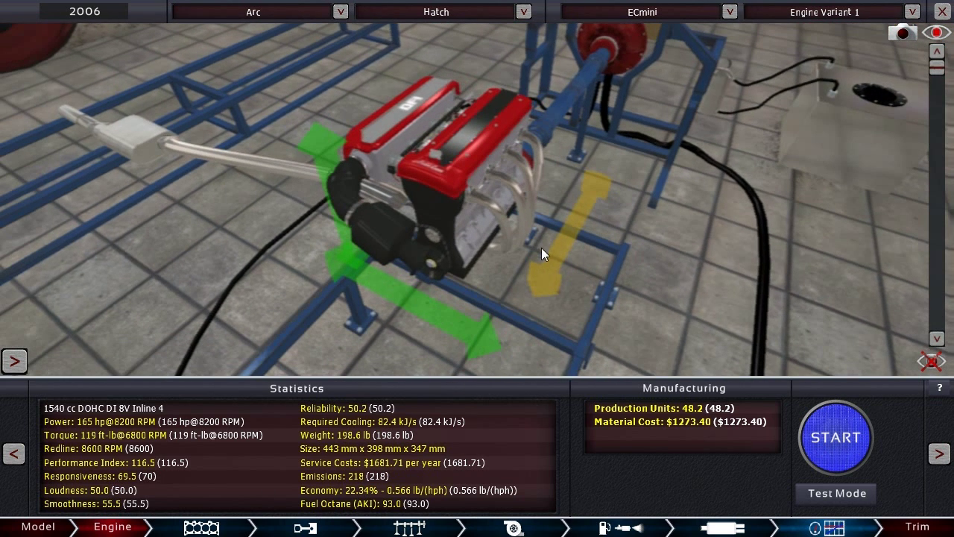
{"action": "mouse_move", "coordinate": [156, 512]}
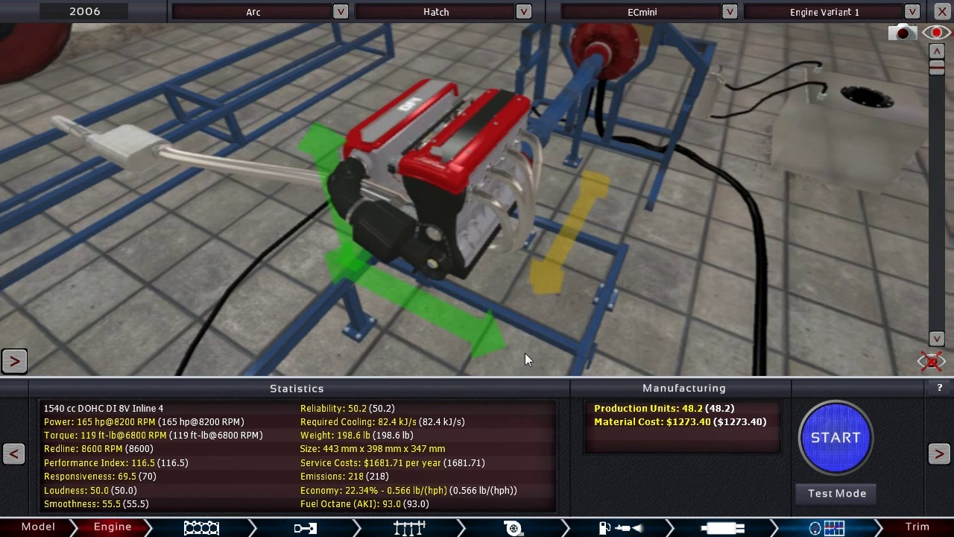
{"action": "mouse_move", "coordinate": [419, 328]}
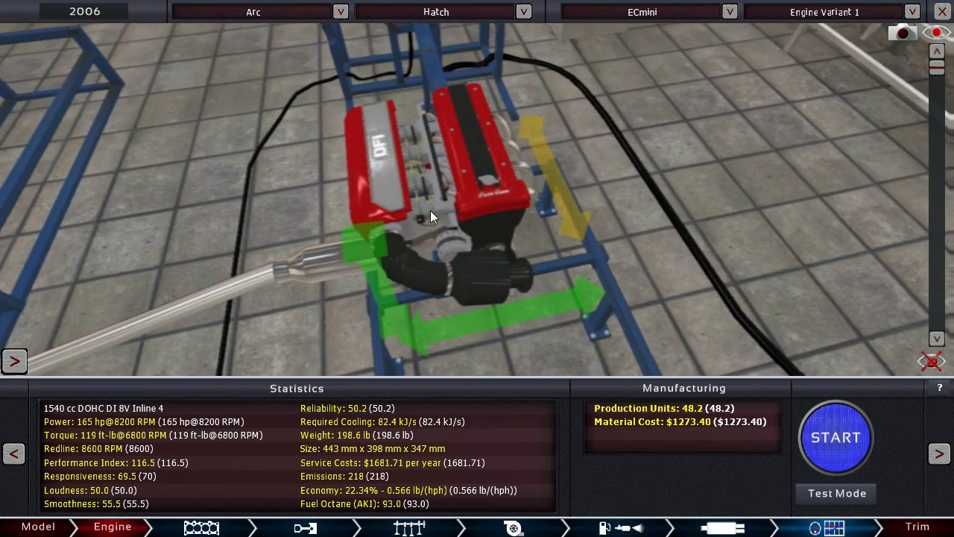
{"action": "mouse_move", "coordinate": [419, 237]}
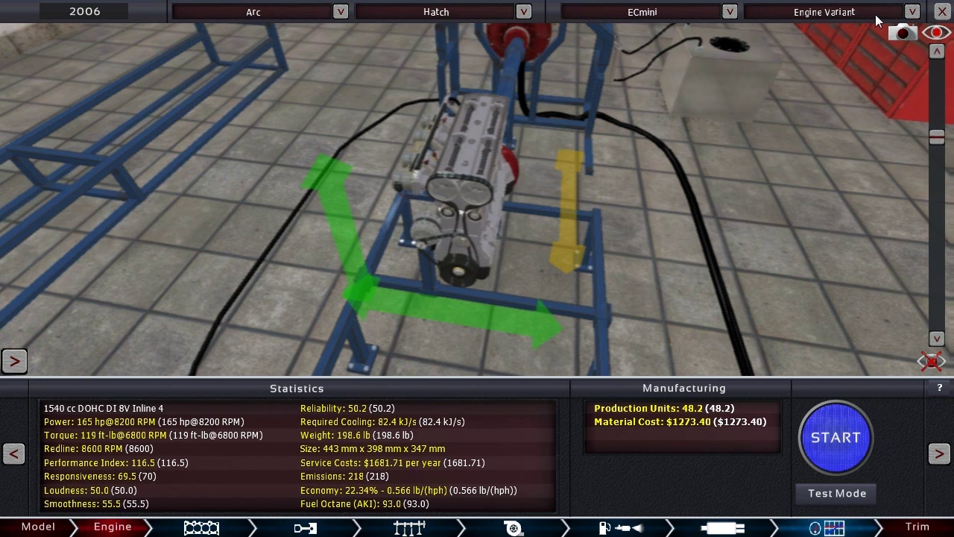
{"action": "left_click", "coordinate": [823, 11]}
{"action": "type", "text": "NA"}
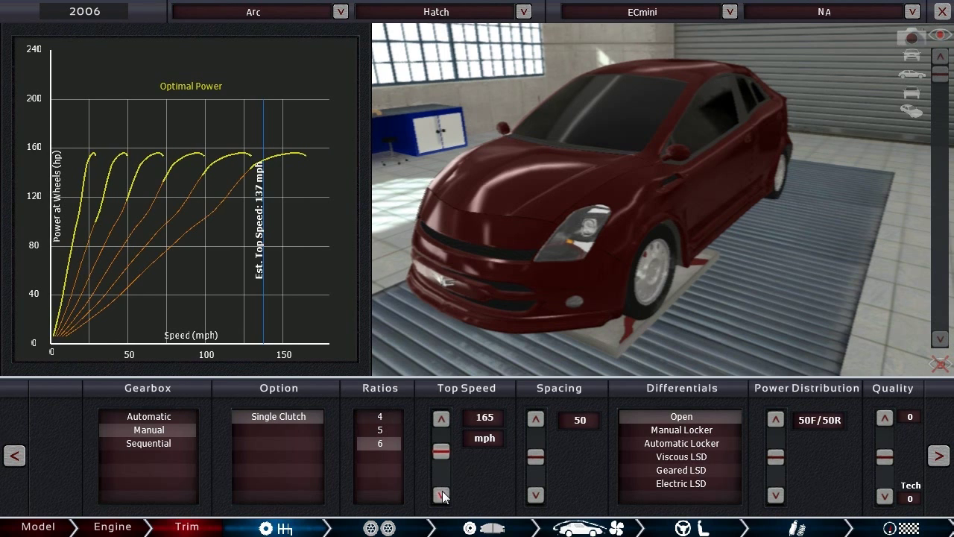
Step: Gear for 157 mph with a viscous LSD, and fit 225 mm sports tyres on spoked rims
{"action": "left_click", "coordinate": [442, 494]}
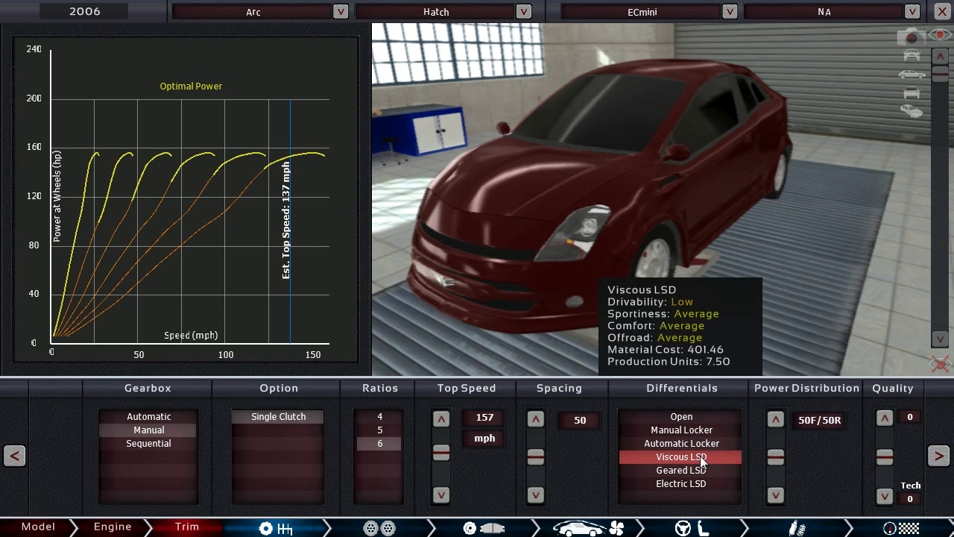
{"action": "mouse_move", "coordinate": [713, 461]}
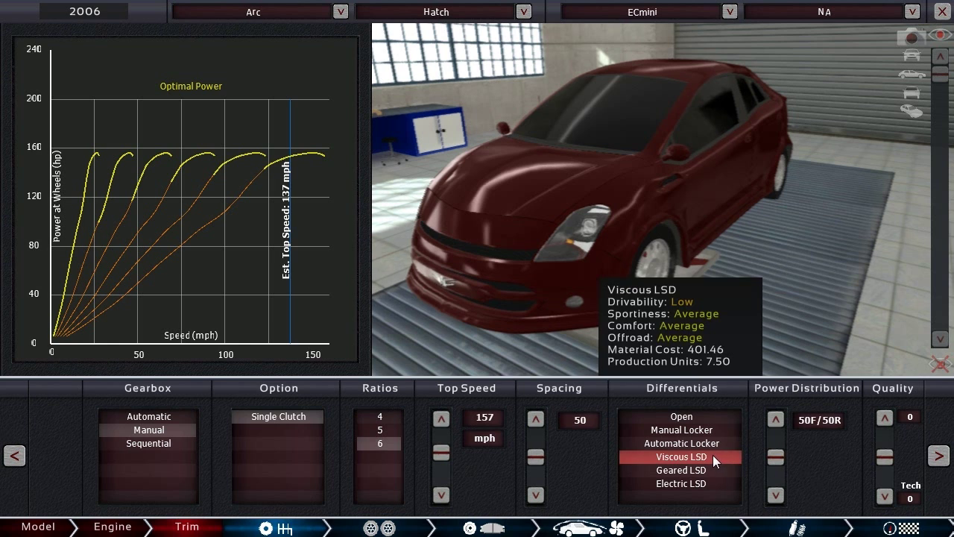
{"action": "left_click", "coordinate": [775, 457]}
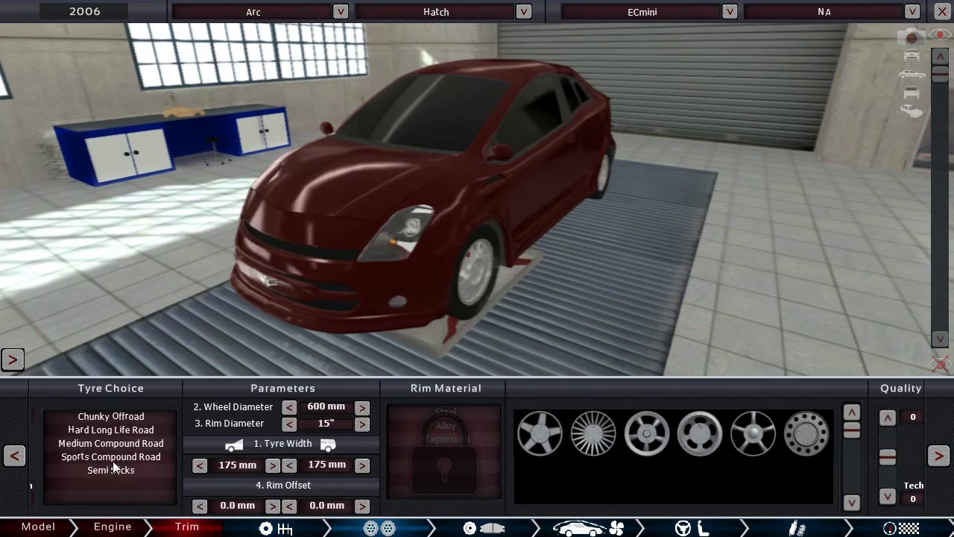
{"action": "left_click", "coordinate": [111, 456]}
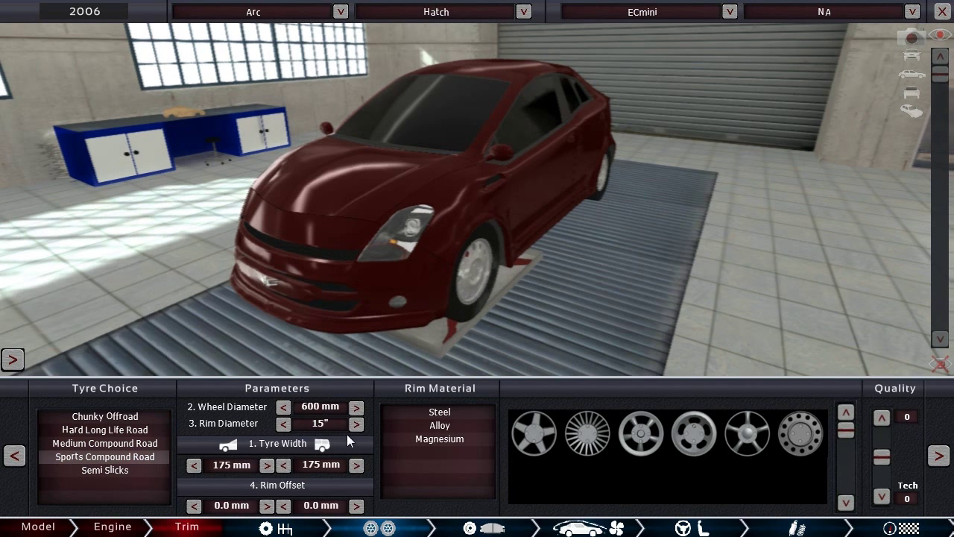
{"action": "left_click", "coordinate": [356, 423]}
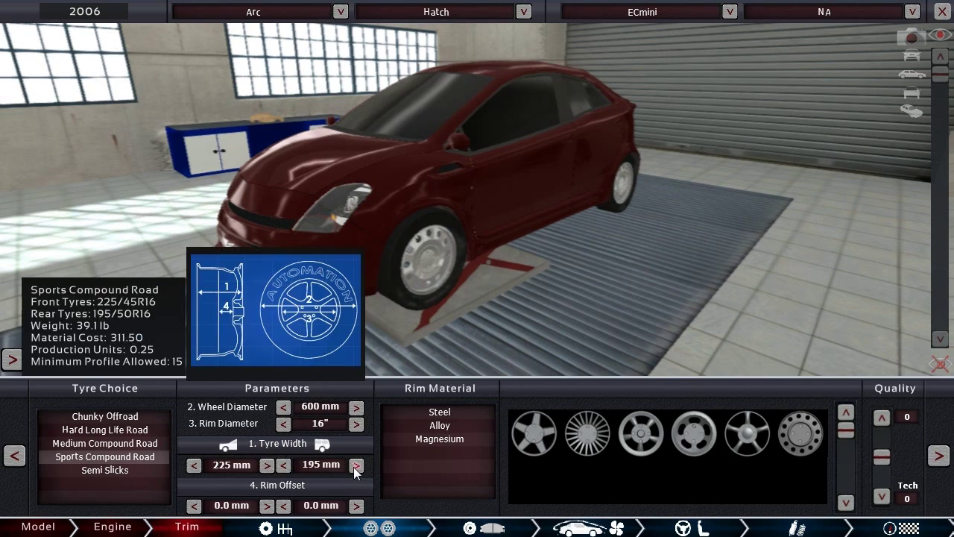
{"action": "left_click", "coordinate": [355, 464]}
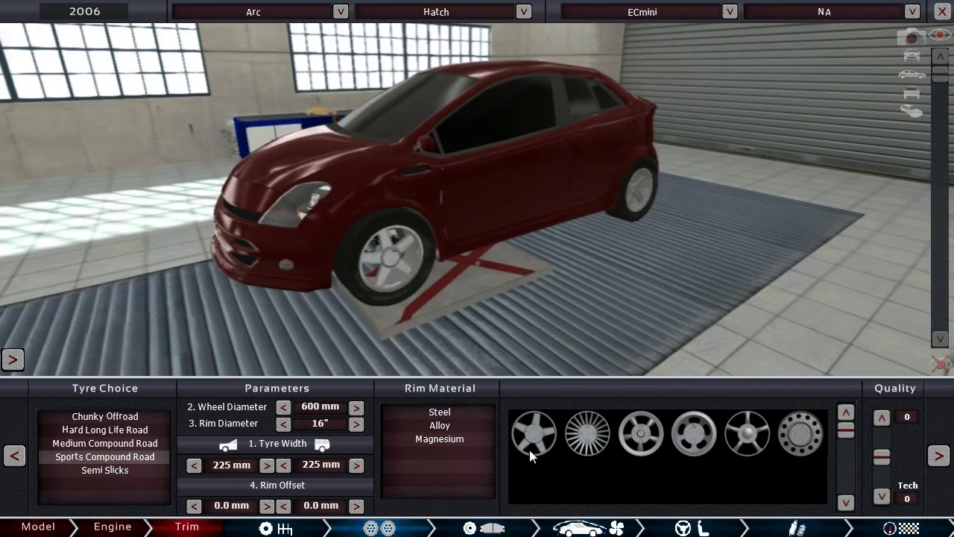
{"action": "left_click", "coordinate": [587, 434]}
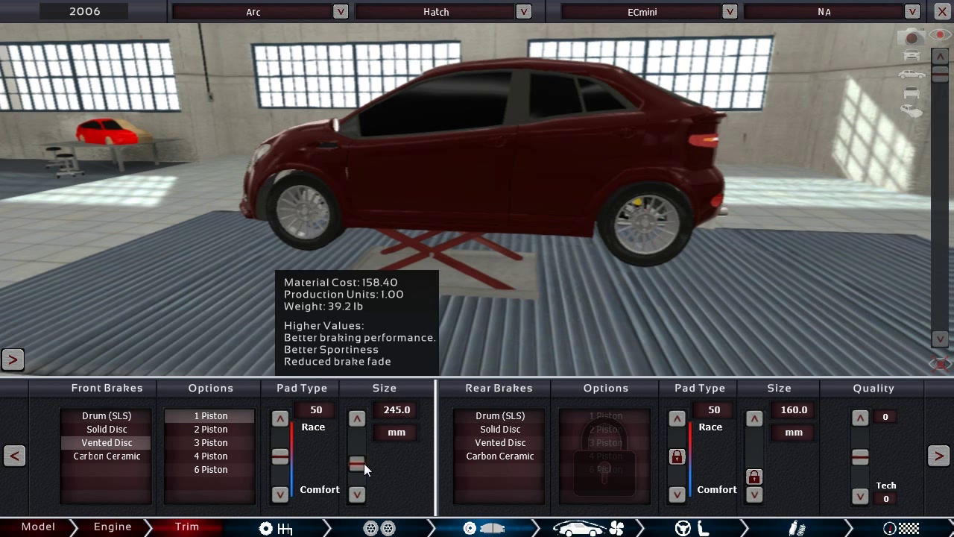
Step: Fit 280 mm front and 240 mm vented rear discs, and cut cooling airflow to 88.7 kJ/s
{"action": "left_click_drag", "start_coordinate": [366, 466], "coordinate": [365, 447]}
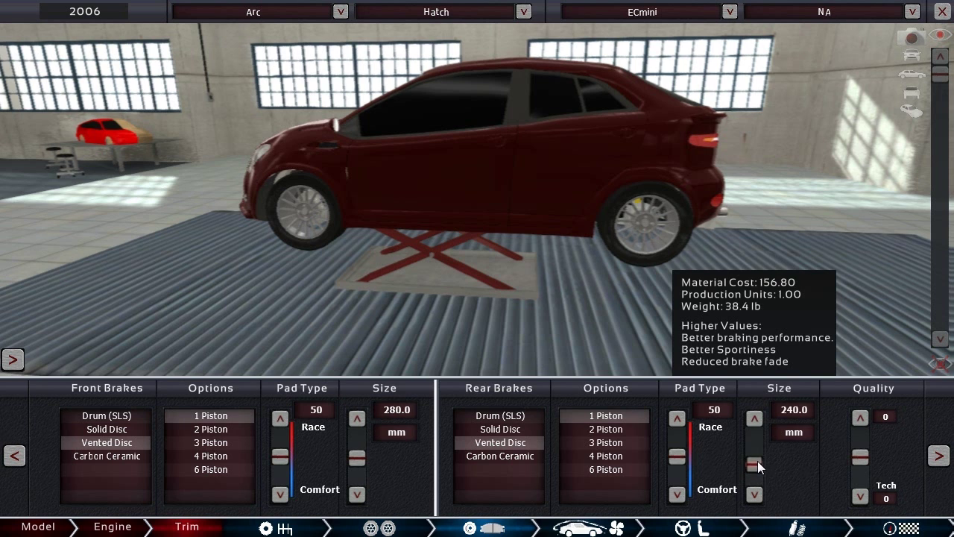
{"action": "left_click", "coordinate": [754, 459]}
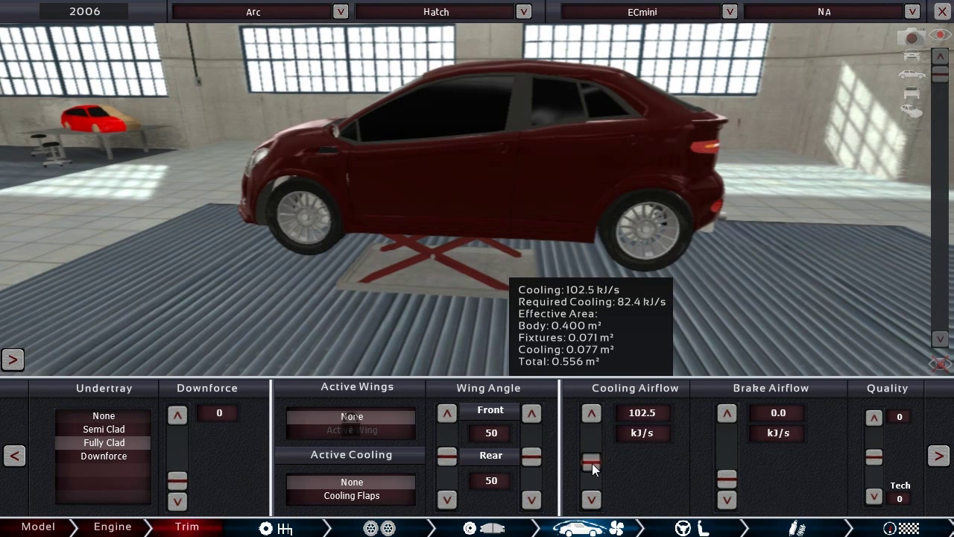
{"action": "left_click_drag", "start_coordinate": [591, 462], "coordinate": [591, 471]}
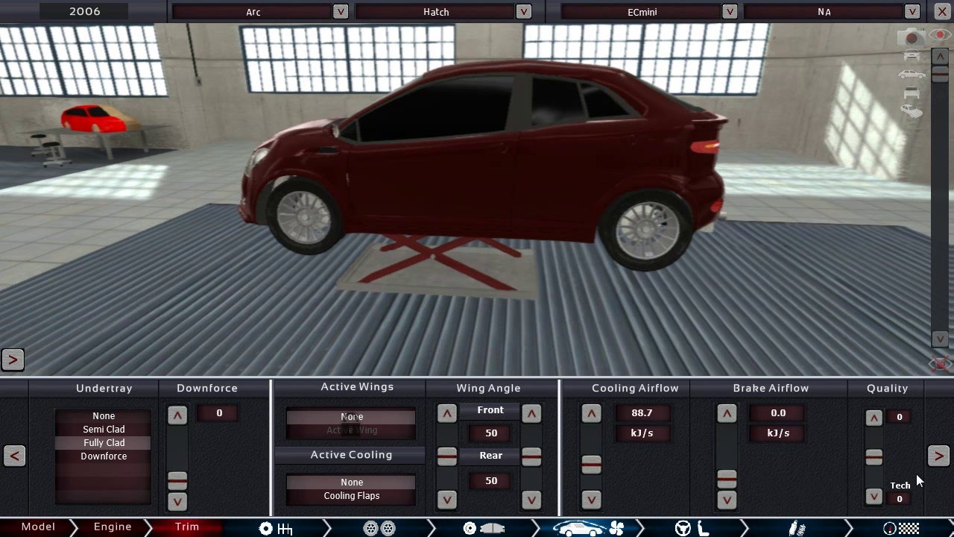
{"action": "mouse_move", "coordinate": [871, 463]}
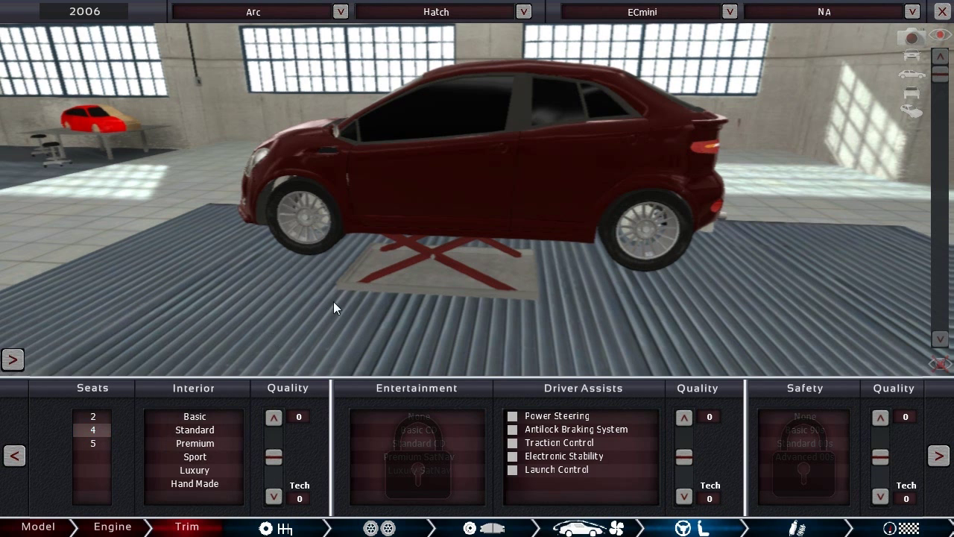
Step: Choose the Standard interior with Basic CD entertainment after previewing Sport and Premium
{"action": "left_click", "coordinate": [194, 456]}
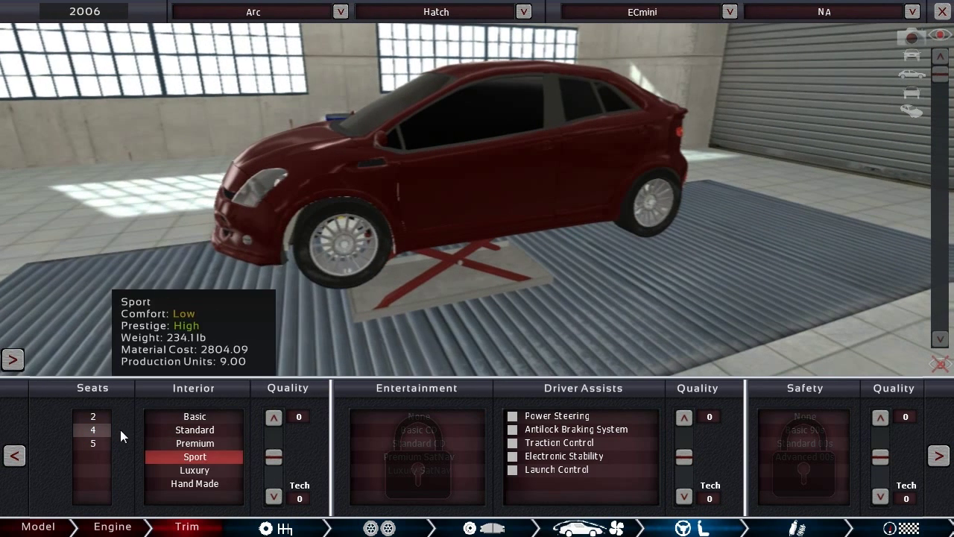
{"action": "left_click", "coordinate": [194, 443]}
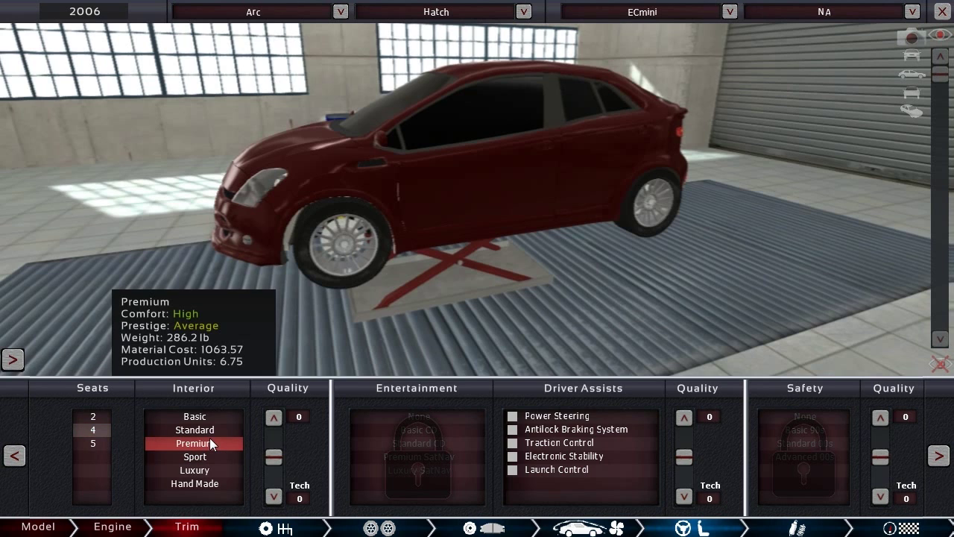
{"action": "left_click", "coordinate": [194, 429]}
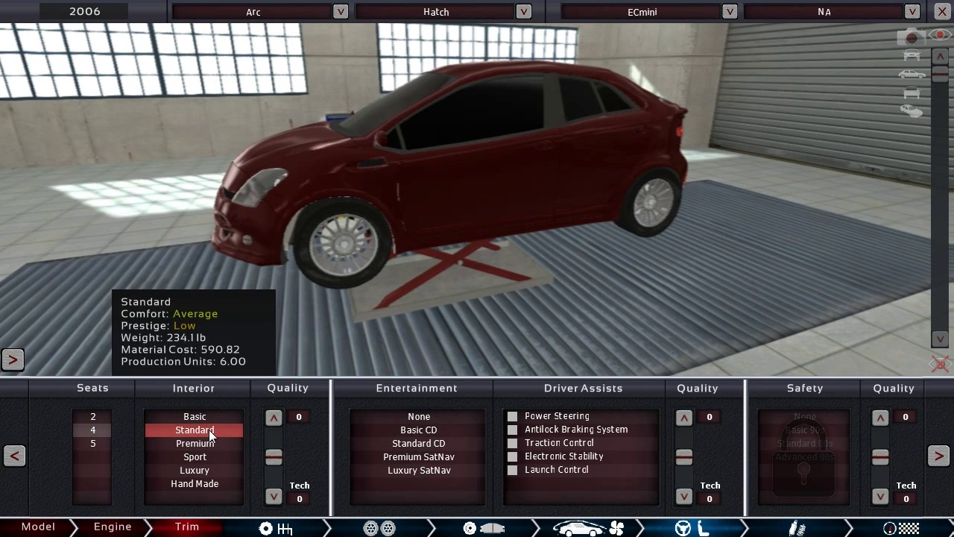
{"action": "left_click", "coordinate": [418, 455]}
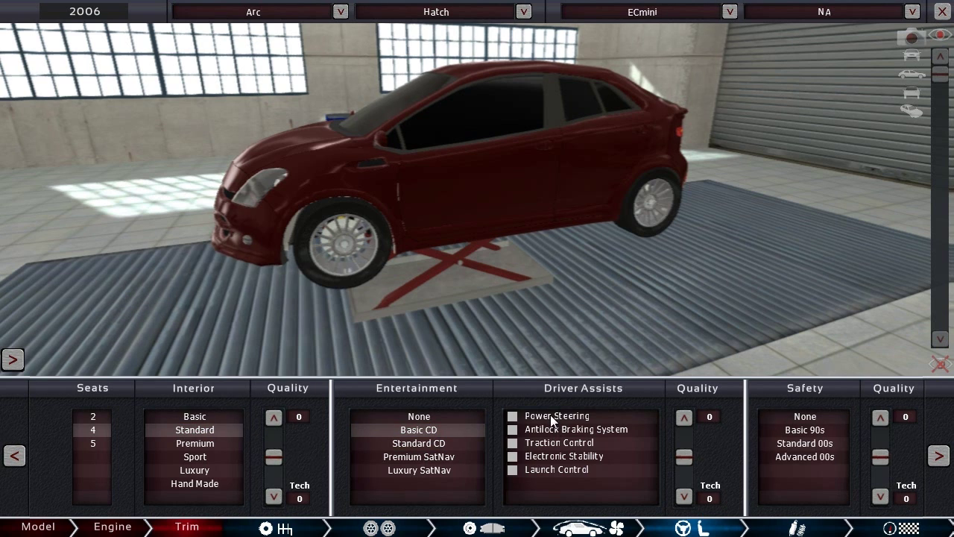
Step: Fit progressive springs and review the car's summary at 165 hp, $9,260.34
{"action": "left_click", "coordinate": [512, 415]}
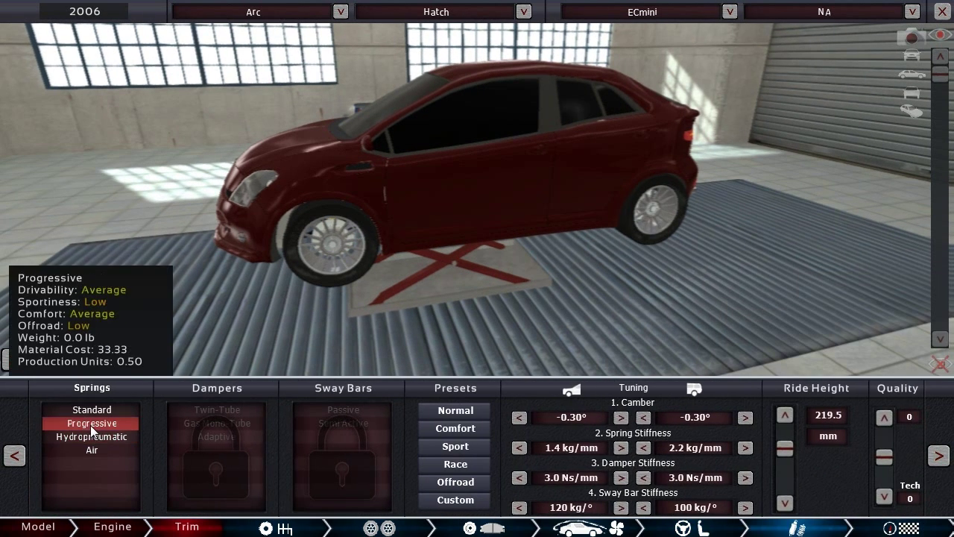
{"action": "left_click", "coordinate": [342, 422]}
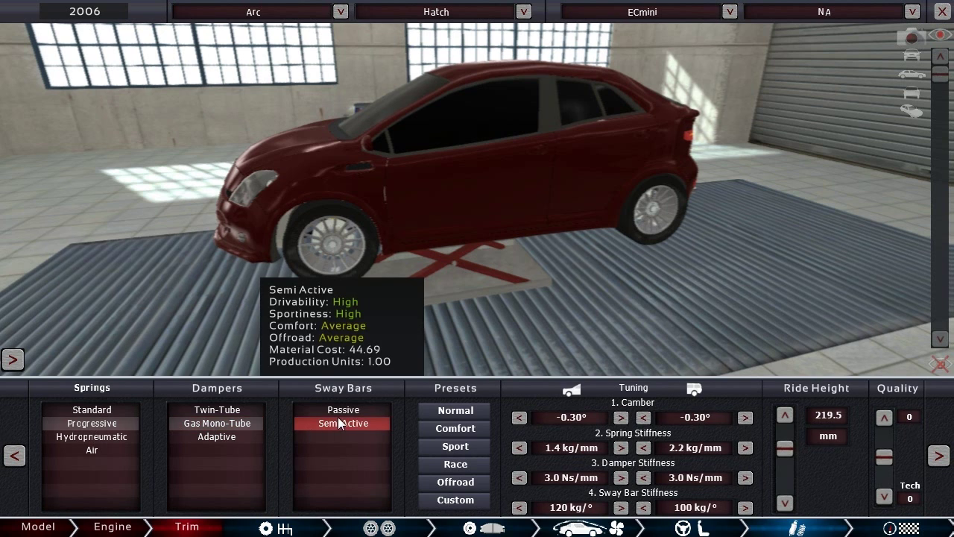
{"action": "mouse_move", "coordinate": [401, 426]}
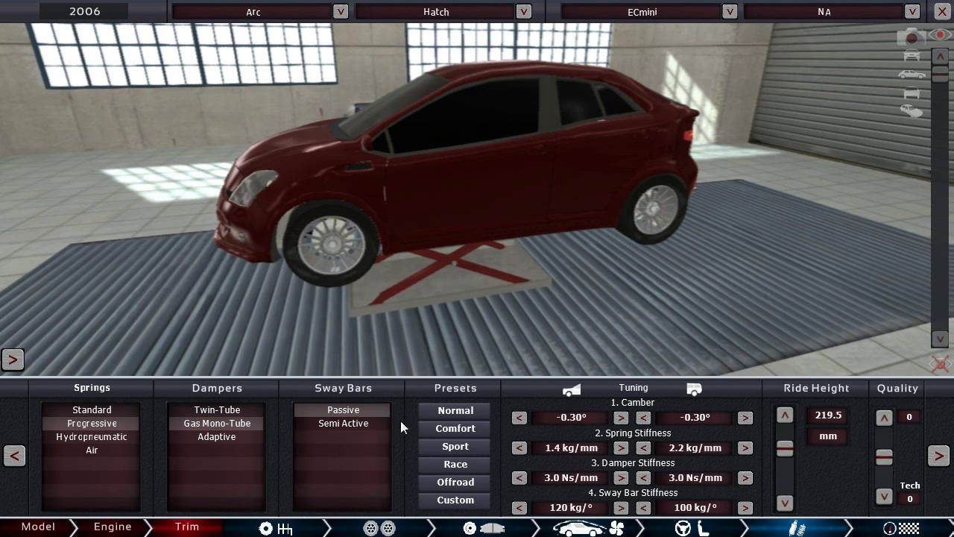
{"action": "left_click", "coordinate": [342, 422]}
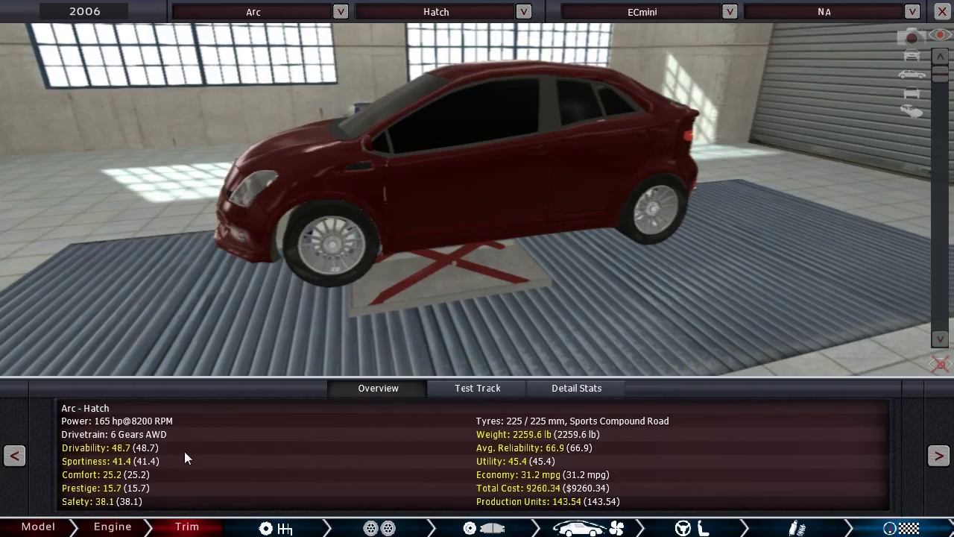
{"action": "mouse_move", "coordinate": [162, 454]}
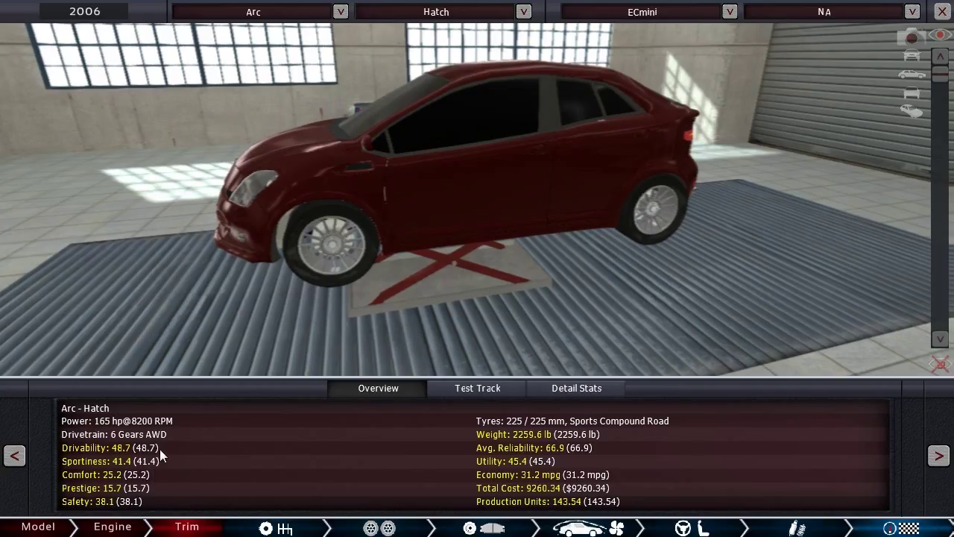
{"action": "mouse_move", "coordinate": [166, 483]}
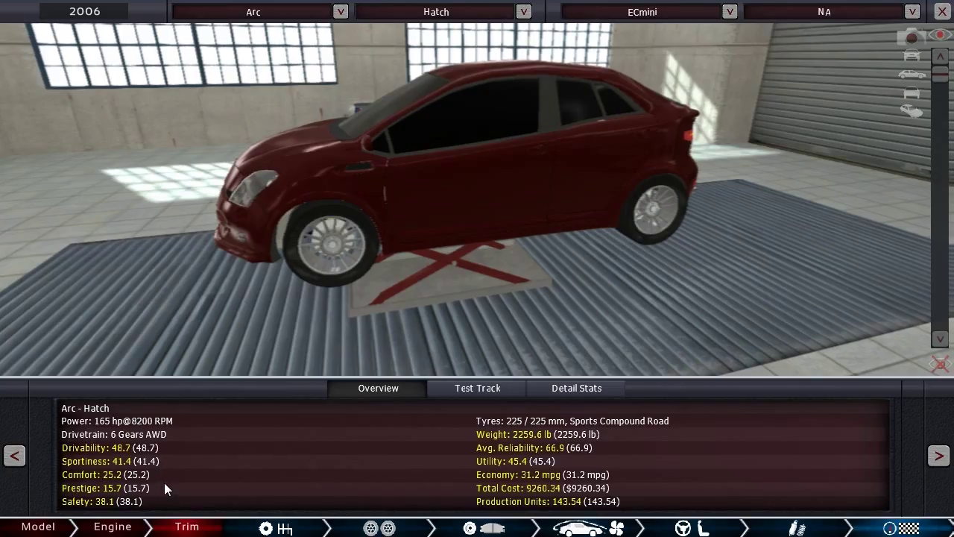
{"action": "mouse_move", "coordinate": [141, 500]}
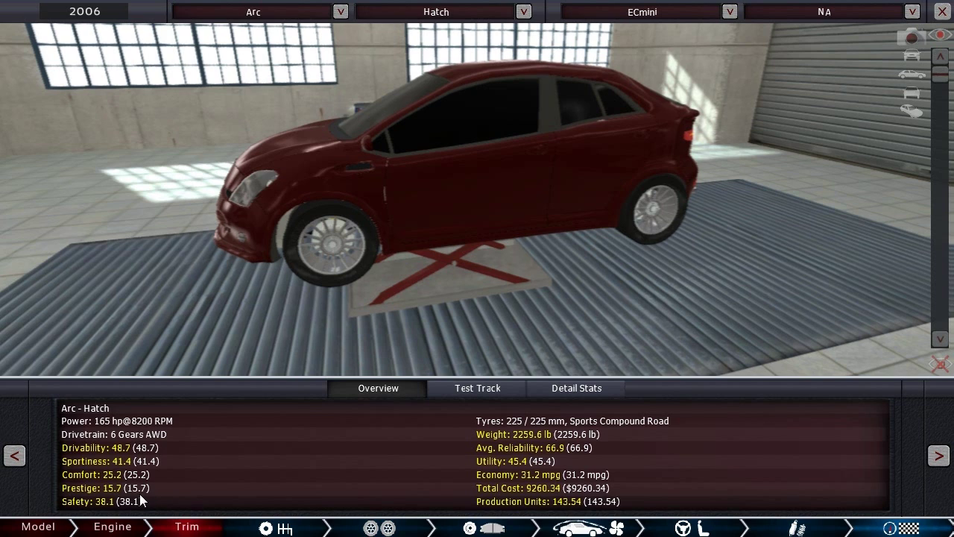
{"action": "mouse_move", "coordinate": [118, 512]}
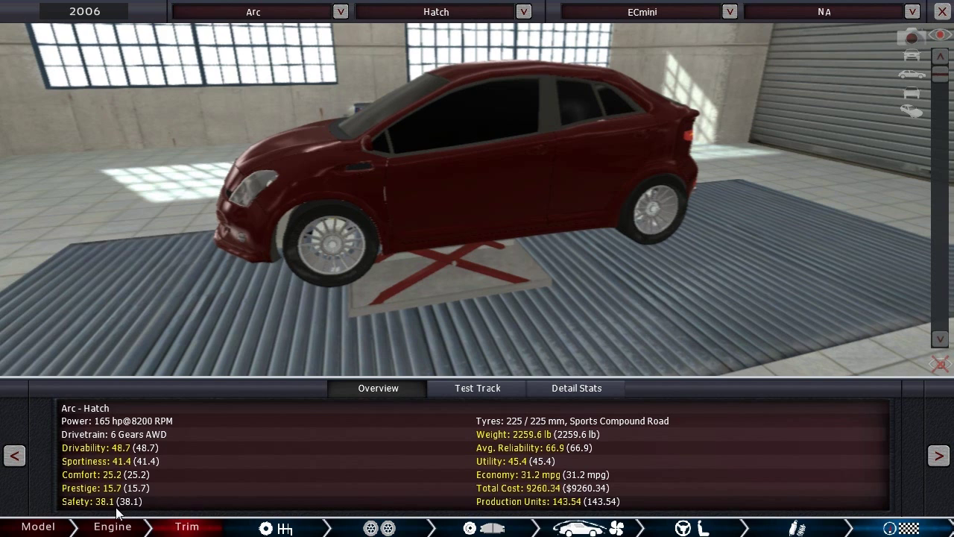
{"action": "mouse_move", "coordinate": [547, 485]}
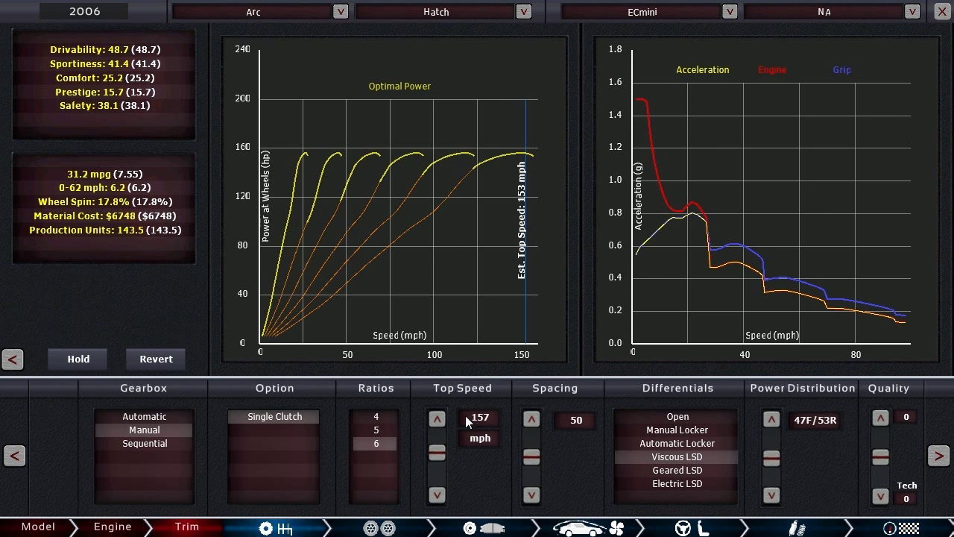
Step: Regear the Arc Hatch for 165 mph and shift power distribution to 24F/76R
{"action": "left_click", "coordinate": [436, 418]}
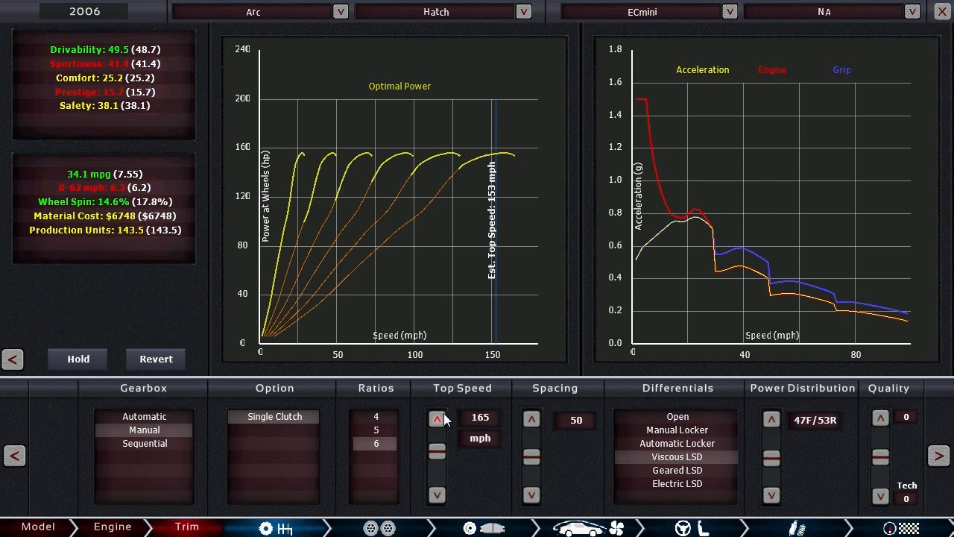
{"action": "mouse_move", "coordinate": [539, 466]}
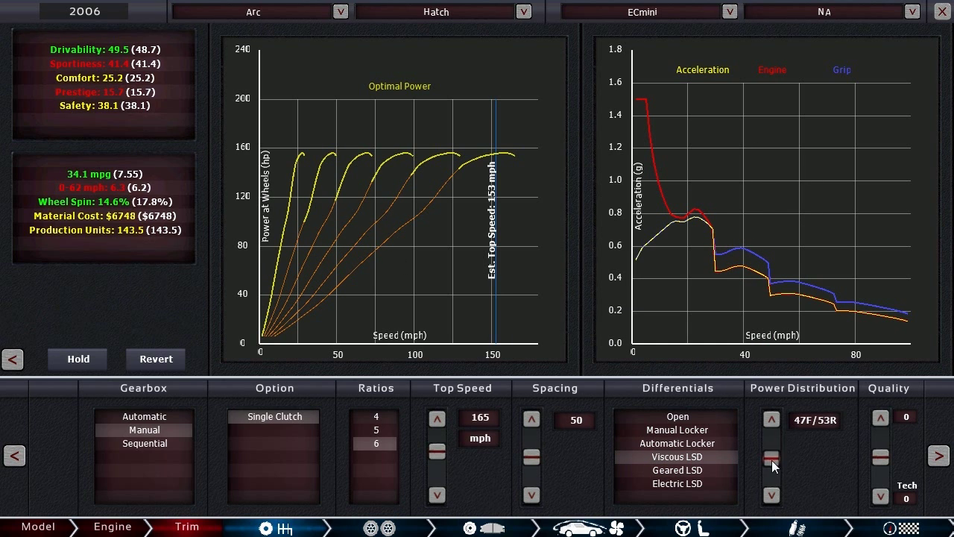
{"action": "left_click", "coordinate": [771, 494]}
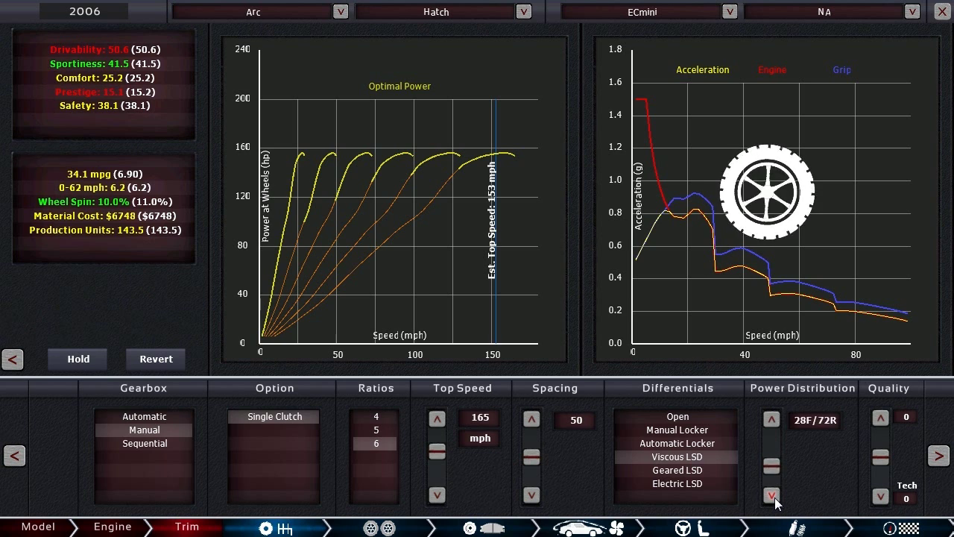
{"action": "left_click", "coordinate": [771, 496]}
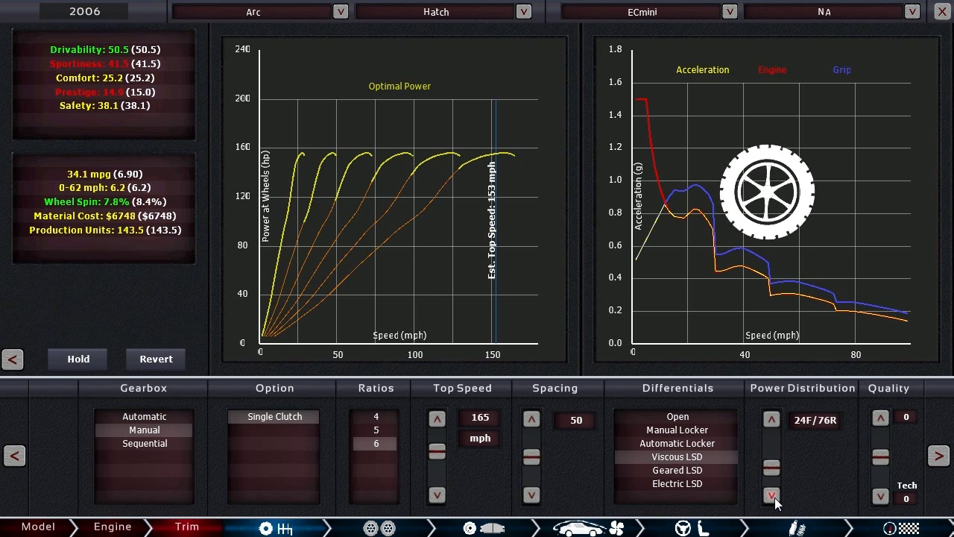
{"action": "left_click", "coordinate": [771, 494]}
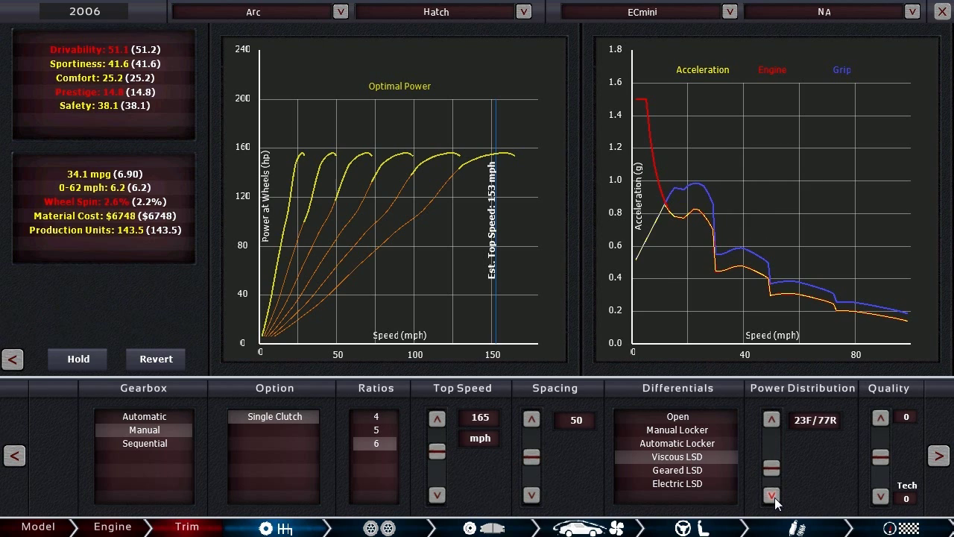
{"action": "left_click", "coordinate": [771, 496]}
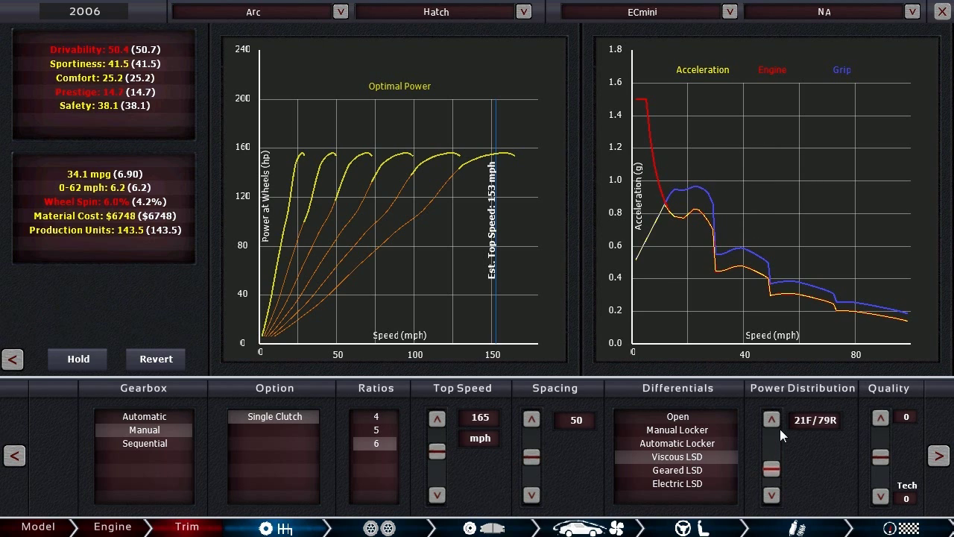
{"action": "left_click", "coordinate": [771, 419]}
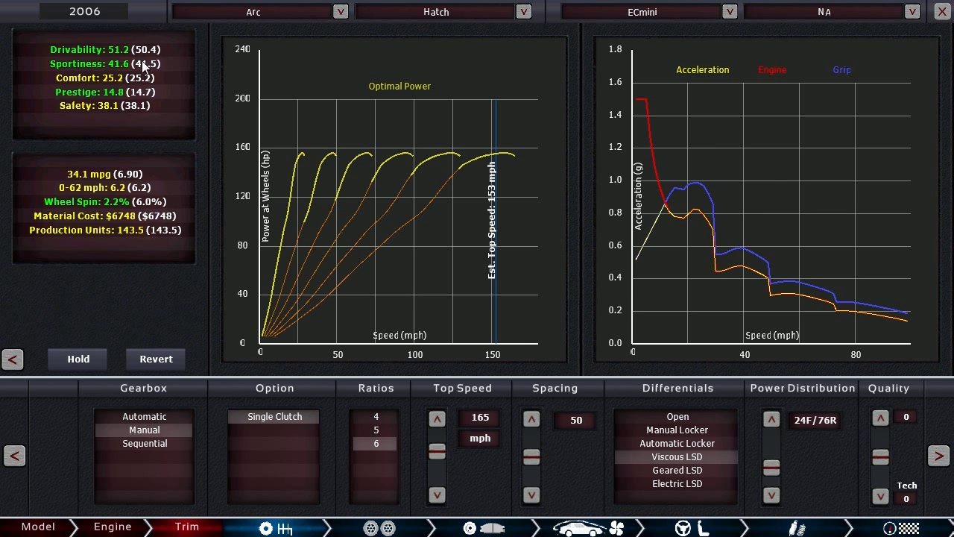
{"action": "mouse_move", "coordinate": [162, 86]}
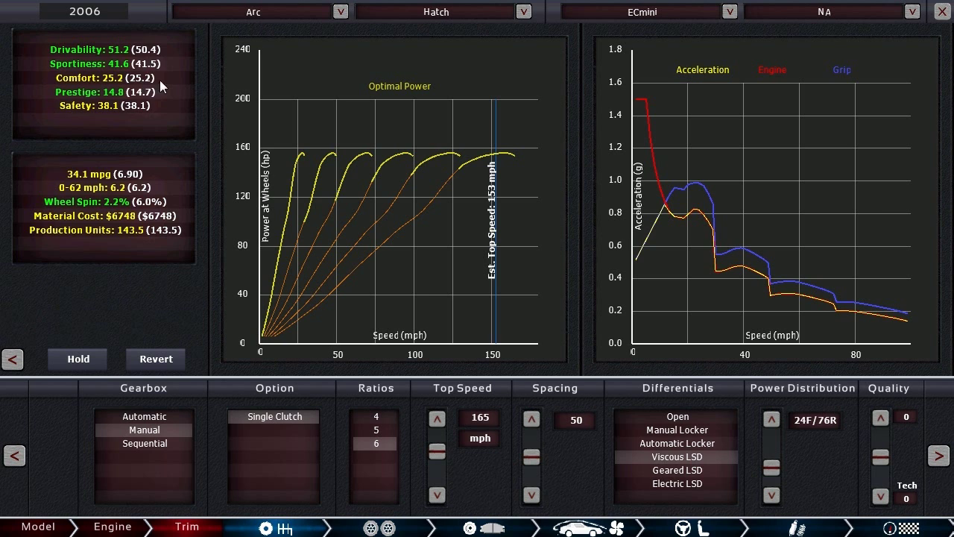
{"action": "mouse_move", "coordinate": [781, 527]}
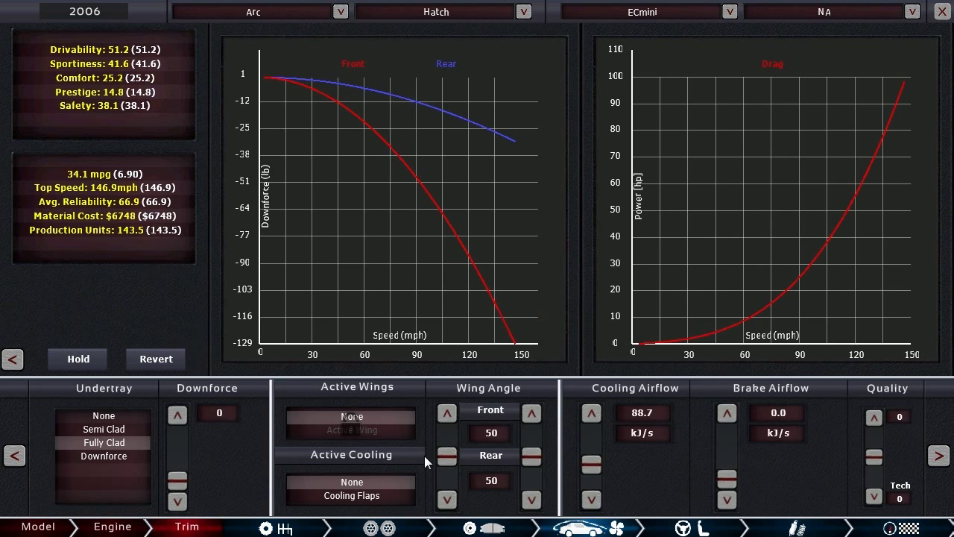
{"action": "mouse_move", "coordinate": [657, 477]}
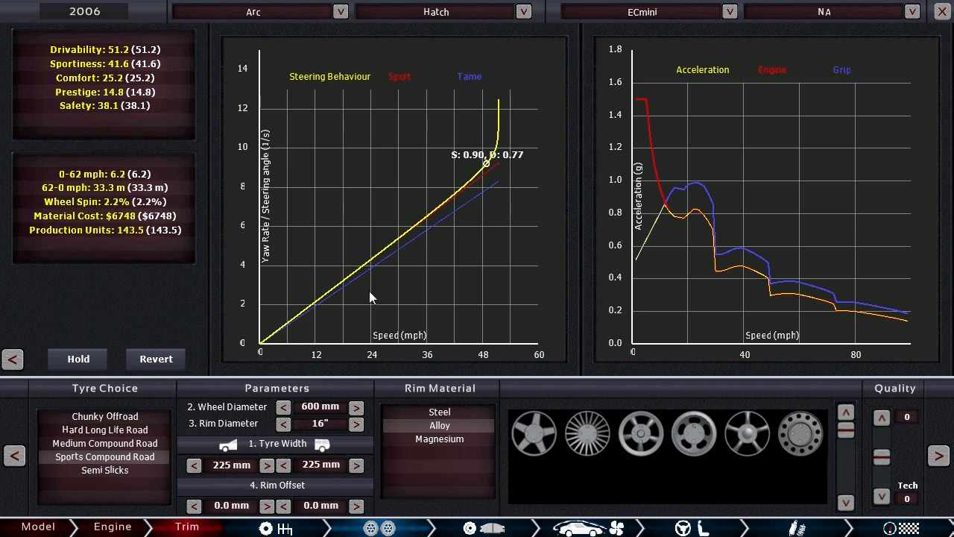
{"action": "mouse_move", "coordinate": [458, 172]}
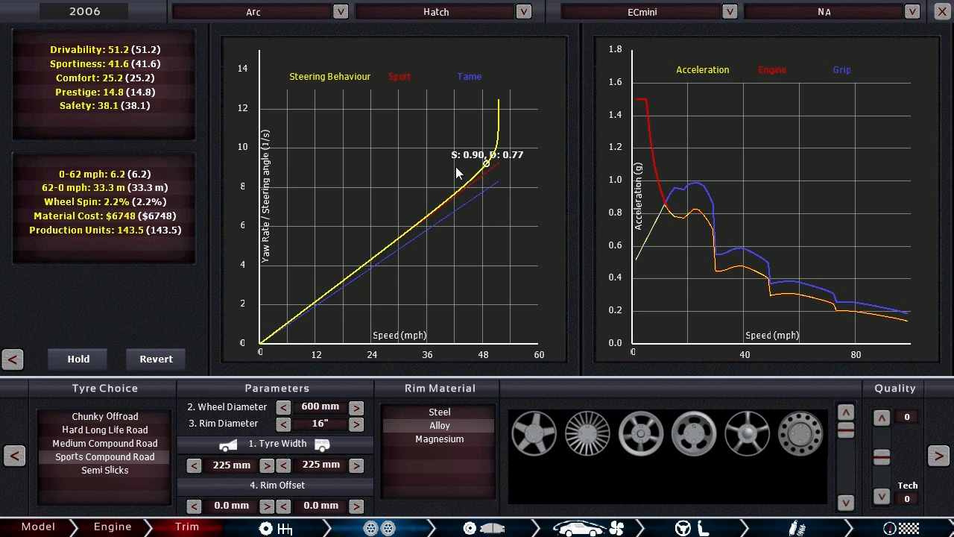
{"action": "mouse_move", "coordinate": [408, 286]}
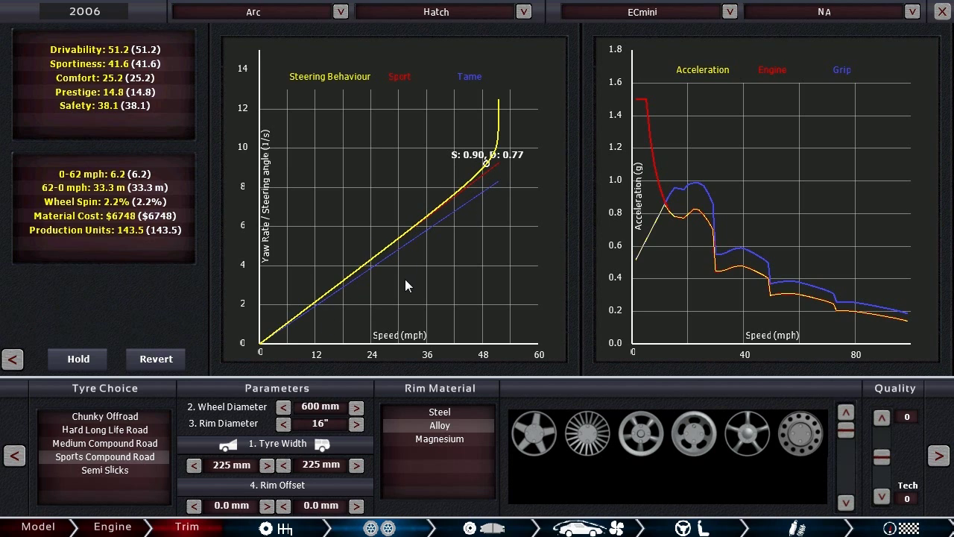
{"action": "mouse_move", "coordinate": [370, 323]}
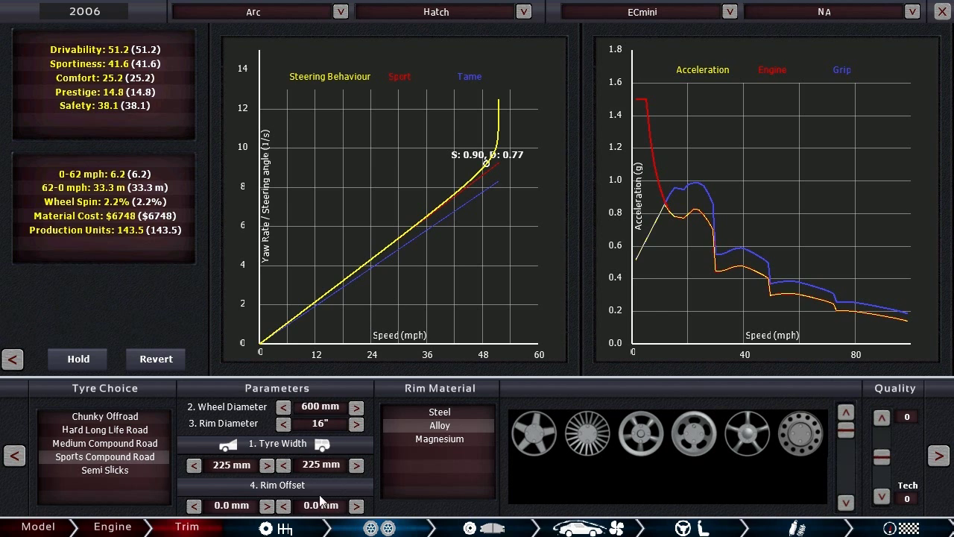
Step: Narrow the Arc Hatch's front tyre width in two 10 mm notches to 205 mm
{"action": "left_click", "coordinate": [194, 464]}
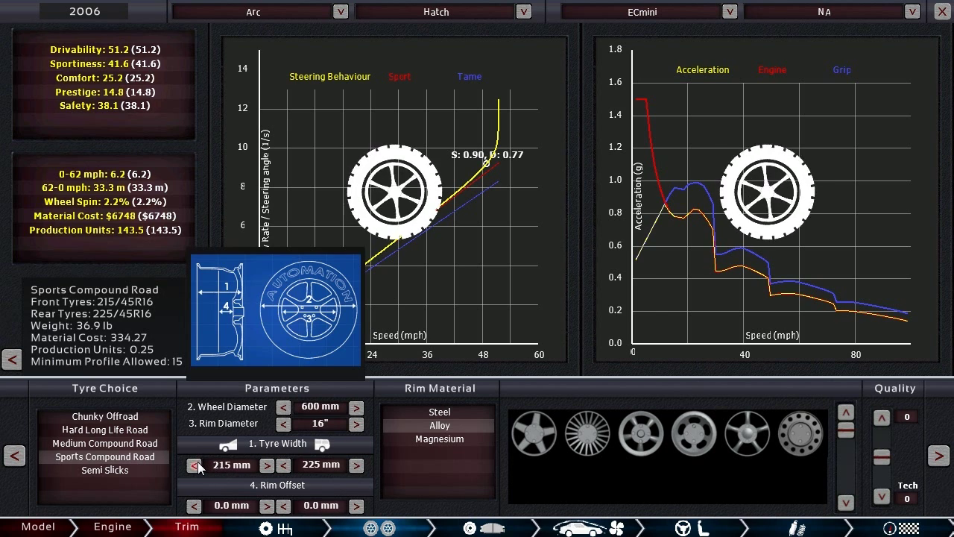
{"action": "left_click", "coordinate": [194, 464]}
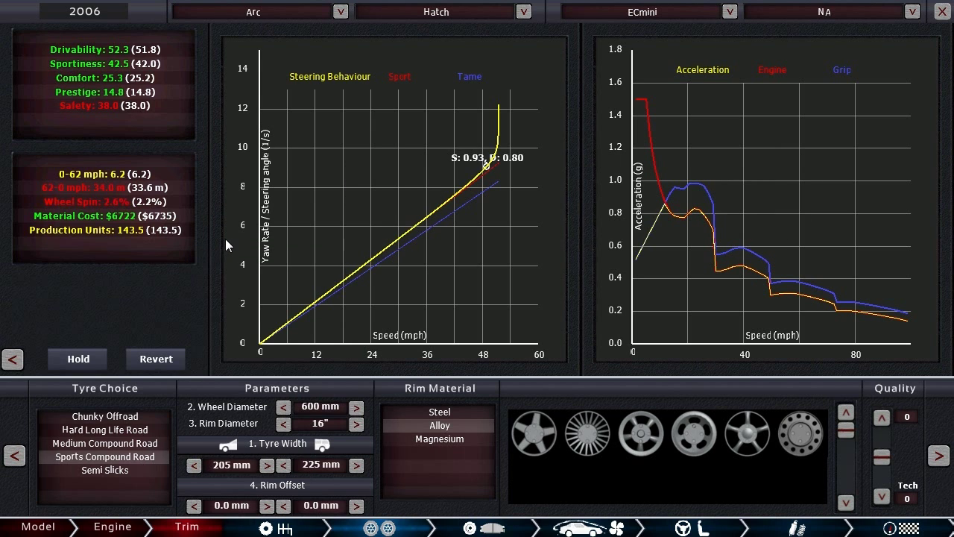
{"action": "mouse_move", "coordinate": [366, 475]}
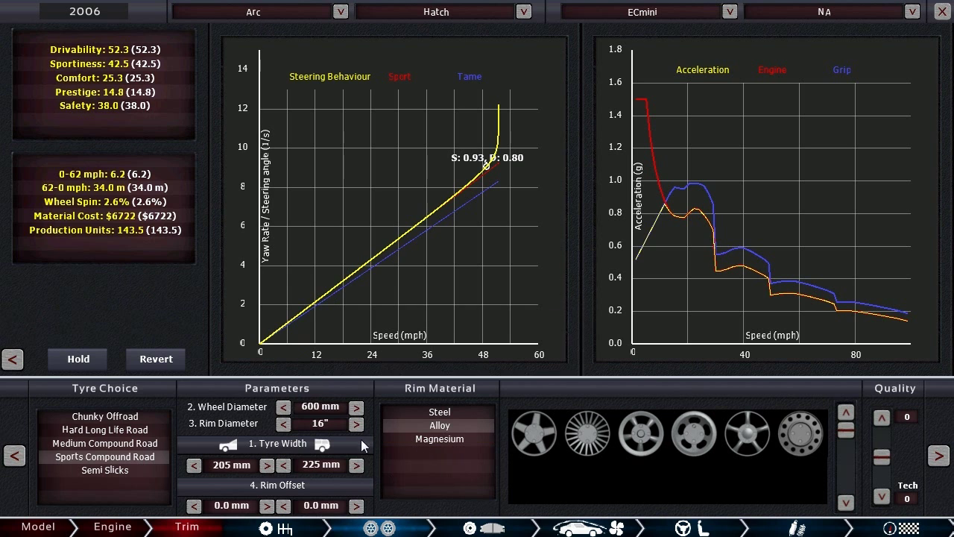
{"action": "mouse_move", "coordinate": [625, 508]}
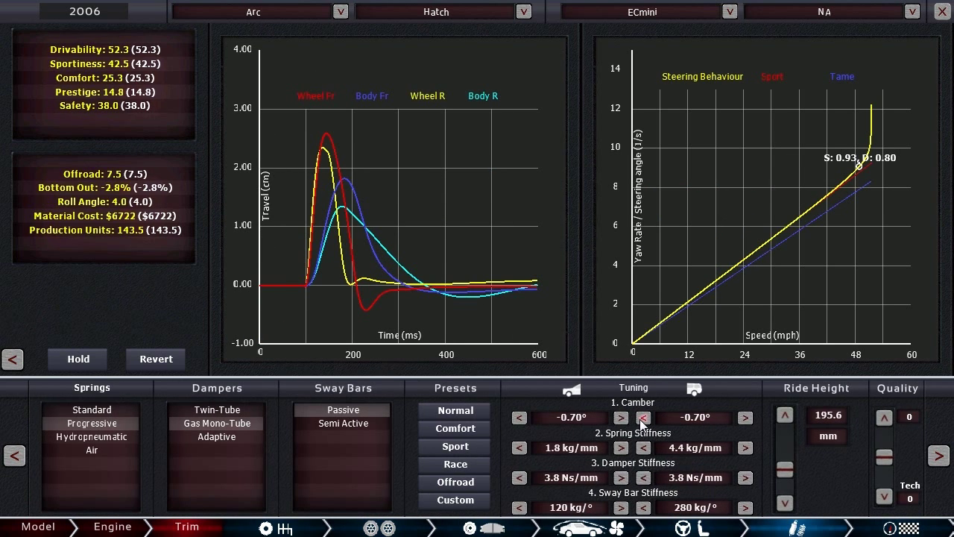
Step: Add negative camber to the rear wheels, bringing rear camber to -1.80°
{"action": "left_click", "coordinate": [642, 417]}
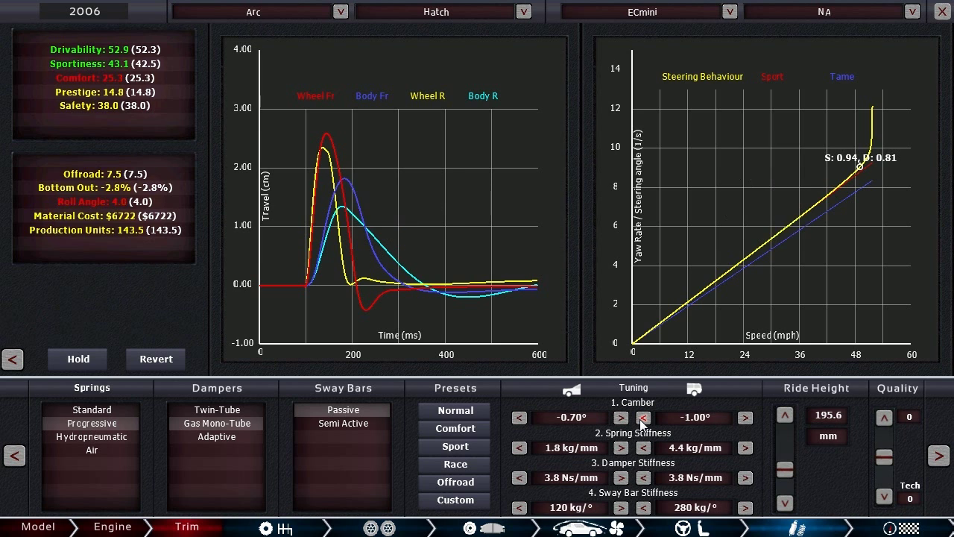
{"action": "left_click", "coordinate": [642, 417]}
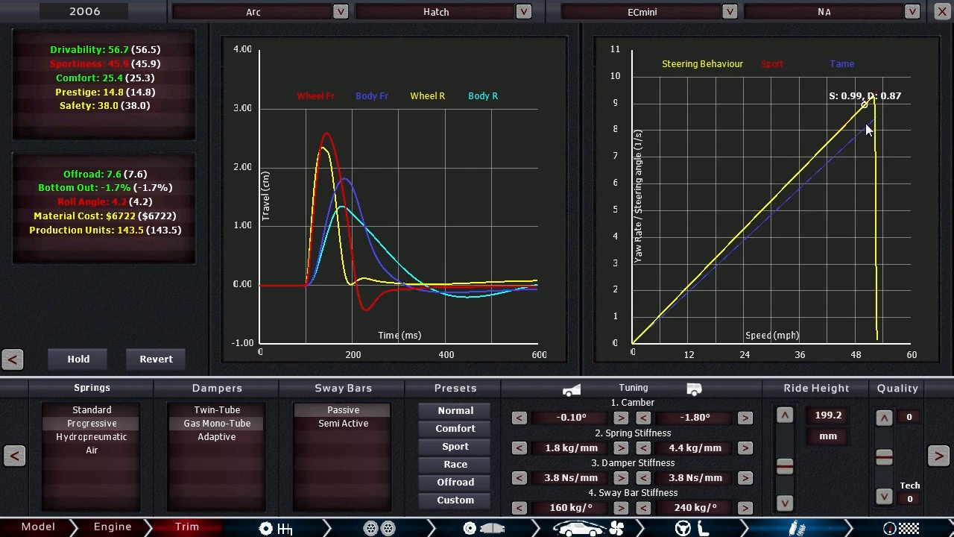
{"action": "mouse_move", "coordinate": [811, 182]}
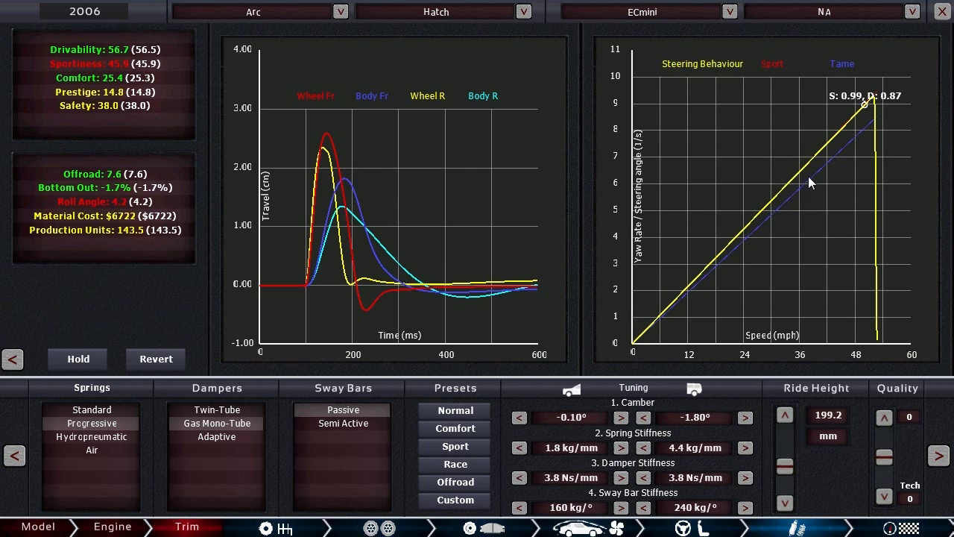
{"action": "mouse_move", "coordinate": [700, 298]}
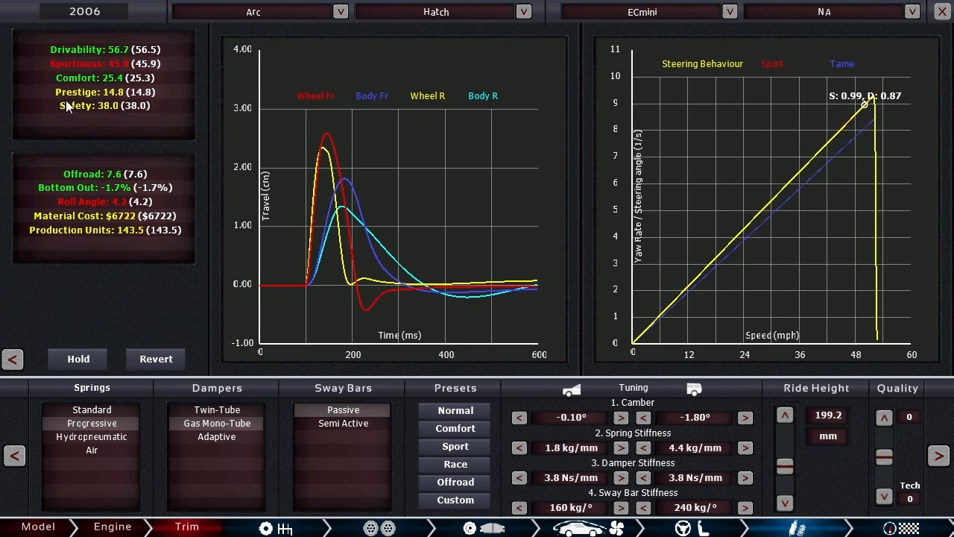
{"action": "mouse_move", "coordinate": [170, 88]}
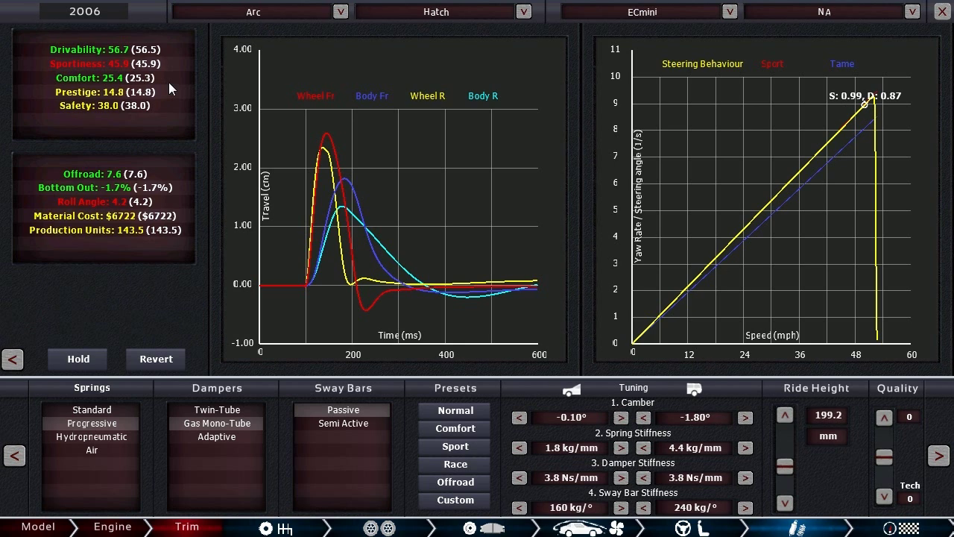
{"action": "mouse_move", "coordinate": [181, 108]}
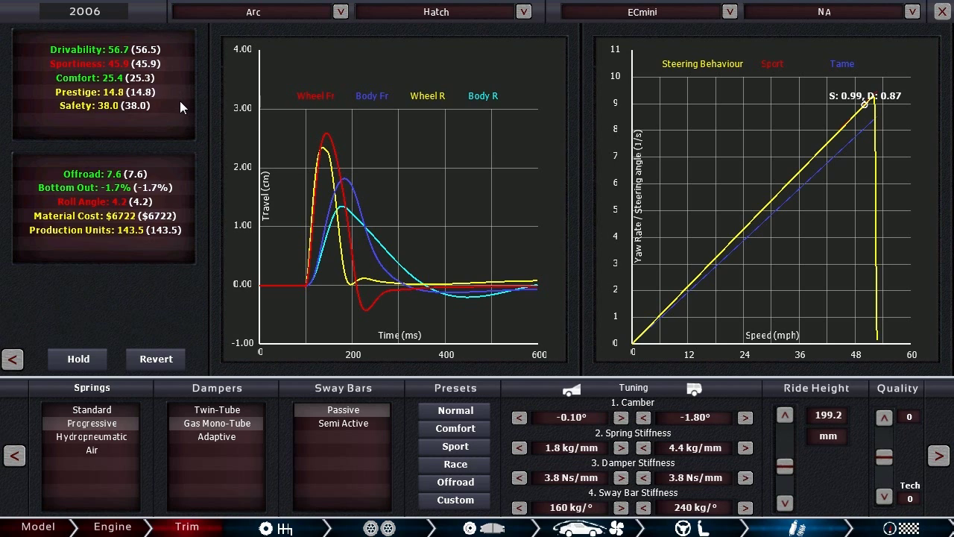
{"action": "mouse_move", "coordinate": [172, 132]}
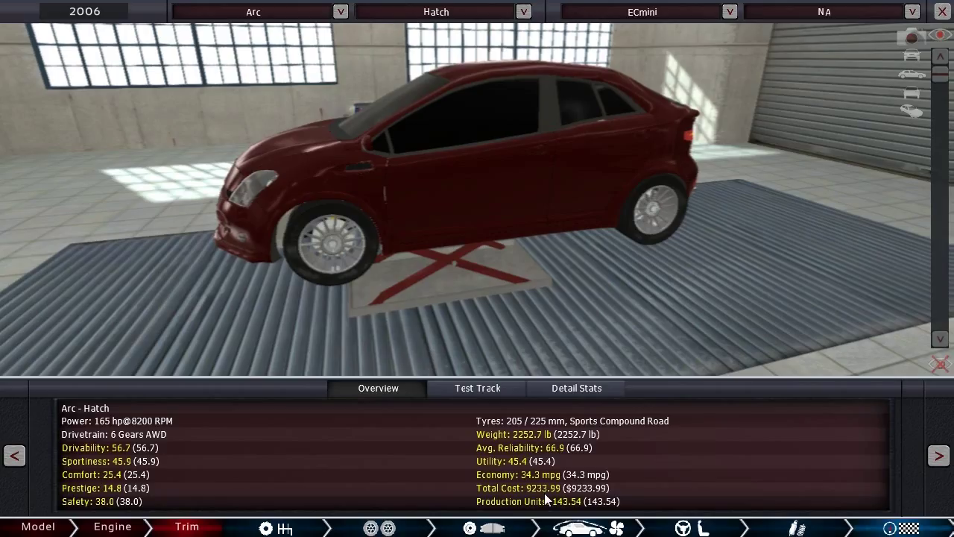
{"action": "mouse_move", "coordinate": [542, 499]}
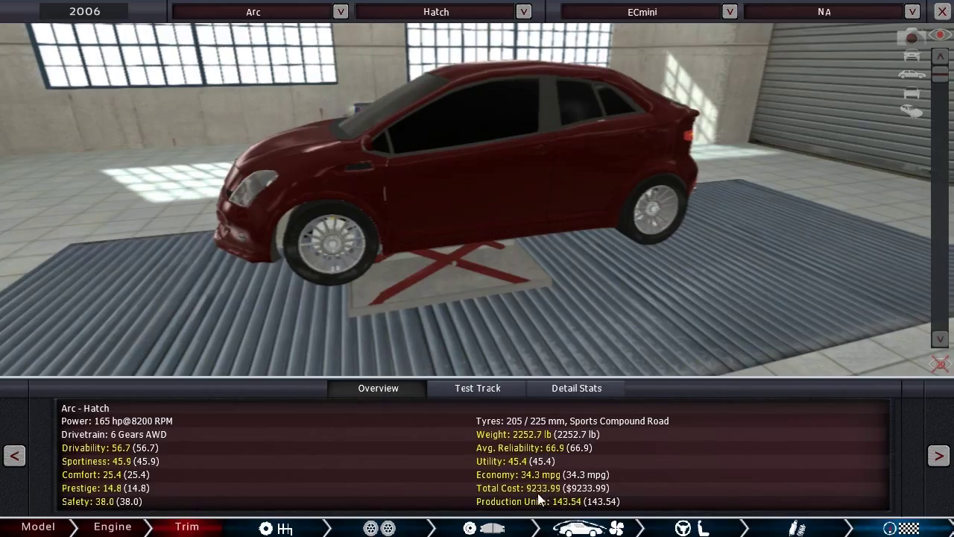
{"action": "mouse_move", "coordinate": [261, 502]}
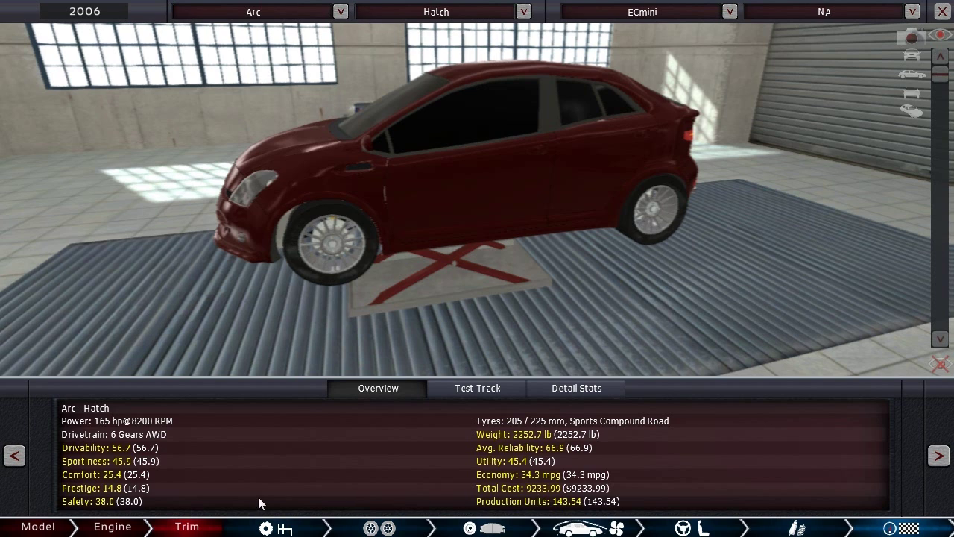
{"action": "mouse_move", "coordinate": [311, 482]}
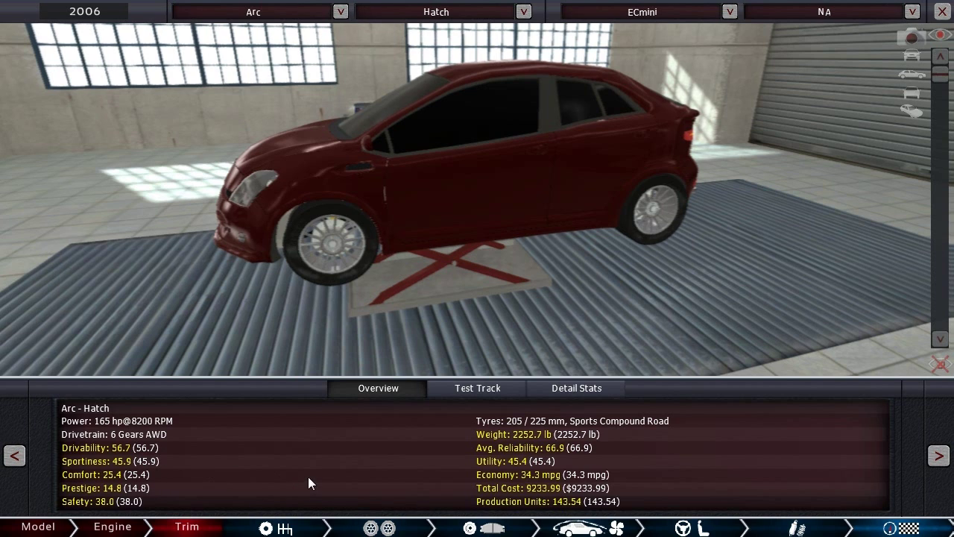
{"action": "mouse_move", "coordinate": [448, 494]}
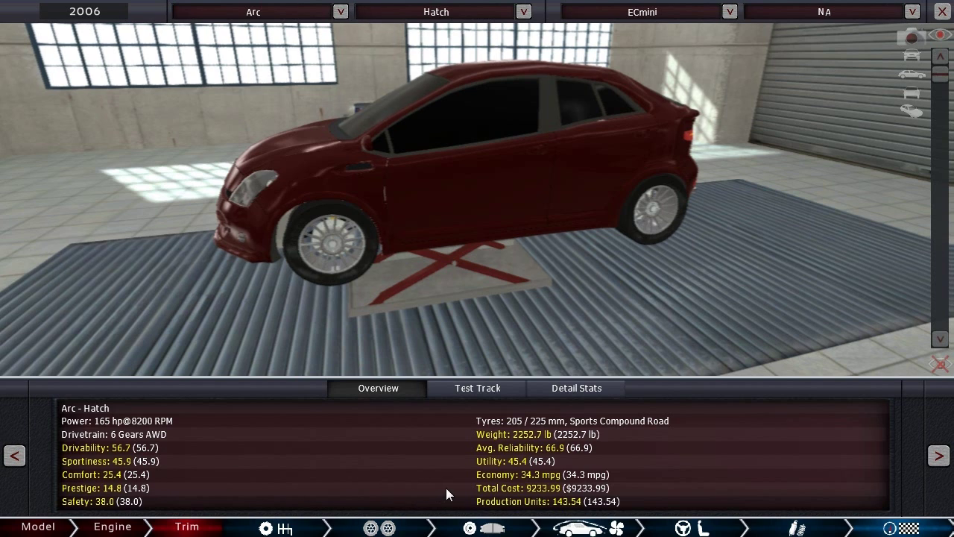
Step: Check detailed drivability stats, then test track results: 147.1 mph top speed, 6.2 s to 62
{"action": "left_click", "coordinate": [576, 388]}
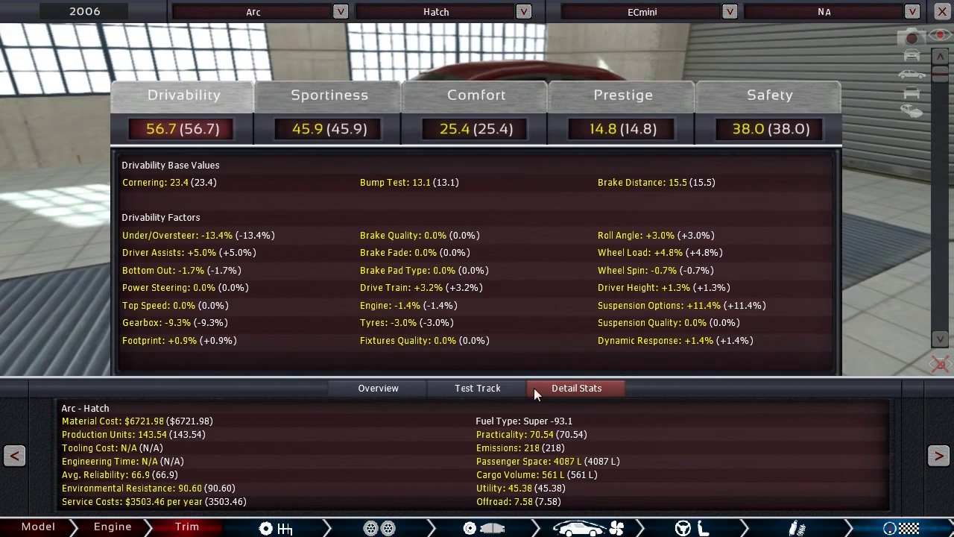
{"action": "left_click", "coordinate": [476, 387]}
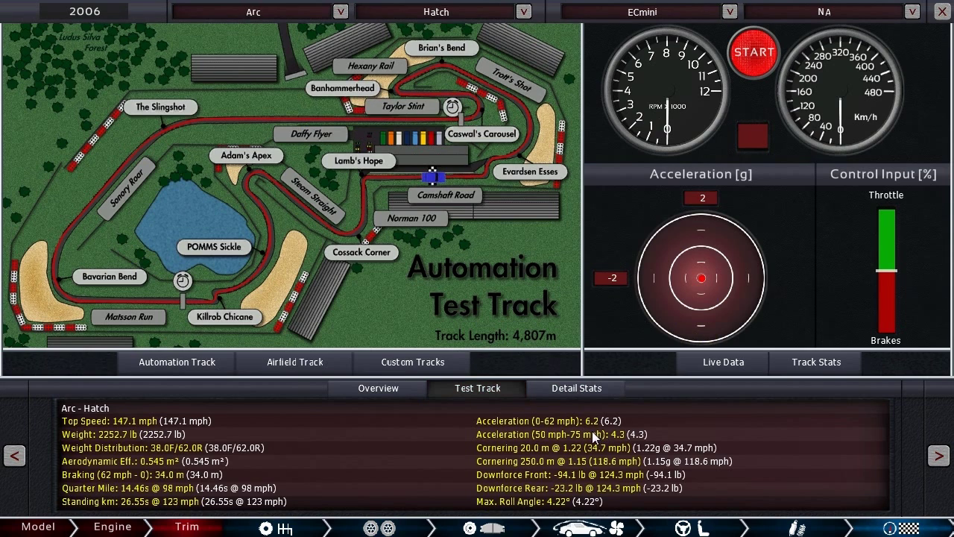
{"action": "mouse_move", "coordinate": [593, 428]}
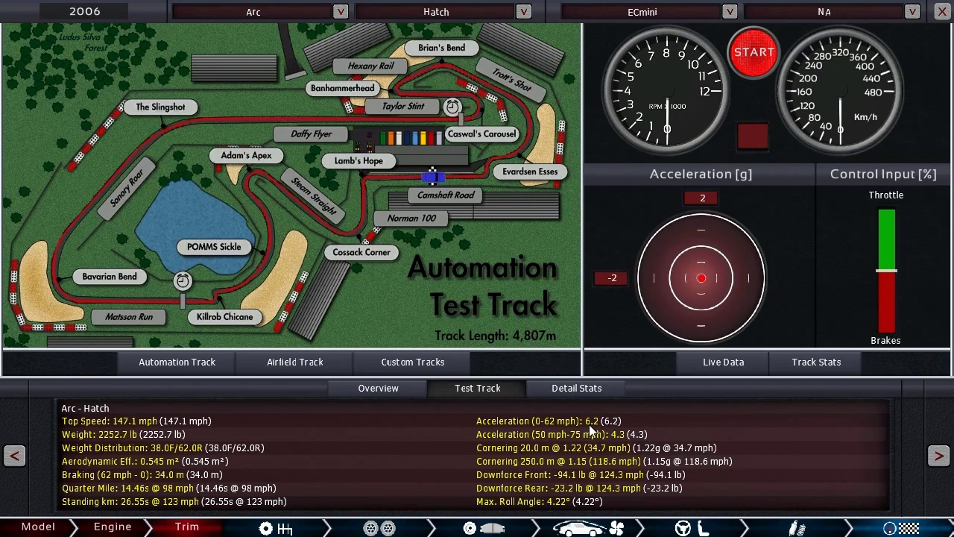
{"action": "mouse_move", "coordinate": [589, 447]}
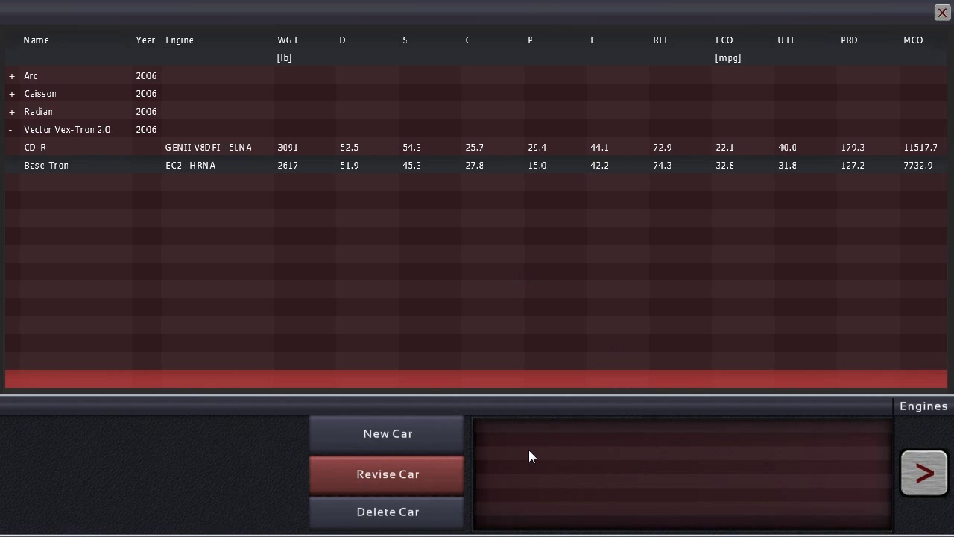
Step: Revise the Arc Hatch trim and bring up its 1540 cc ECmini engine design
{"action": "left_click", "coordinate": [41, 93]}
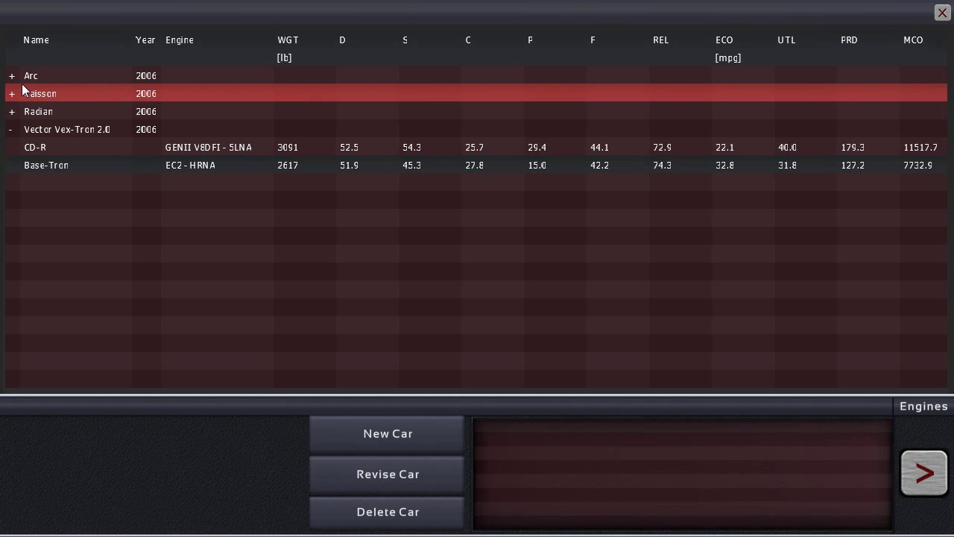
{"action": "left_click", "coordinate": [12, 75]}
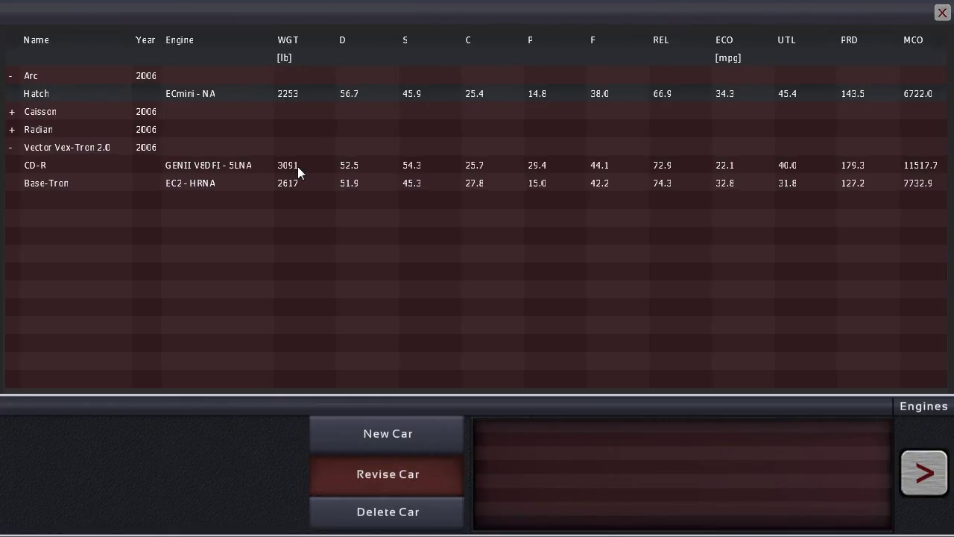
{"action": "left_click", "coordinate": [388, 473]}
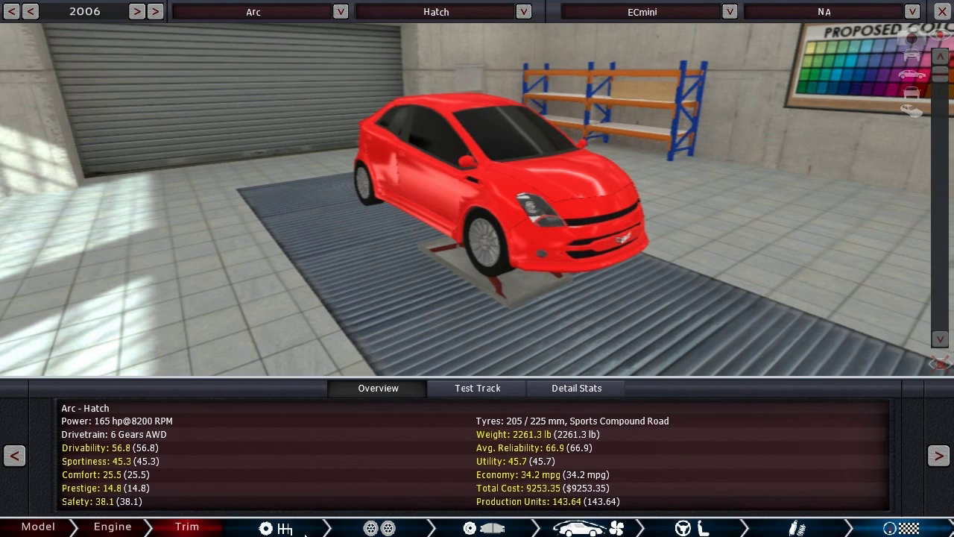
{"action": "left_click", "coordinate": [111, 527]}
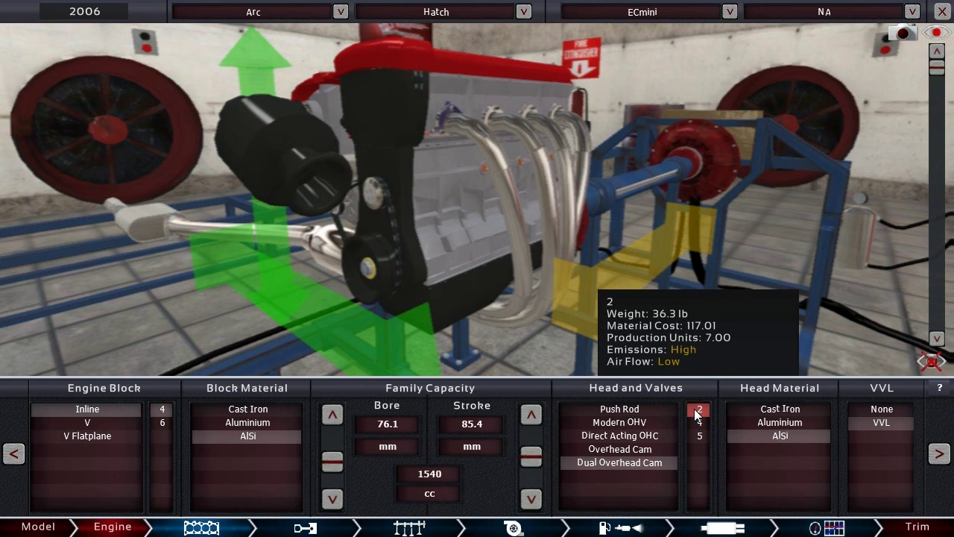
Step: Change the valves per cylinder in the engine's Head and Valves panel
{"action": "left_click", "coordinate": [699, 422]}
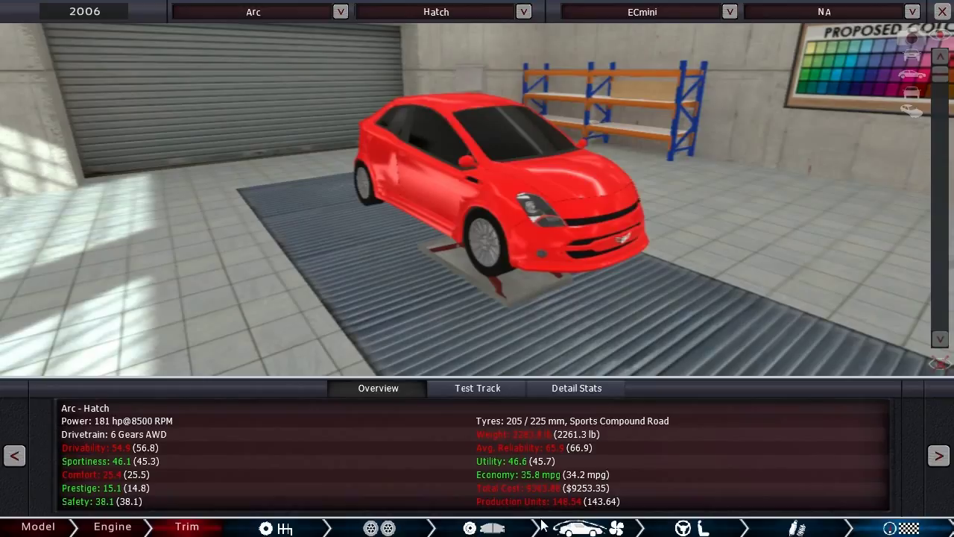
{"action": "mouse_move", "coordinate": [529, 489]}
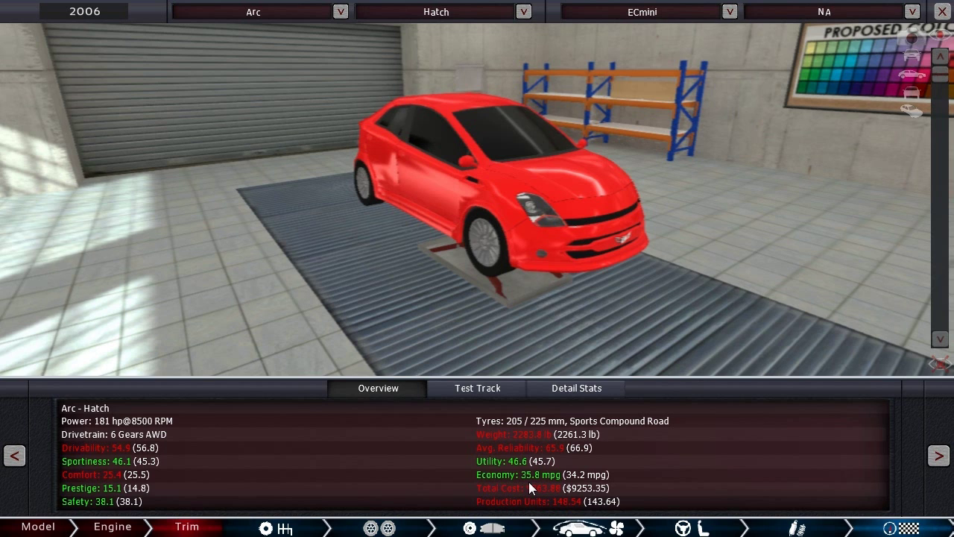
{"action": "mouse_move", "coordinate": [166, 479]}
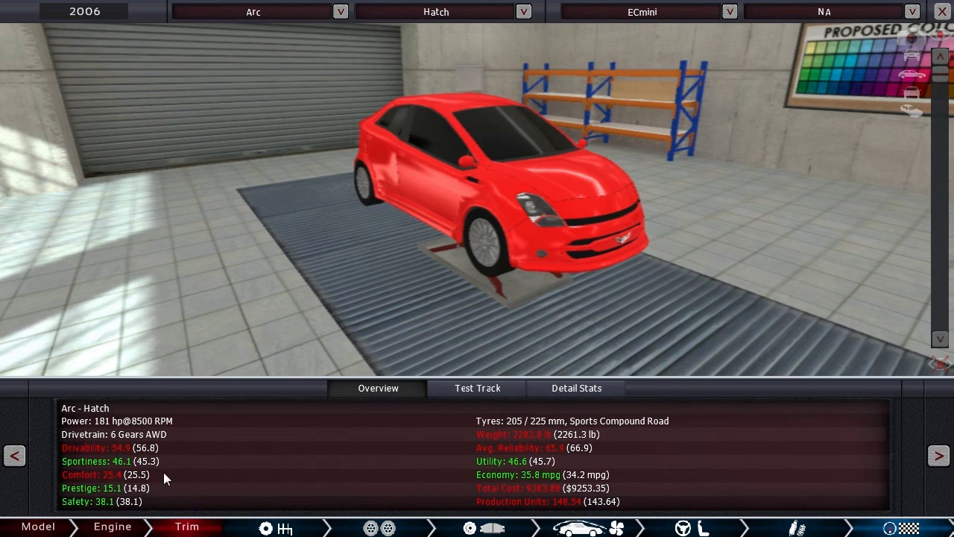
{"action": "mouse_move", "coordinate": [163, 462]}
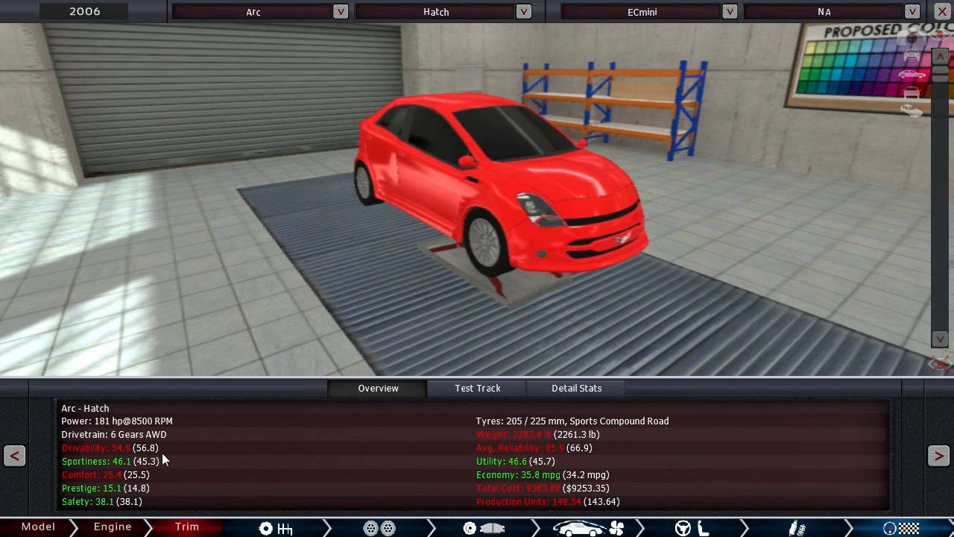
{"action": "mouse_move", "coordinate": [157, 498]}
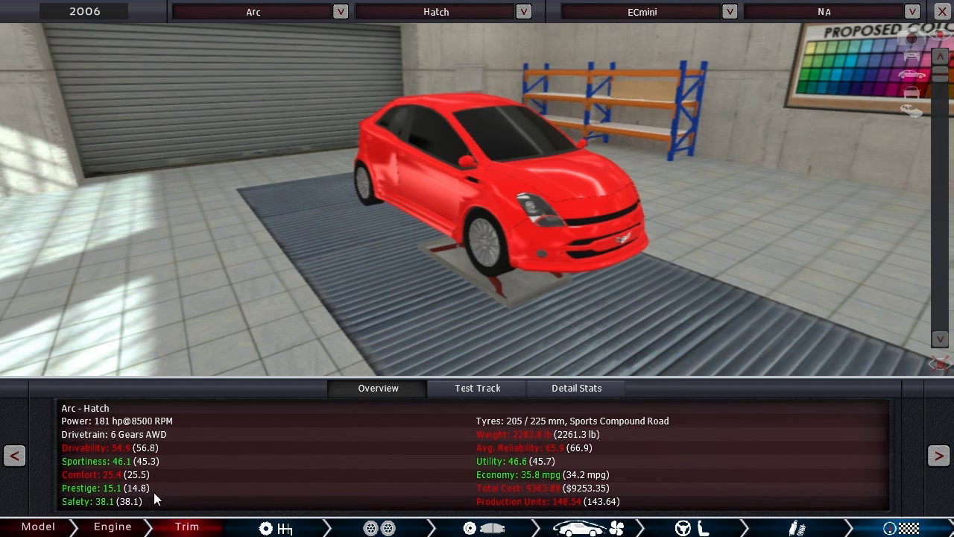
{"action": "mouse_move", "coordinate": [162, 512]}
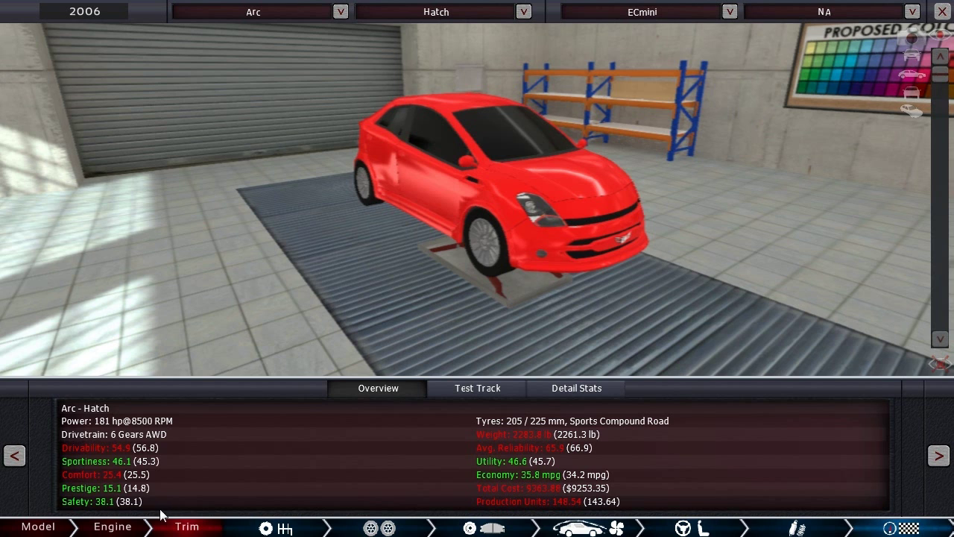
Step: Inspect the Arc Hatch's 205/225 mm sports tyres on 16-inch rims
{"action": "left_click", "coordinate": [375, 528]}
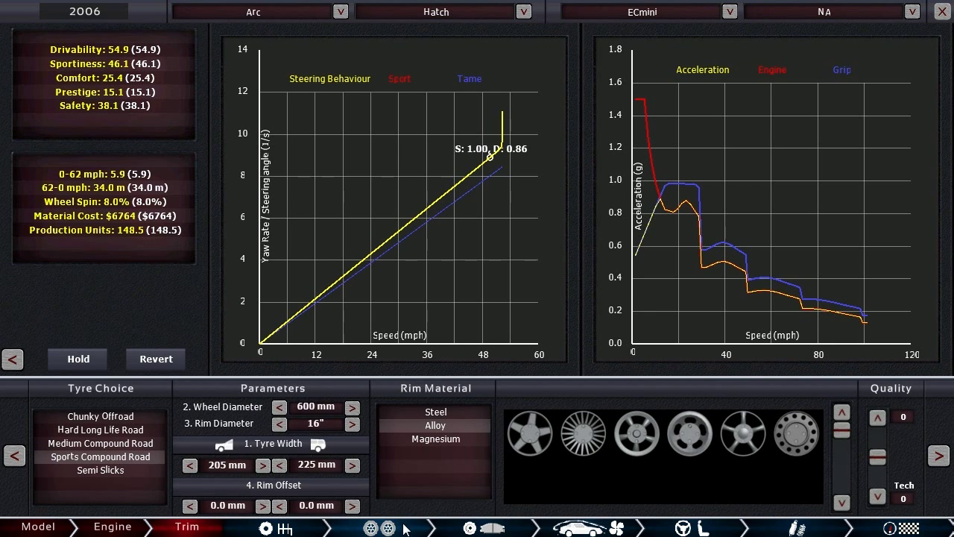
{"action": "mouse_move", "coordinate": [857, 481]}
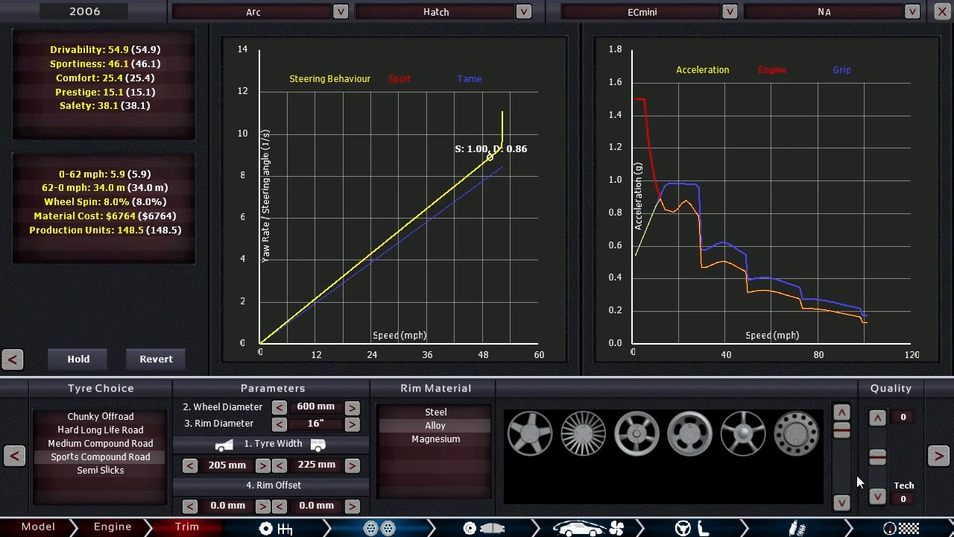
{"action": "mouse_move", "coordinate": [317, 496]}
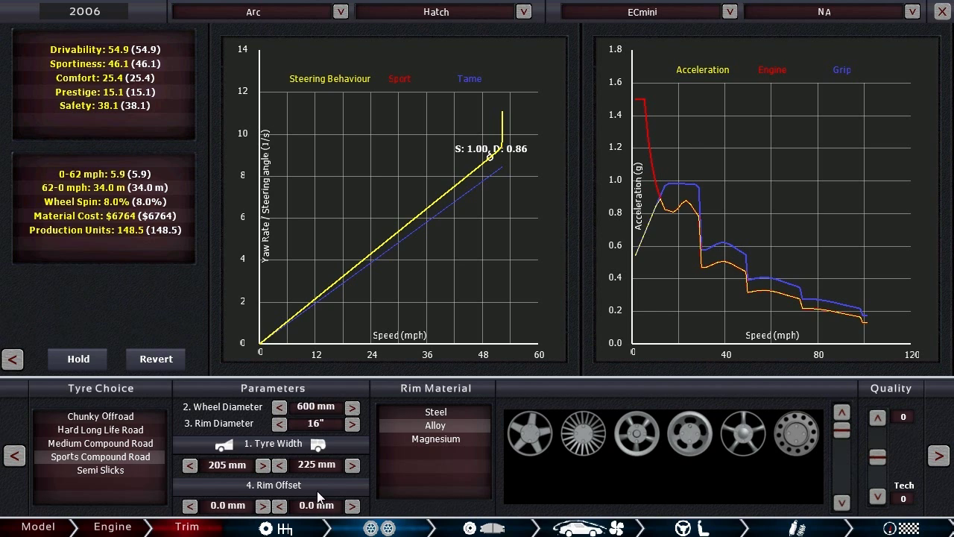
{"action": "mouse_move", "coordinate": [522, 252]}
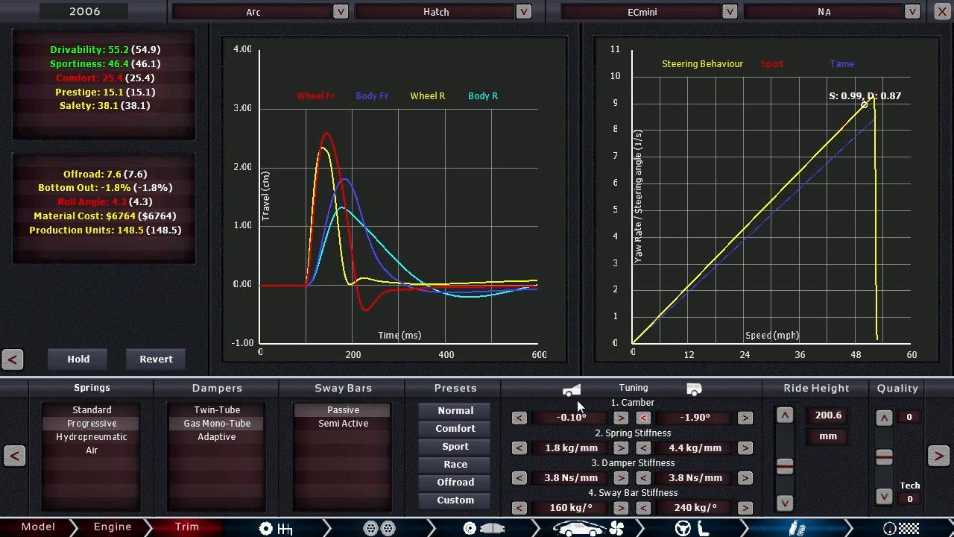
{"action": "mouse_move", "coordinate": [170, 74]}
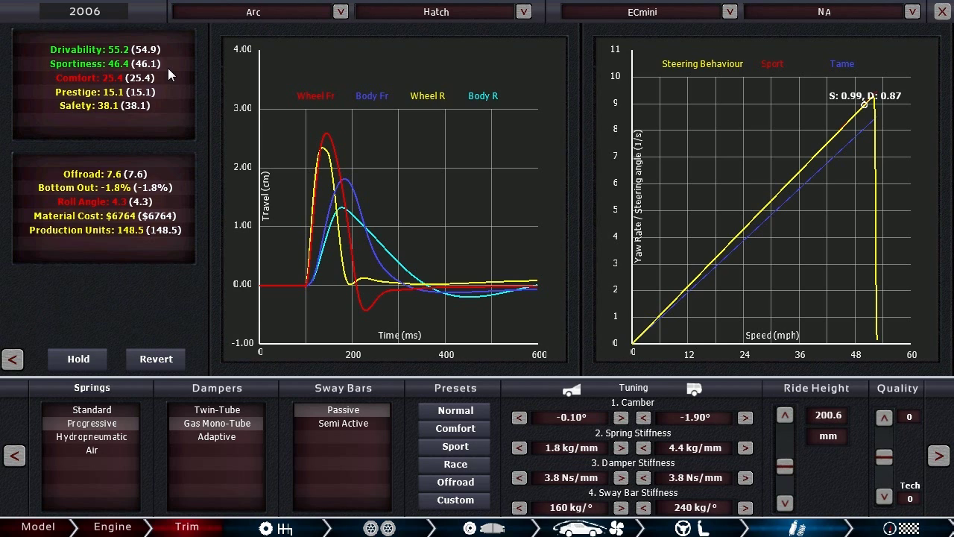
{"action": "mouse_move", "coordinate": [572, 472]}
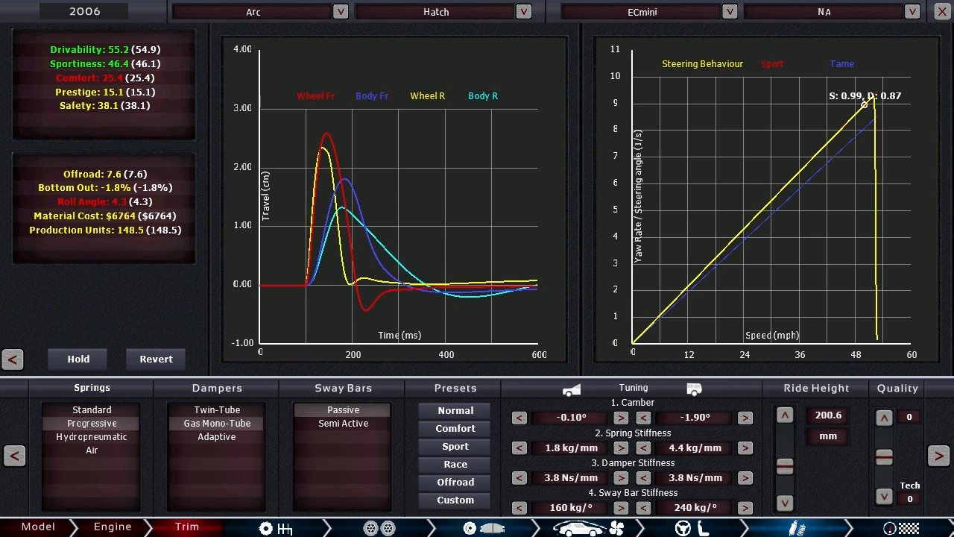
Step: Adjust the AWD front/rear power split and return to the overview at 55.3 drivability
{"action": "left_click", "coordinate": [384, 528]}
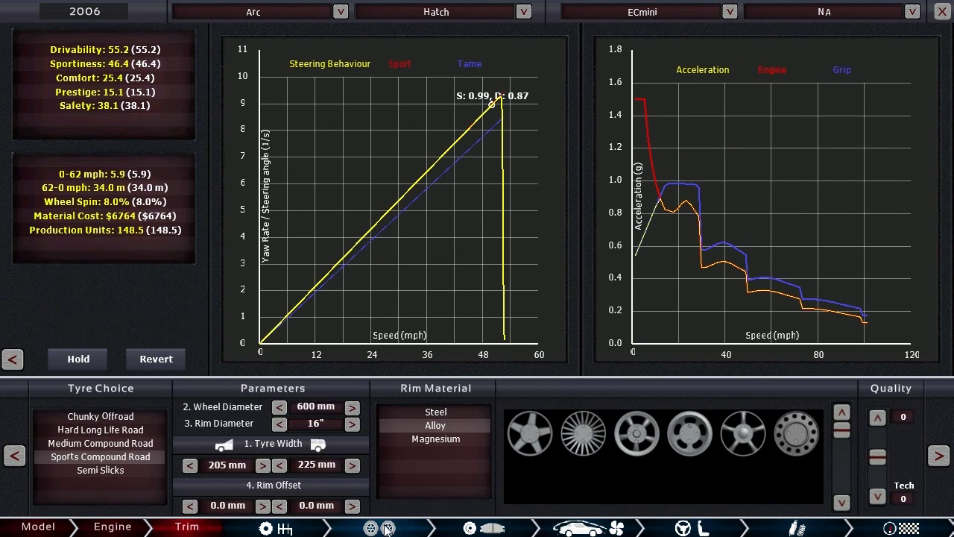
{"action": "left_click", "coordinate": [383, 527]}
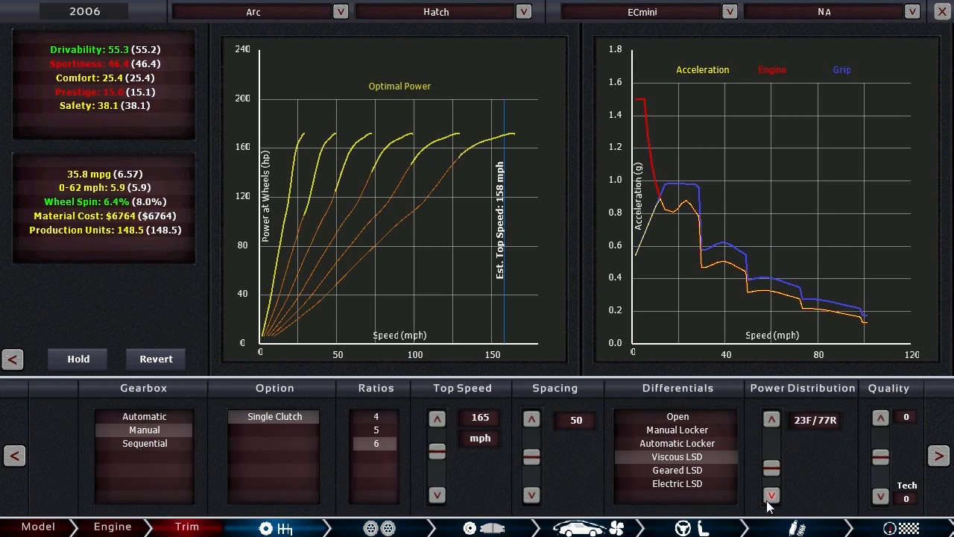
{"action": "left_click", "coordinate": [772, 419]}
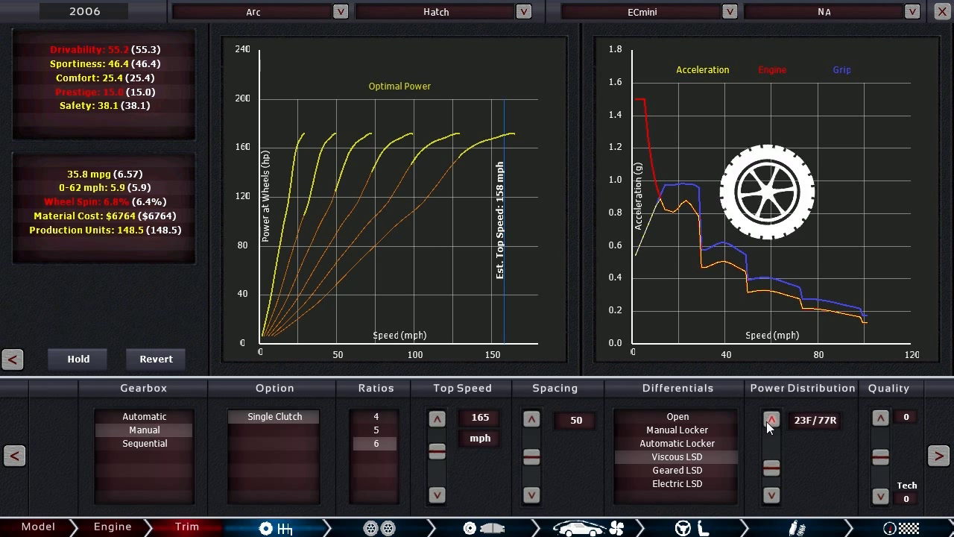
{"action": "left_click", "coordinate": [771, 420]}
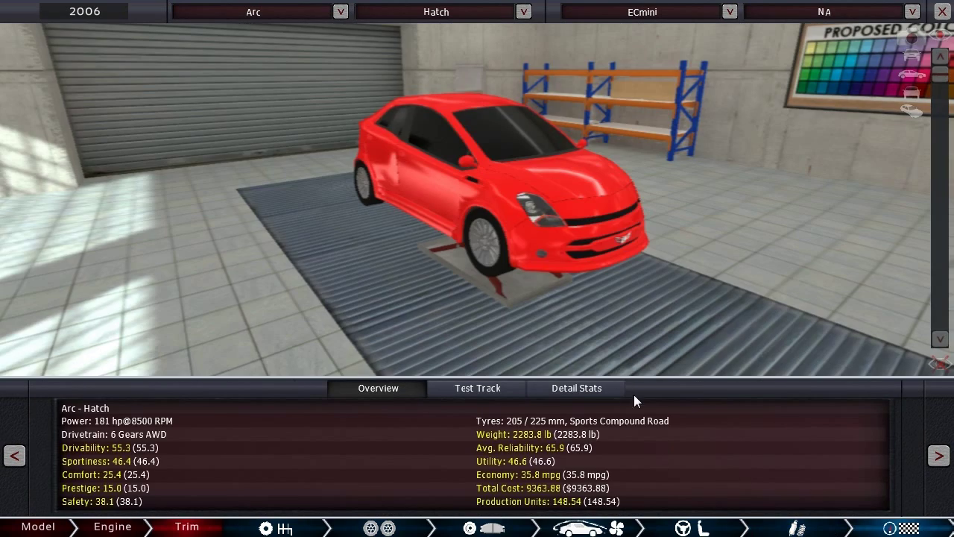
{"action": "left_click", "coordinate": [576, 387]}
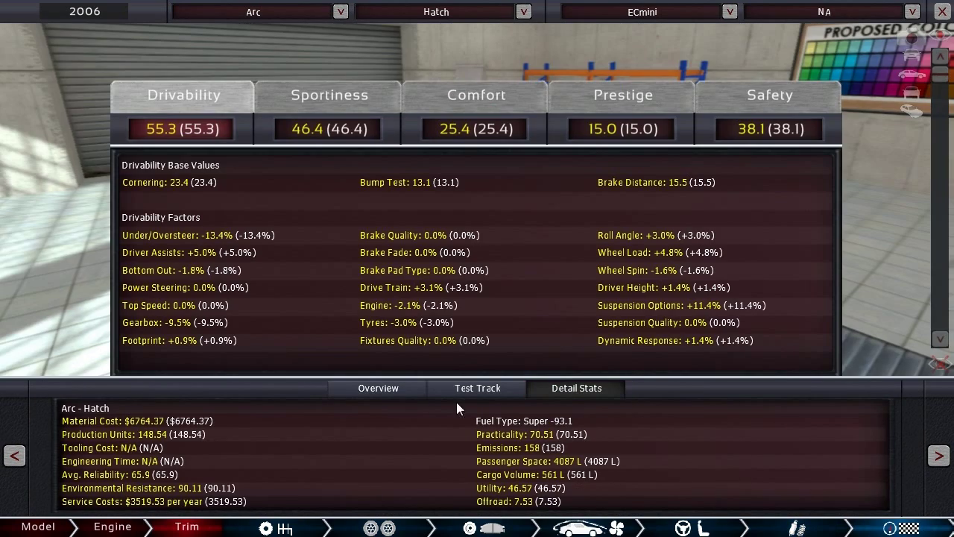
{"action": "left_click", "coordinate": [477, 388]}
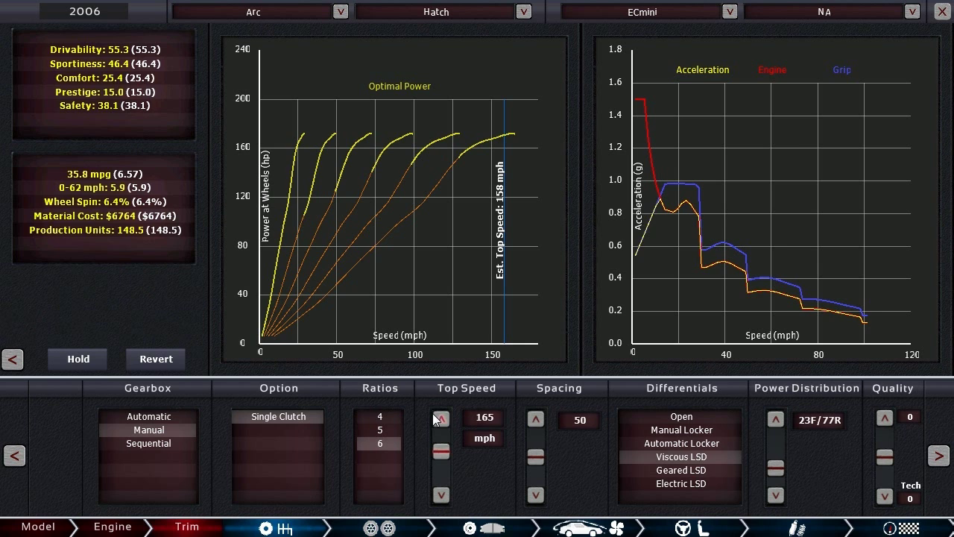
{"action": "left_click", "coordinate": [440, 418]}
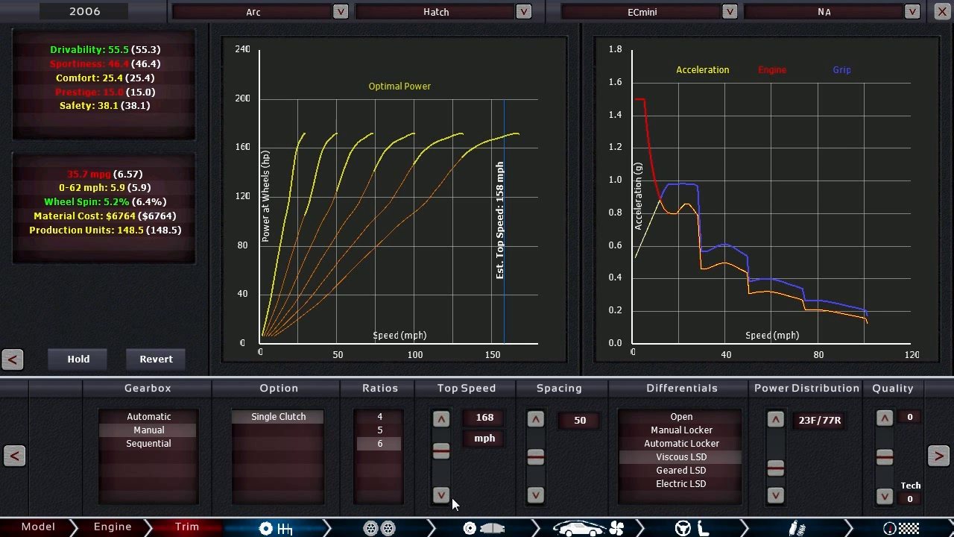
{"action": "left_click", "coordinate": [440, 495]}
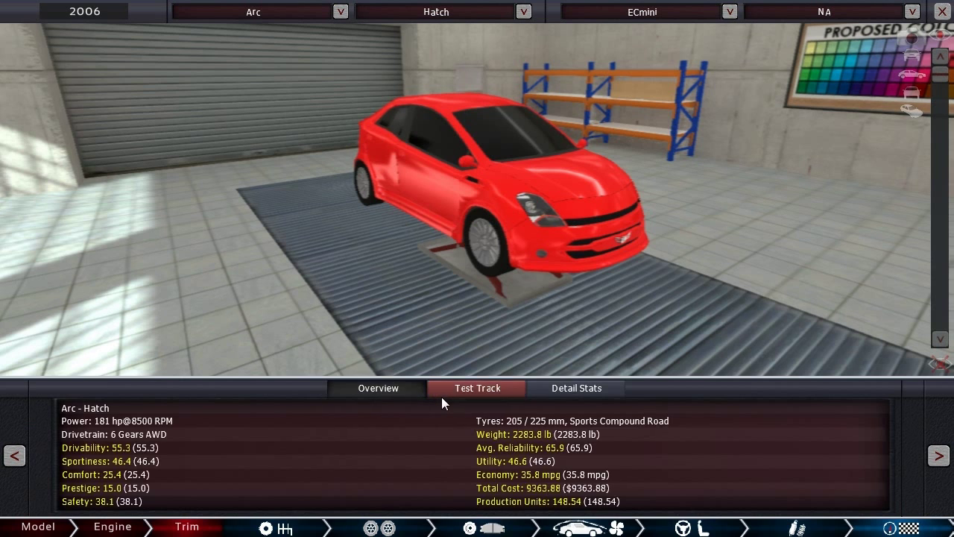
{"action": "left_click", "coordinate": [476, 388]}
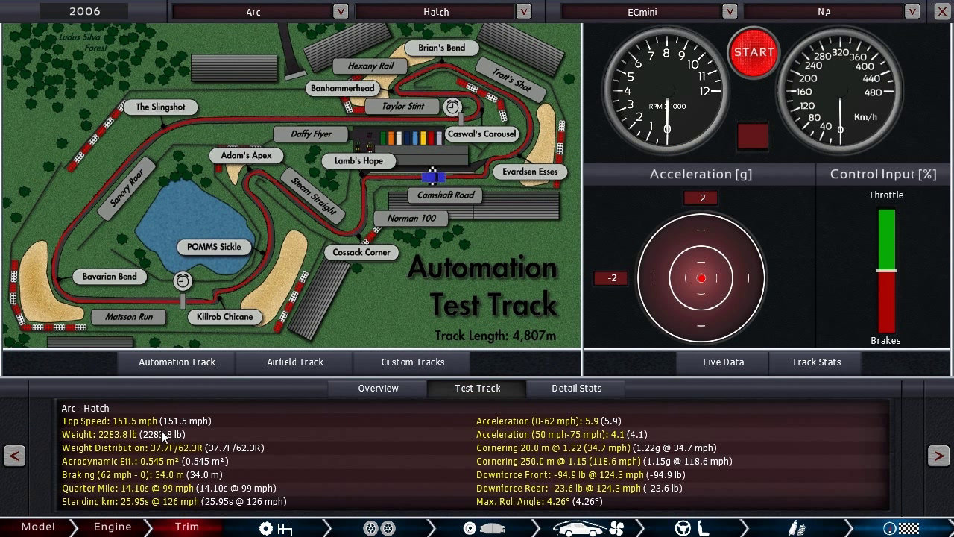
{"action": "mouse_move", "coordinate": [191, 493]}
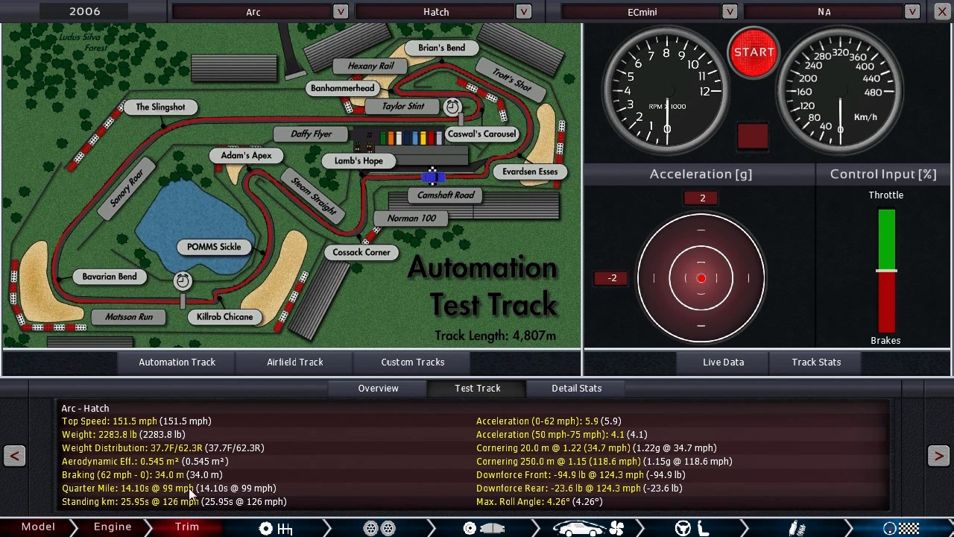
{"action": "mouse_move", "coordinate": [193, 507]}
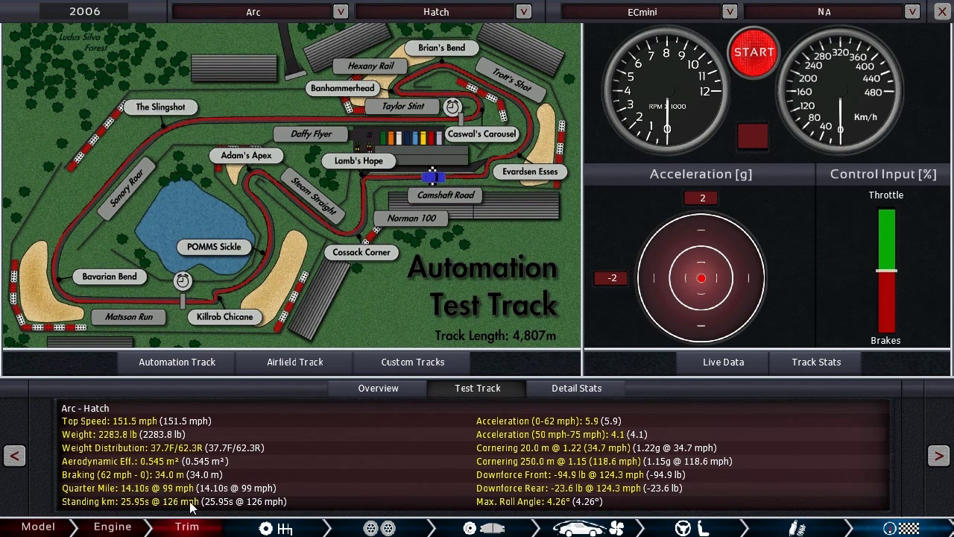
{"action": "mouse_move", "coordinate": [591, 468]}
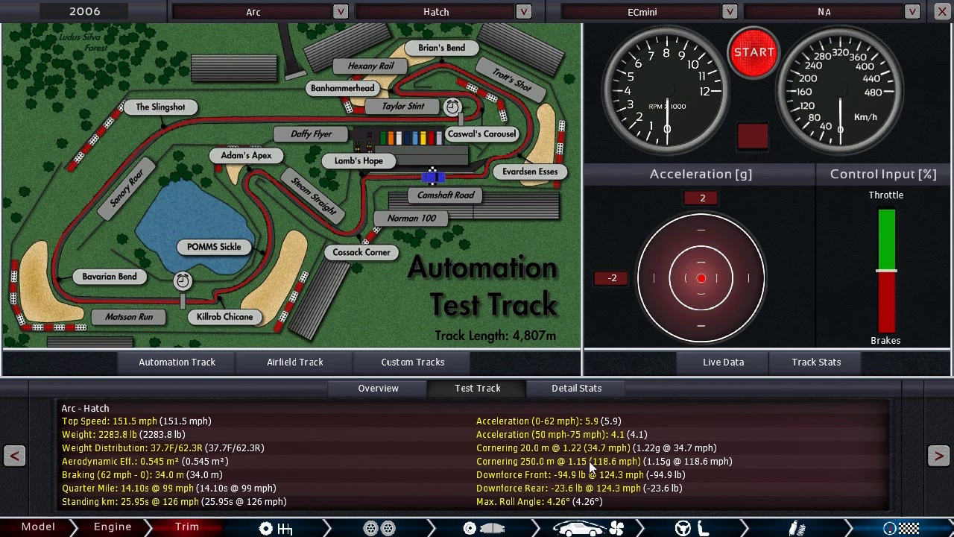
{"action": "mouse_move", "coordinate": [591, 476]}
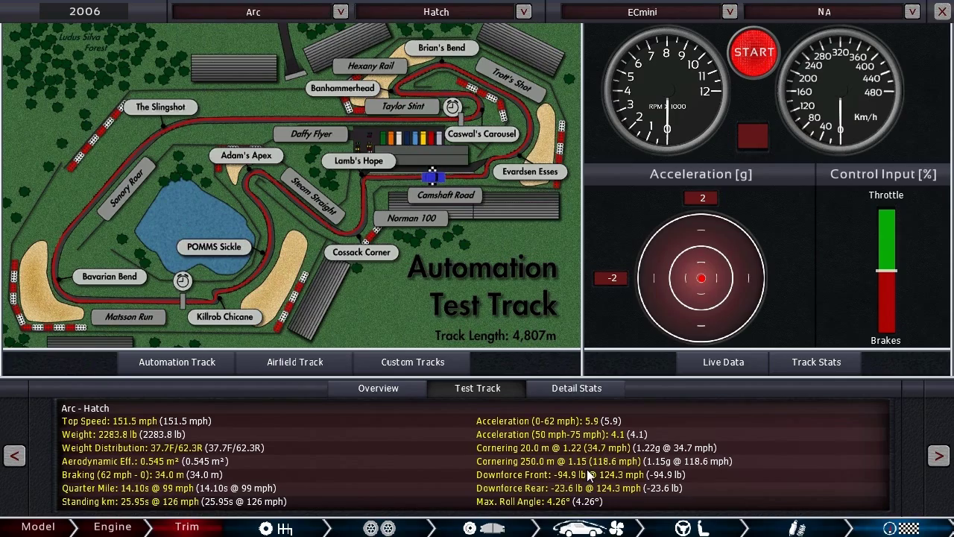
{"action": "mouse_move", "coordinate": [872, 529]}
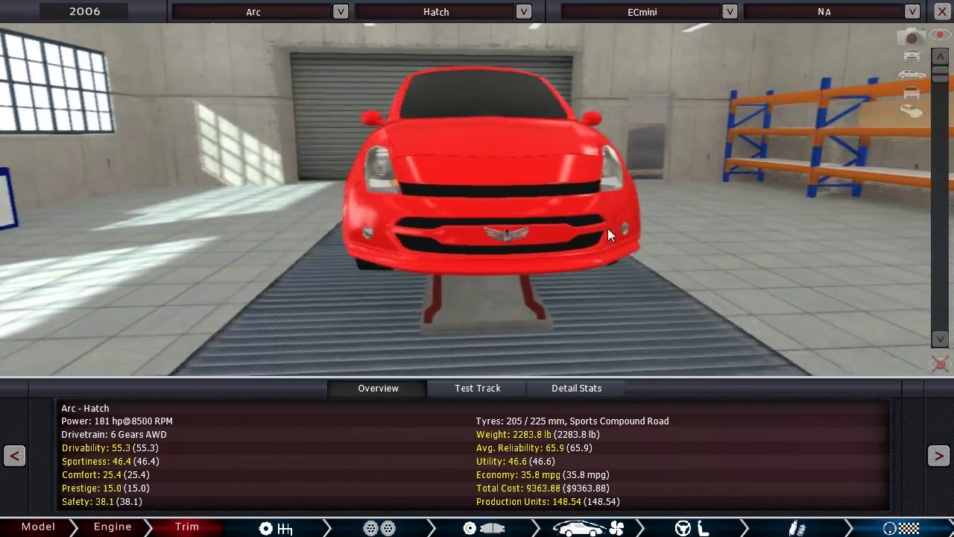
Step: Orbit the camera to view the red Arc Hatch from the side
{"action": "left_click_drag", "start_coordinate": [608, 235], "coordinate": [343, 252]}
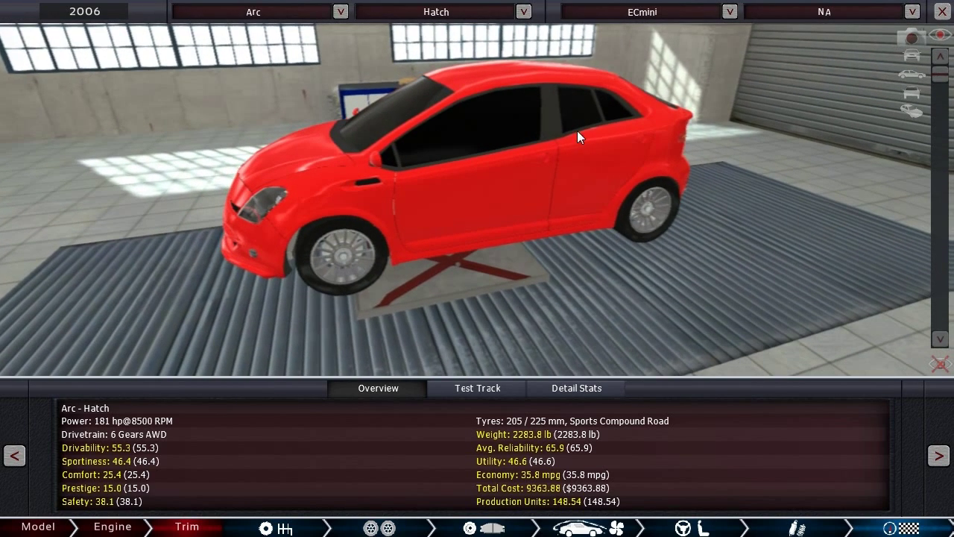
{"action": "mouse_move", "coordinate": [719, 372]}
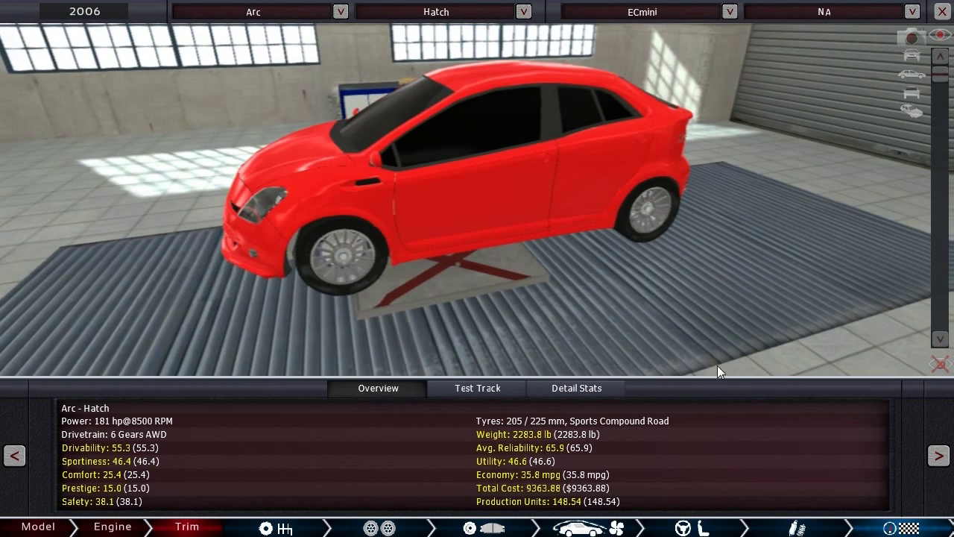
{"action": "mouse_move", "coordinate": [732, 300]}
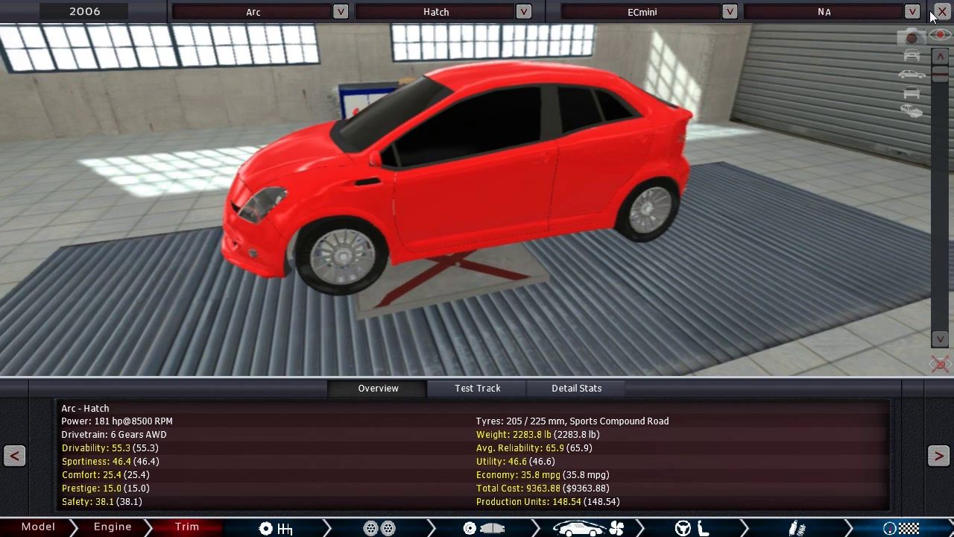
Step: Close the car designer and enter Sandbox to list saved car models
{"action": "left_click", "coordinate": [941, 12]}
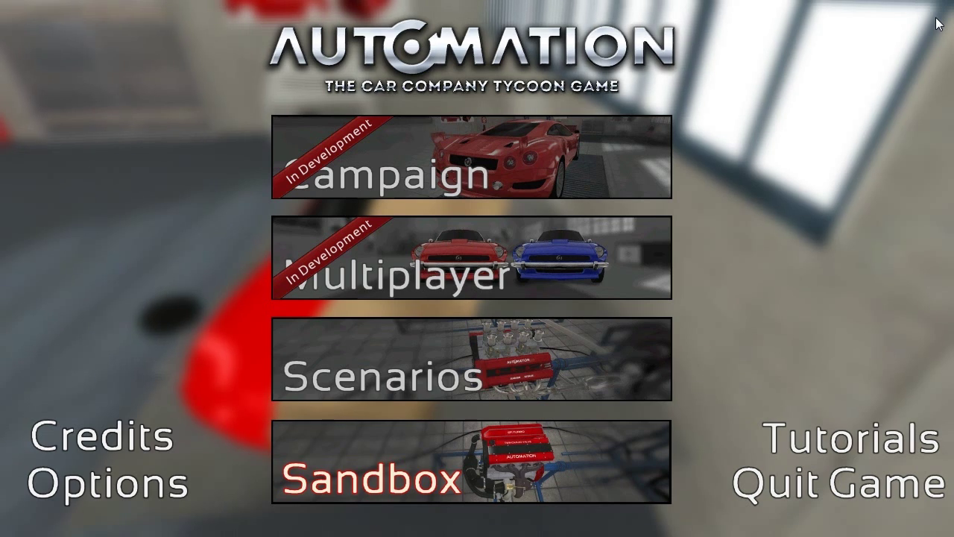
{"action": "left_click", "coordinate": [373, 473]}
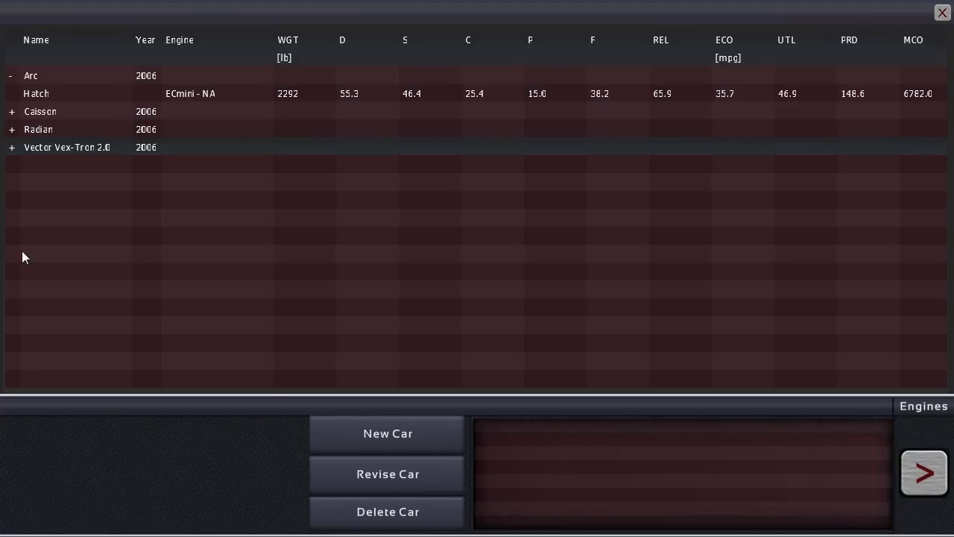
Step: Collapse Arc, expand Vector Vex-Tron 2.0, and revise its Base-Tron trim
{"action": "left_click", "coordinate": [11, 76]}
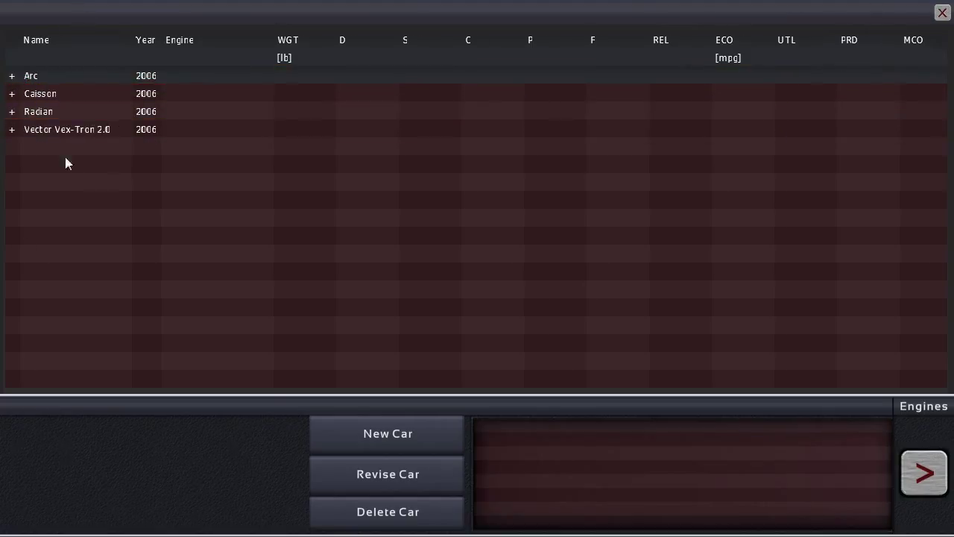
{"action": "left_click", "coordinate": [11, 129]}
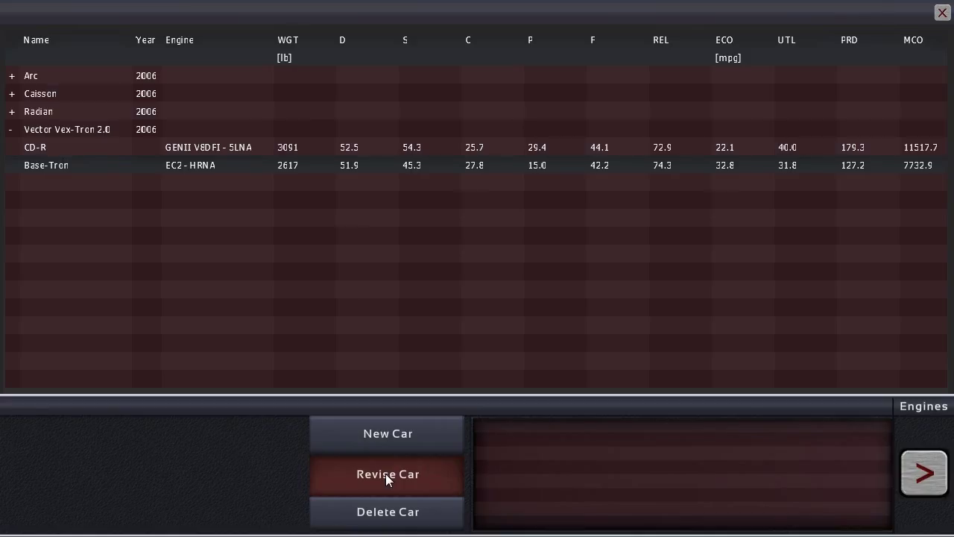
{"action": "left_click", "coordinate": [388, 474]}
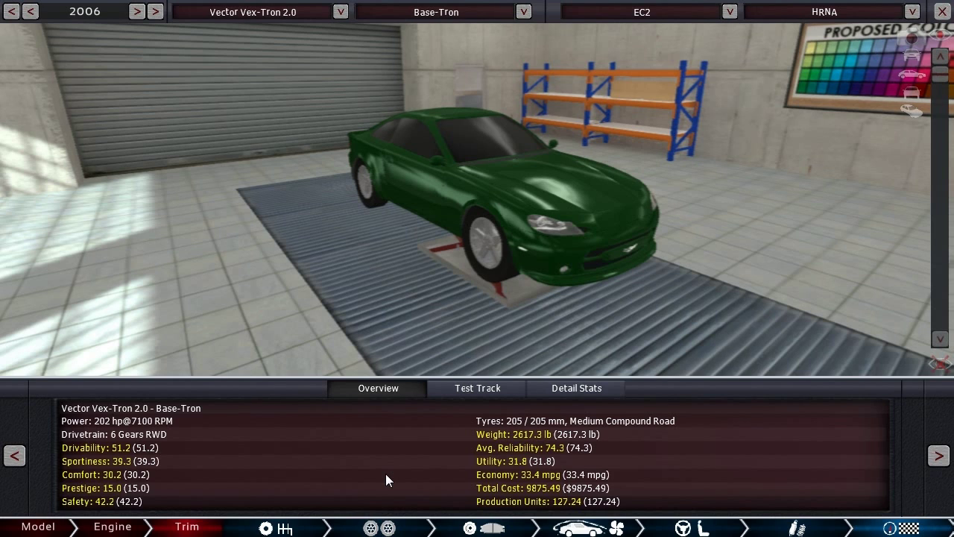
{"action": "mouse_move", "coordinate": [617, 486]}
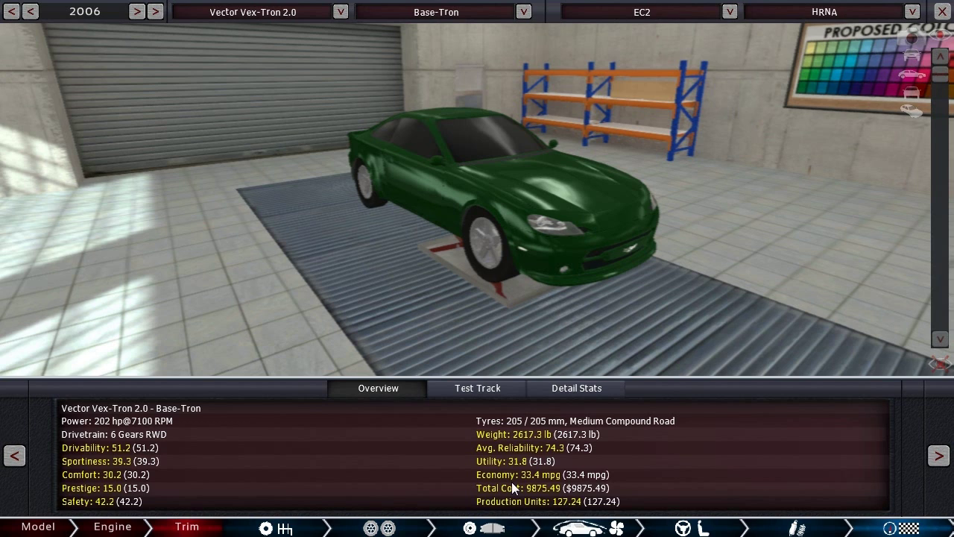
{"action": "mouse_move", "coordinate": [340, 88]}
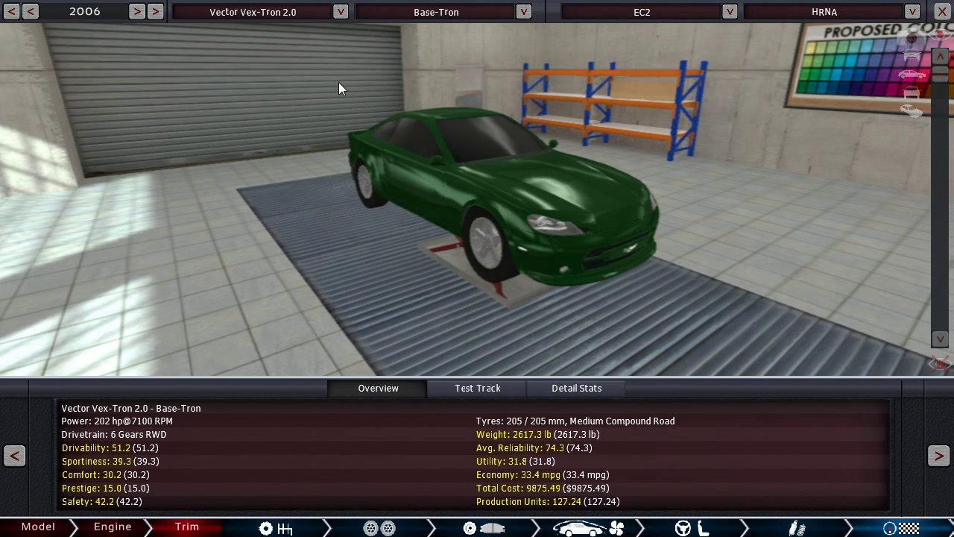
{"action": "left_click", "coordinate": [523, 12]}
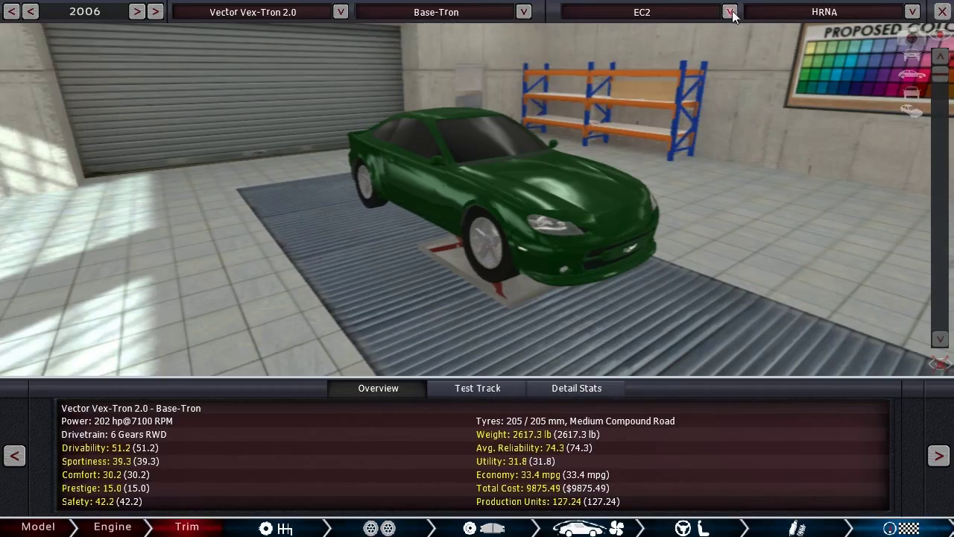
{"action": "left_click", "coordinate": [730, 12]}
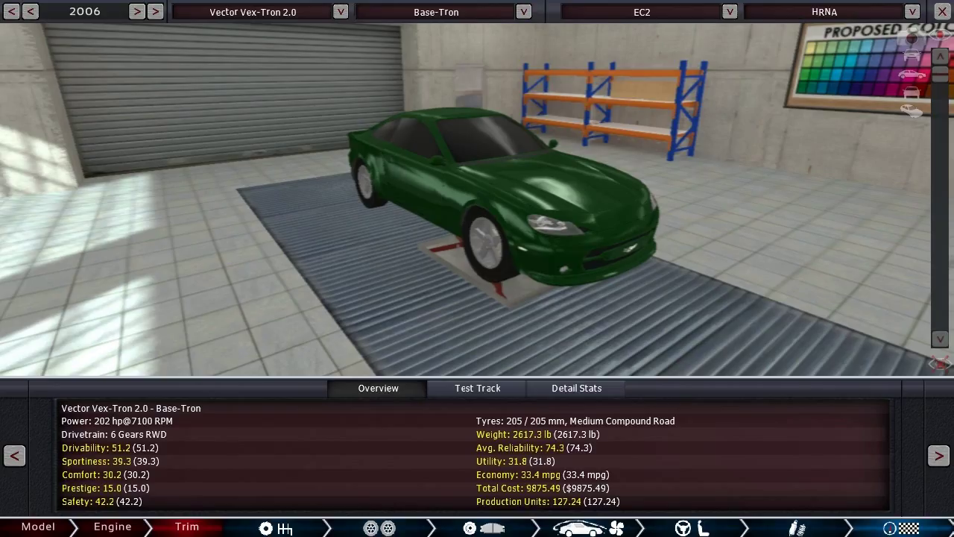
{"action": "mouse_move", "coordinate": [353, 18]}
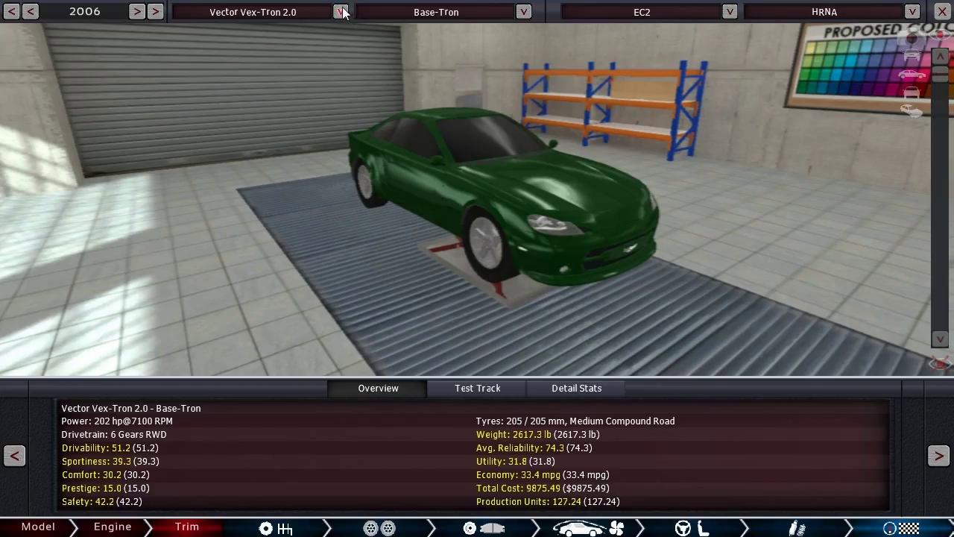
Step: Open the model dropdown listing Arc, Caisson, Radian and Vector Vex-Tron 2.0
{"action": "left_click", "coordinate": [341, 12]}
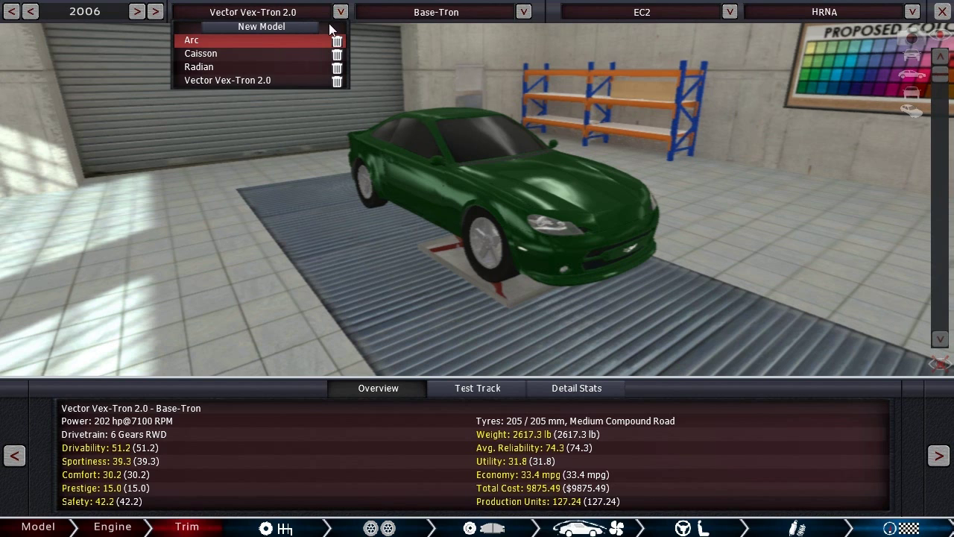
{"action": "mouse_move", "coordinate": [303, 110]}
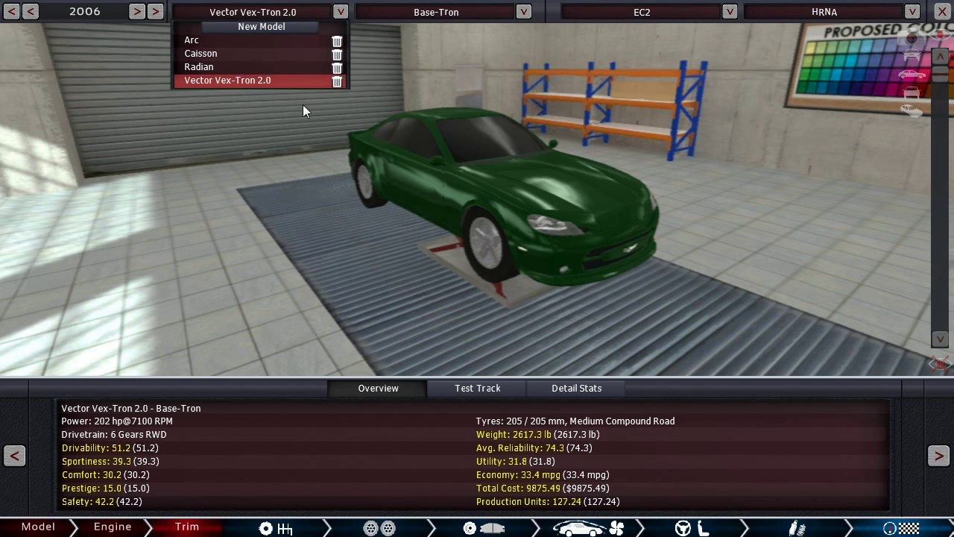
{"action": "mouse_move", "coordinate": [237, 112]}
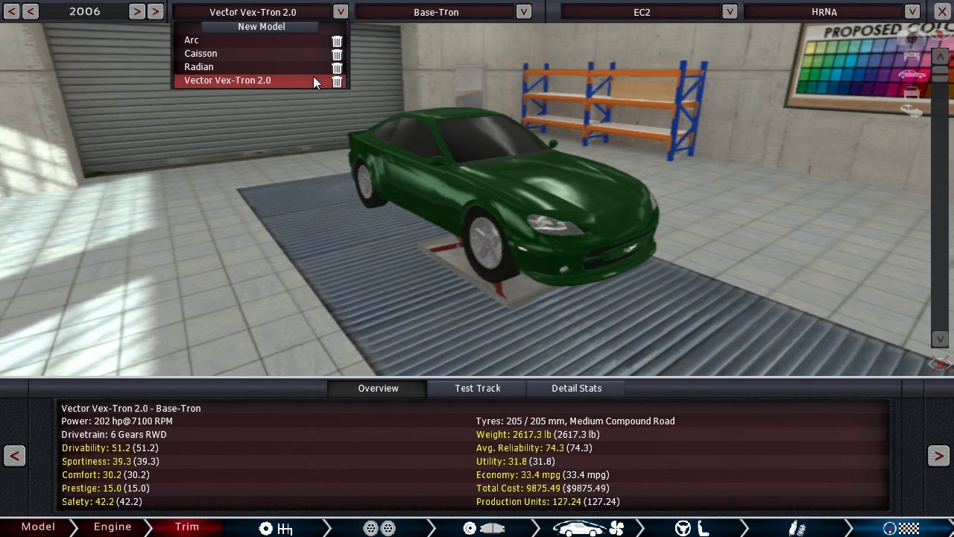
{"action": "mouse_move", "coordinate": [310, 84]}
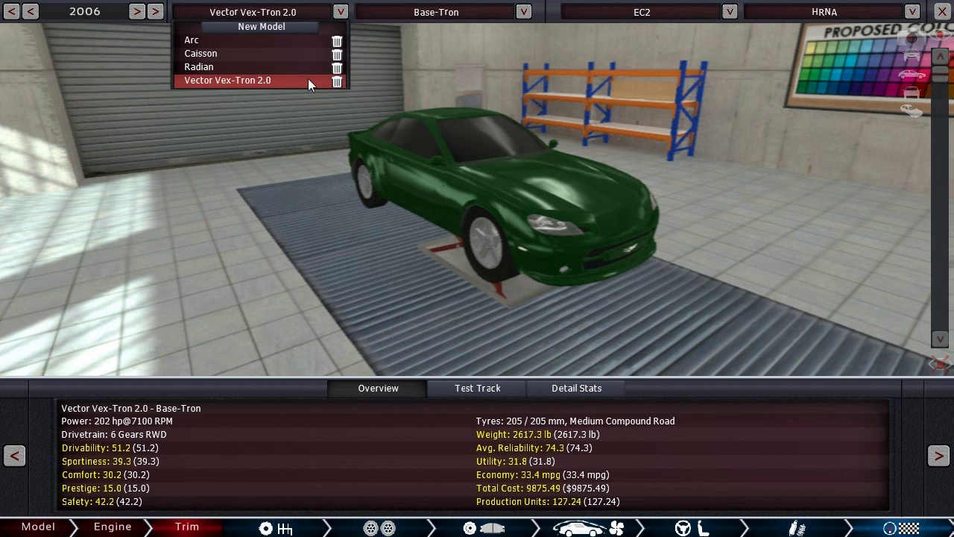
Step: Open the Vector Vex-Tron 2.0 trim dropdown showing New Trim, CD-R and Base-Tron
{"action": "left_click", "coordinate": [524, 12]}
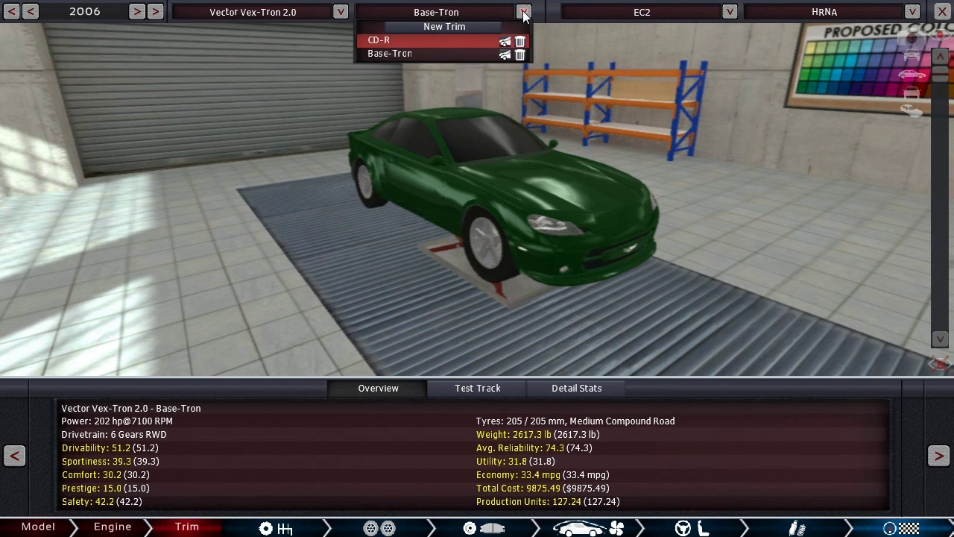
{"action": "mouse_move", "coordinate": [469, 52]}
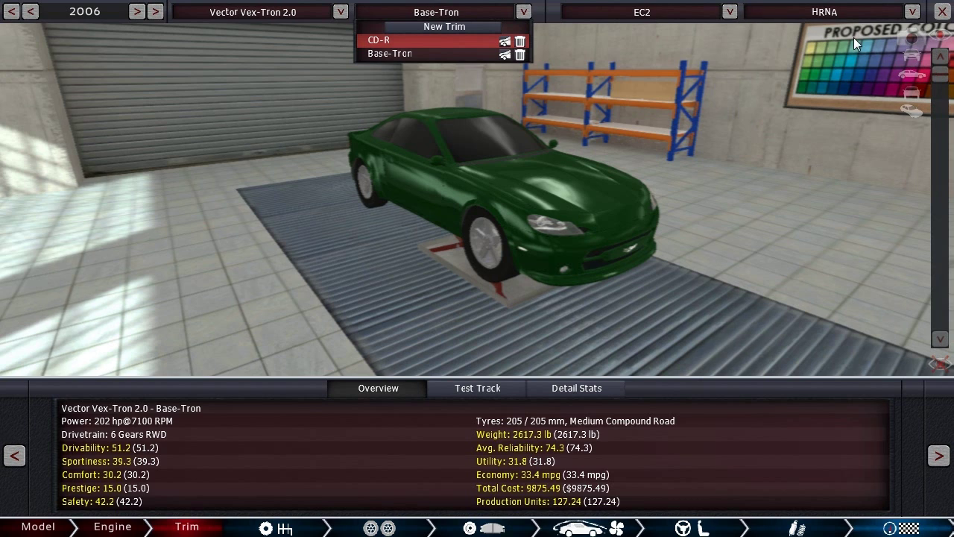
{"action": "mouse_move", "coordinate": [895, 30]}
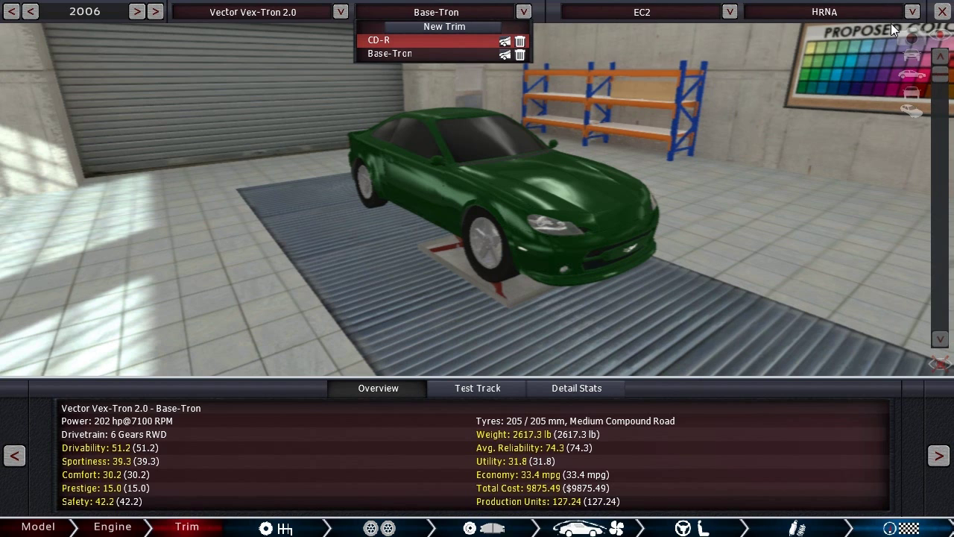